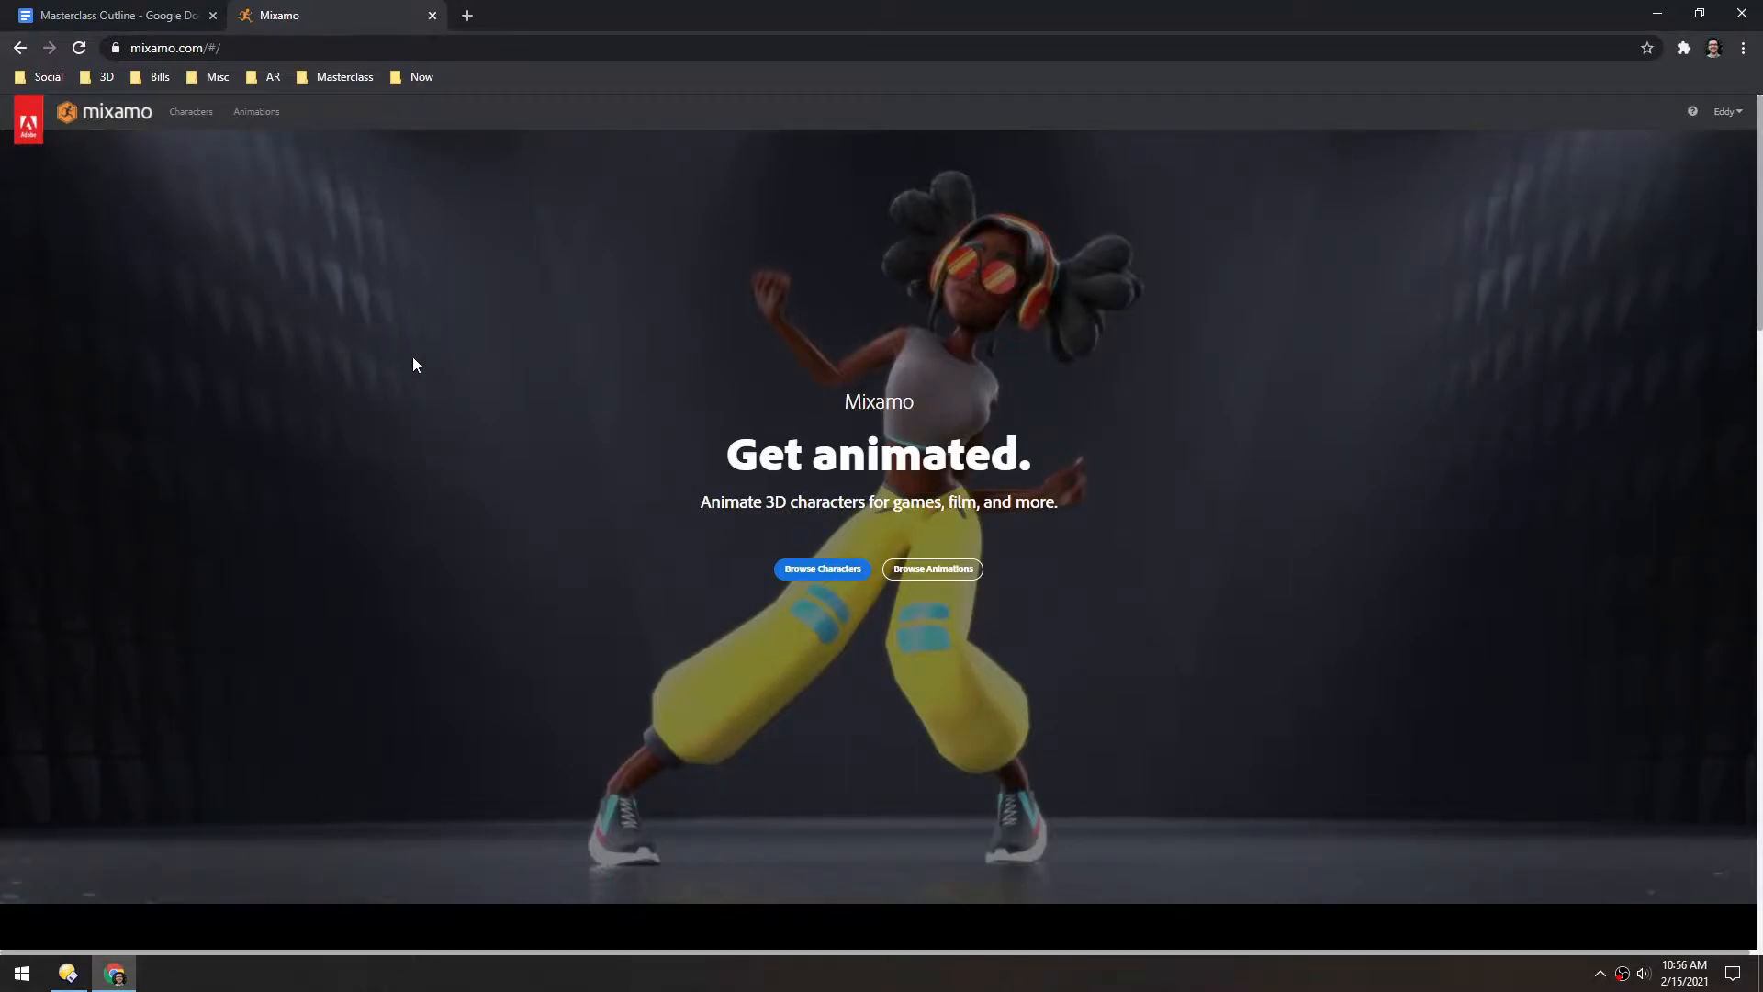
mouse_move(360, 456)
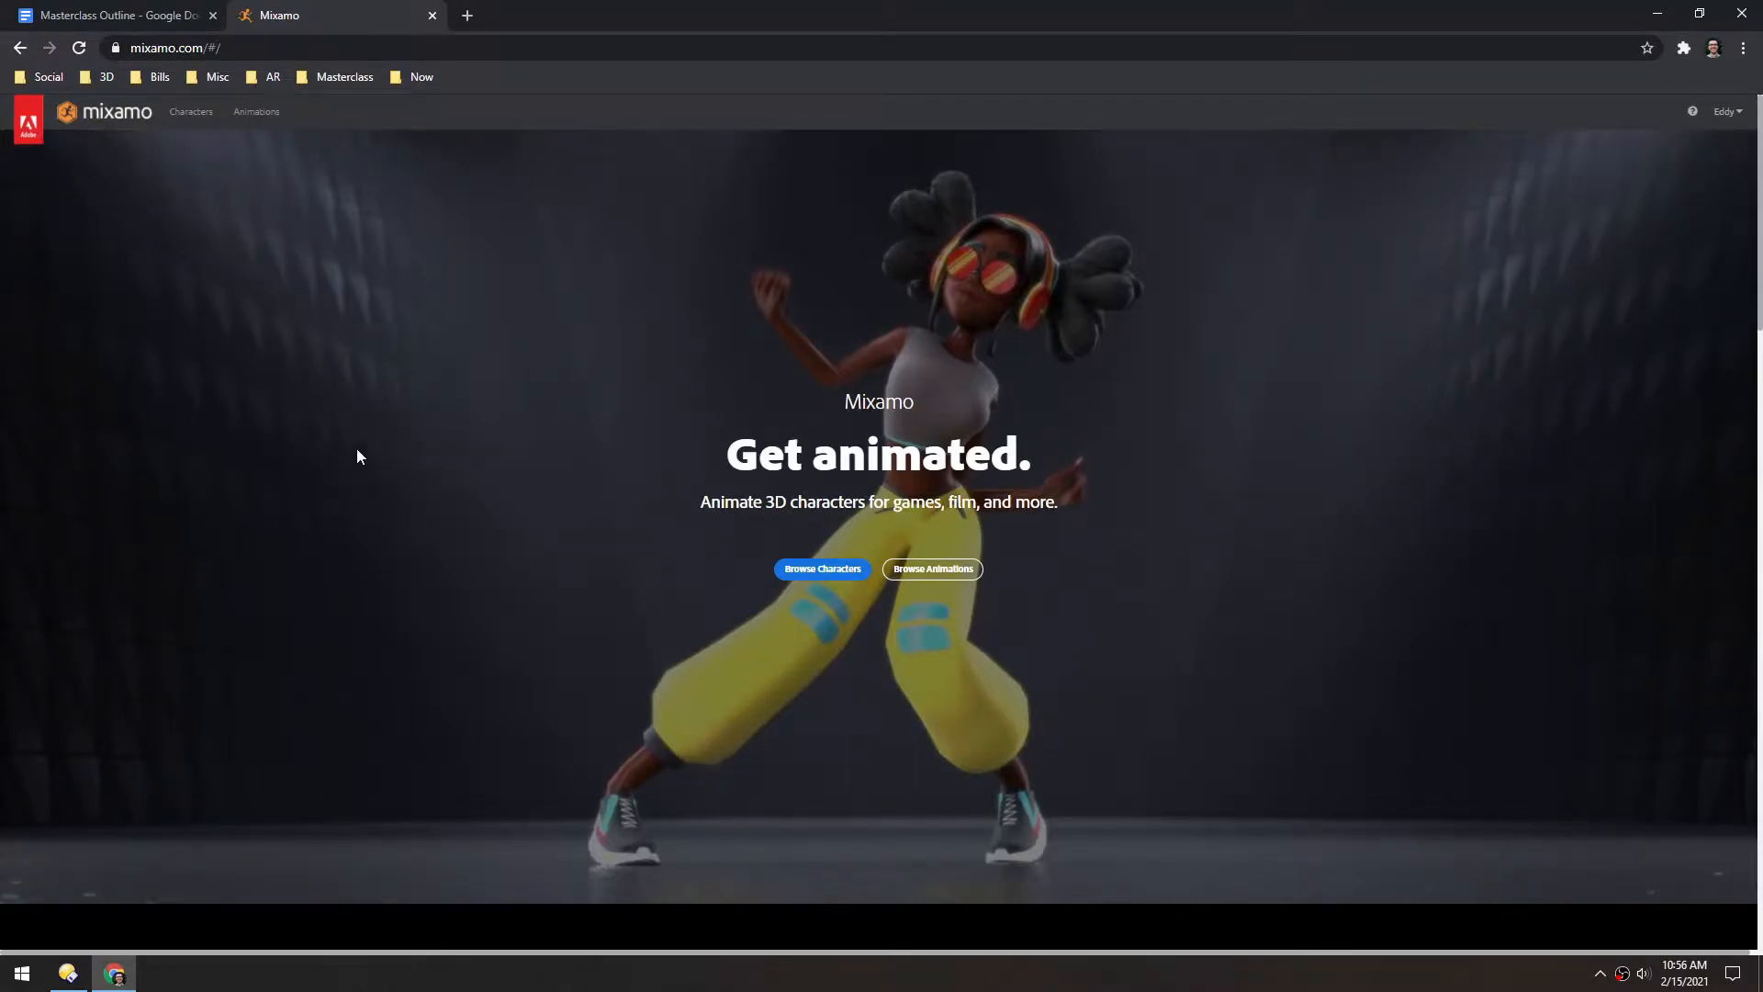
mouse_move(126, 287)
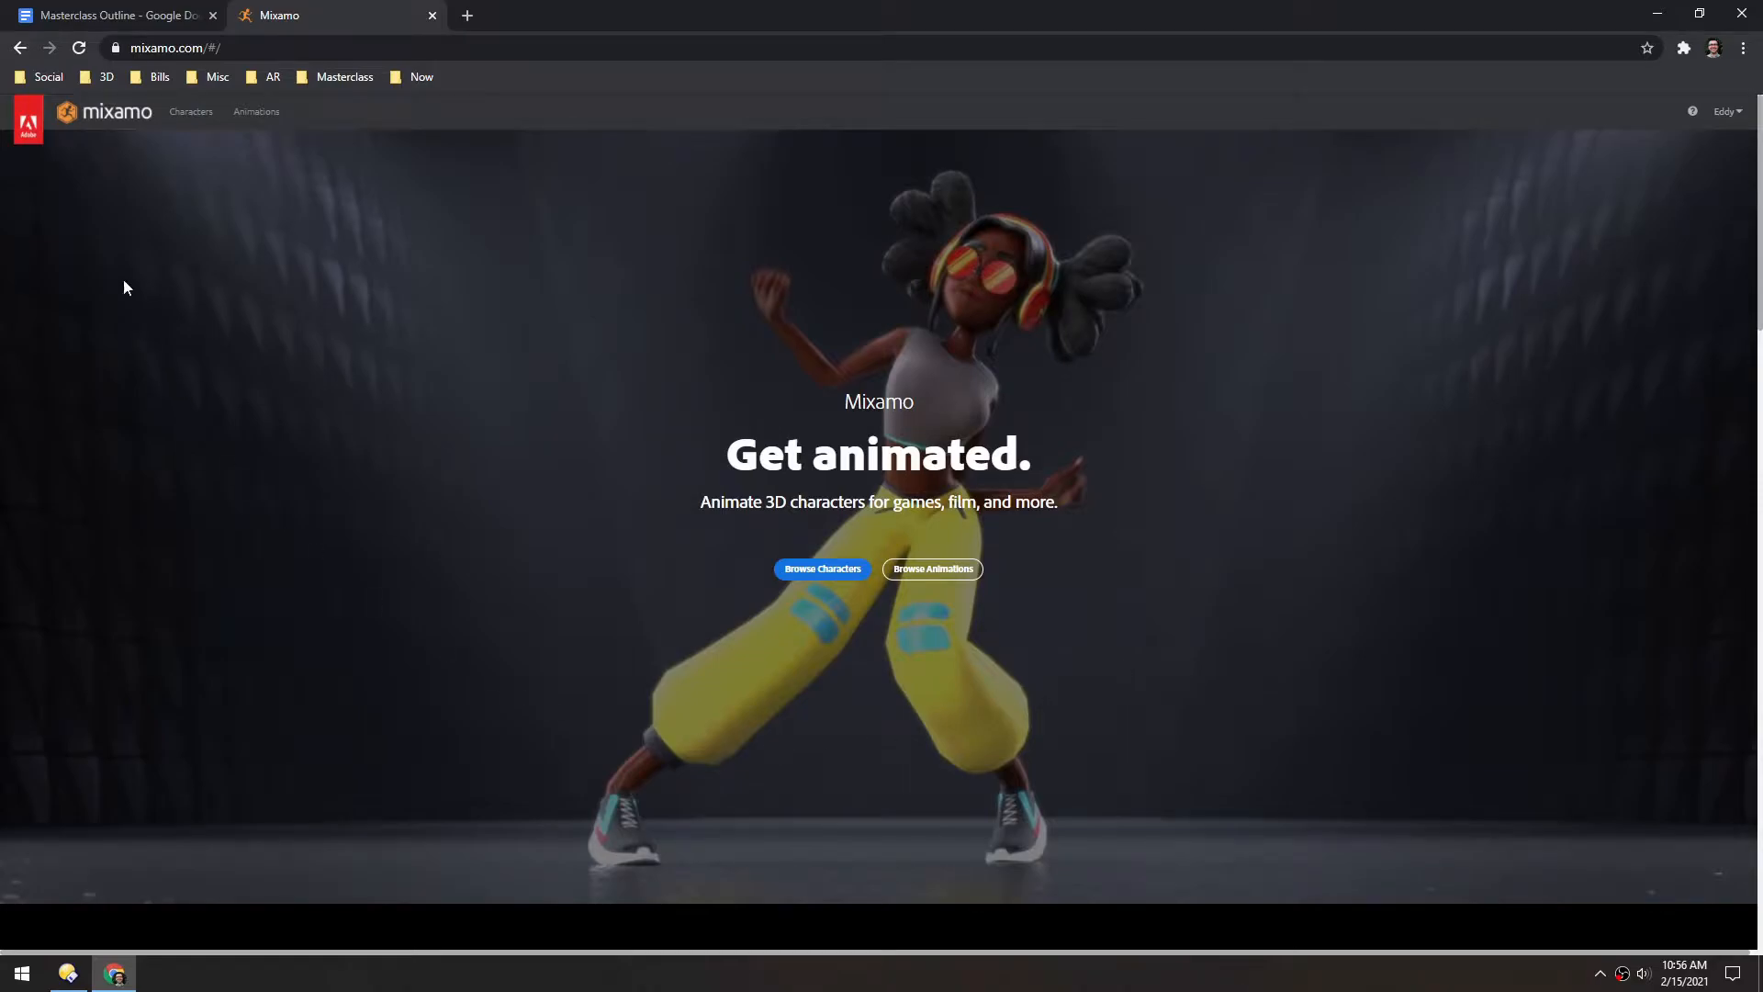
mouse_move(402, 420)
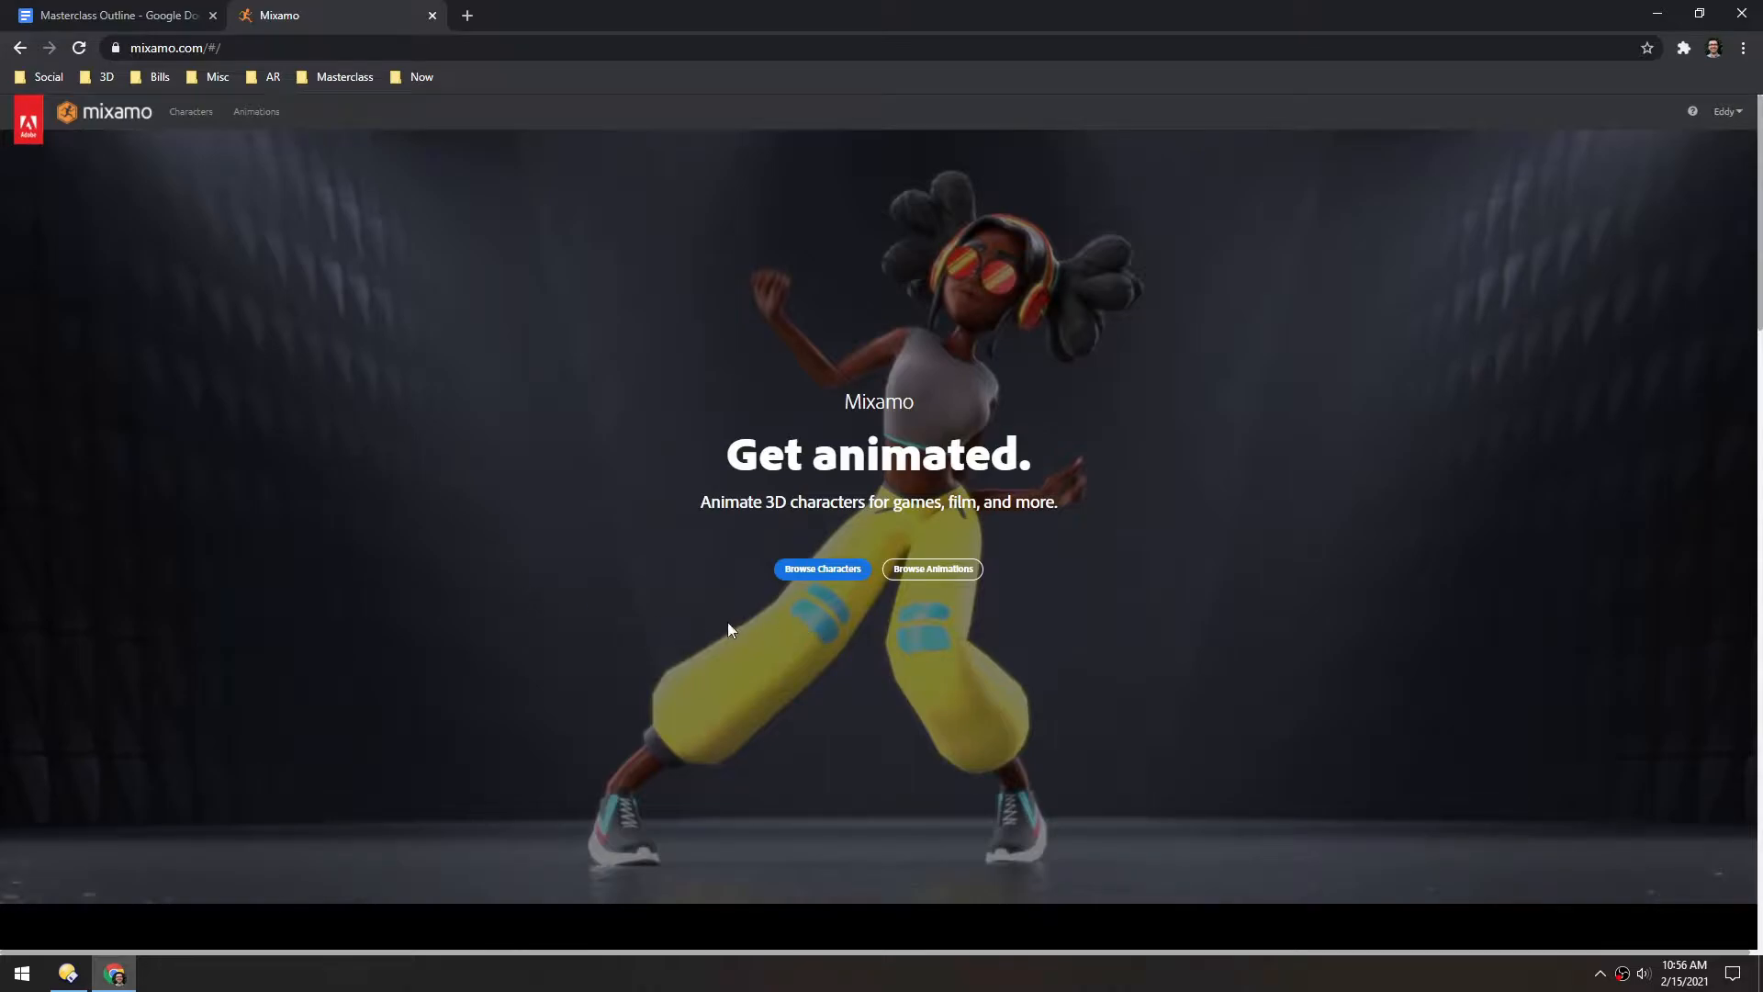
mouse_move(632, 470)
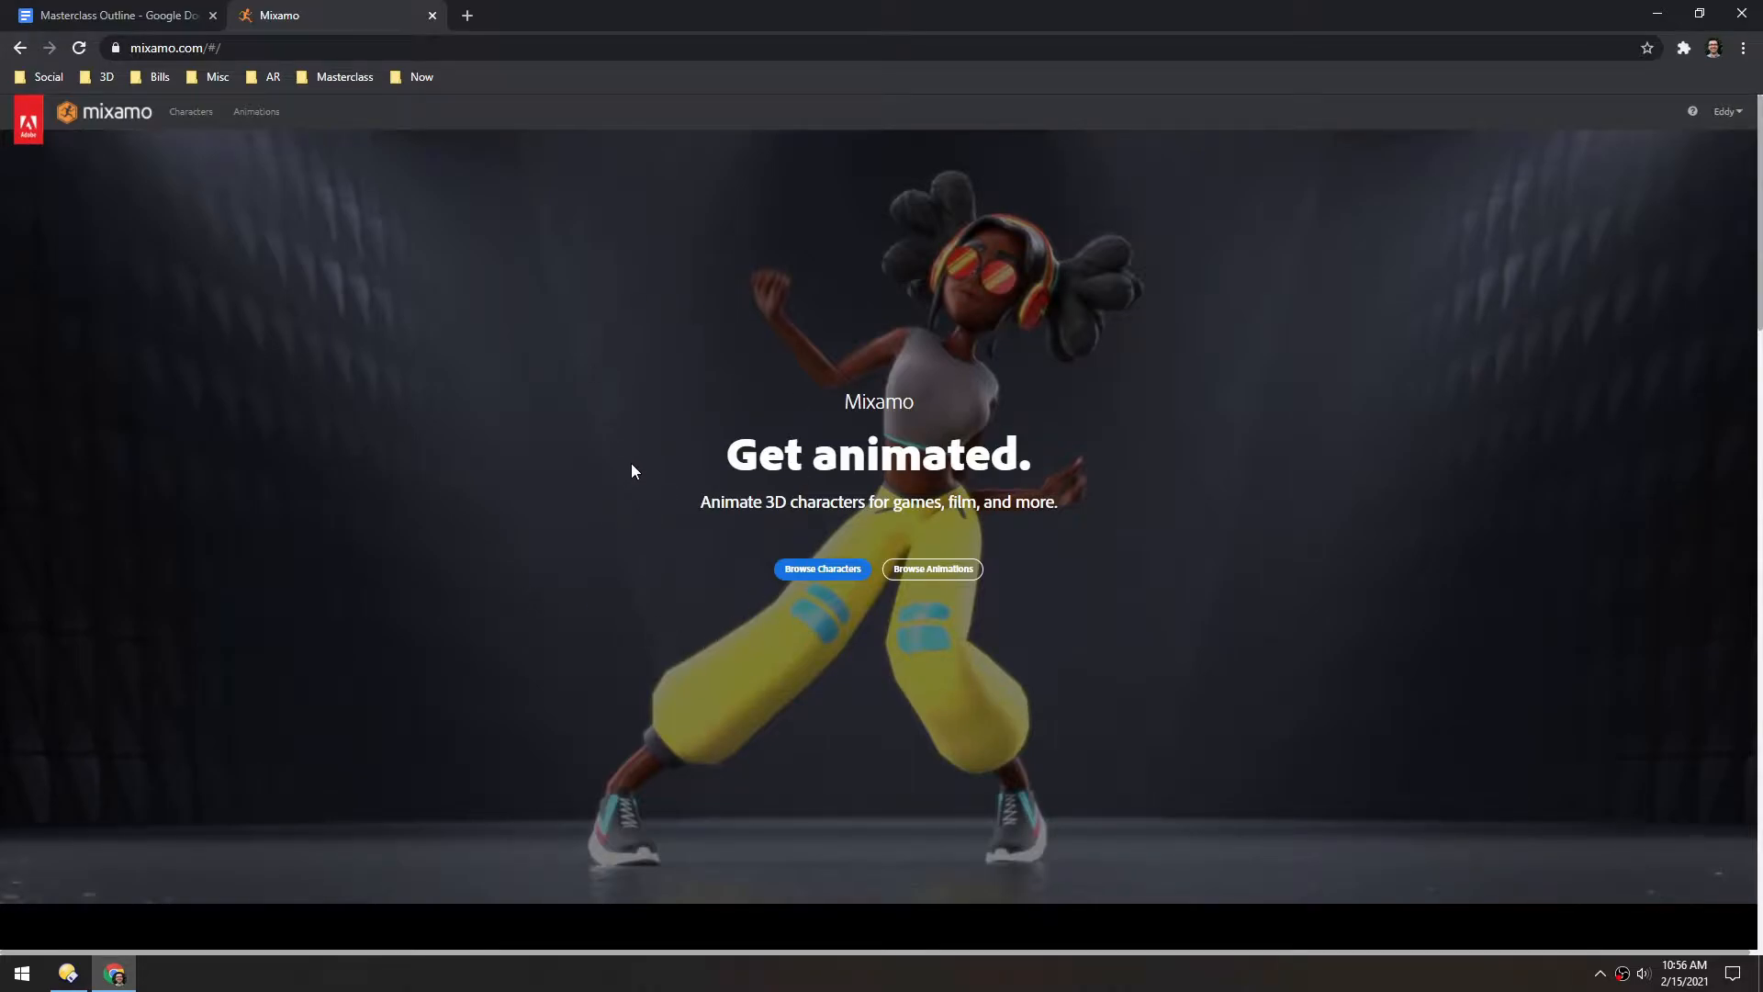
mouse_move(952, 576)
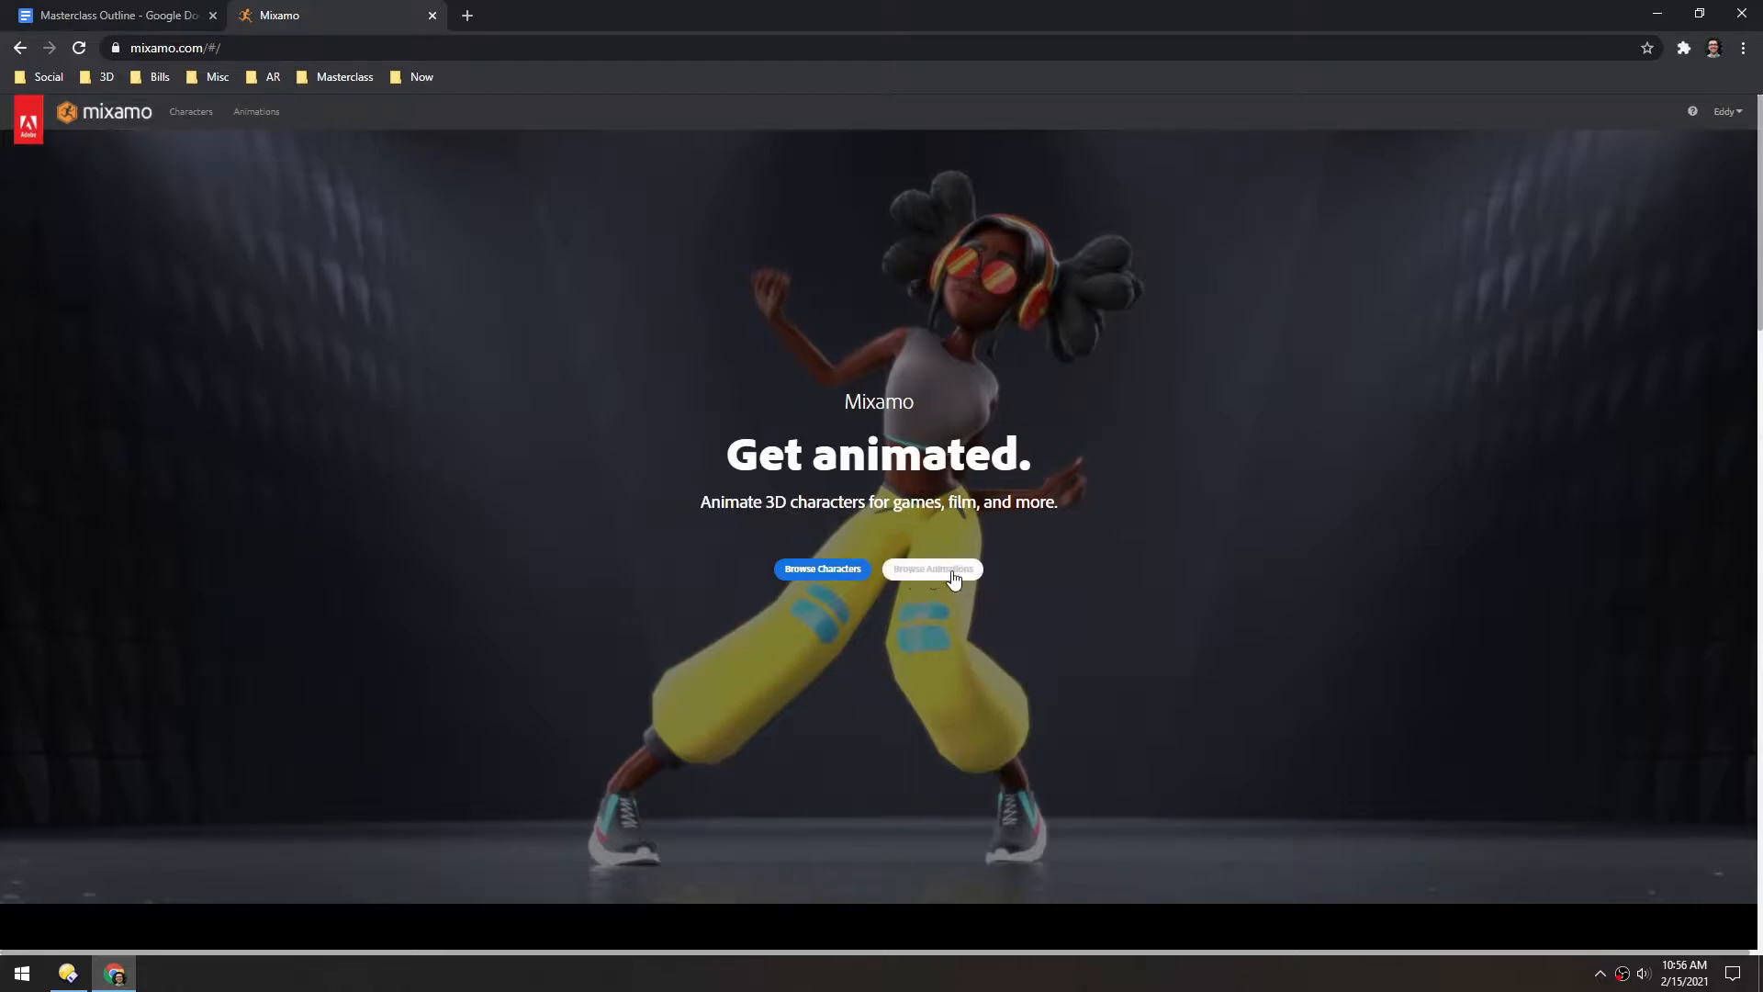
- Browse Mixamo's animation library, glance at the Characters tab, then return to Animations
left_click(931, 568)
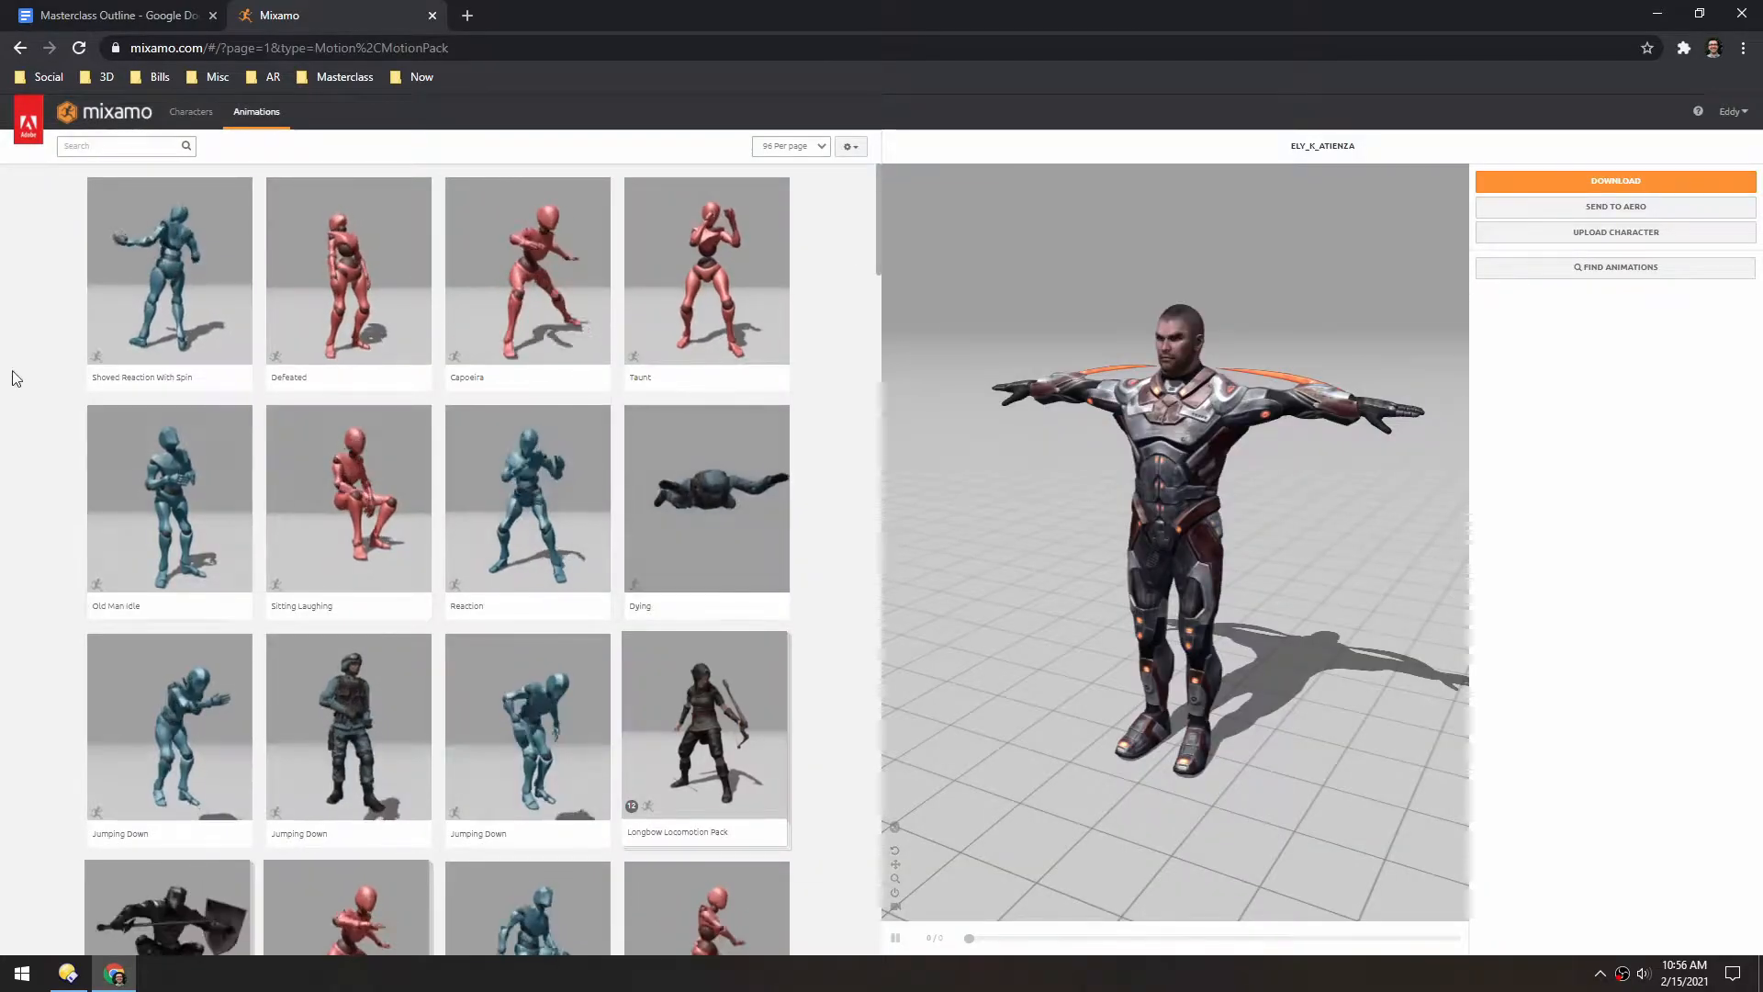
left_click(192, 111)
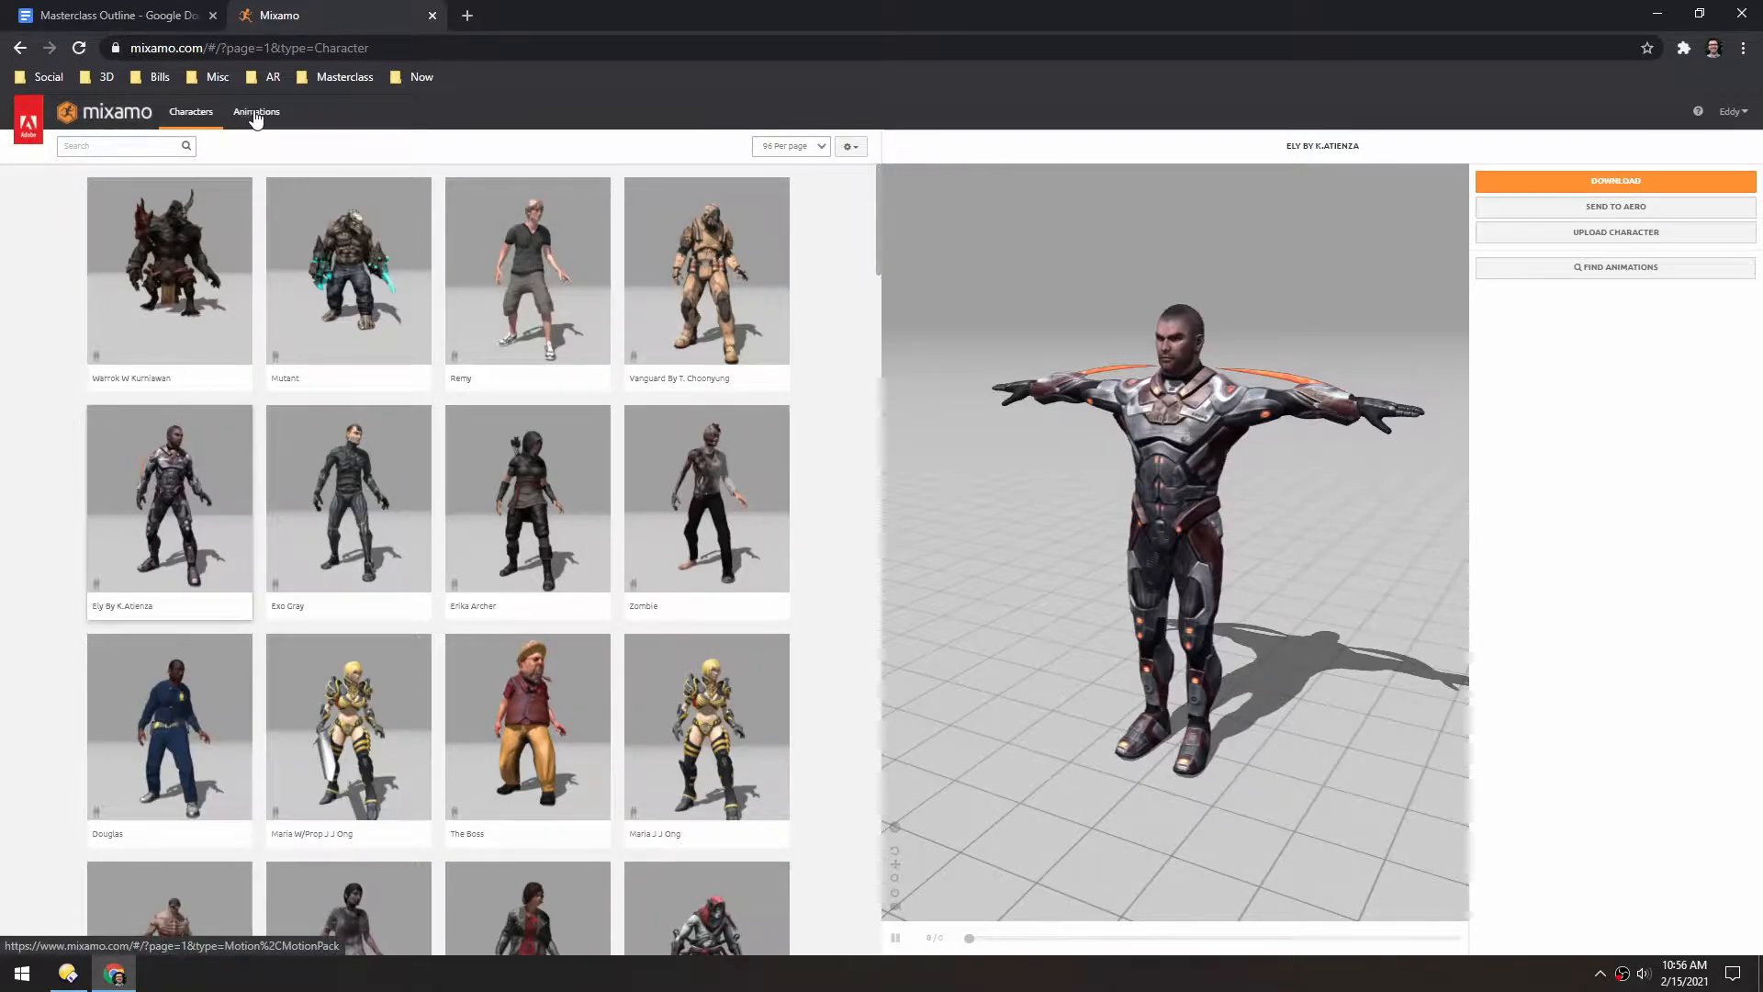
left_click(256, 111)
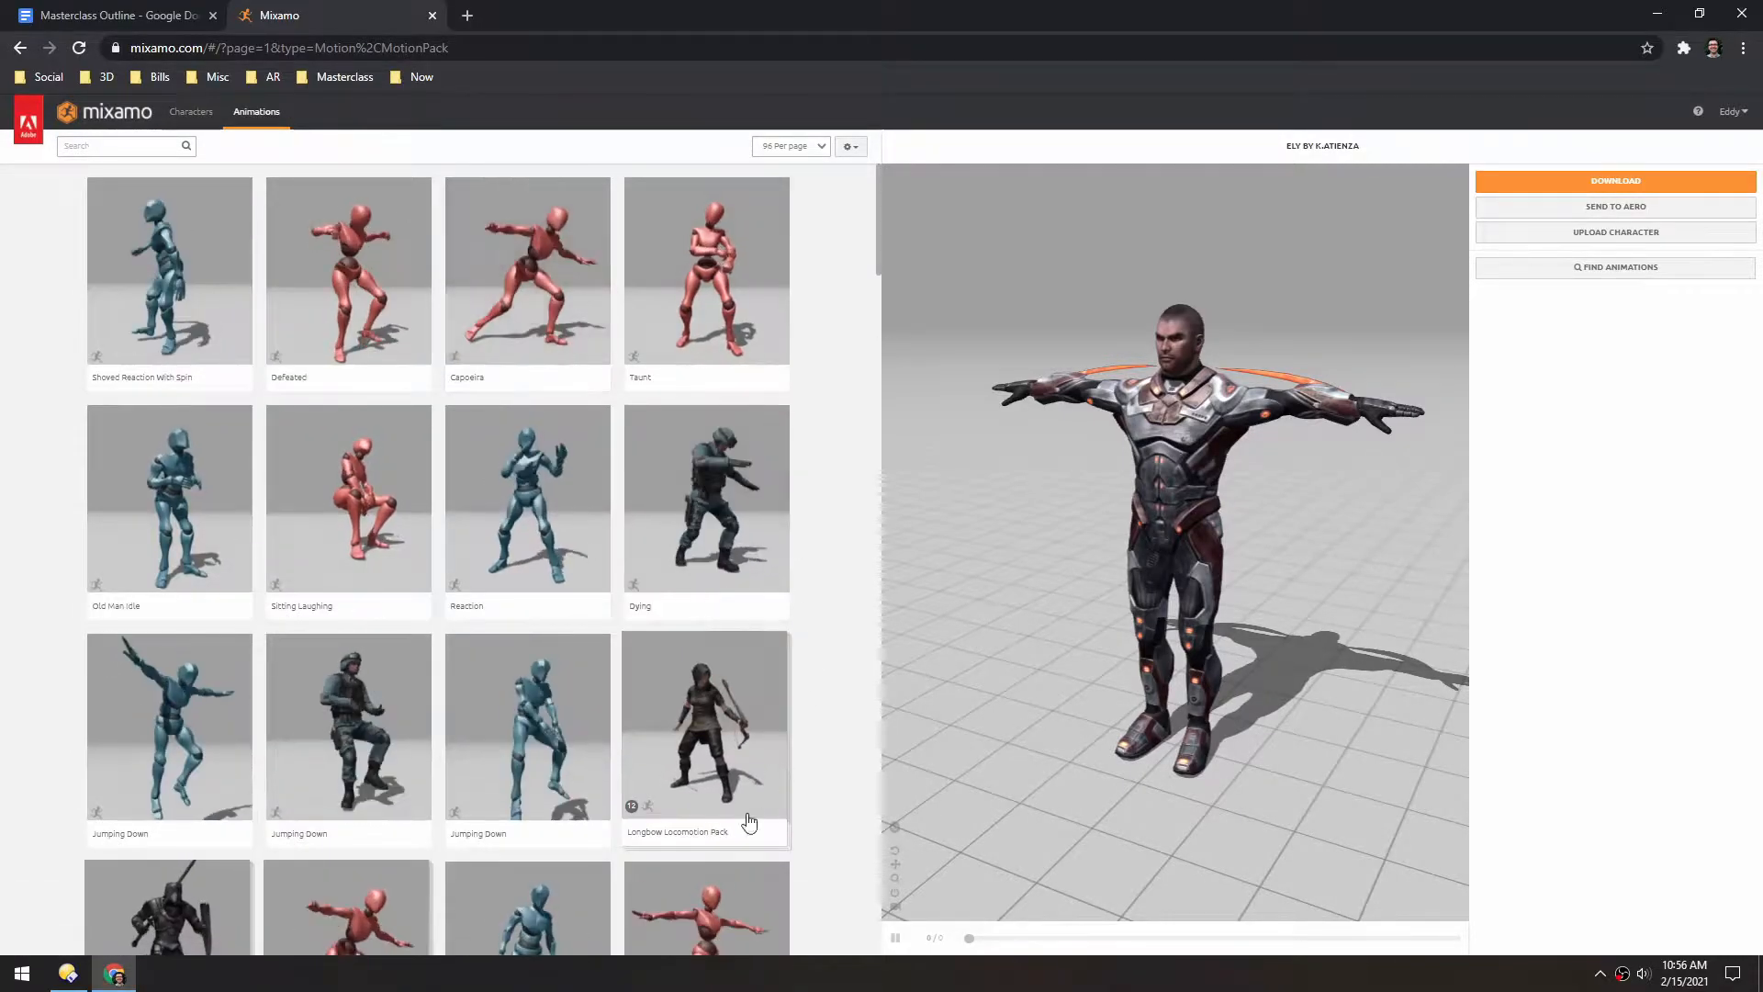
- Search for 'fly', apply the Flying animation, and enable In Place
left_click(526, 498)
type("fly")
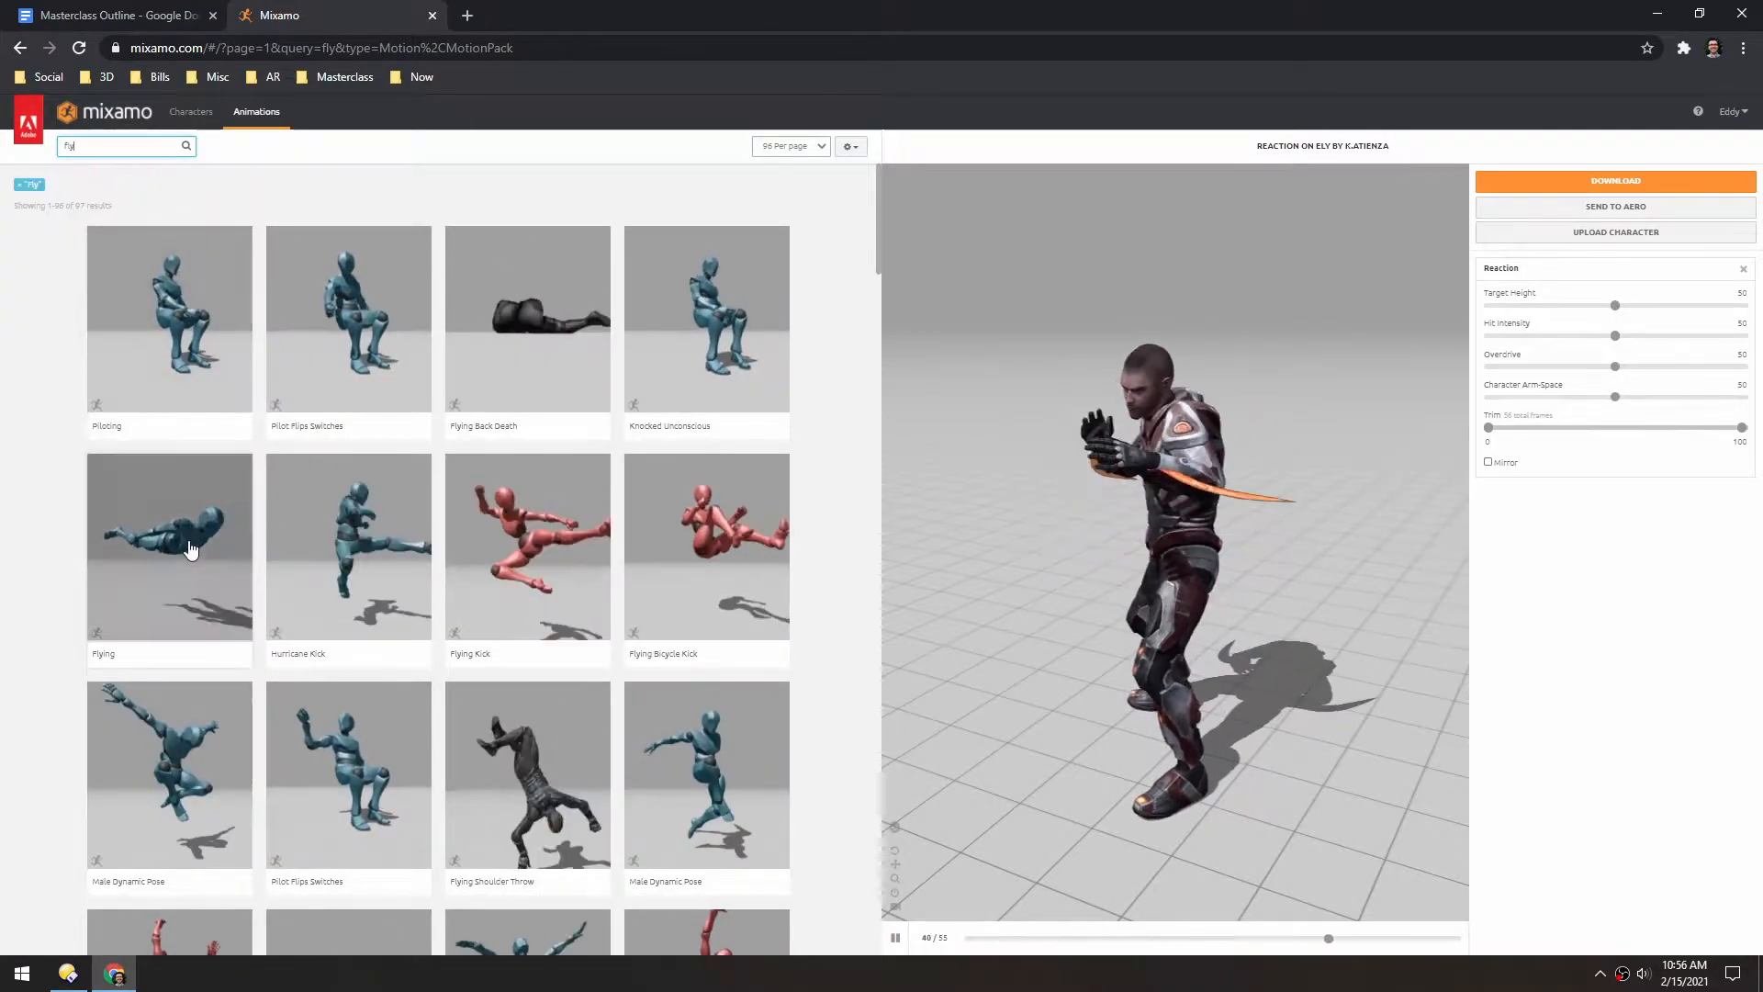
left_click(169, 546)
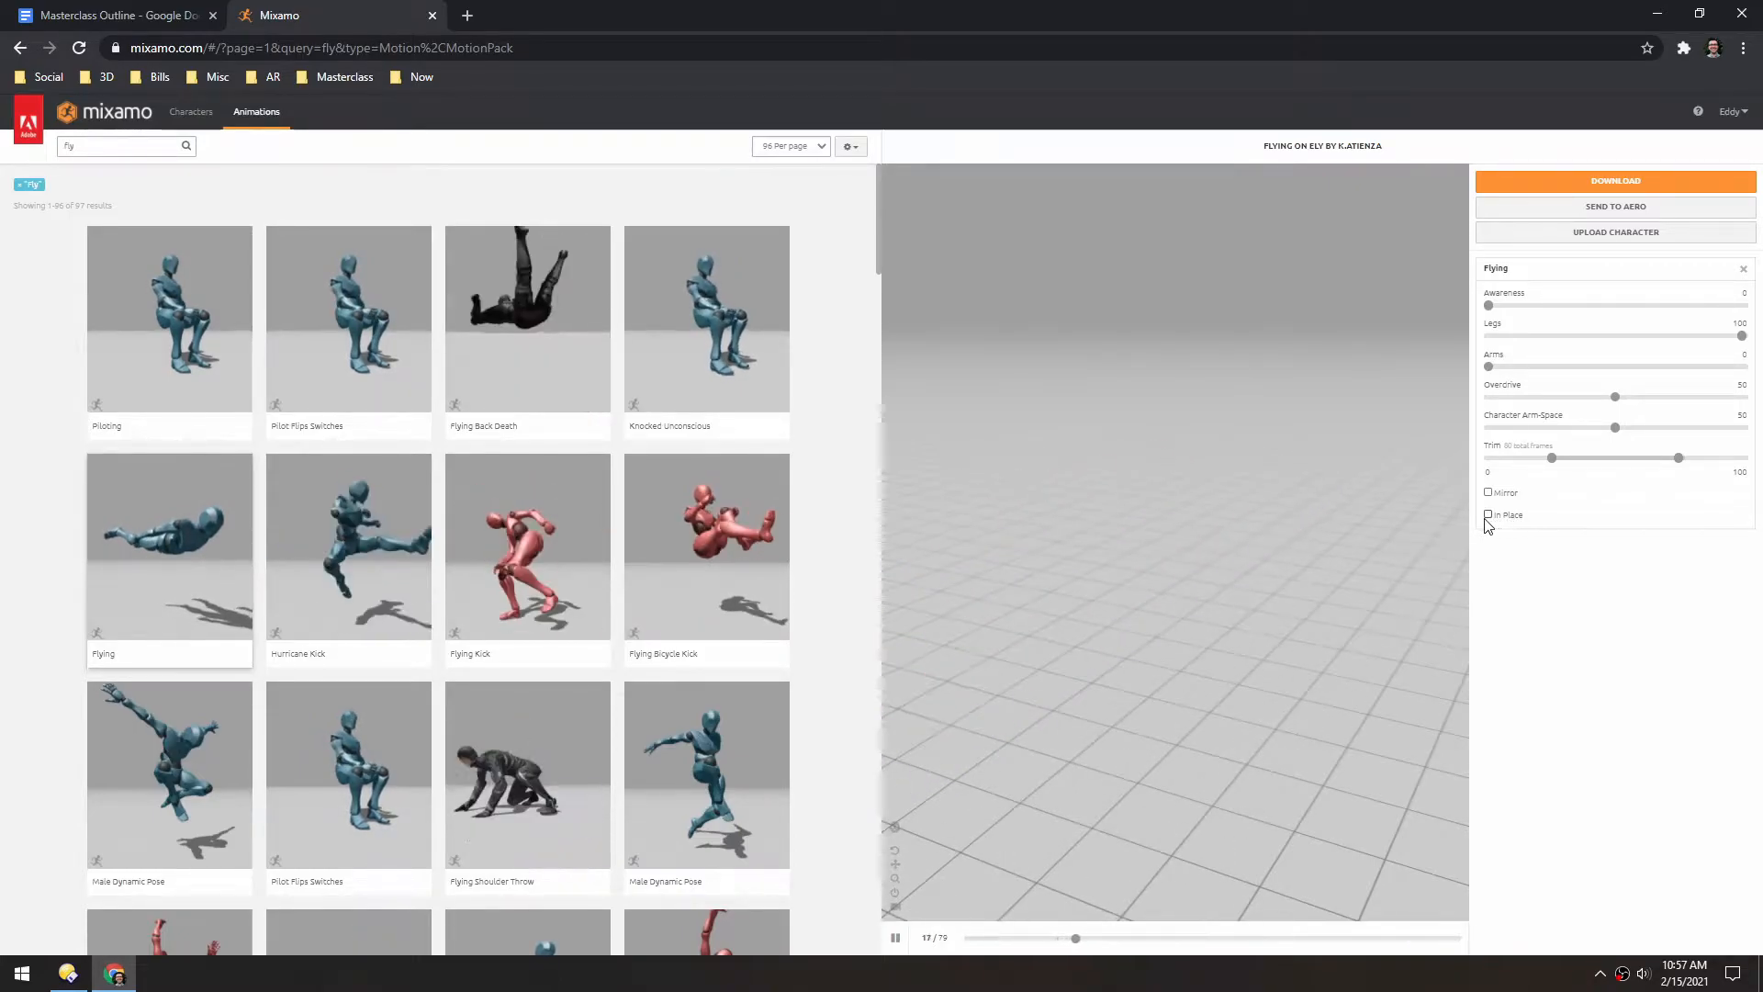
left_click(1488, 515)
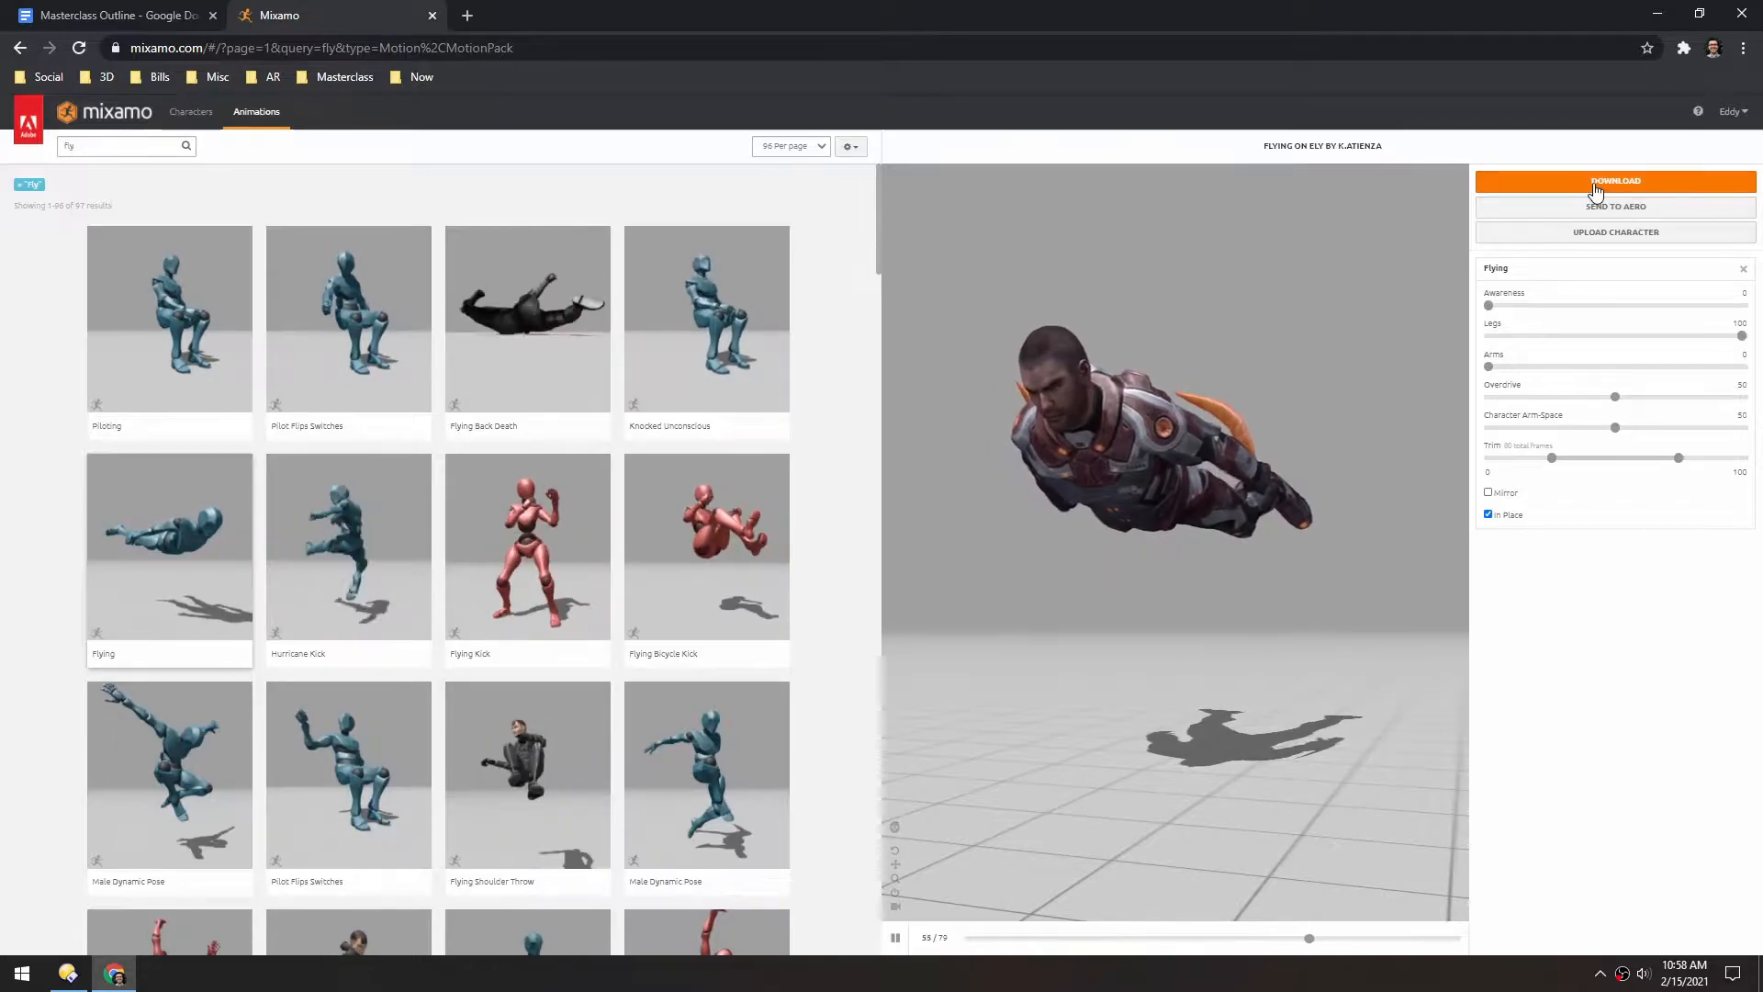
- Download the Flying character as FBX Binary with Skin at 24 frames per second
left_click(1614, 181)
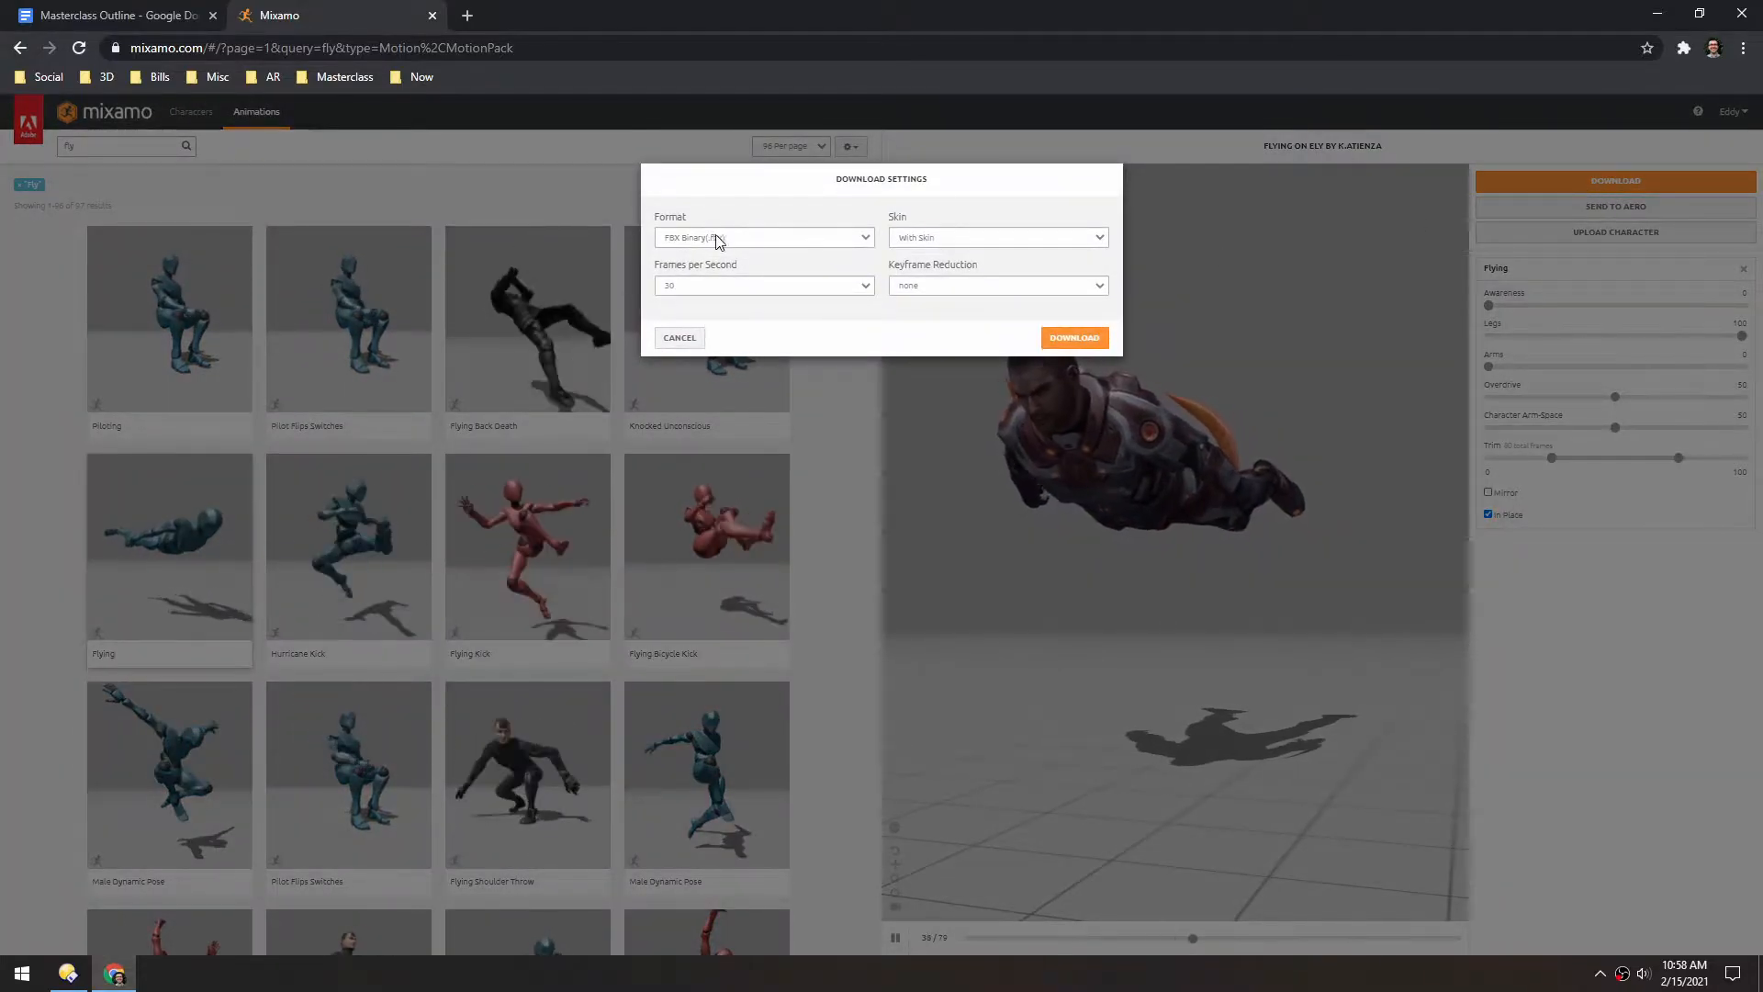
left_click(765, 284)
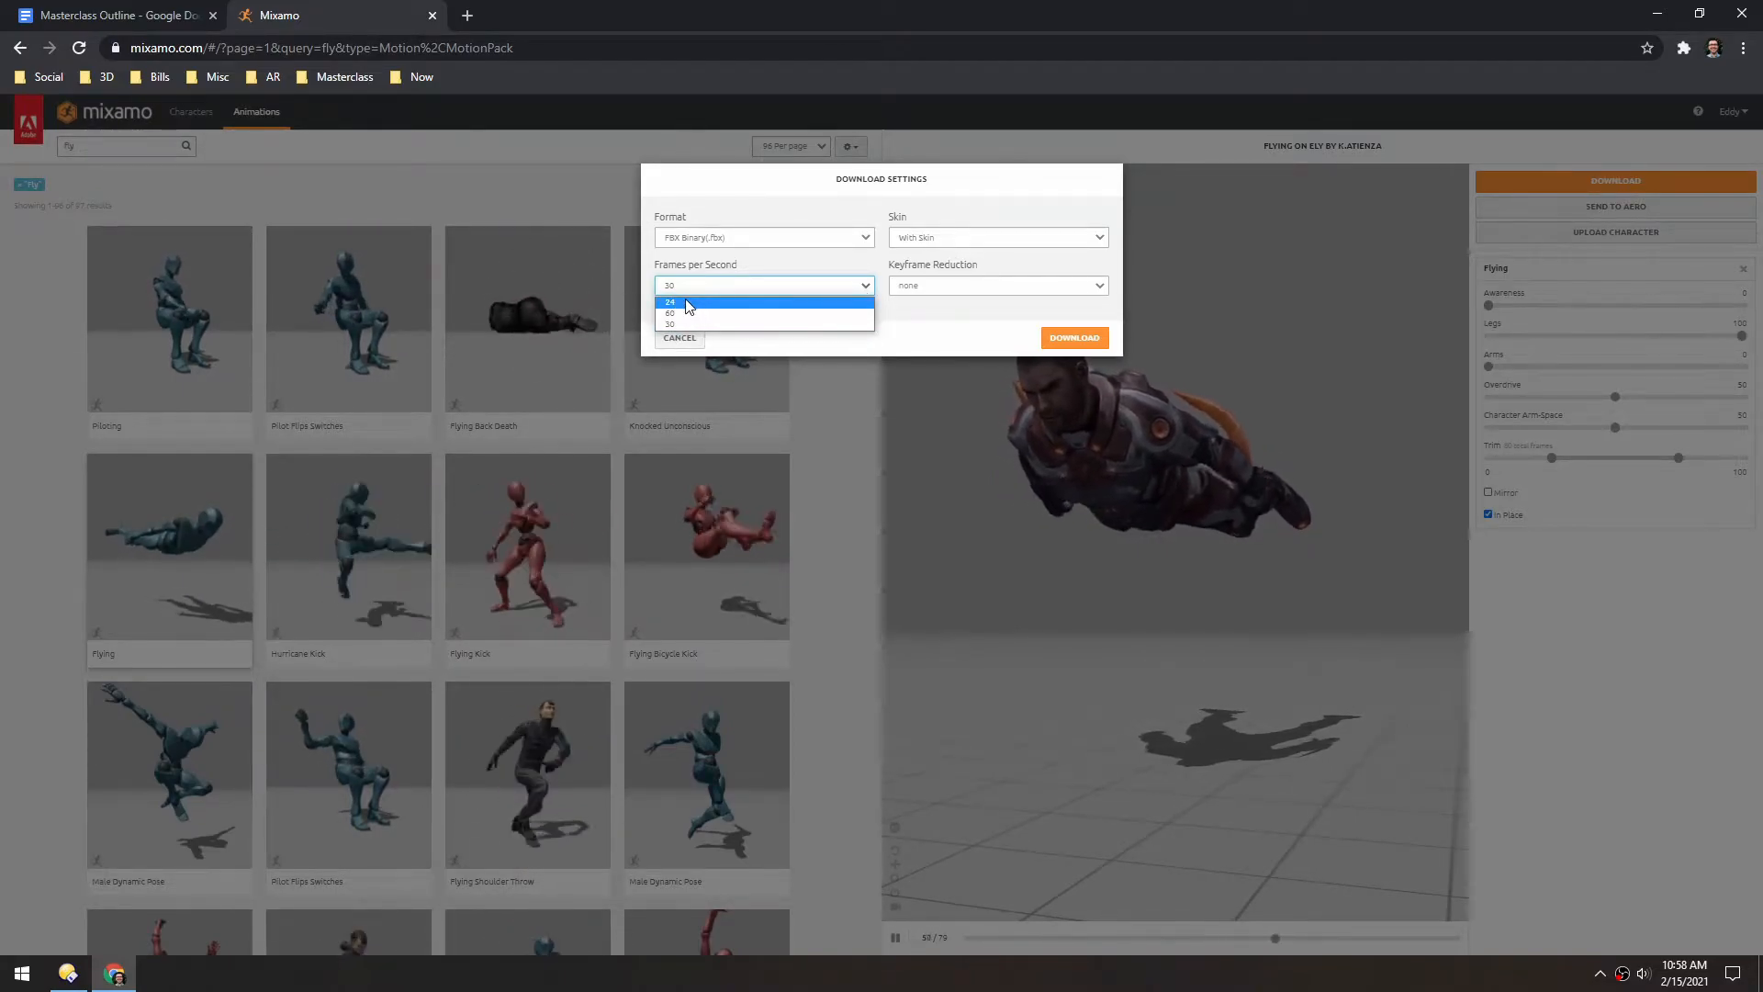
left_click(670, 301)
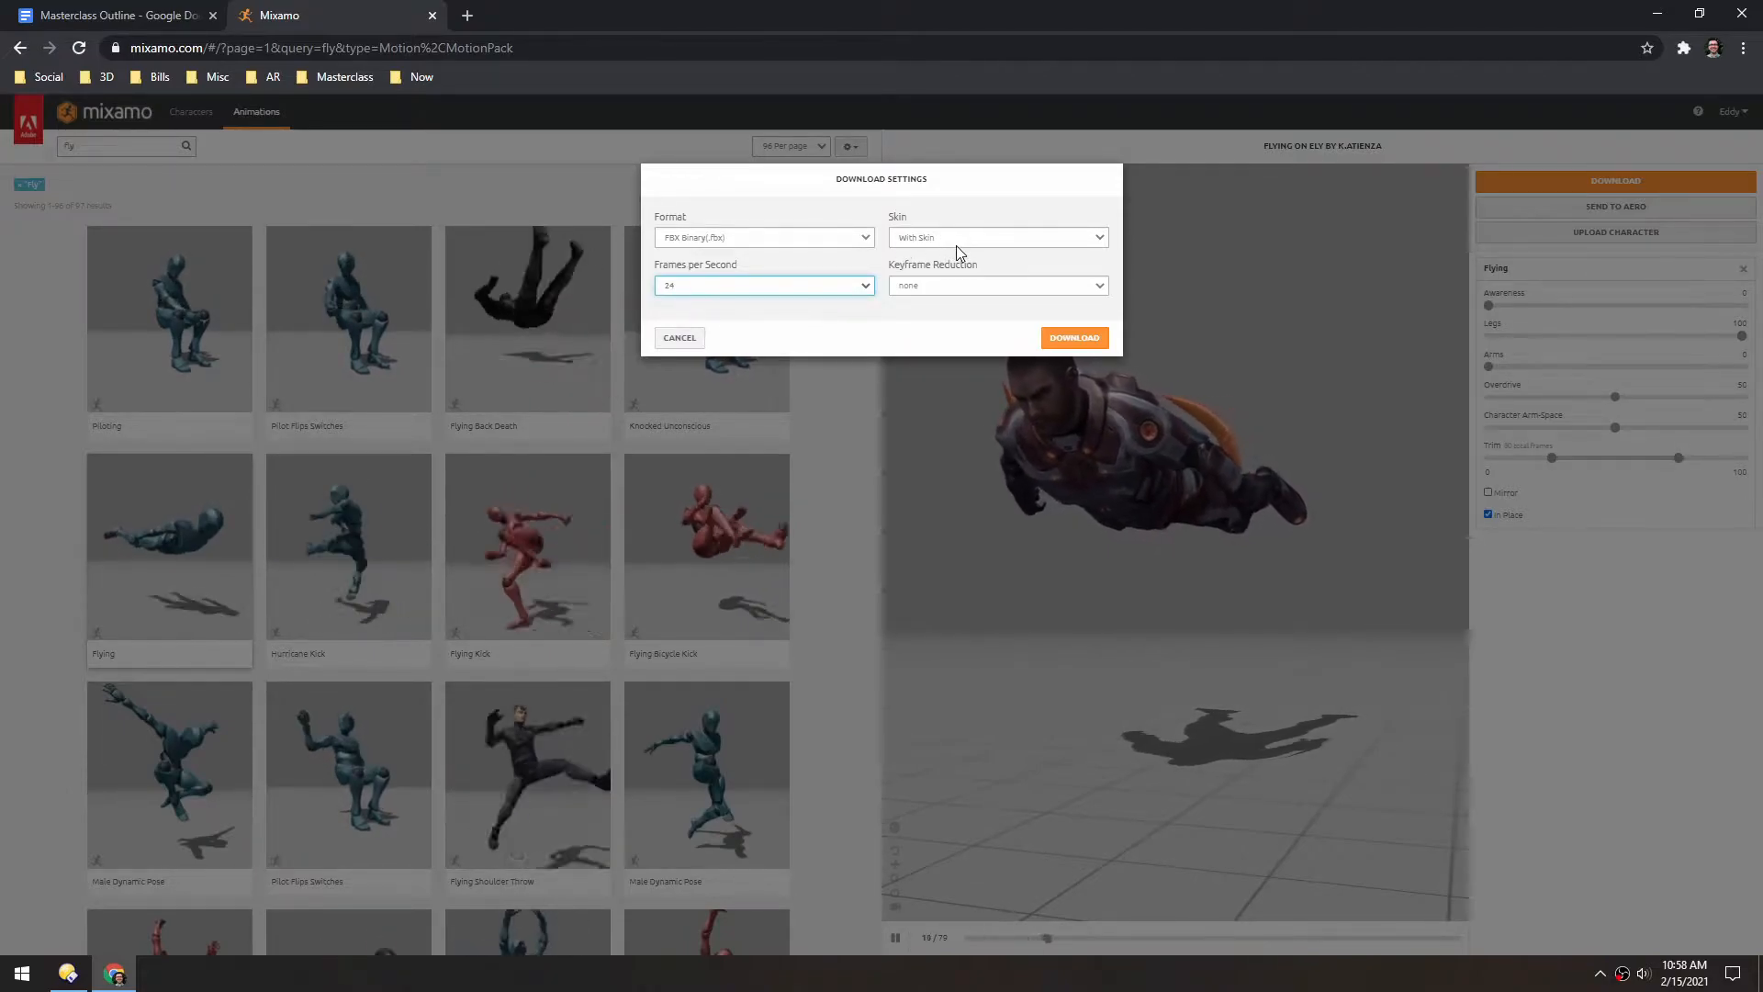
left_click(994, 285)
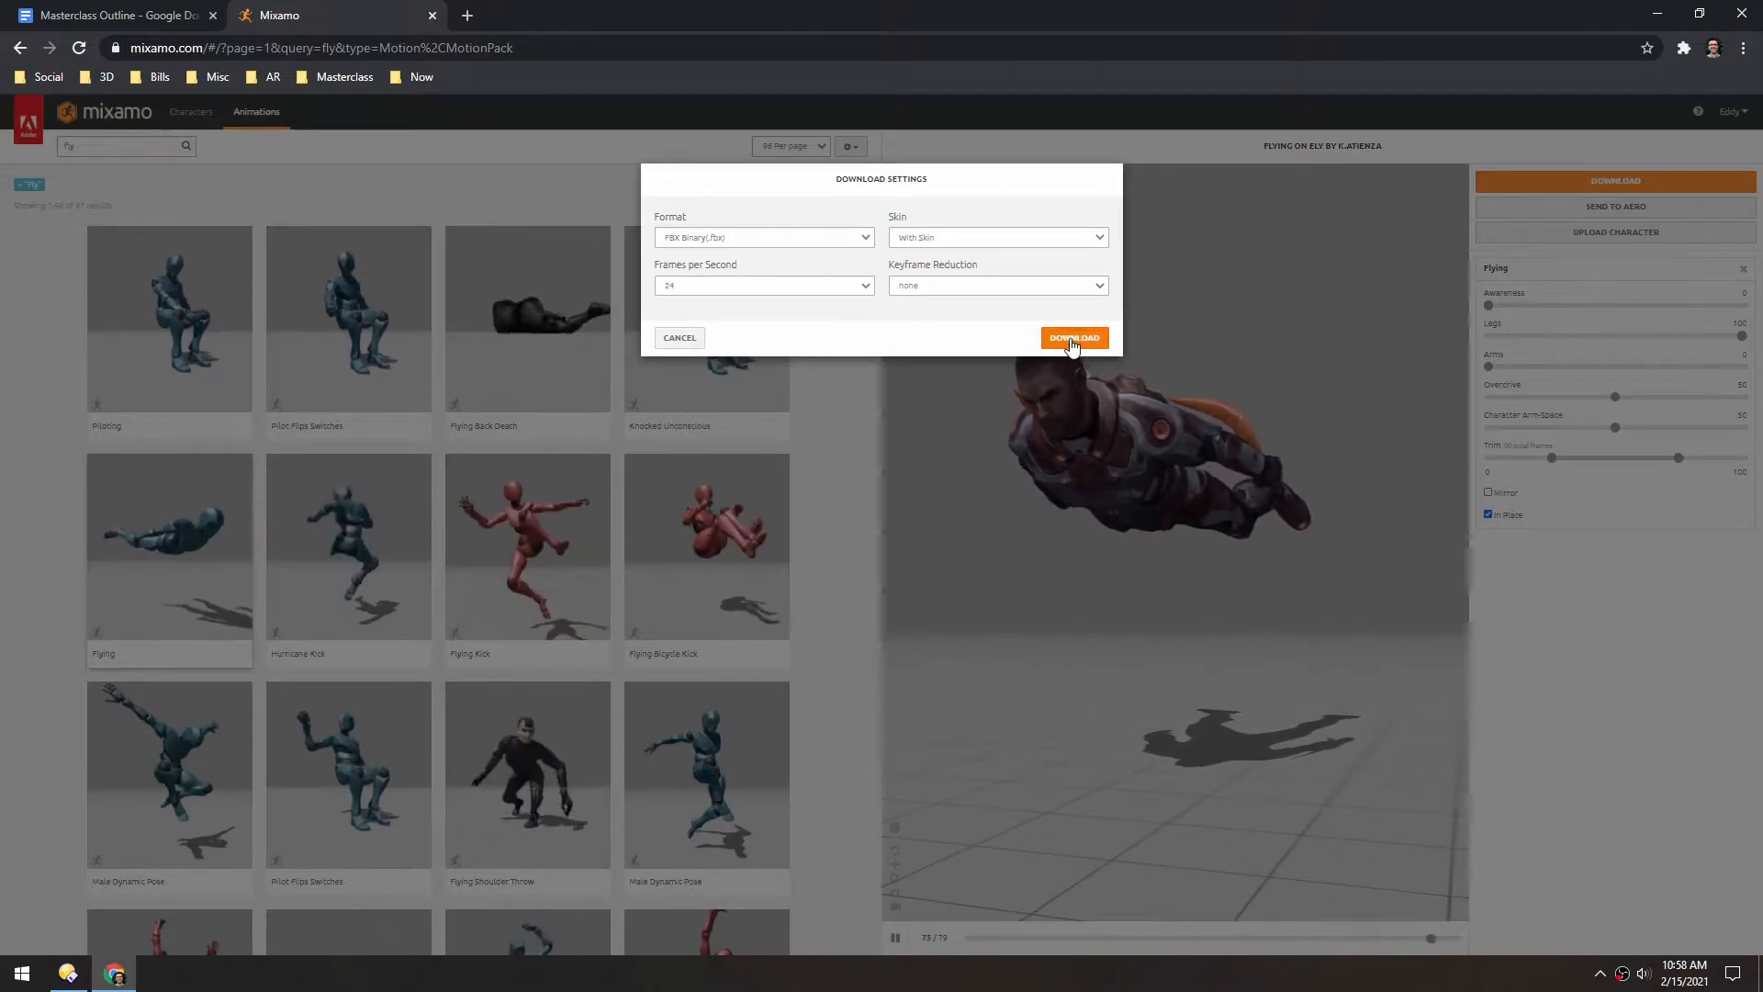
left_click(69, 973)
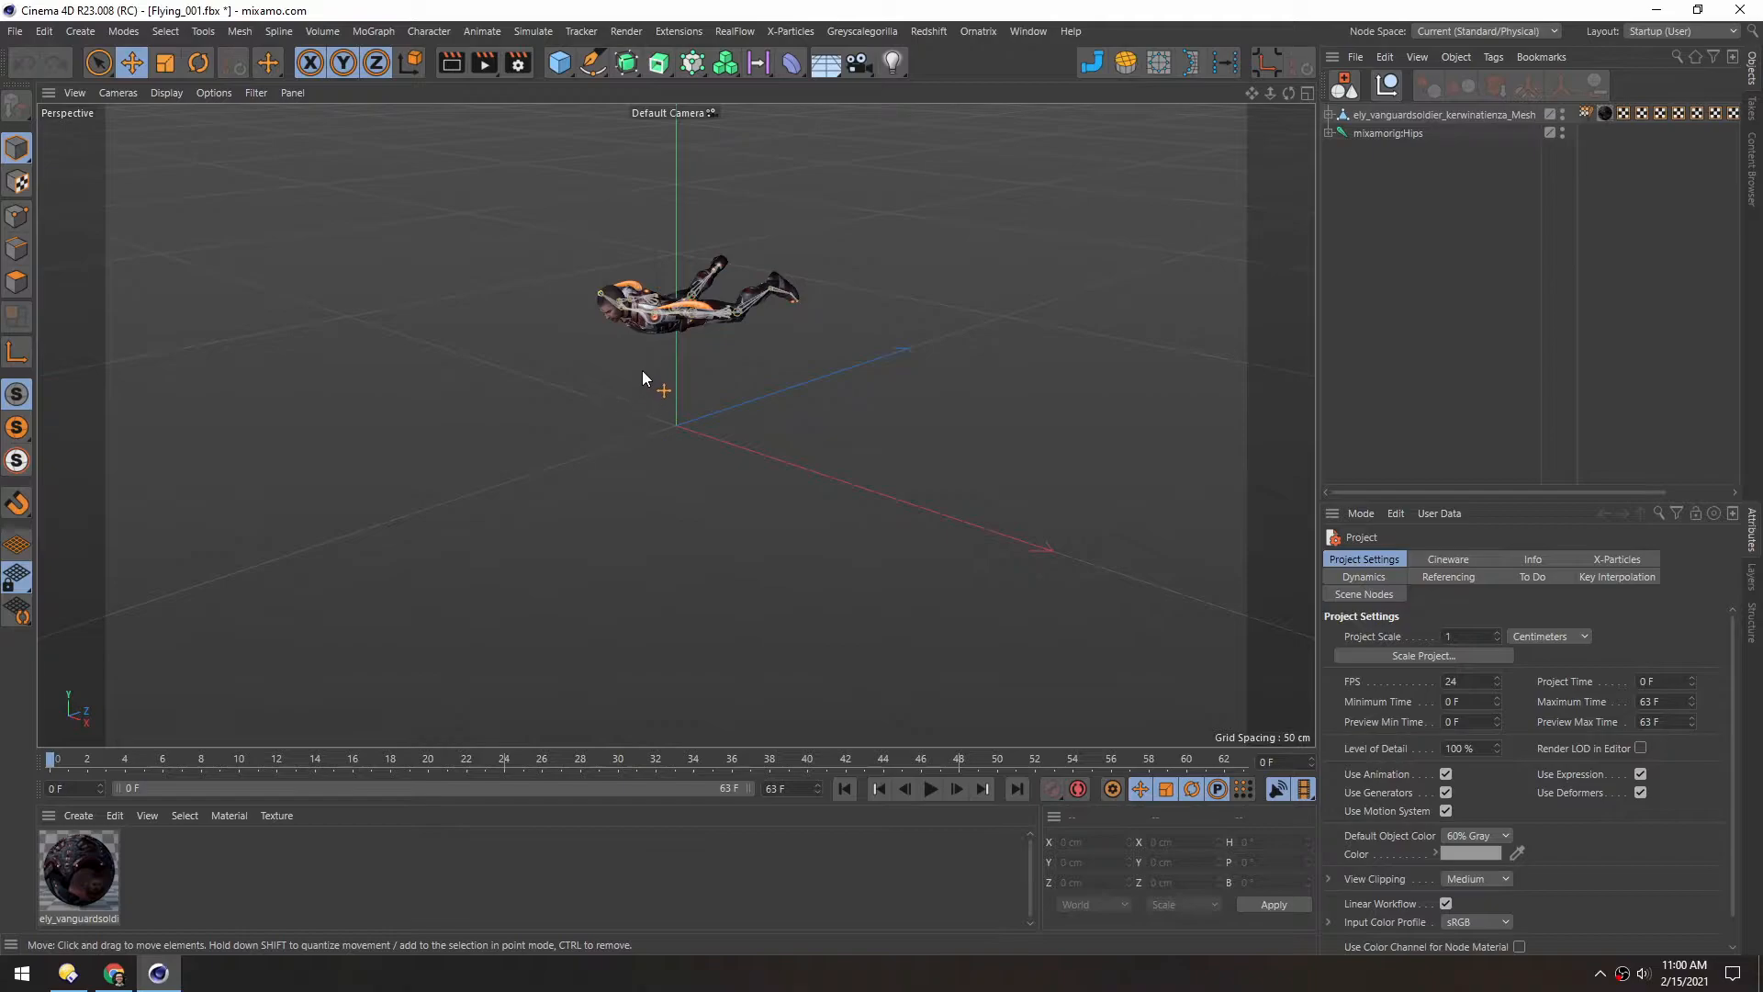
- Play the Flying_001 animation, expand the mixamorig hierarchy, and select the mesh object
left_click(928, 788)
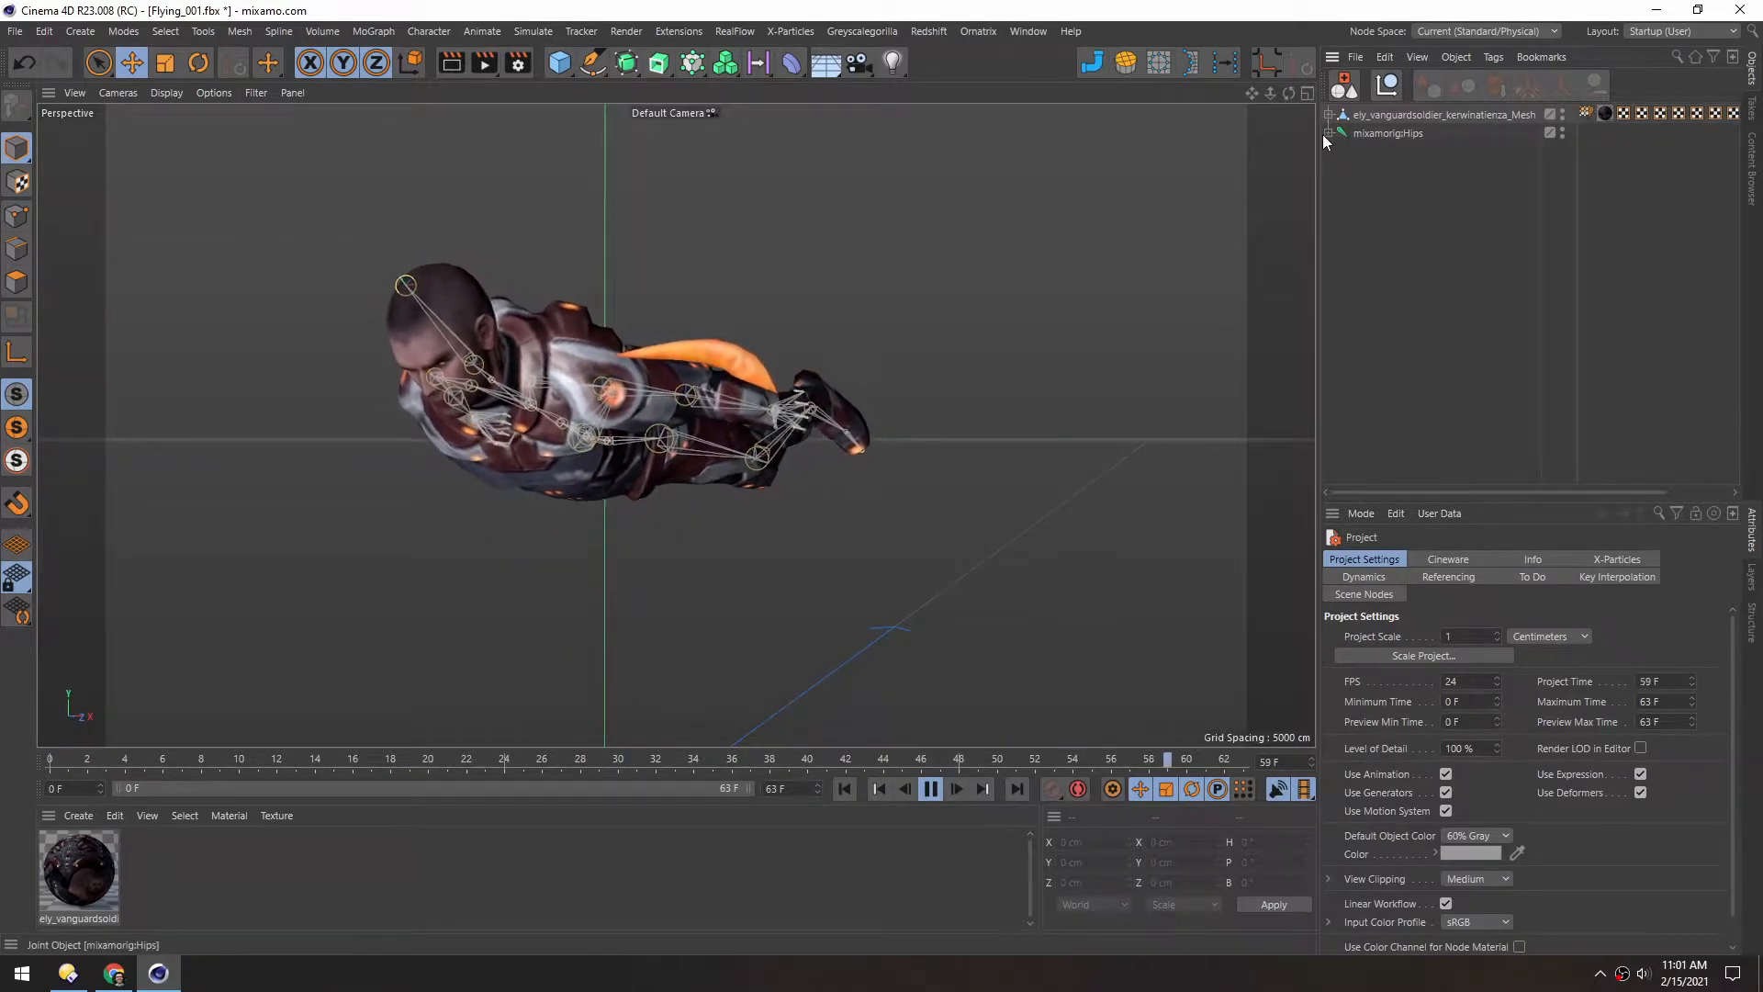
left_click(1329, 132)
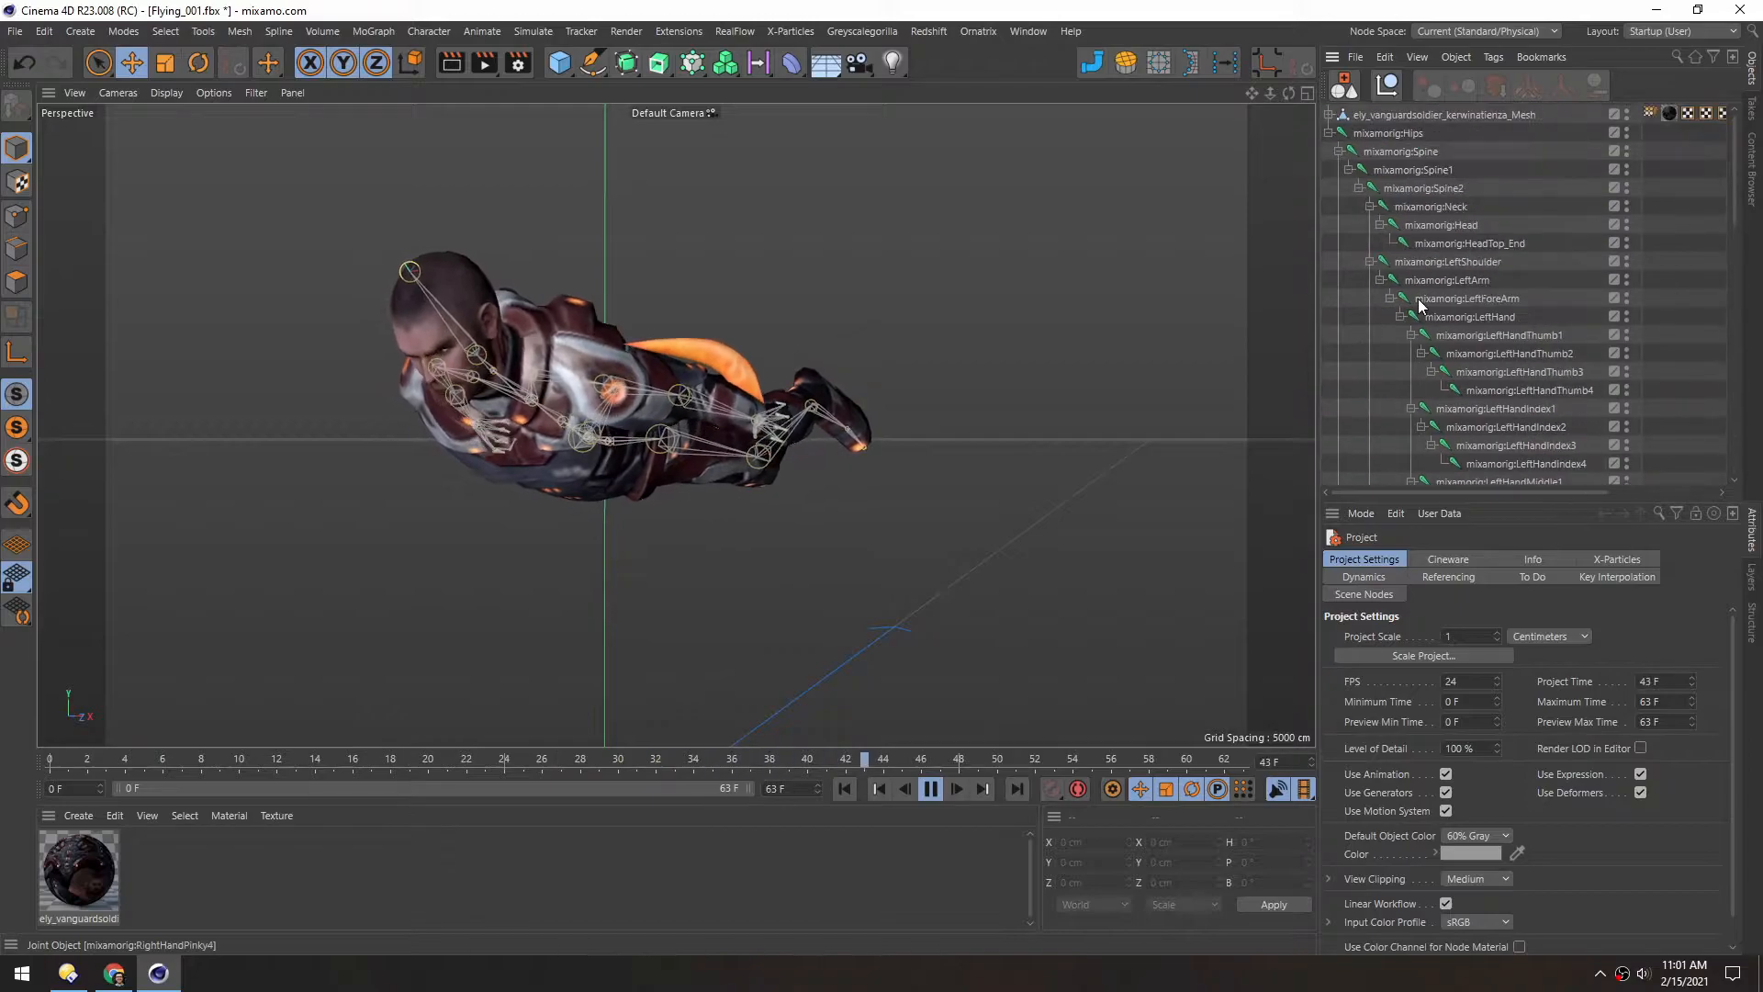
left_click(1443, 114)
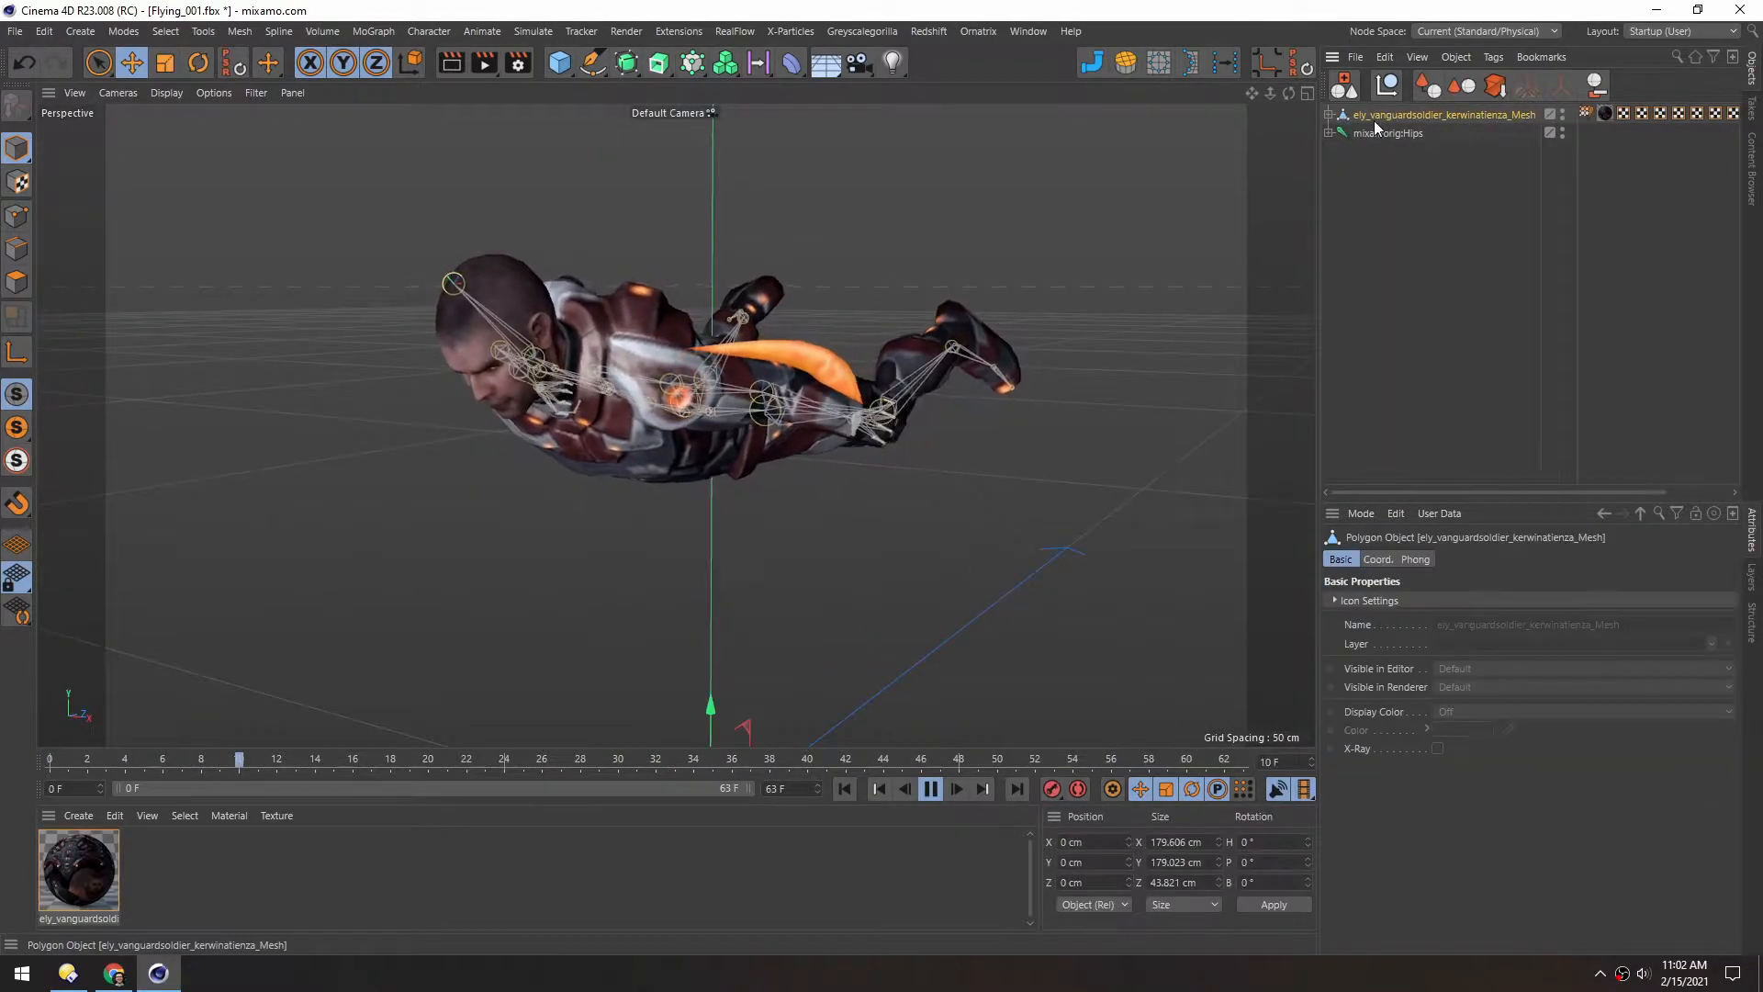
- Inspect the mesh's UV tags in Texture UV Editor windows, then close them
left_click(1359, 512)
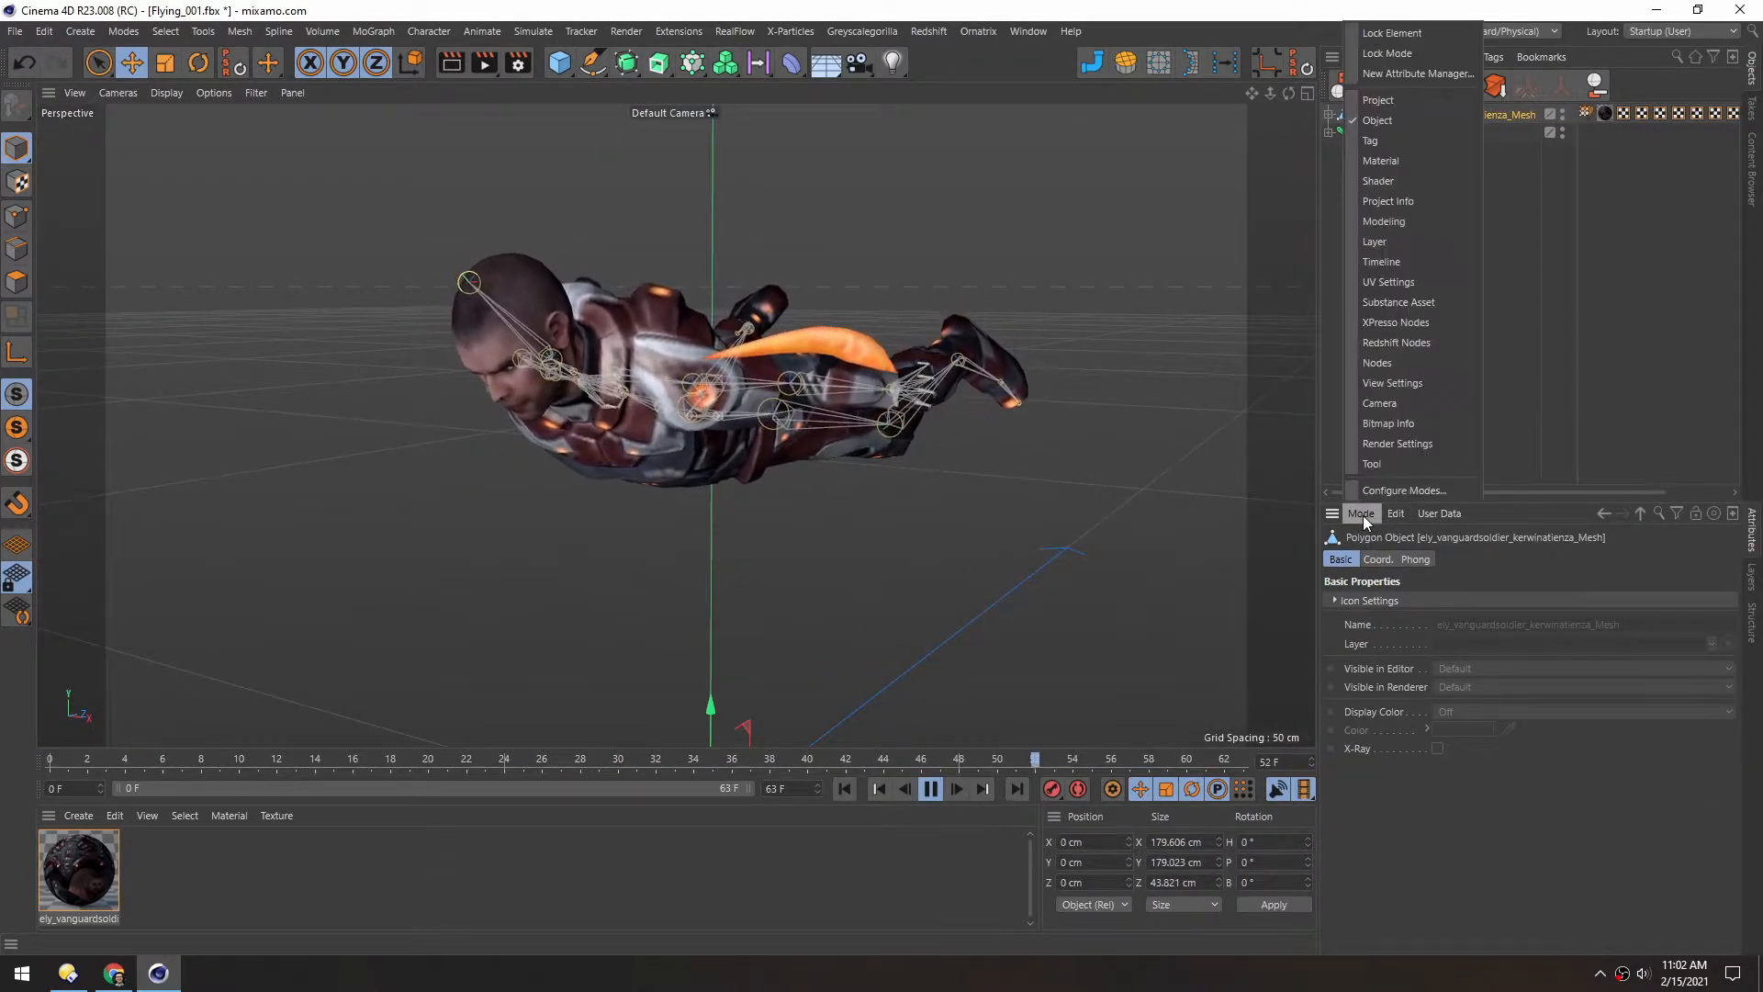
mouse_move(1388, 200)
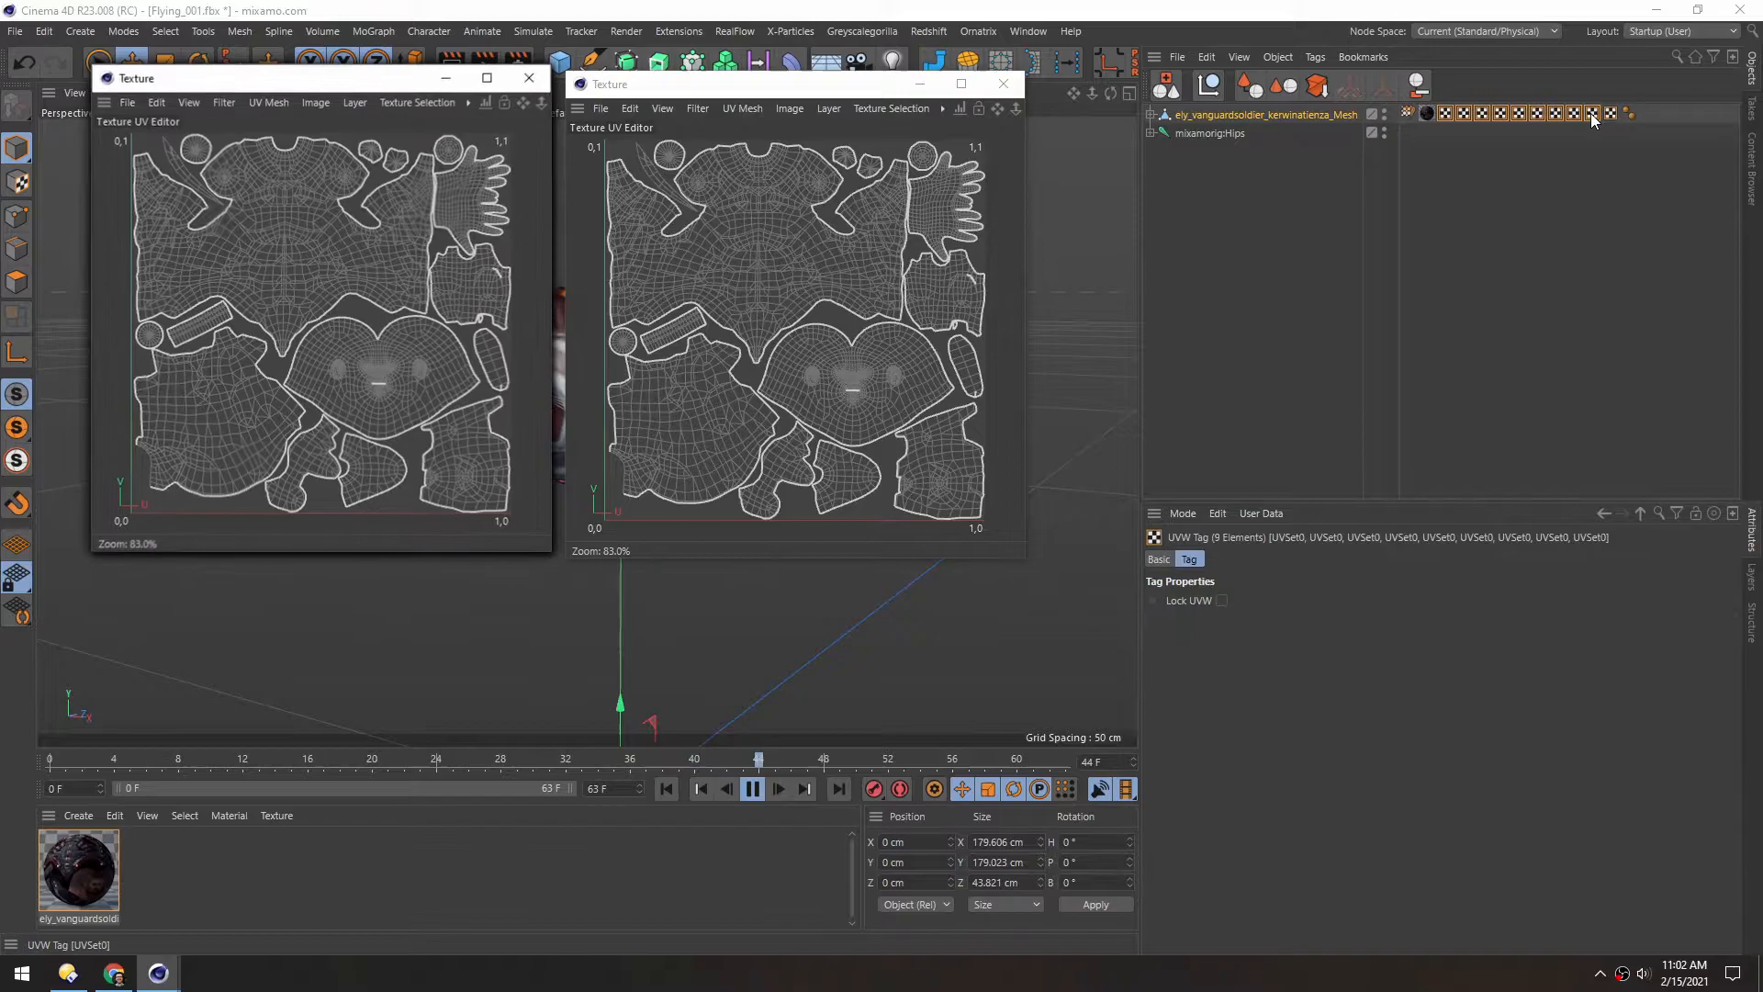
left_click(537, 101)
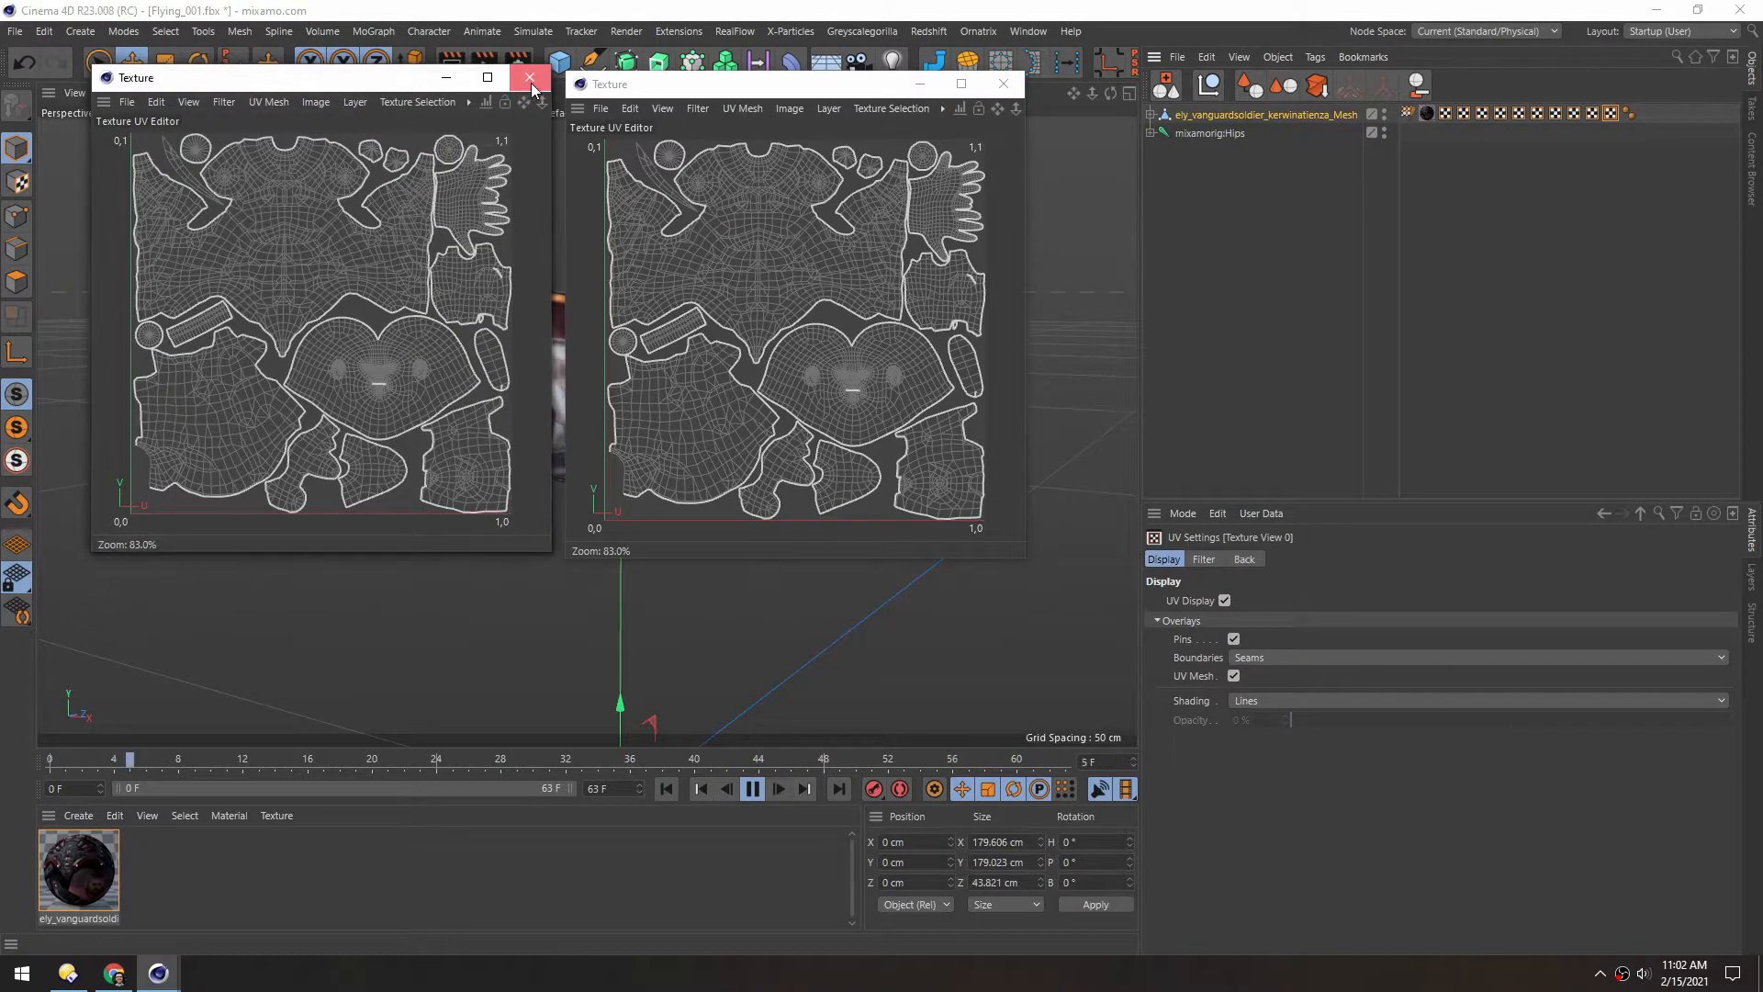
left_click(530, 77)
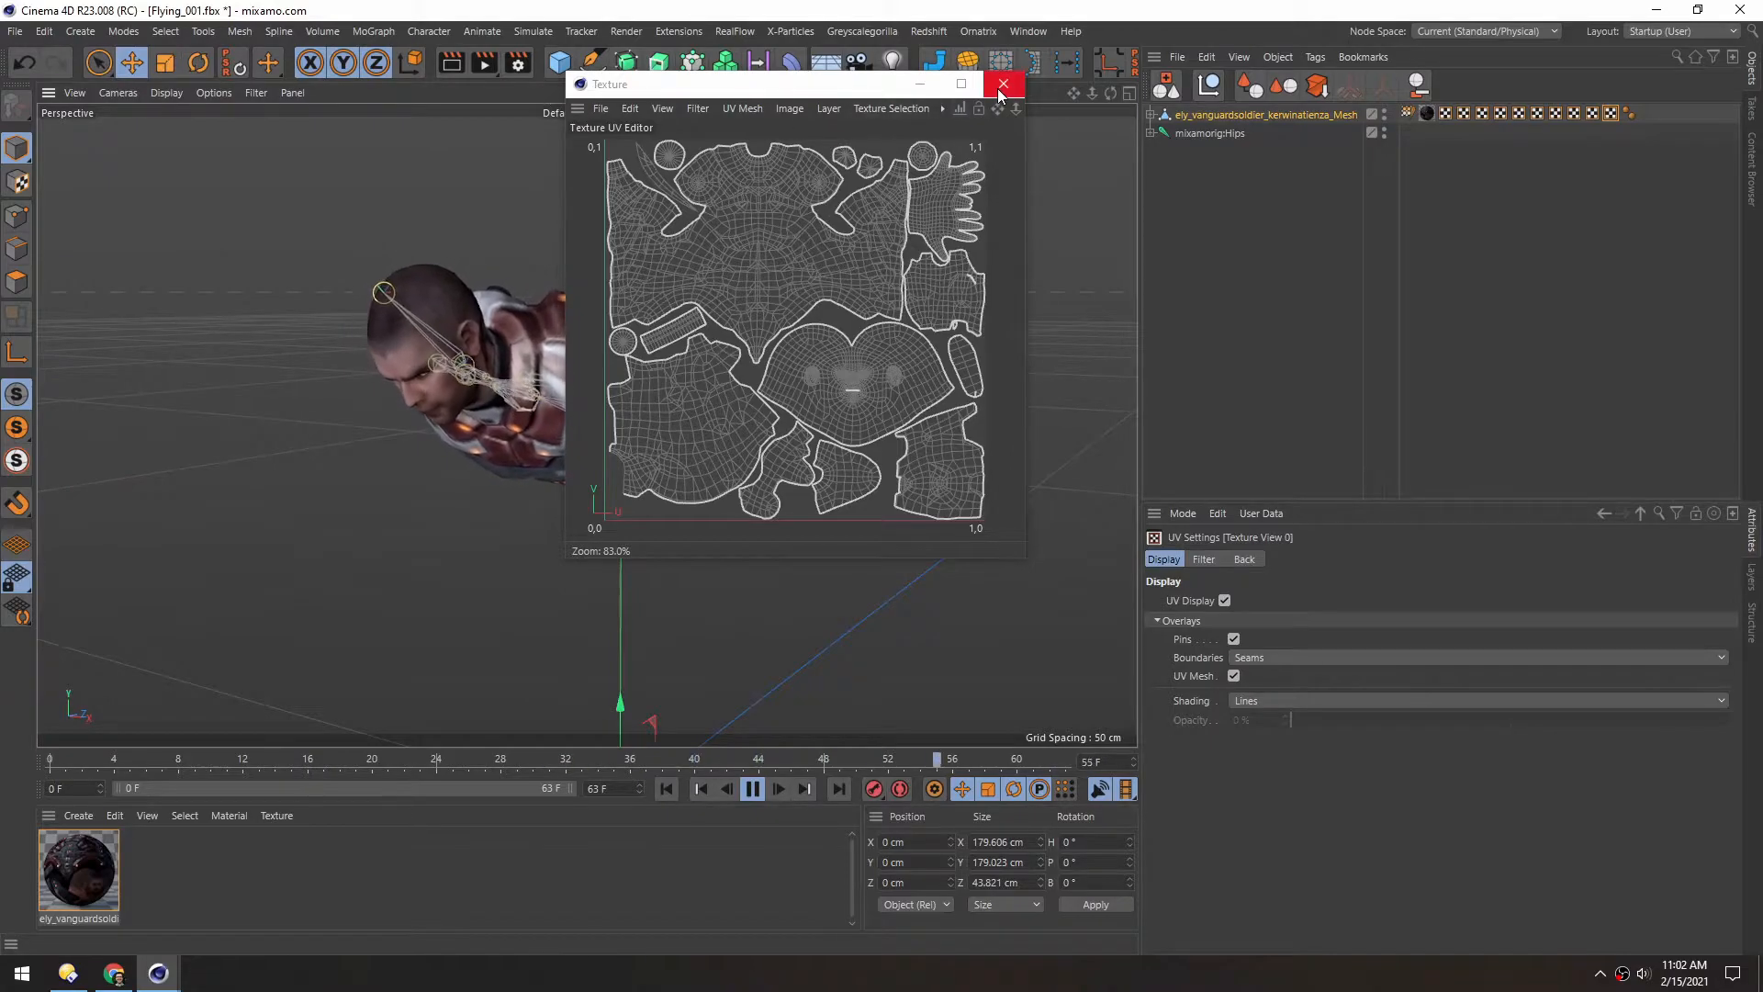
left_click(1002, 84)
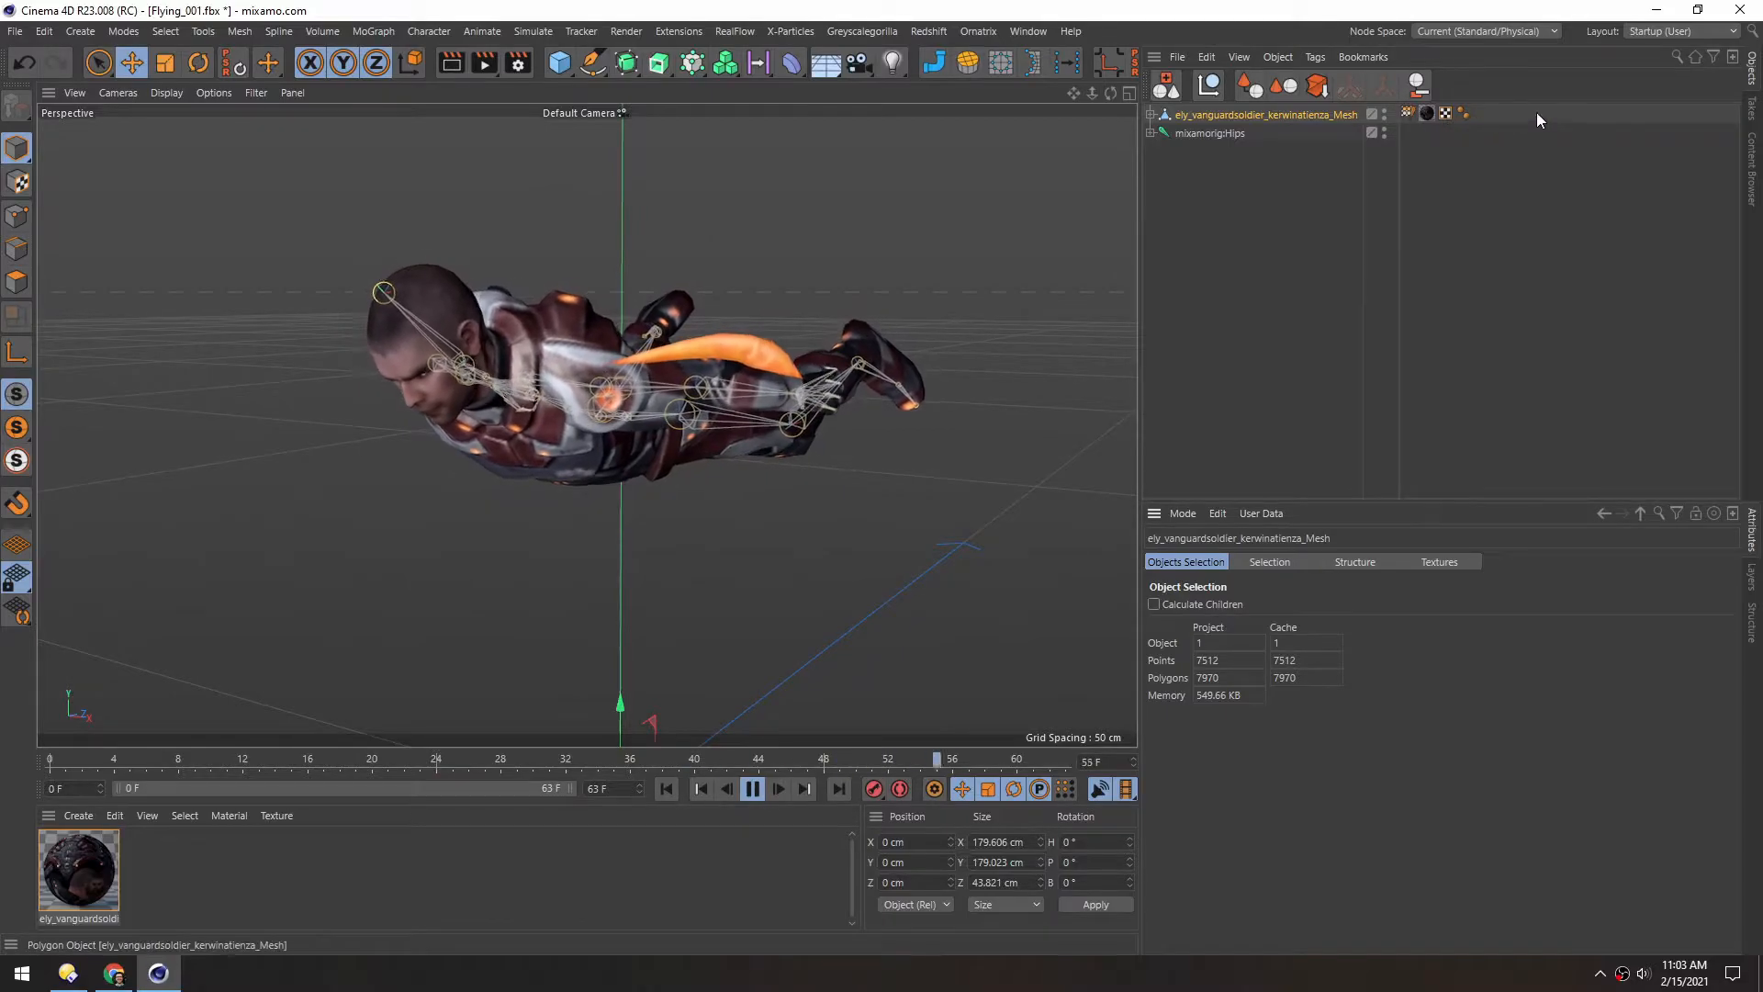
- Reselect the mesh and close the Texture UV Editor to return to the Perspective viewport
left_click(1446, 114)
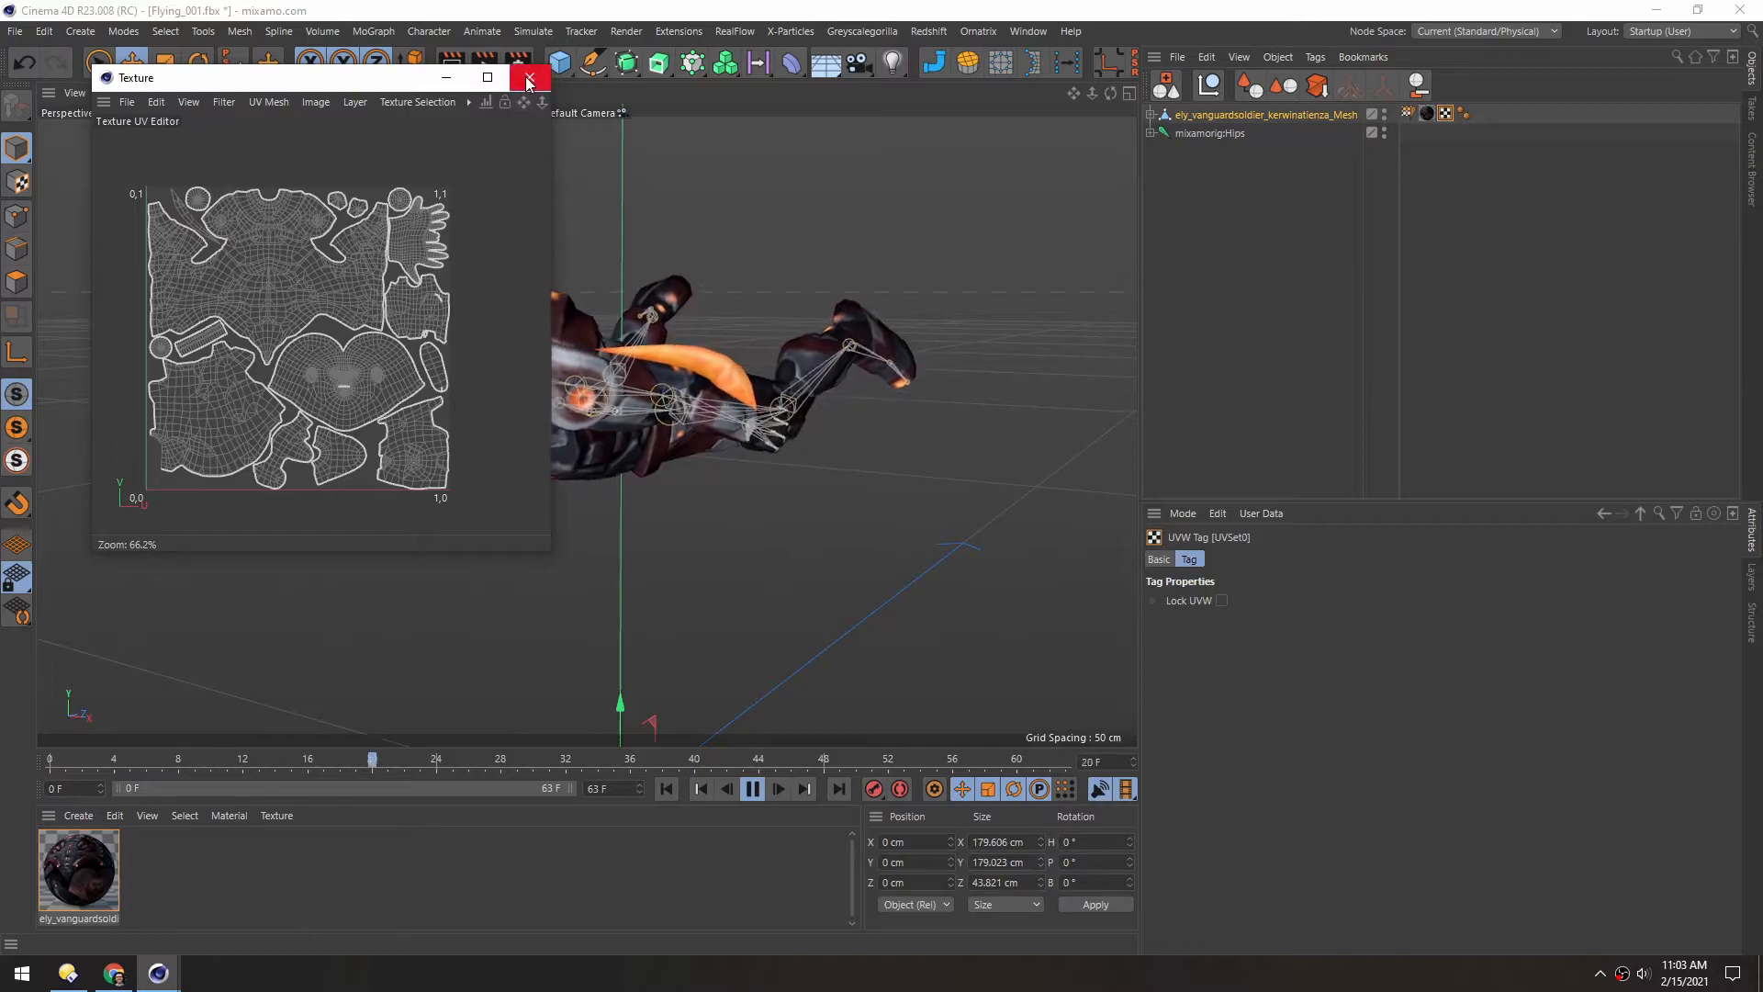
left_click(529, 77)
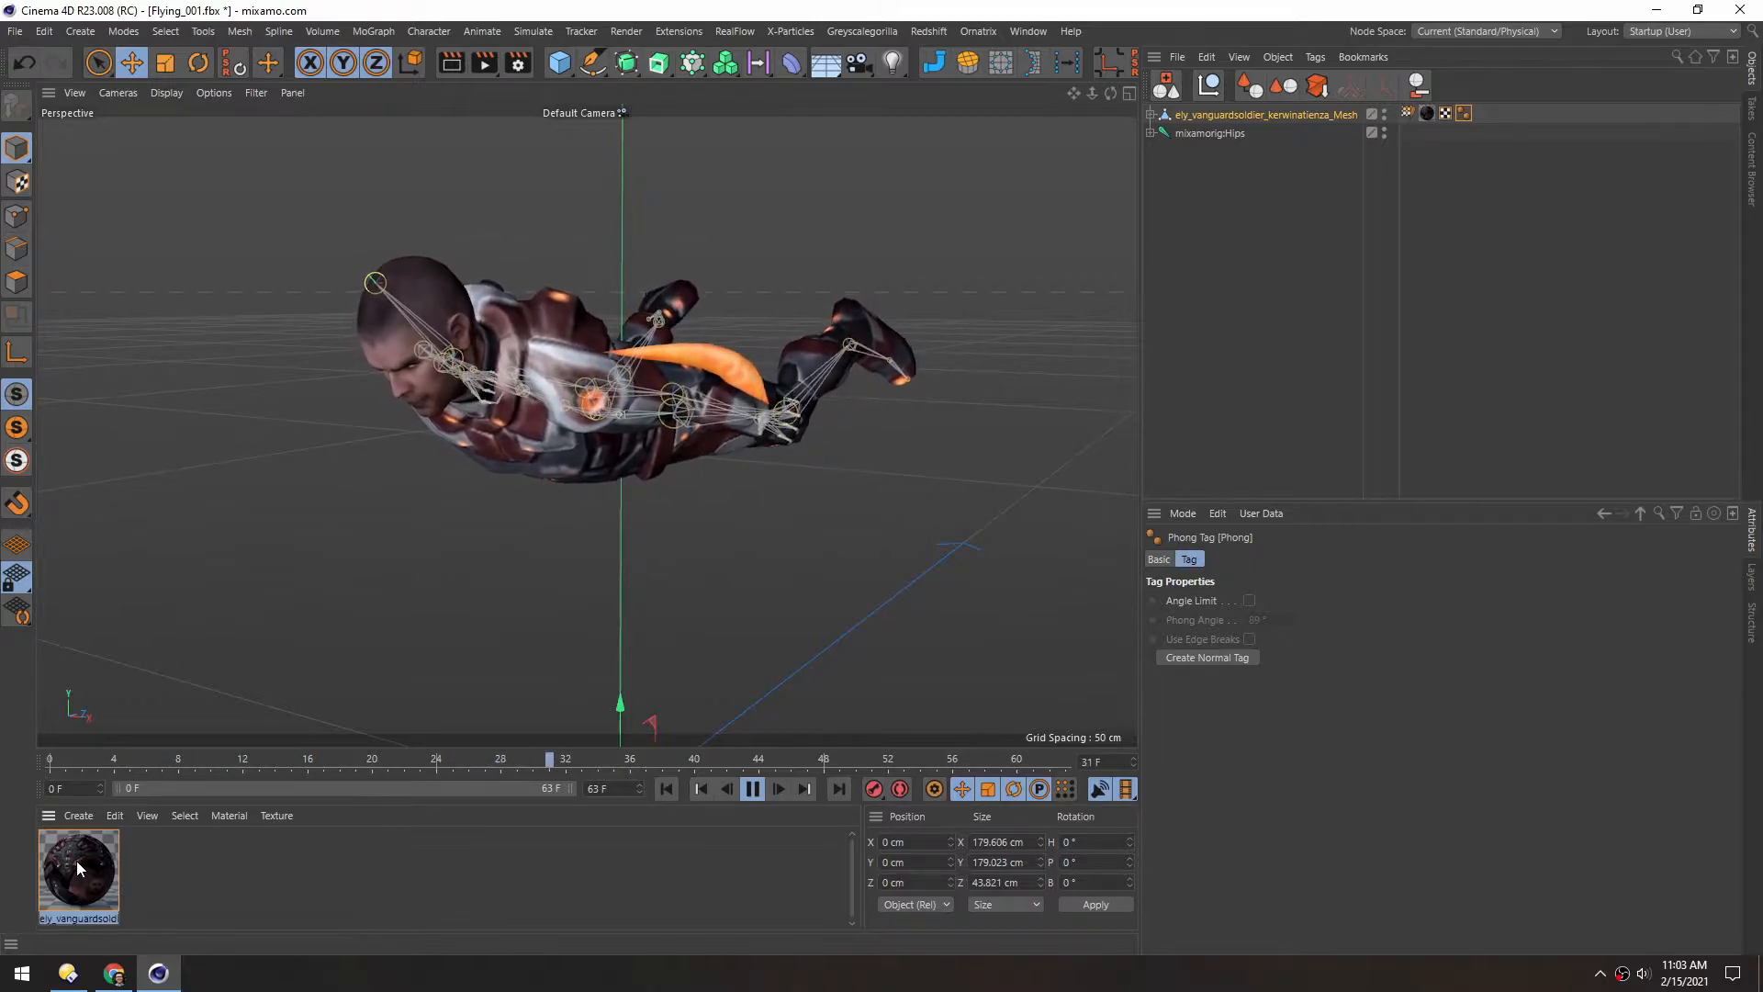
- Open the character material's Viewport settings and switch to the Main take
double_click(77, 866)
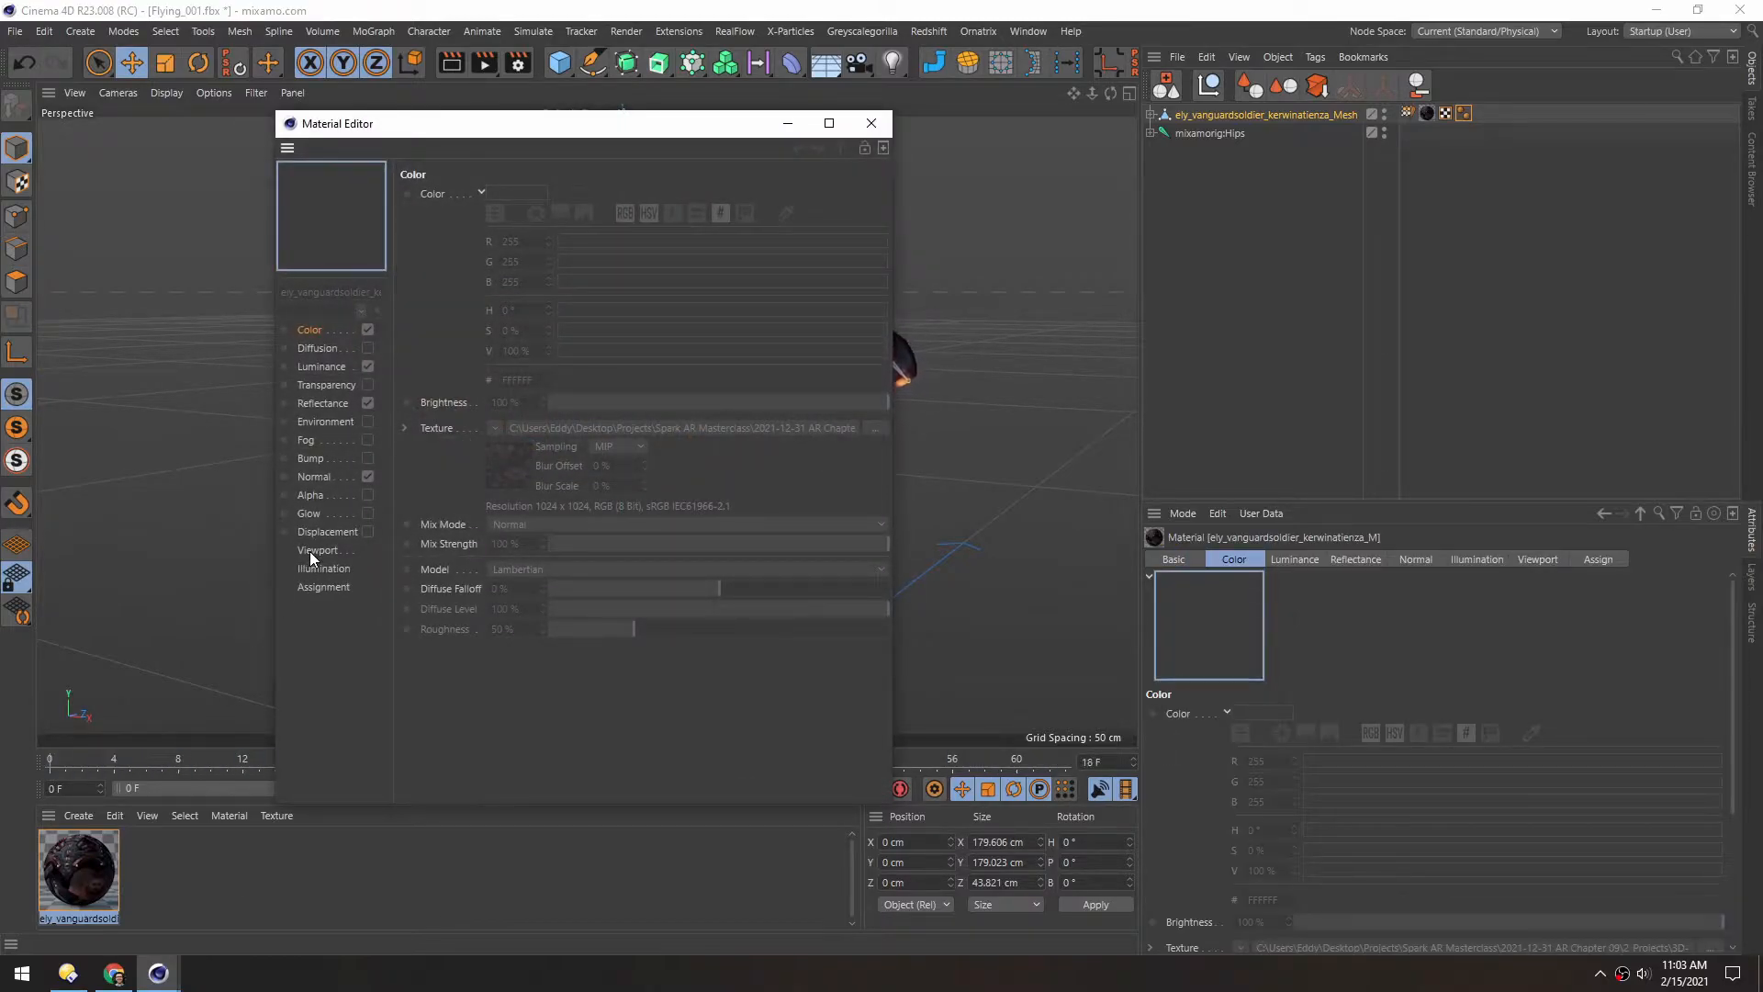
left_click(319, 531)
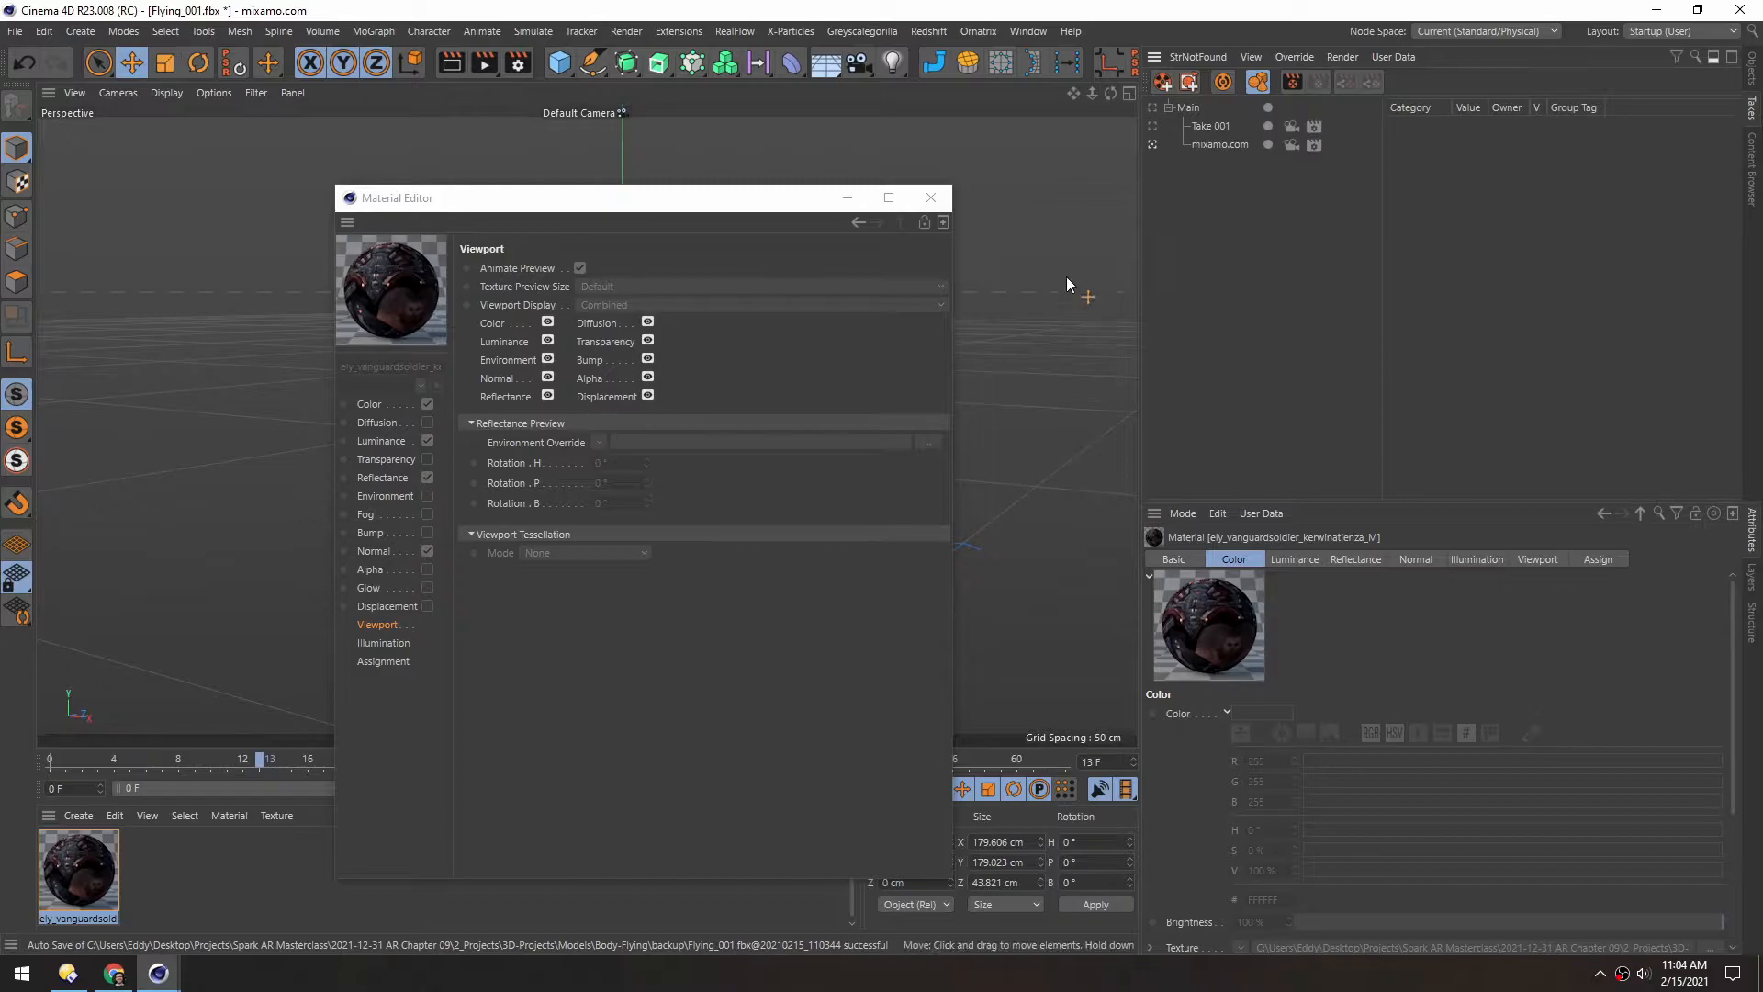
mouse_move(763, 210)
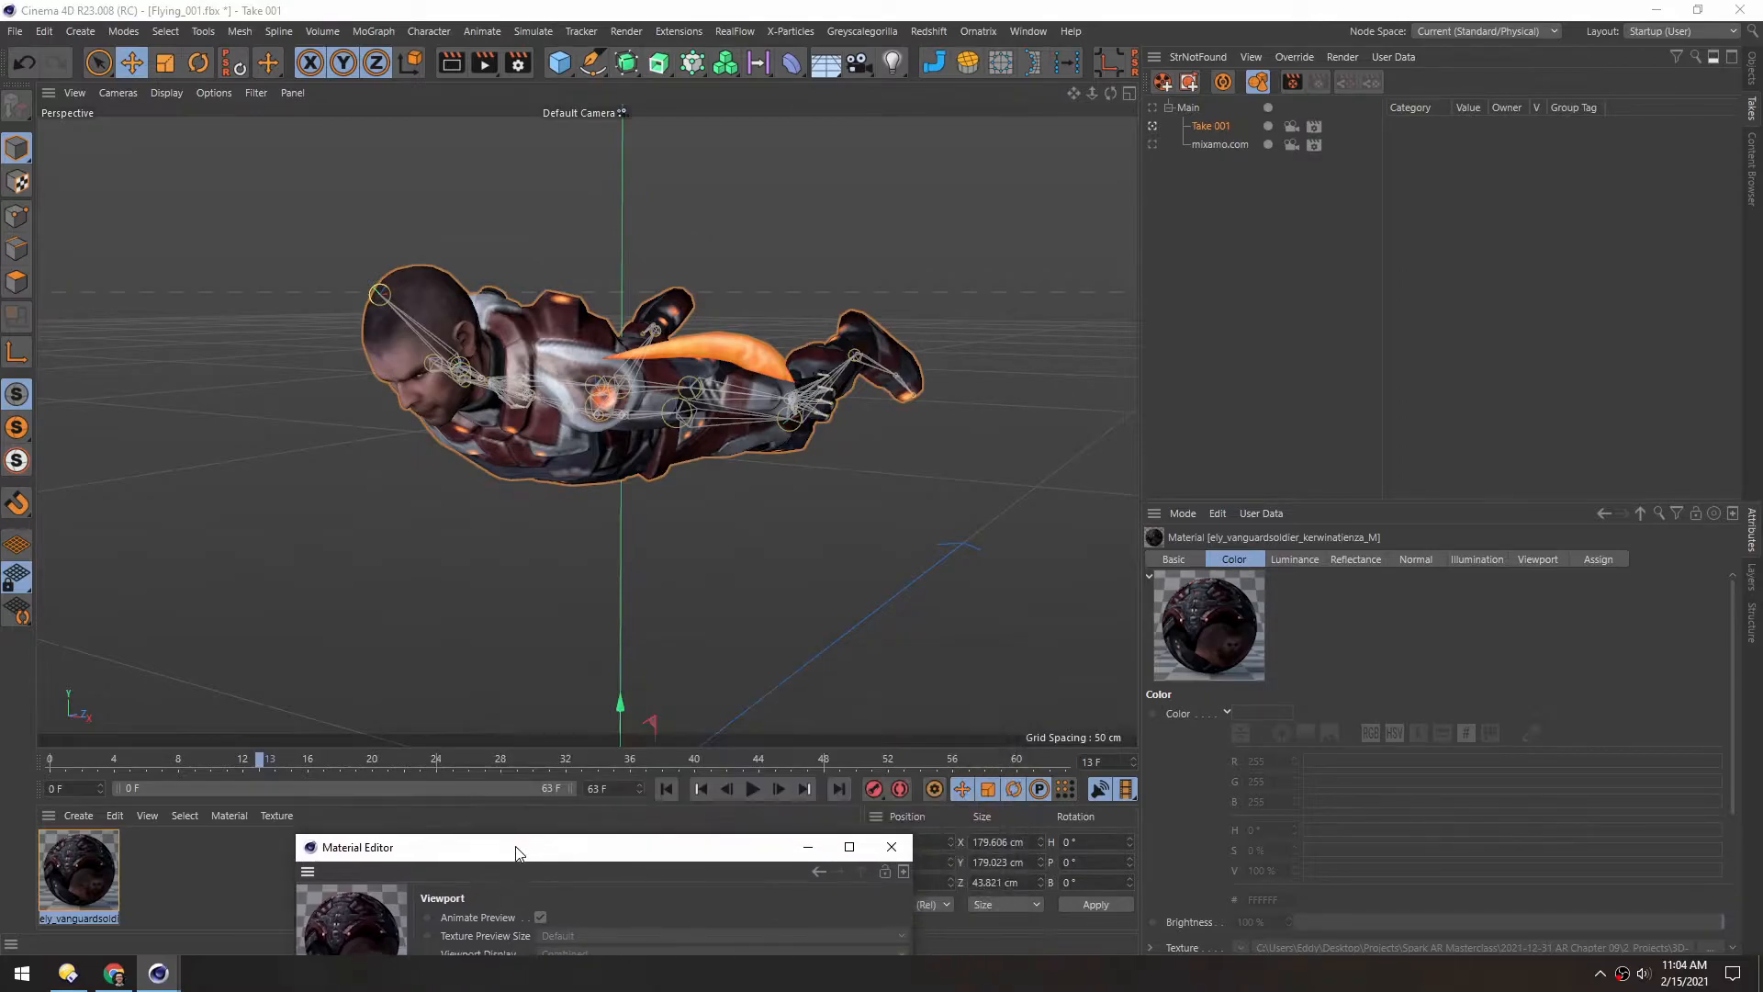
left_click(751, 788)
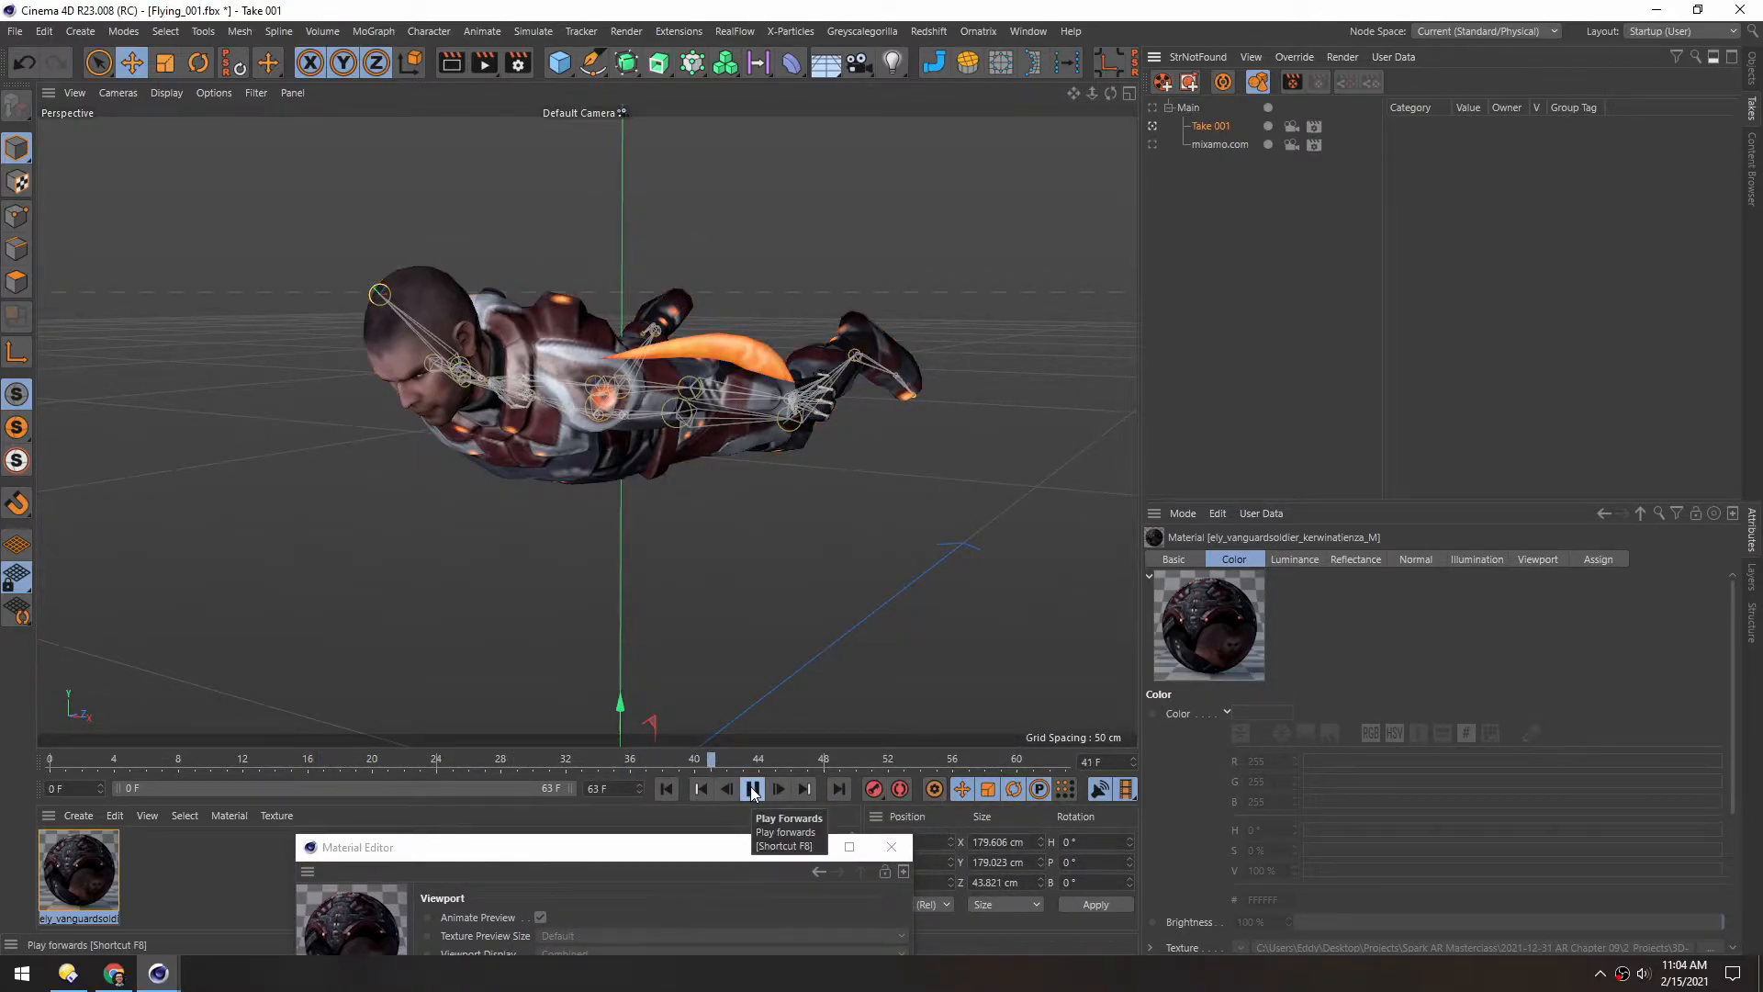
left_click(751, 788)
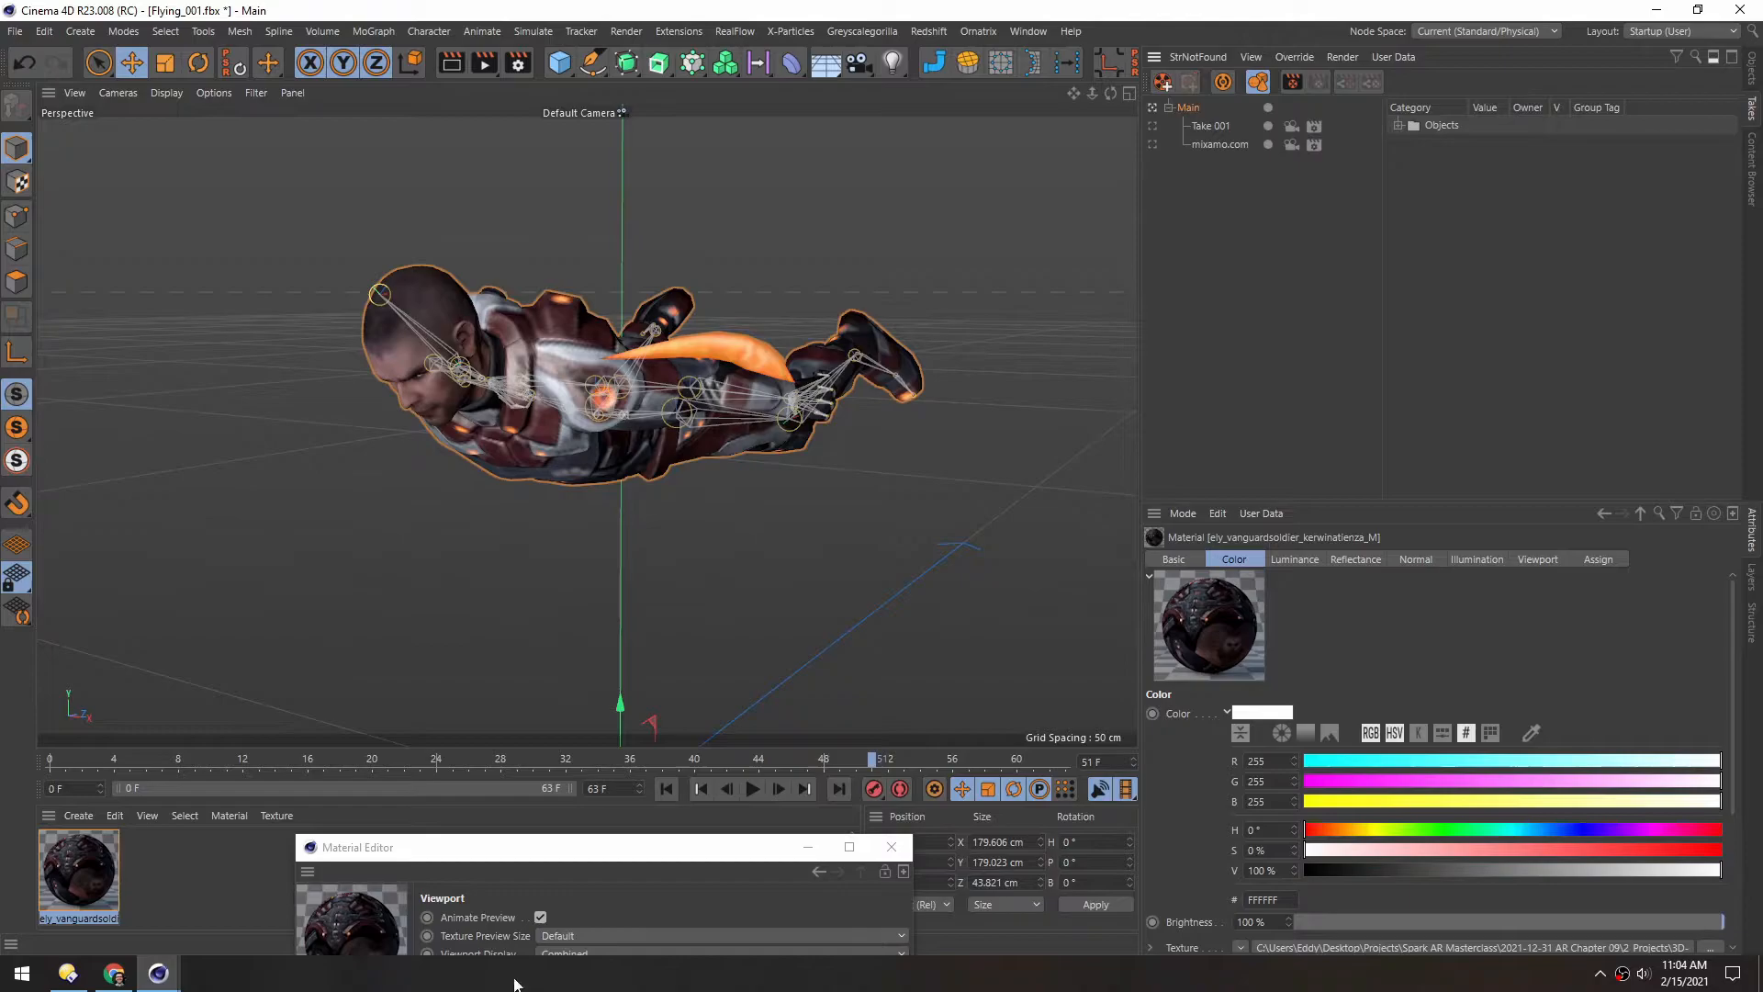
left_click(751, 788)
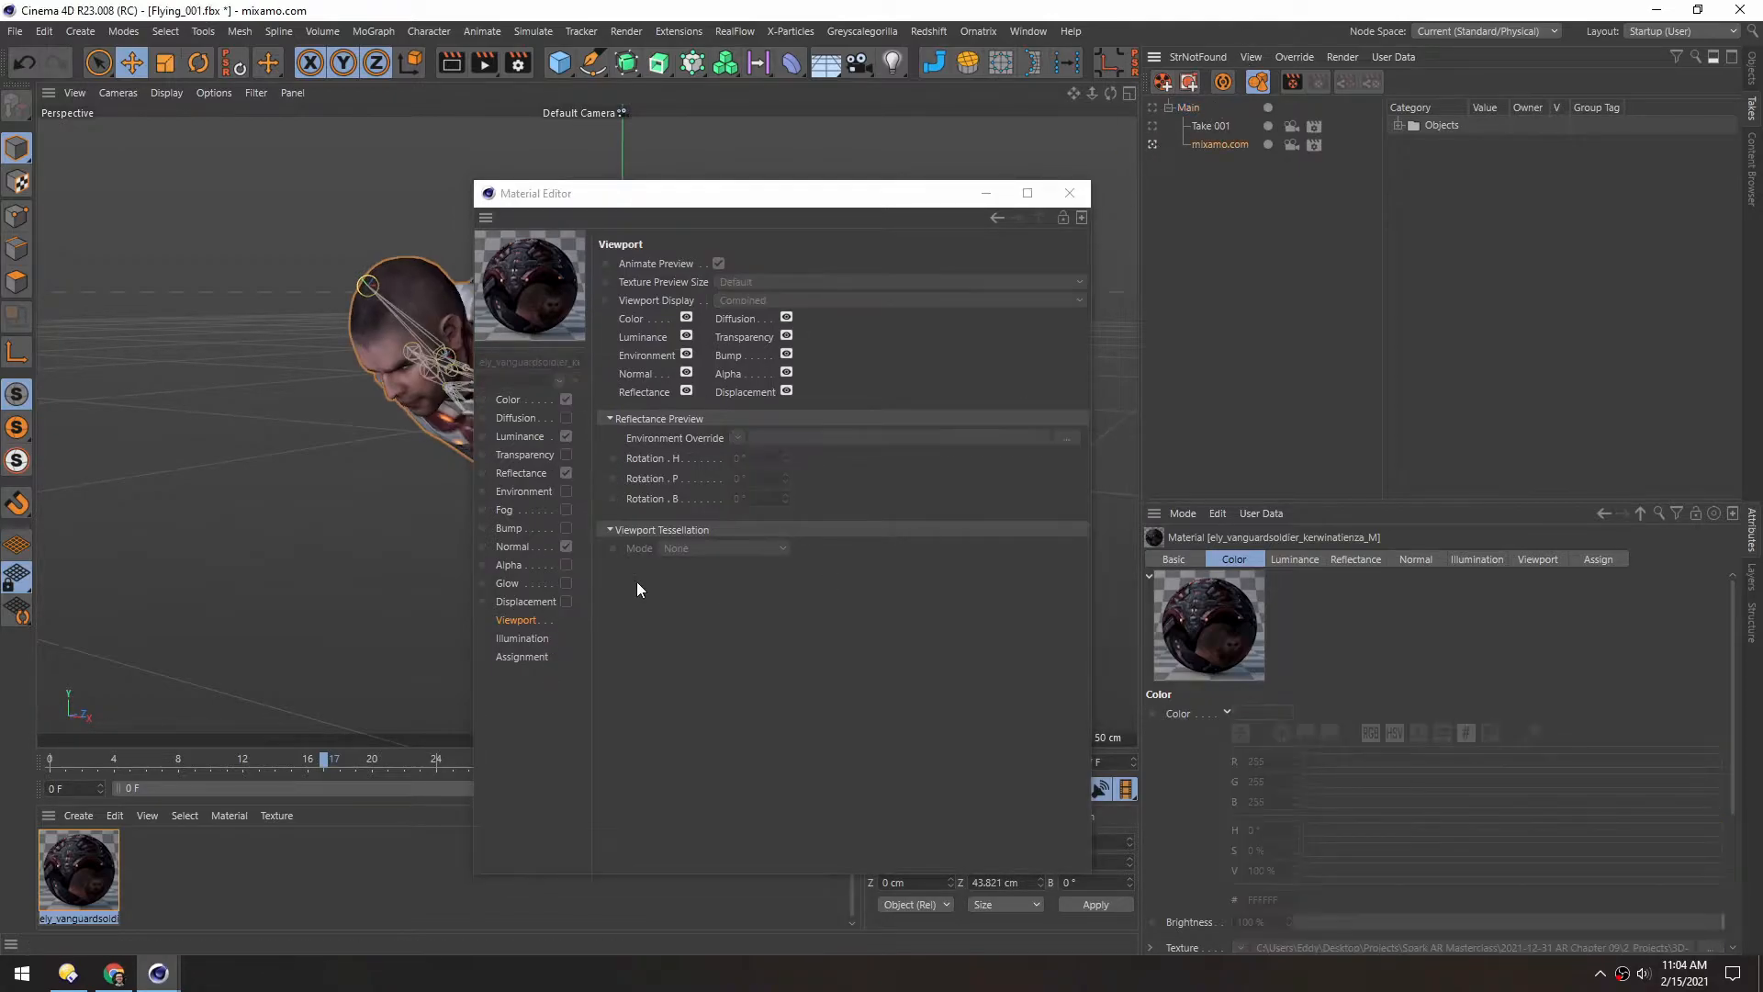
- Override the viewport parameters and set Texture Preview Size to 512x512
right_click(675, 461)
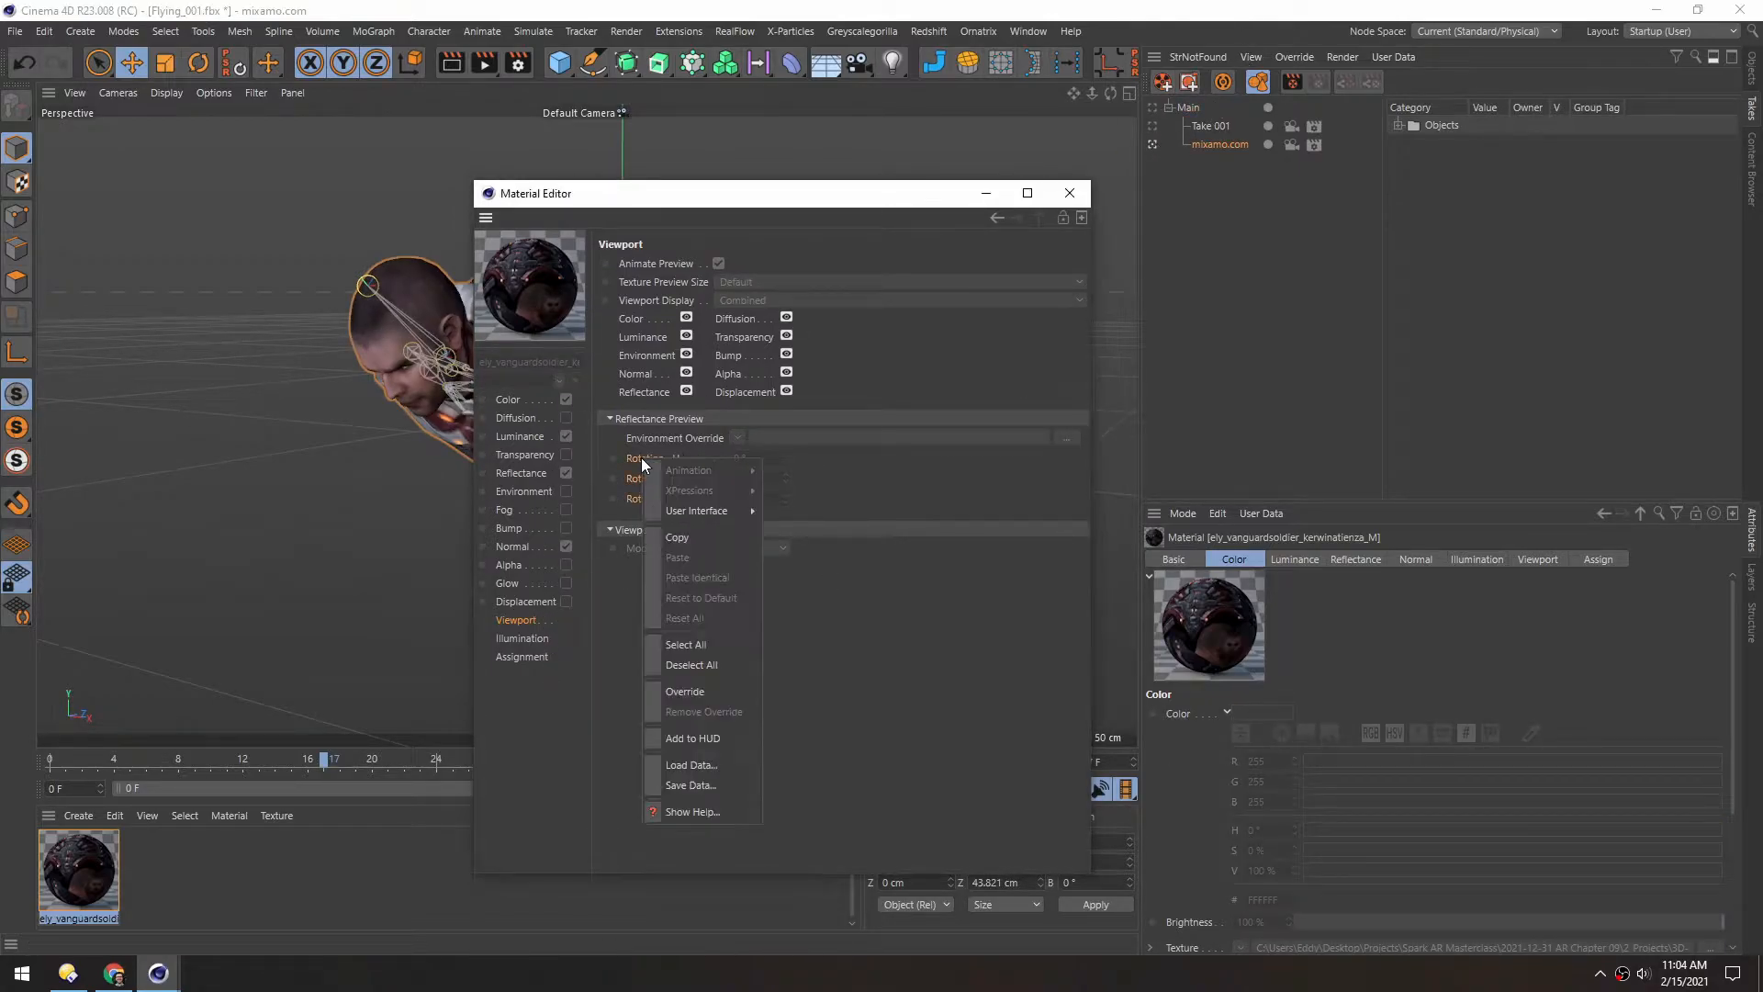
mouse_move(686, 692)
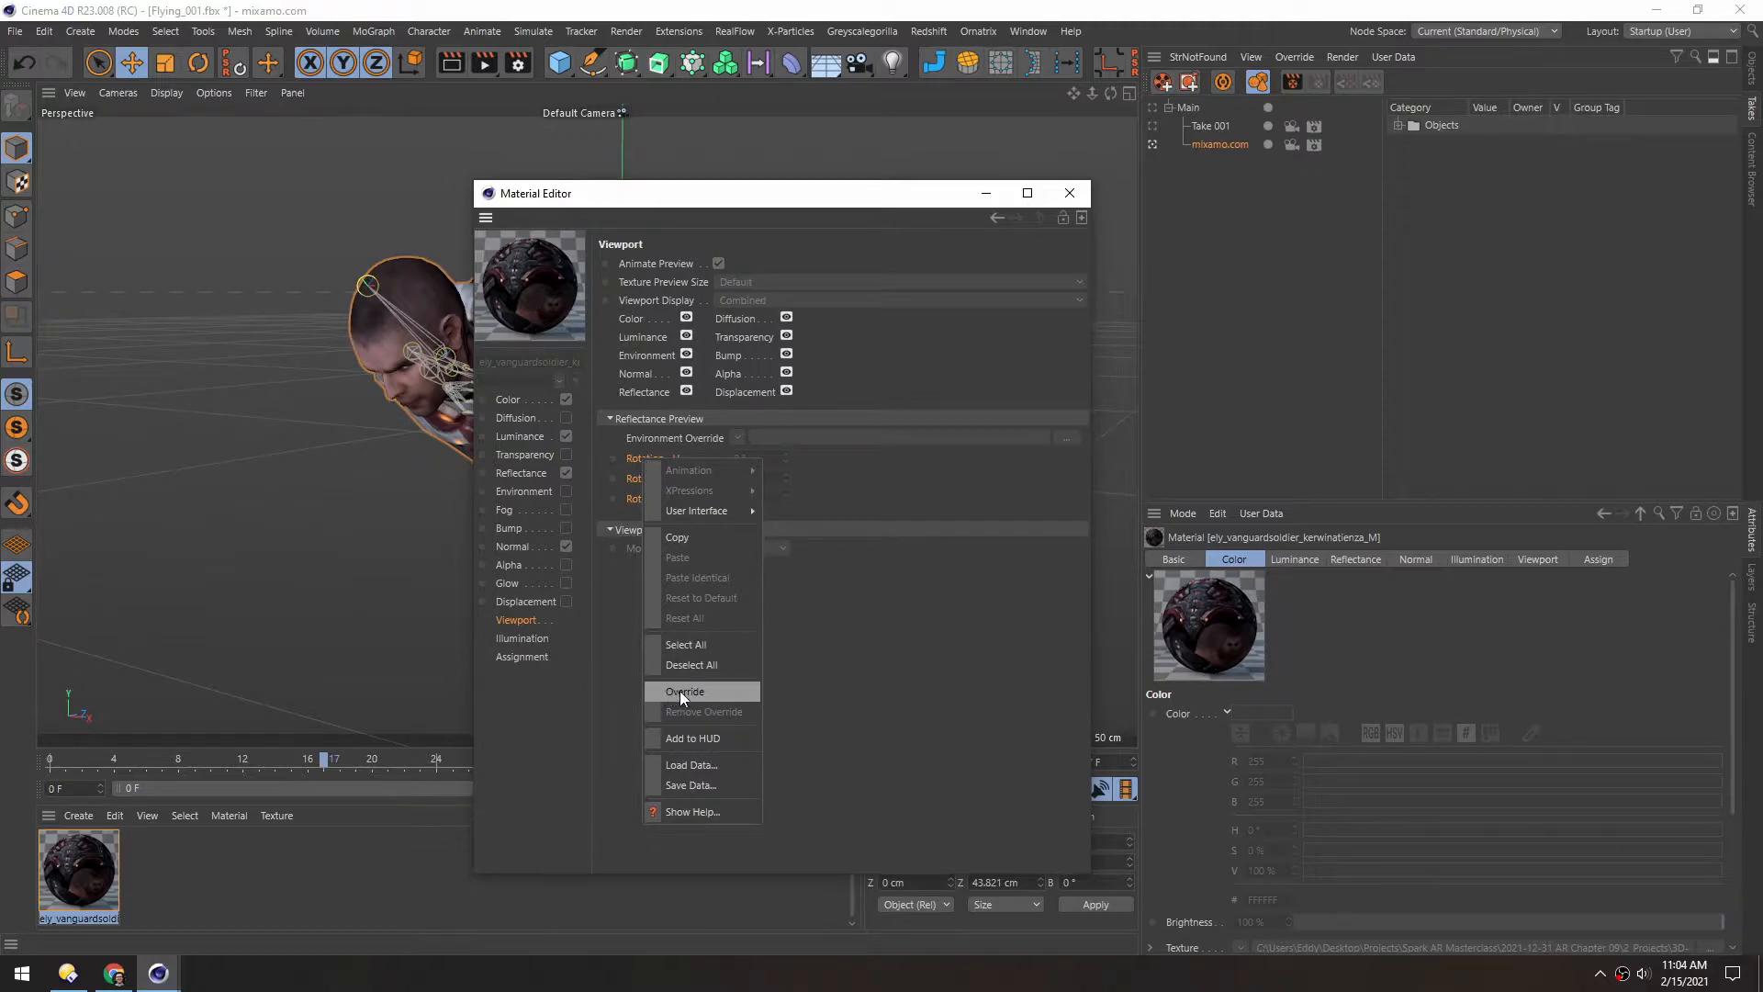
mouse_move(1139, 116)
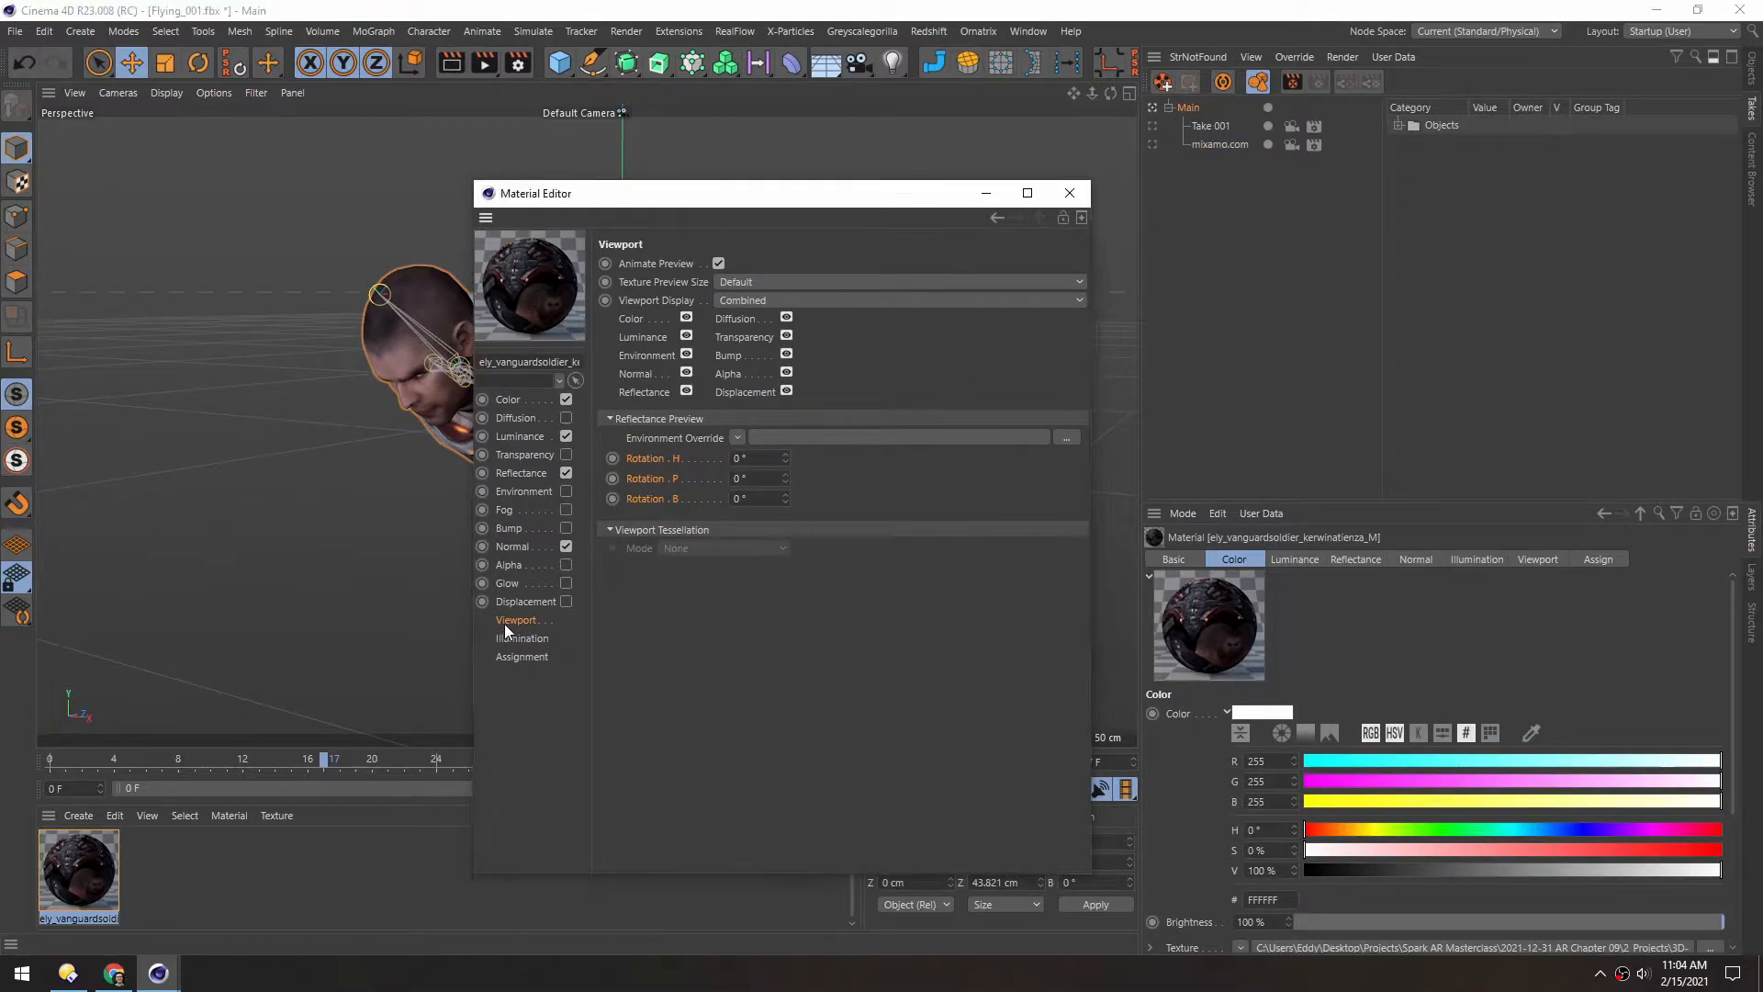
left_click(900, 281)
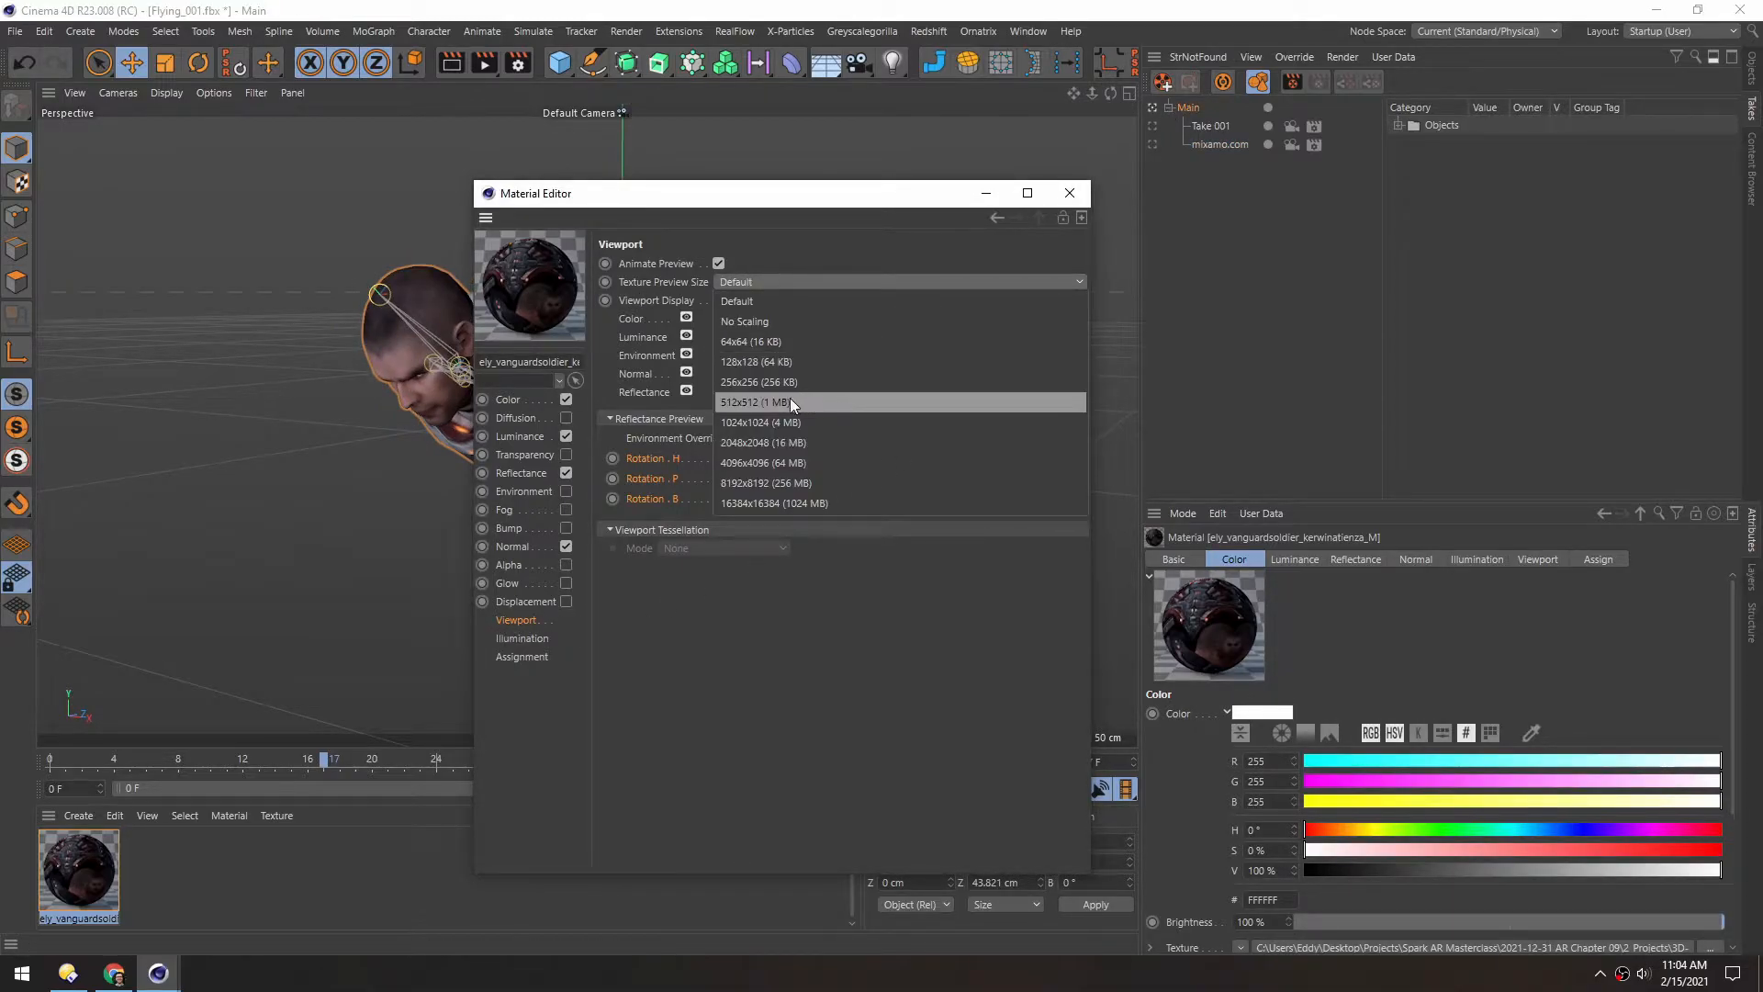
left_click(1068, 192)
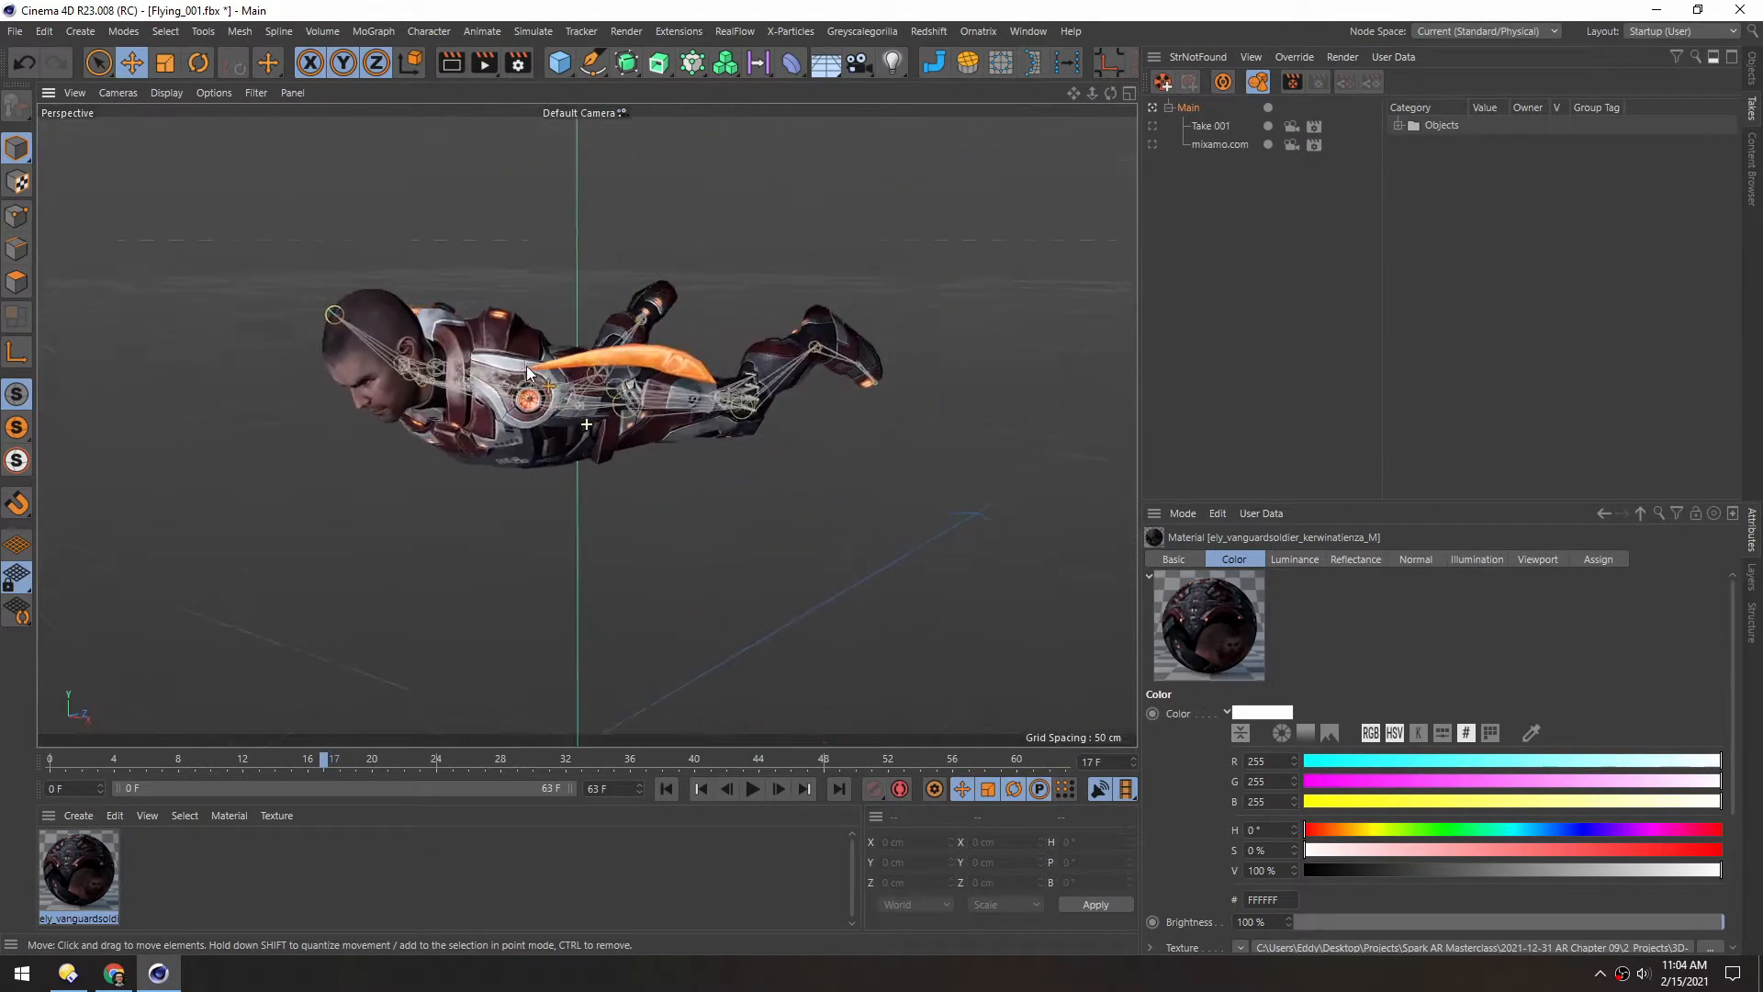
double_click(79, 872)
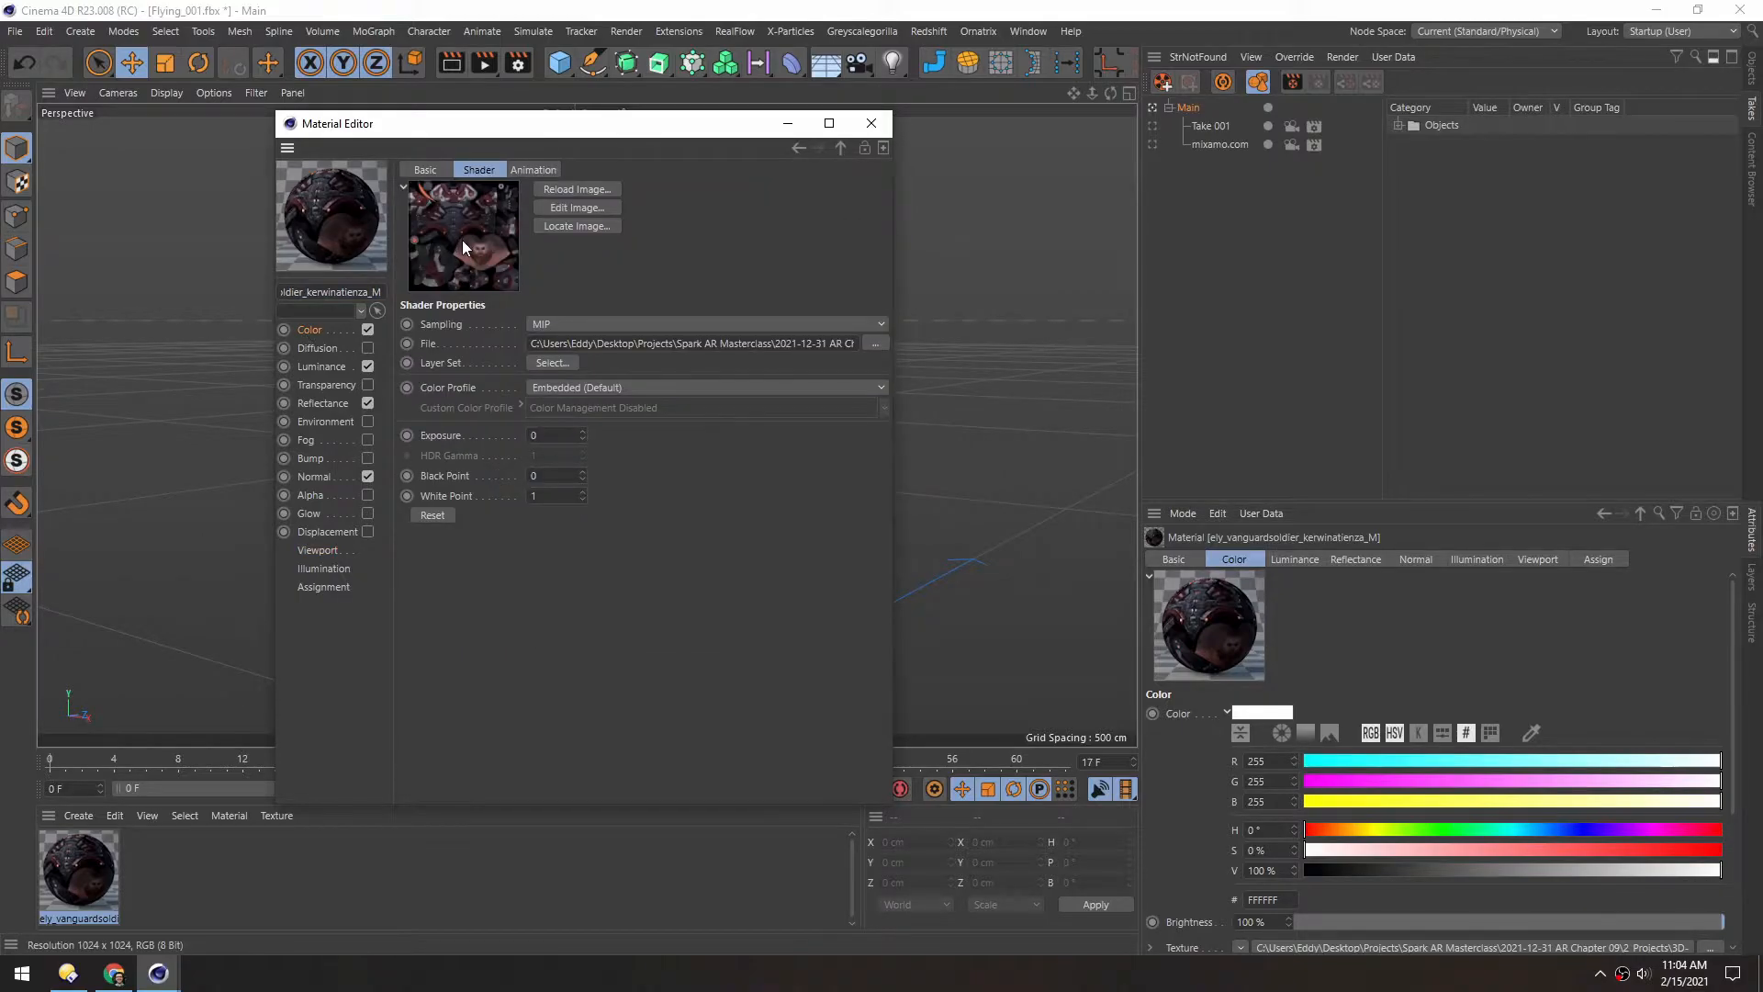
left_click(870, 122)
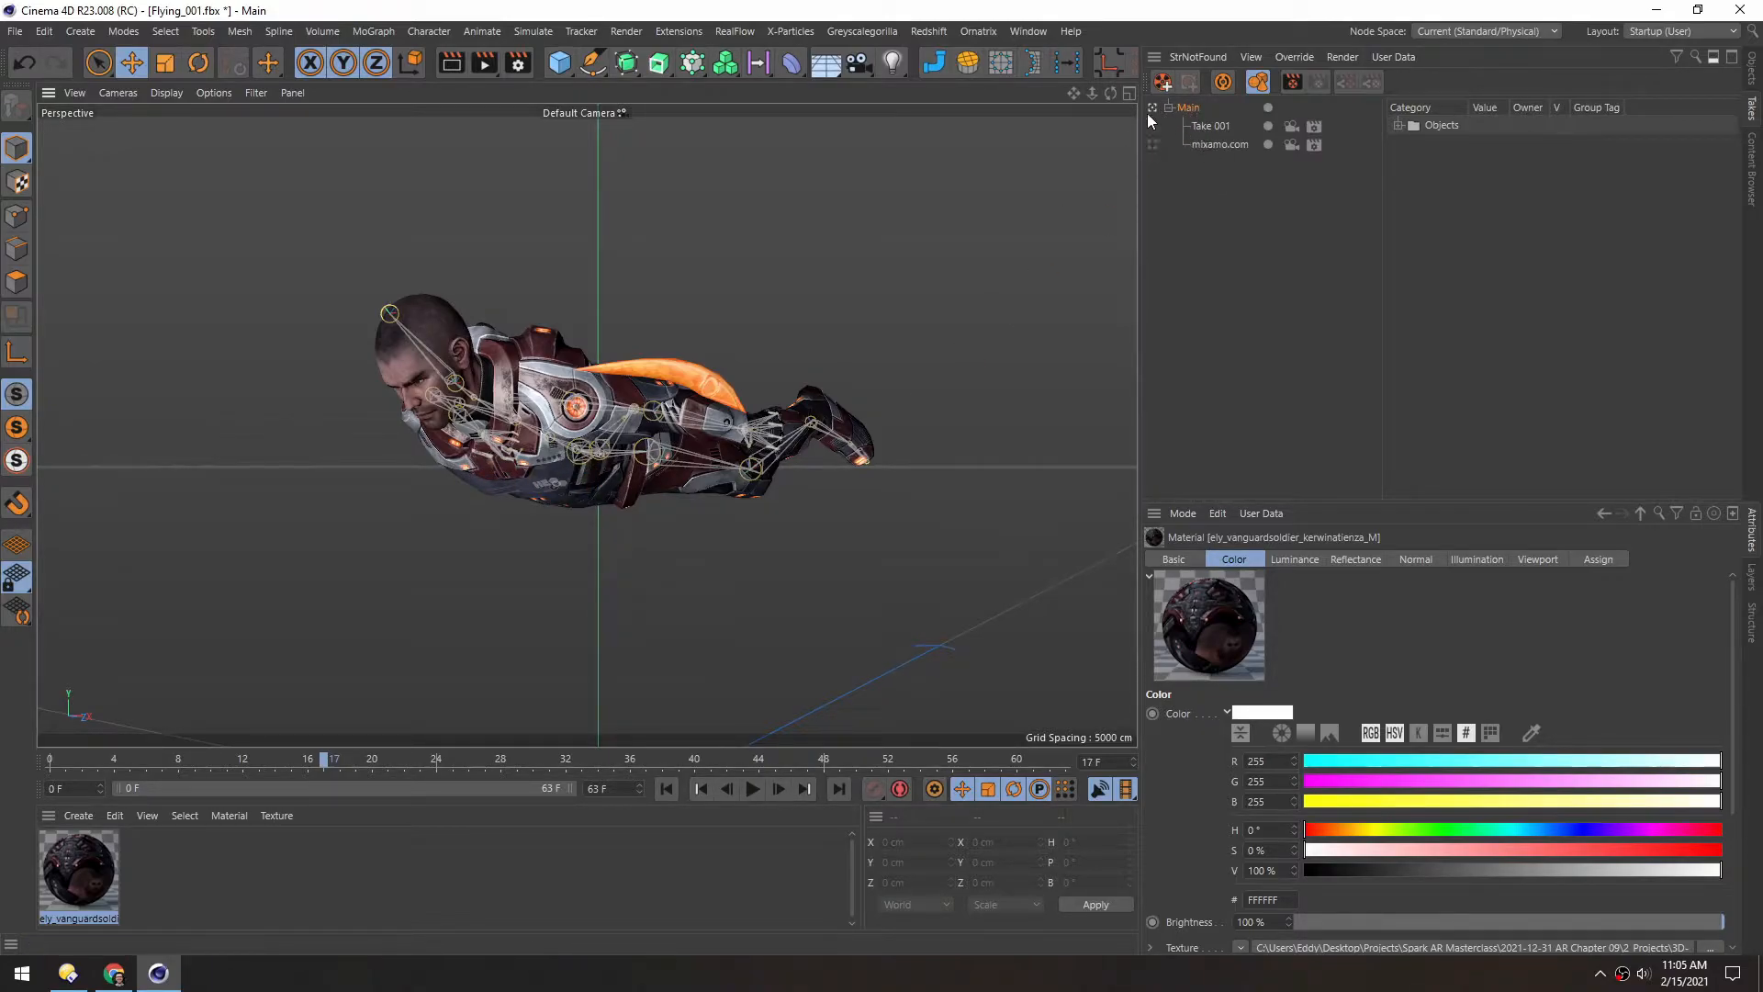
- Select the mixamo.com take and apply Current Take to New Document
left_click(1221, 144)
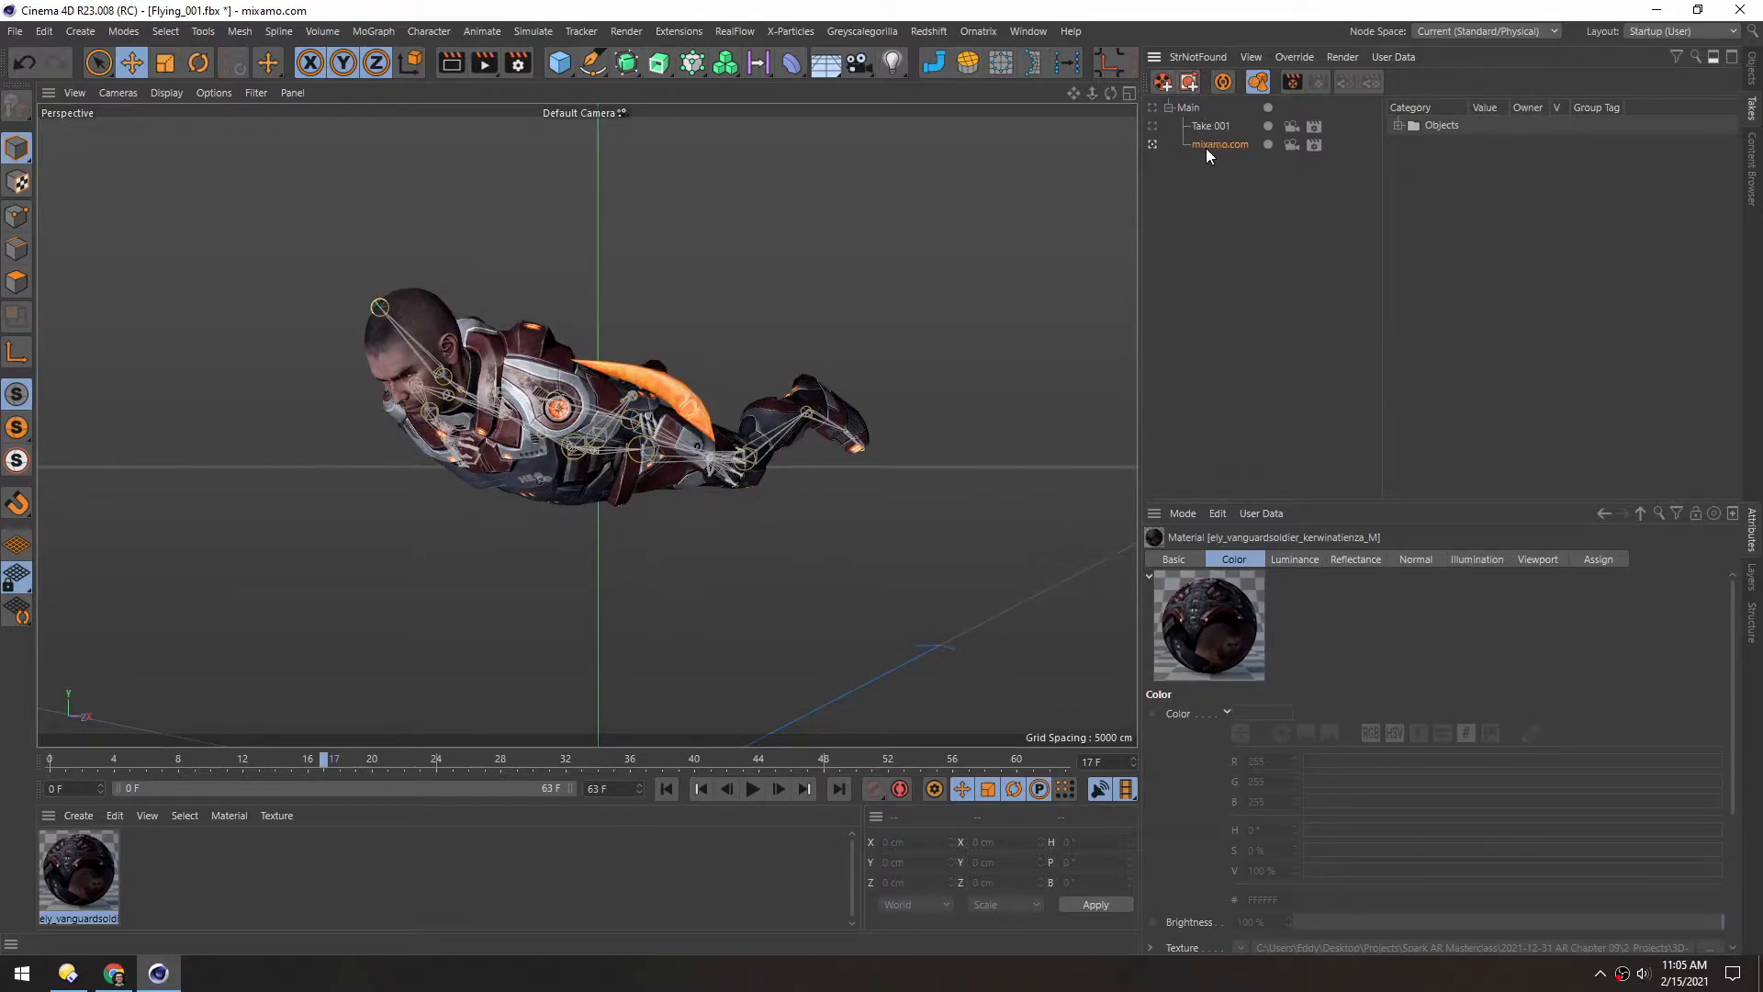
left_click(1153, 56)
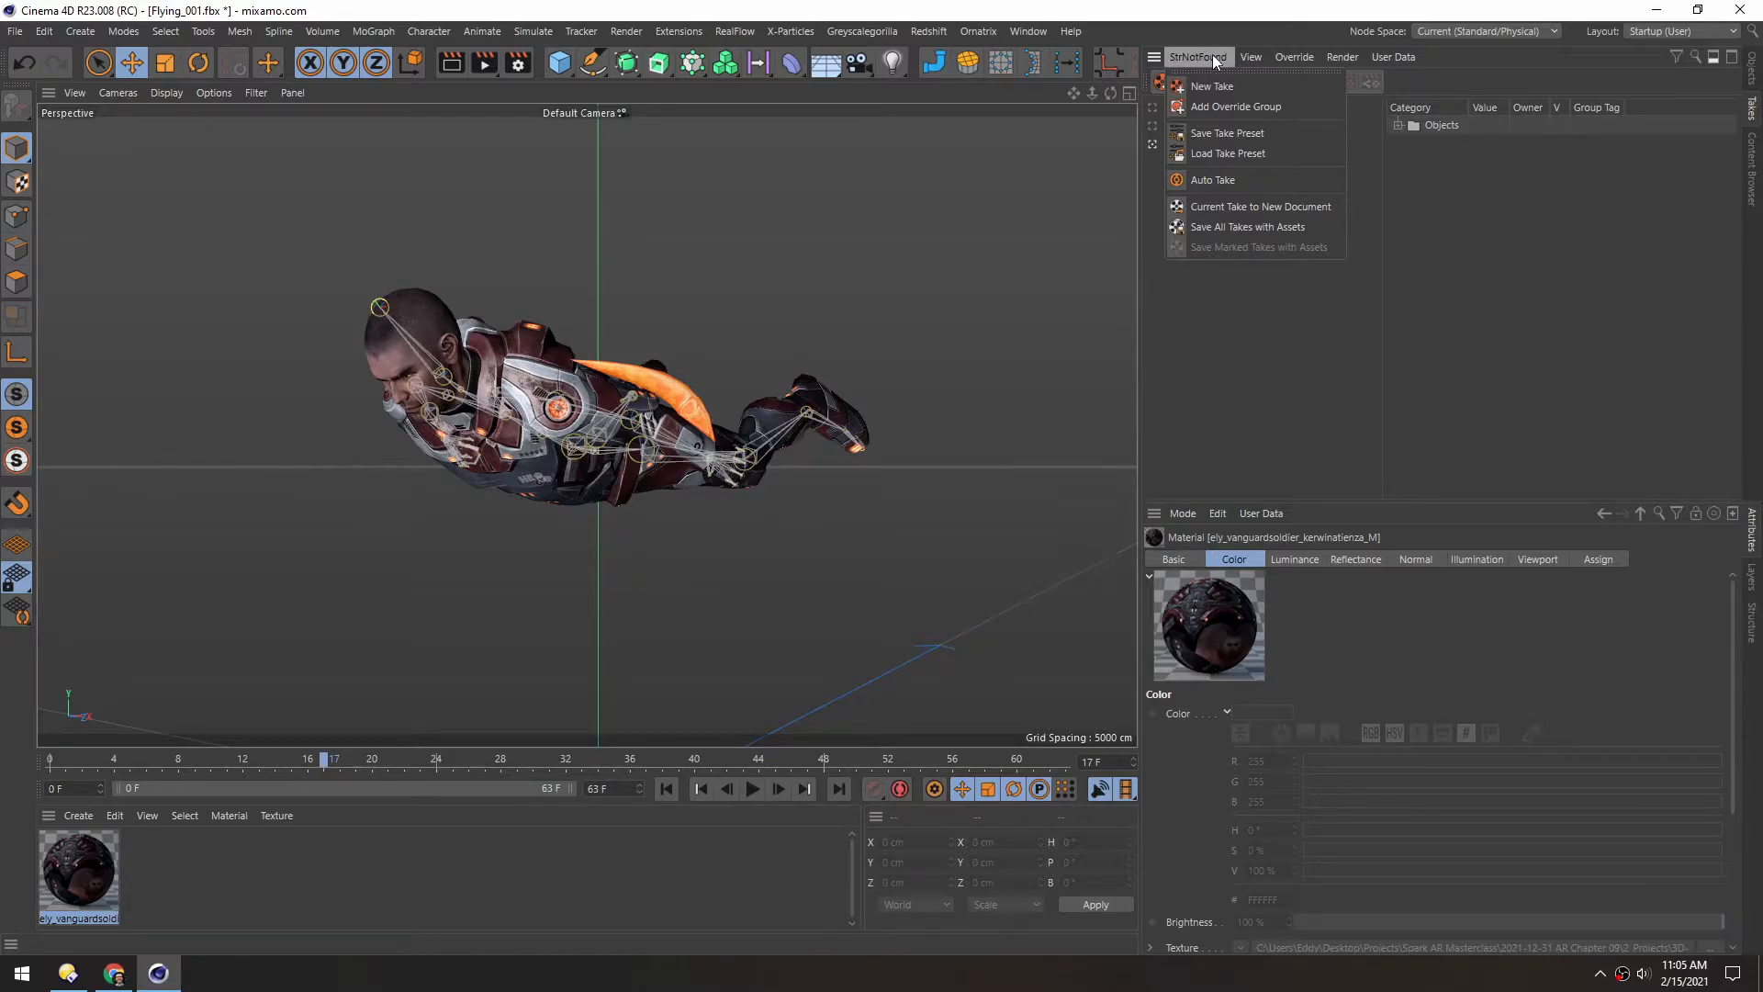
mouse_move(1188, 64)
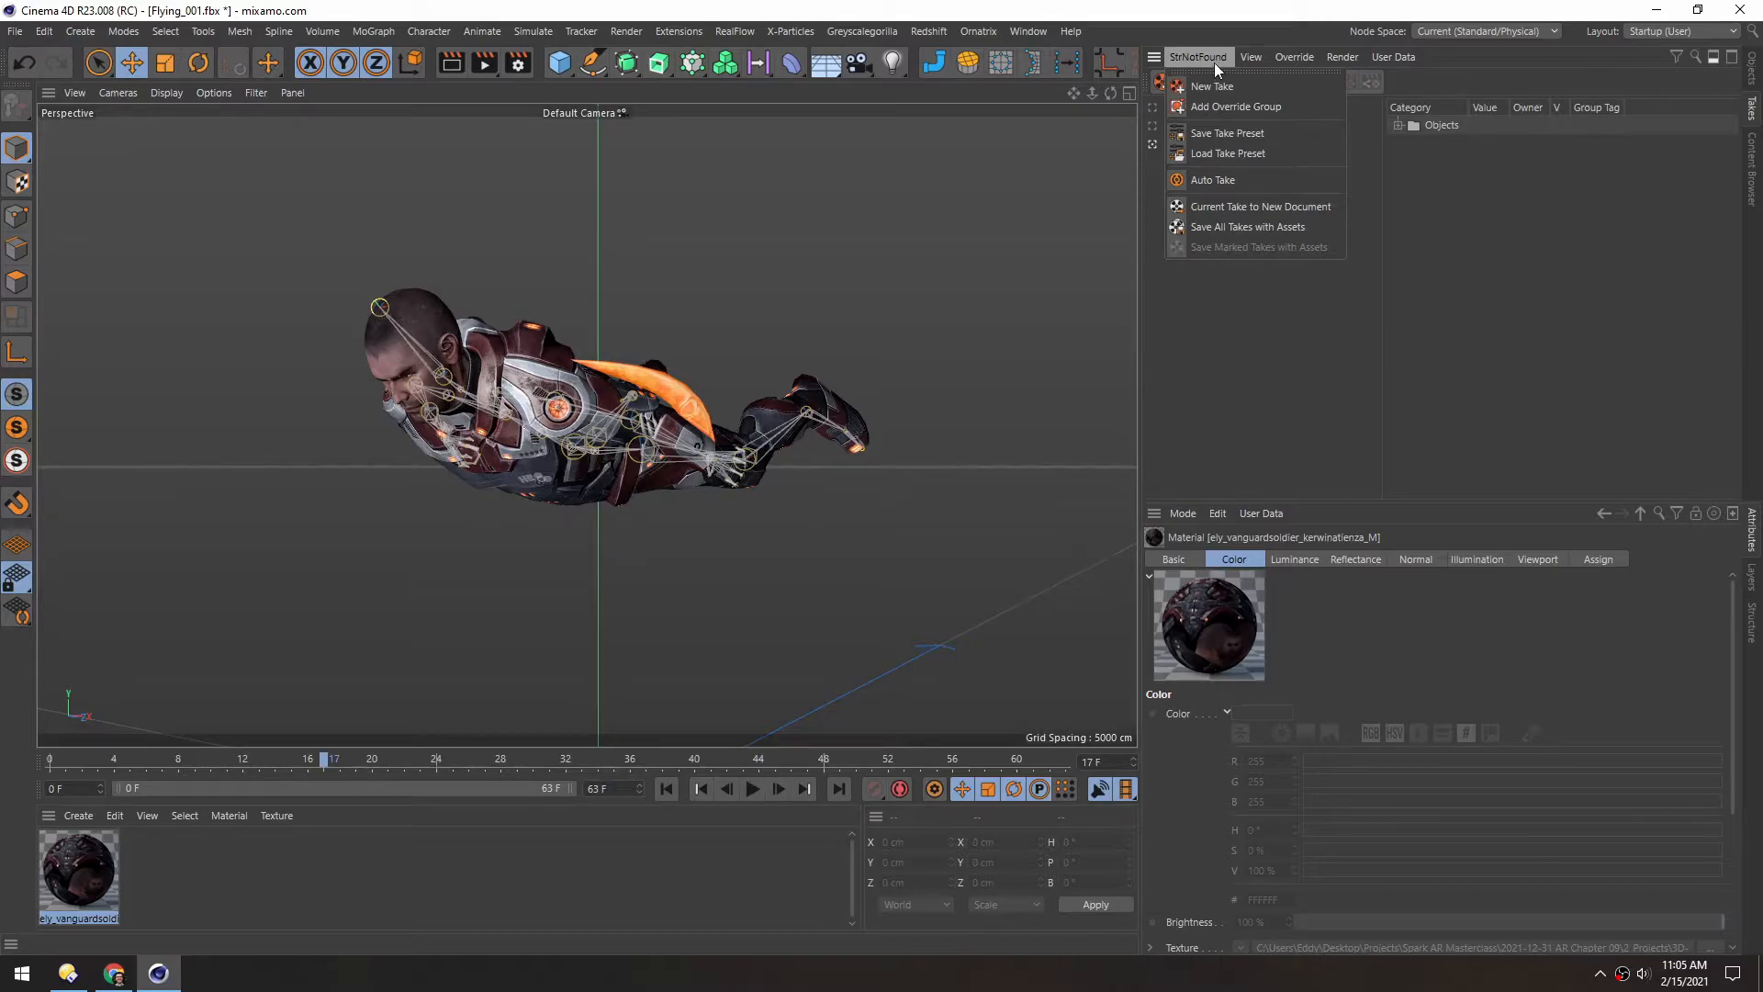
mouse_move(1258, 205)
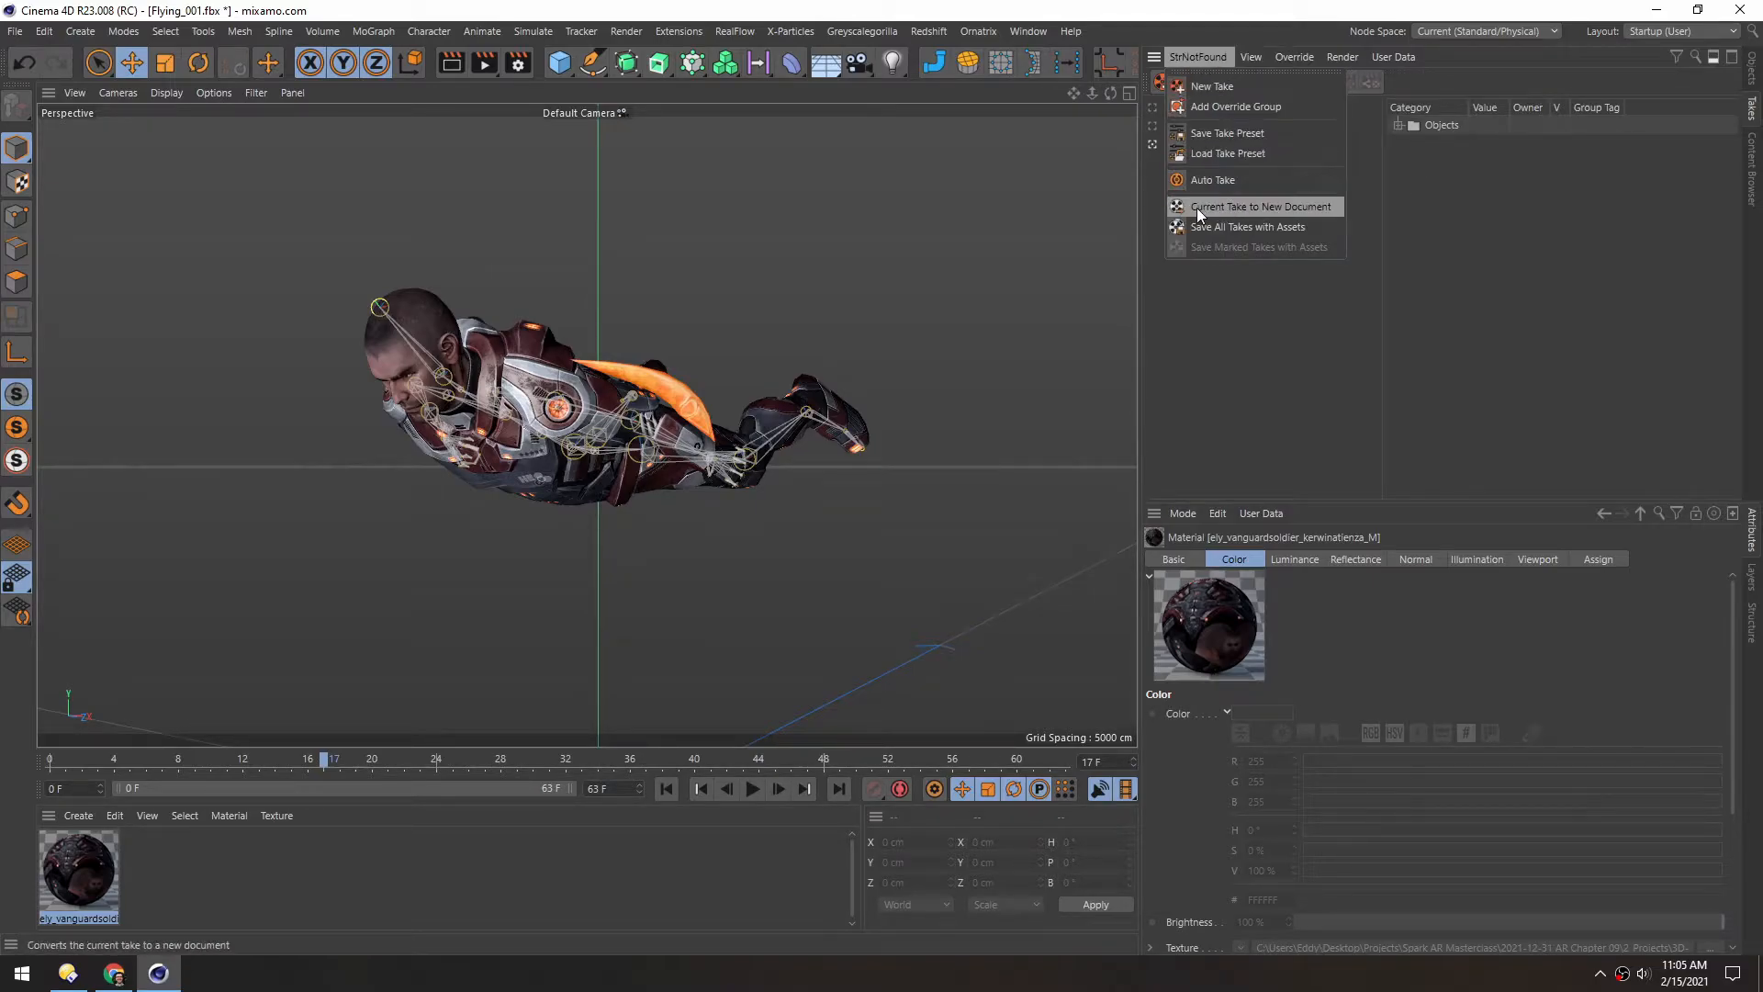
left_click(1259, 205)
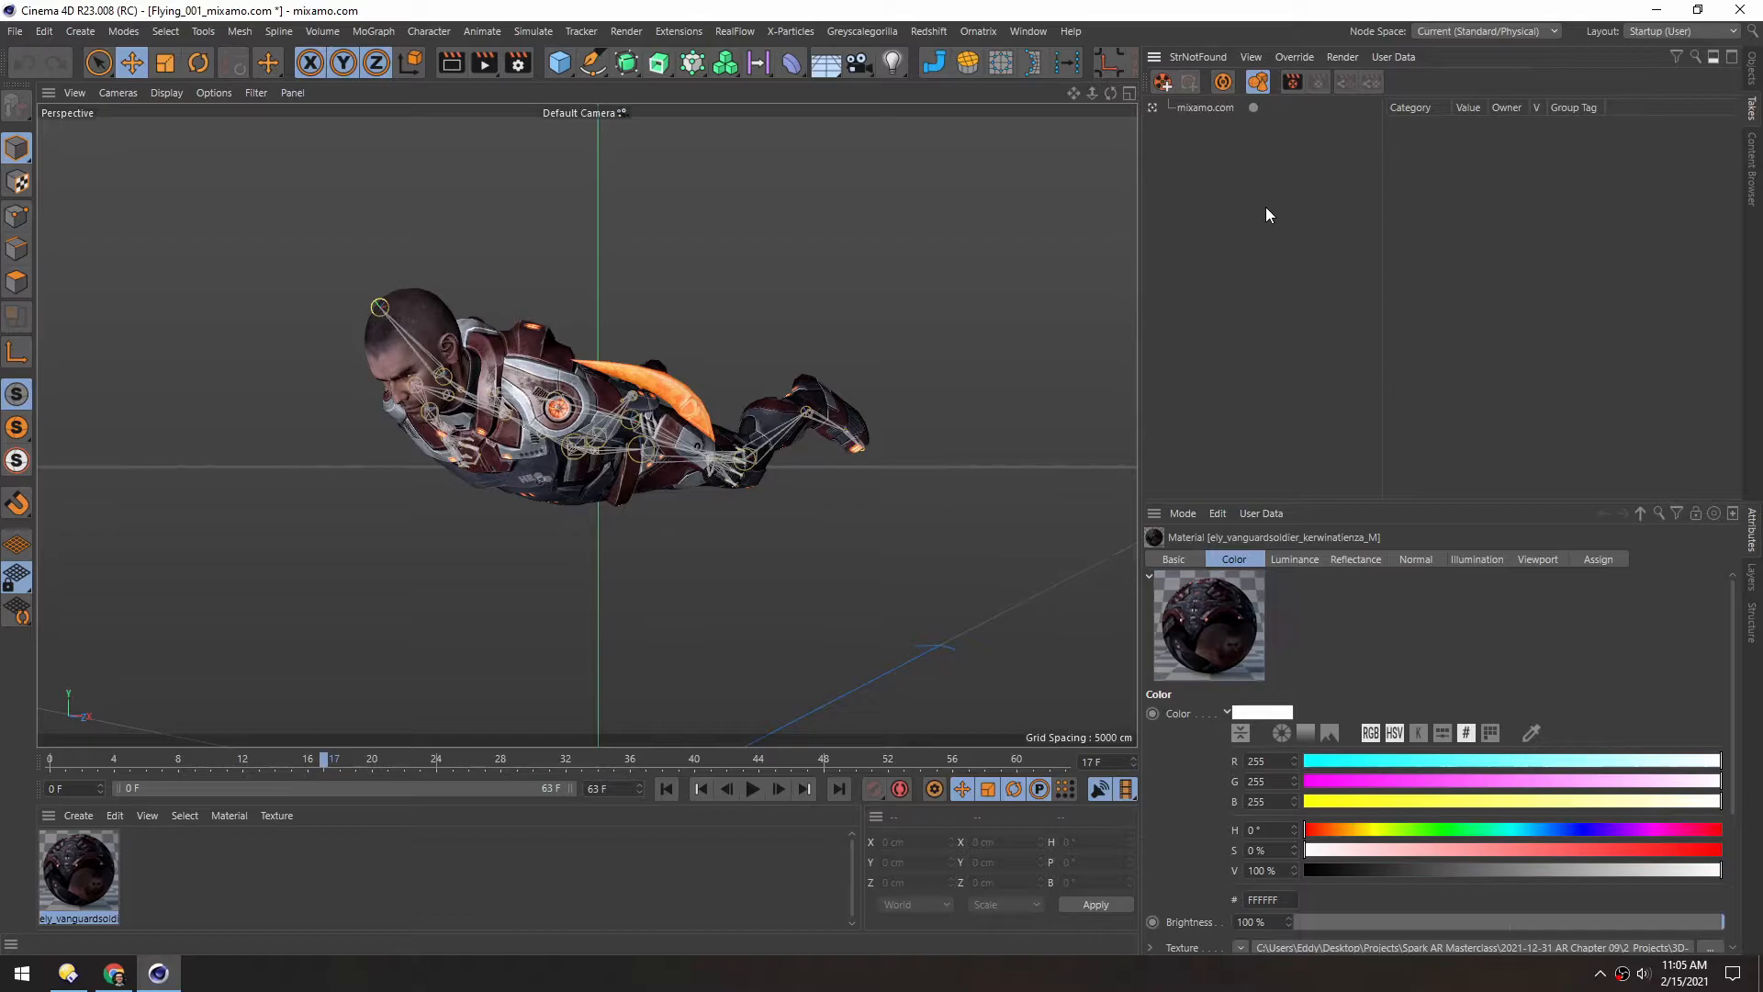
mouse_move(1214, 139)
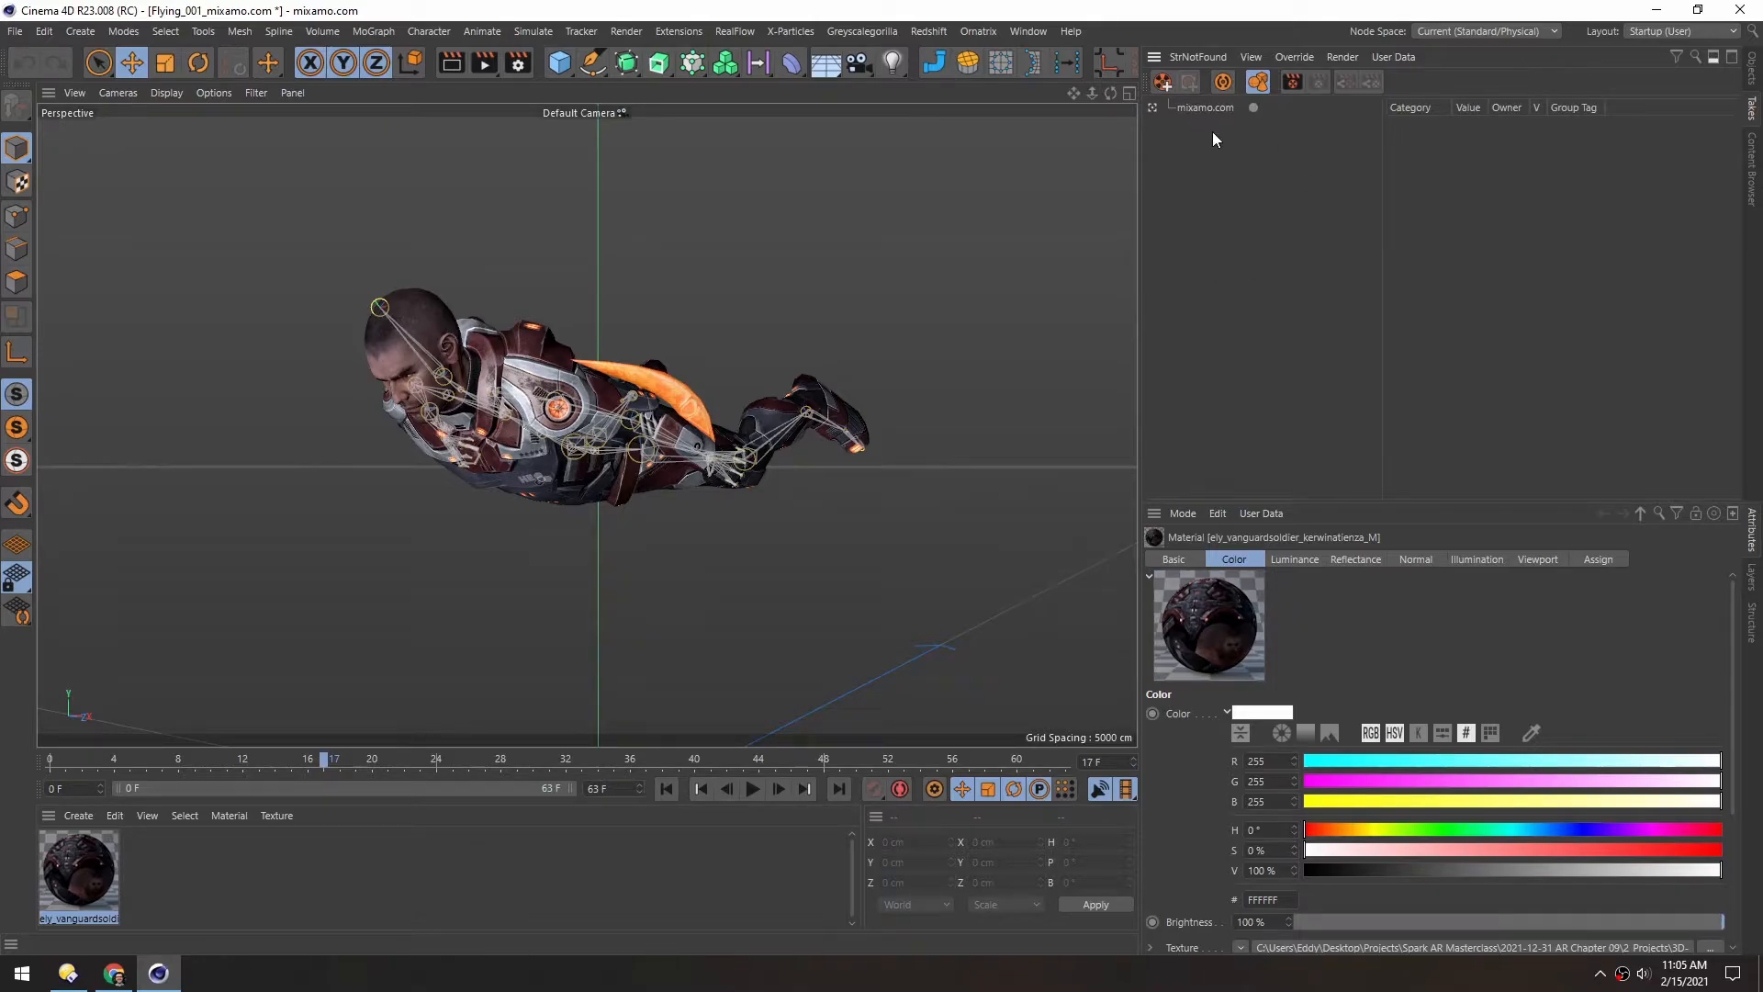
mouse_move(1242, 120)
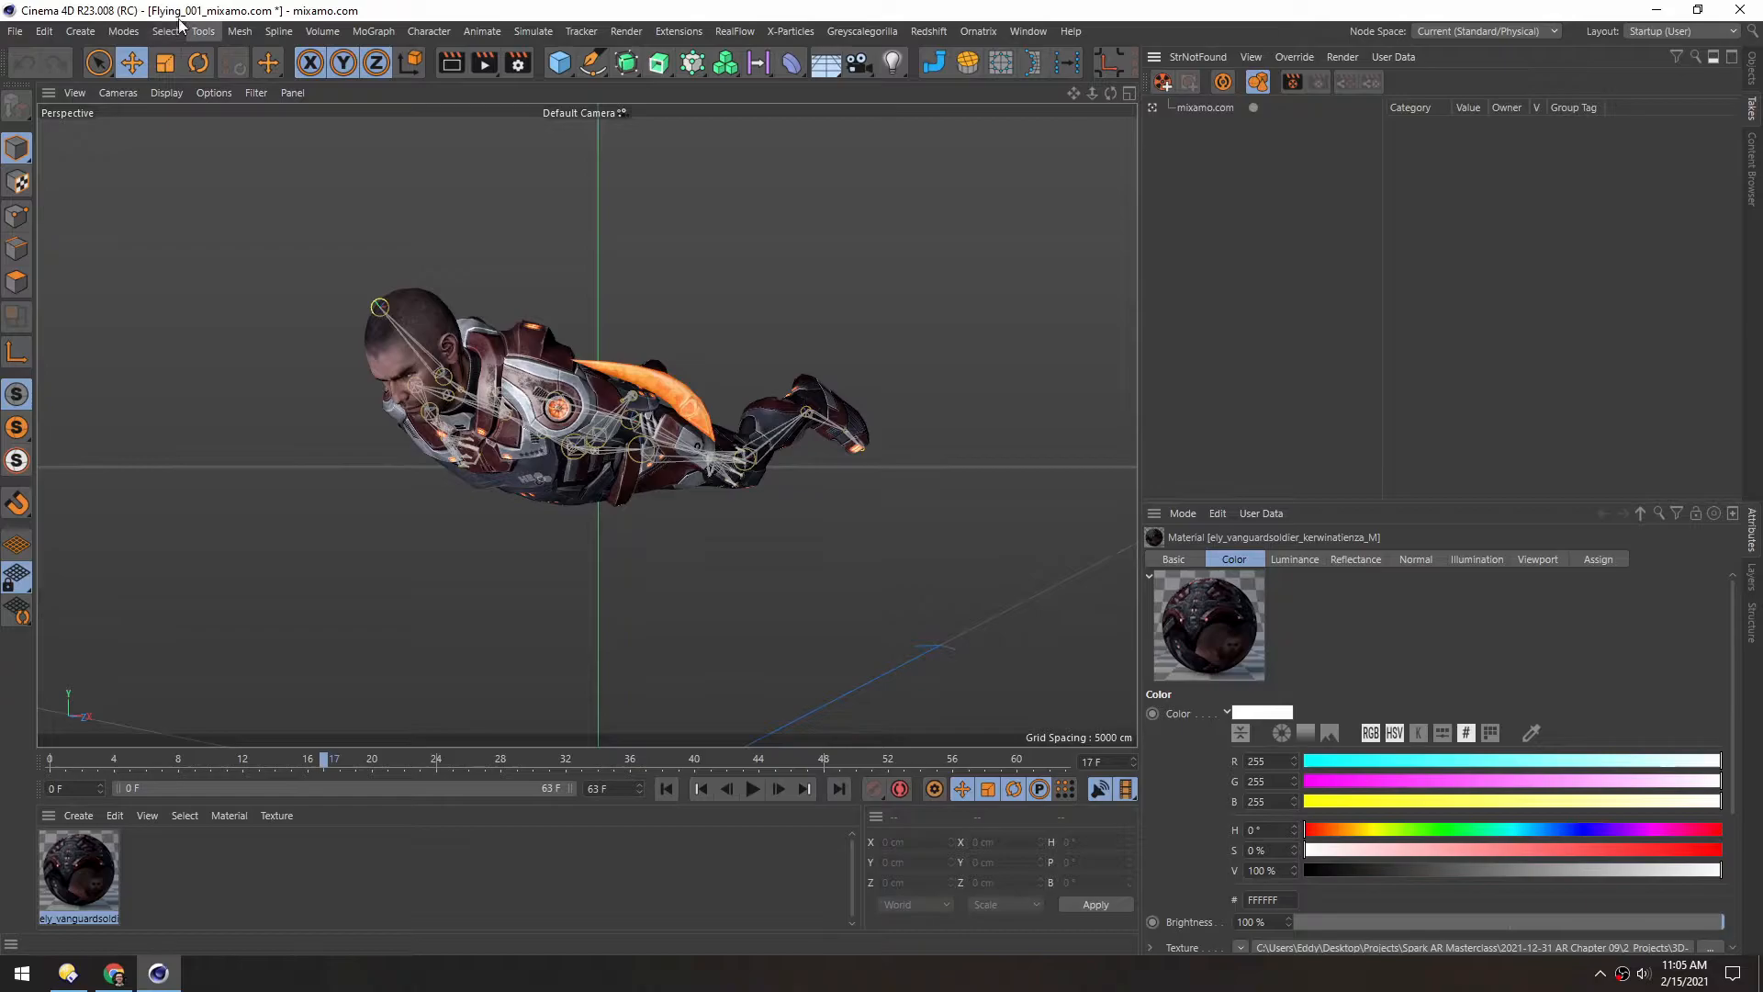
mouse_move(1196, 127)
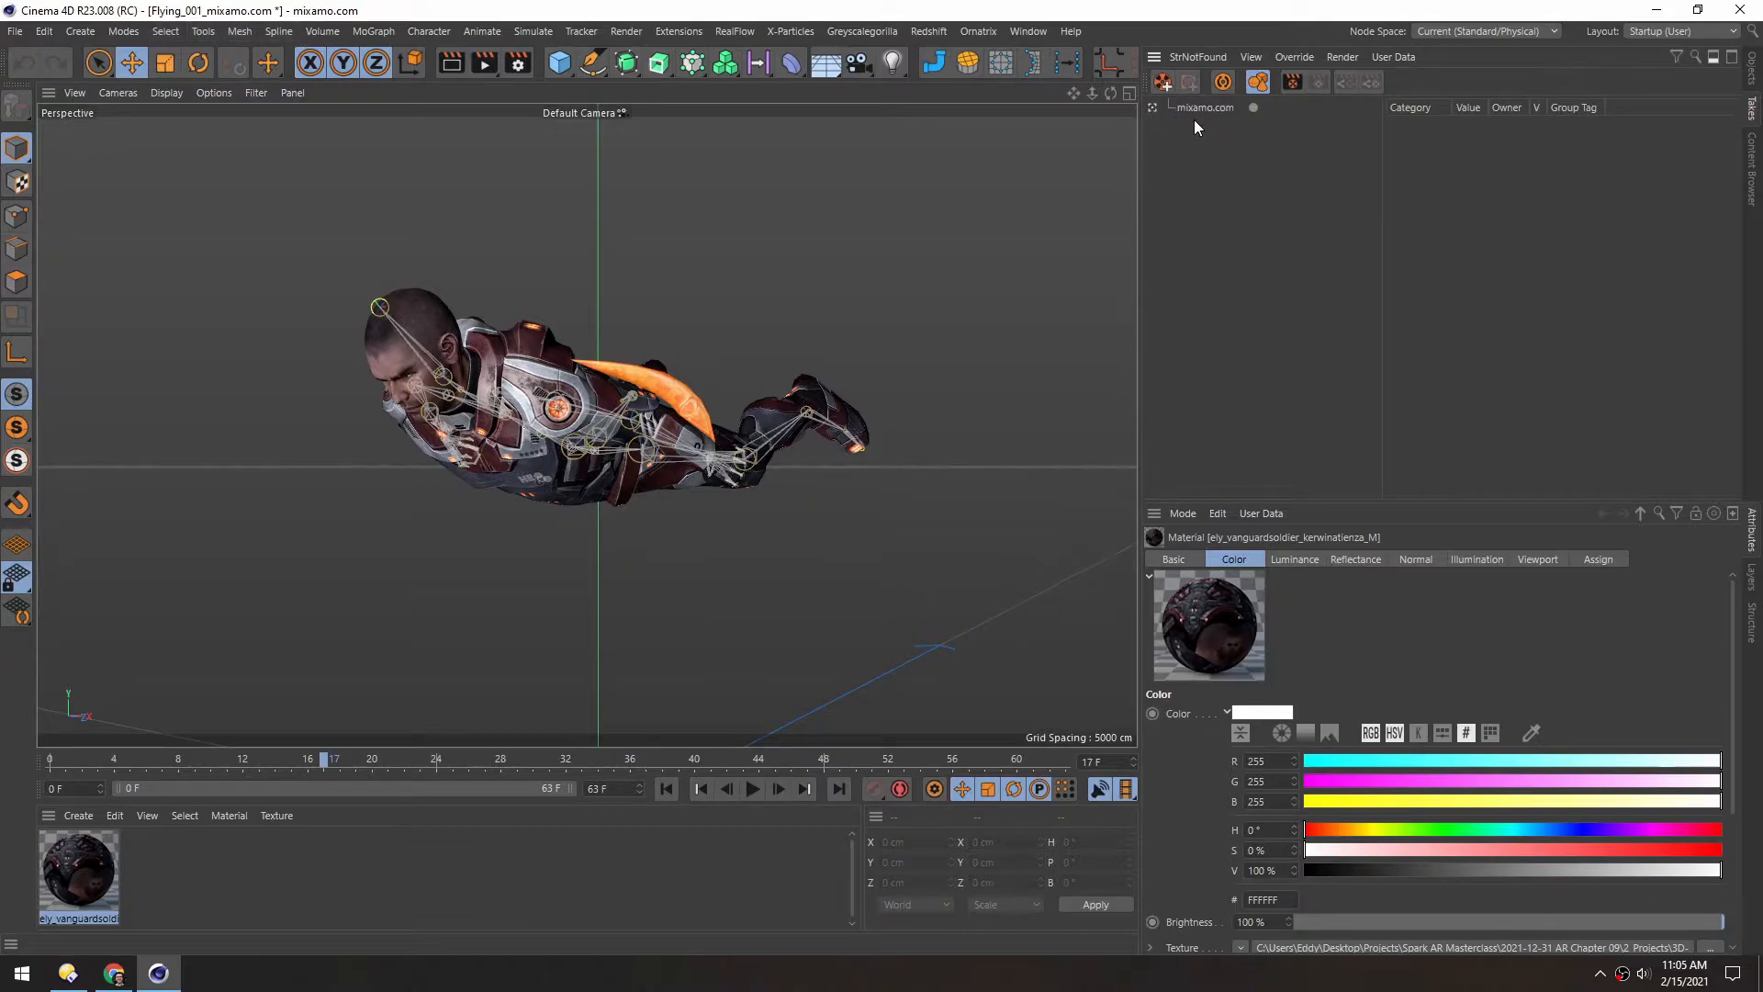
left_click(751, 788)
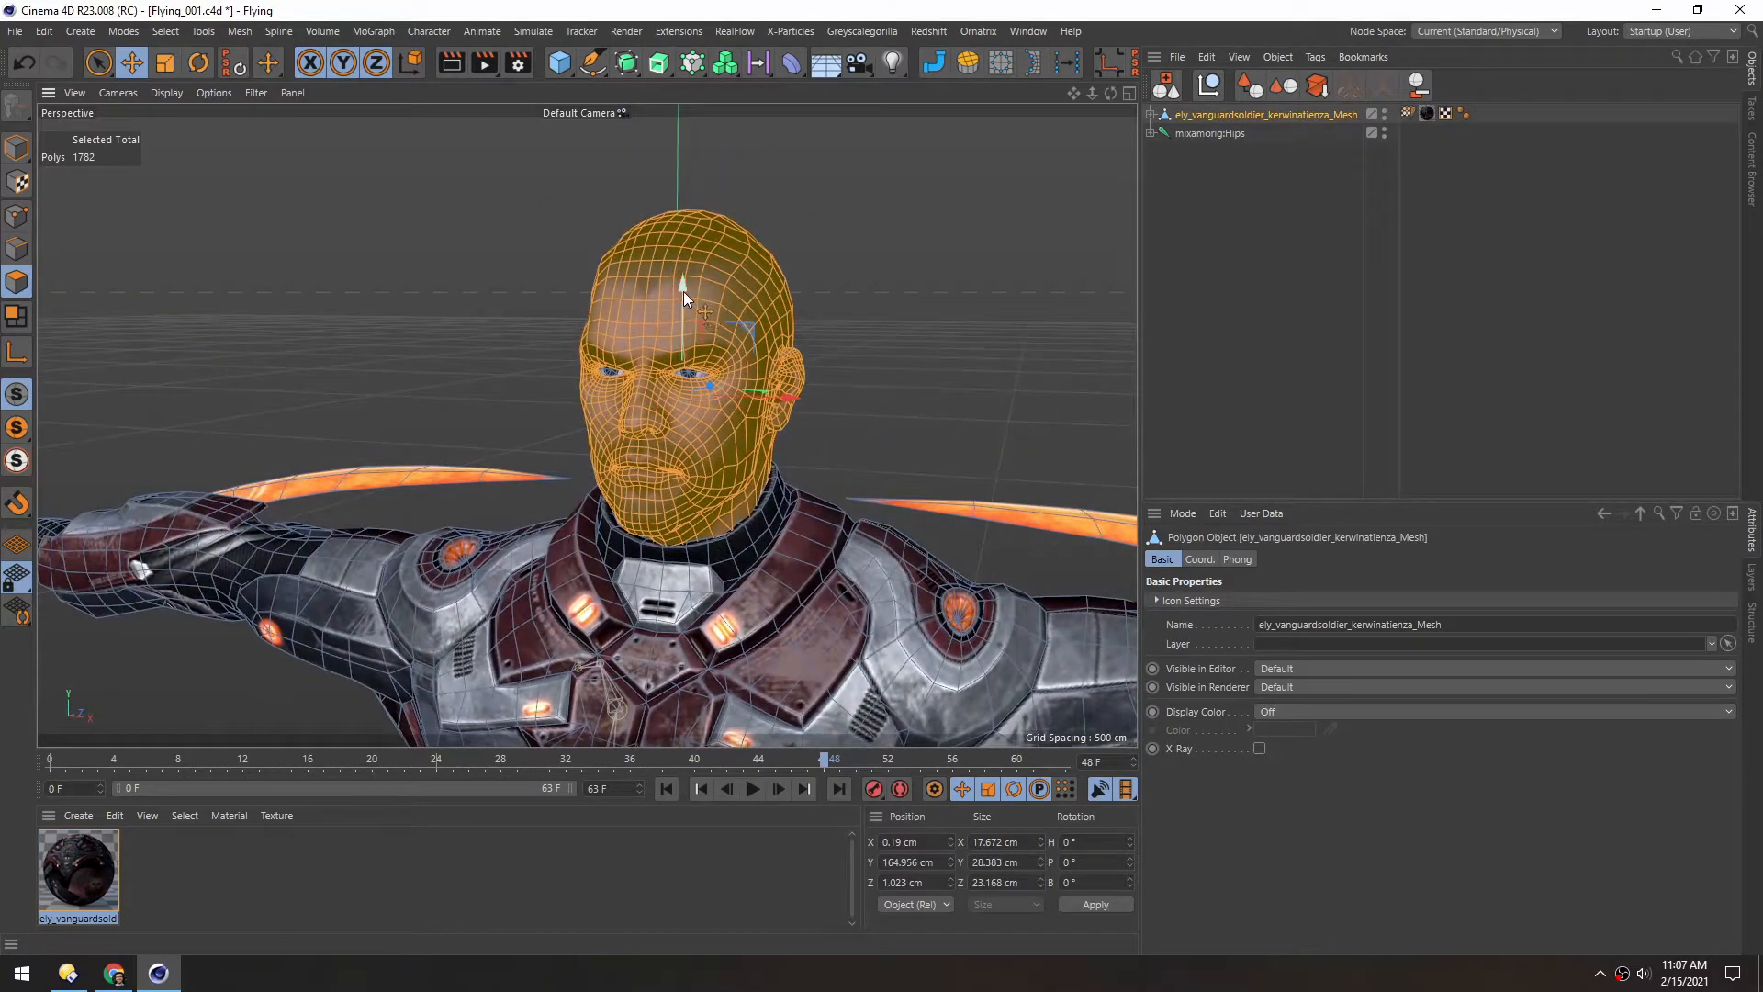
- Orbit the view to look over the flying character's mesh
left_click_drag(686, 287, 669, 164)
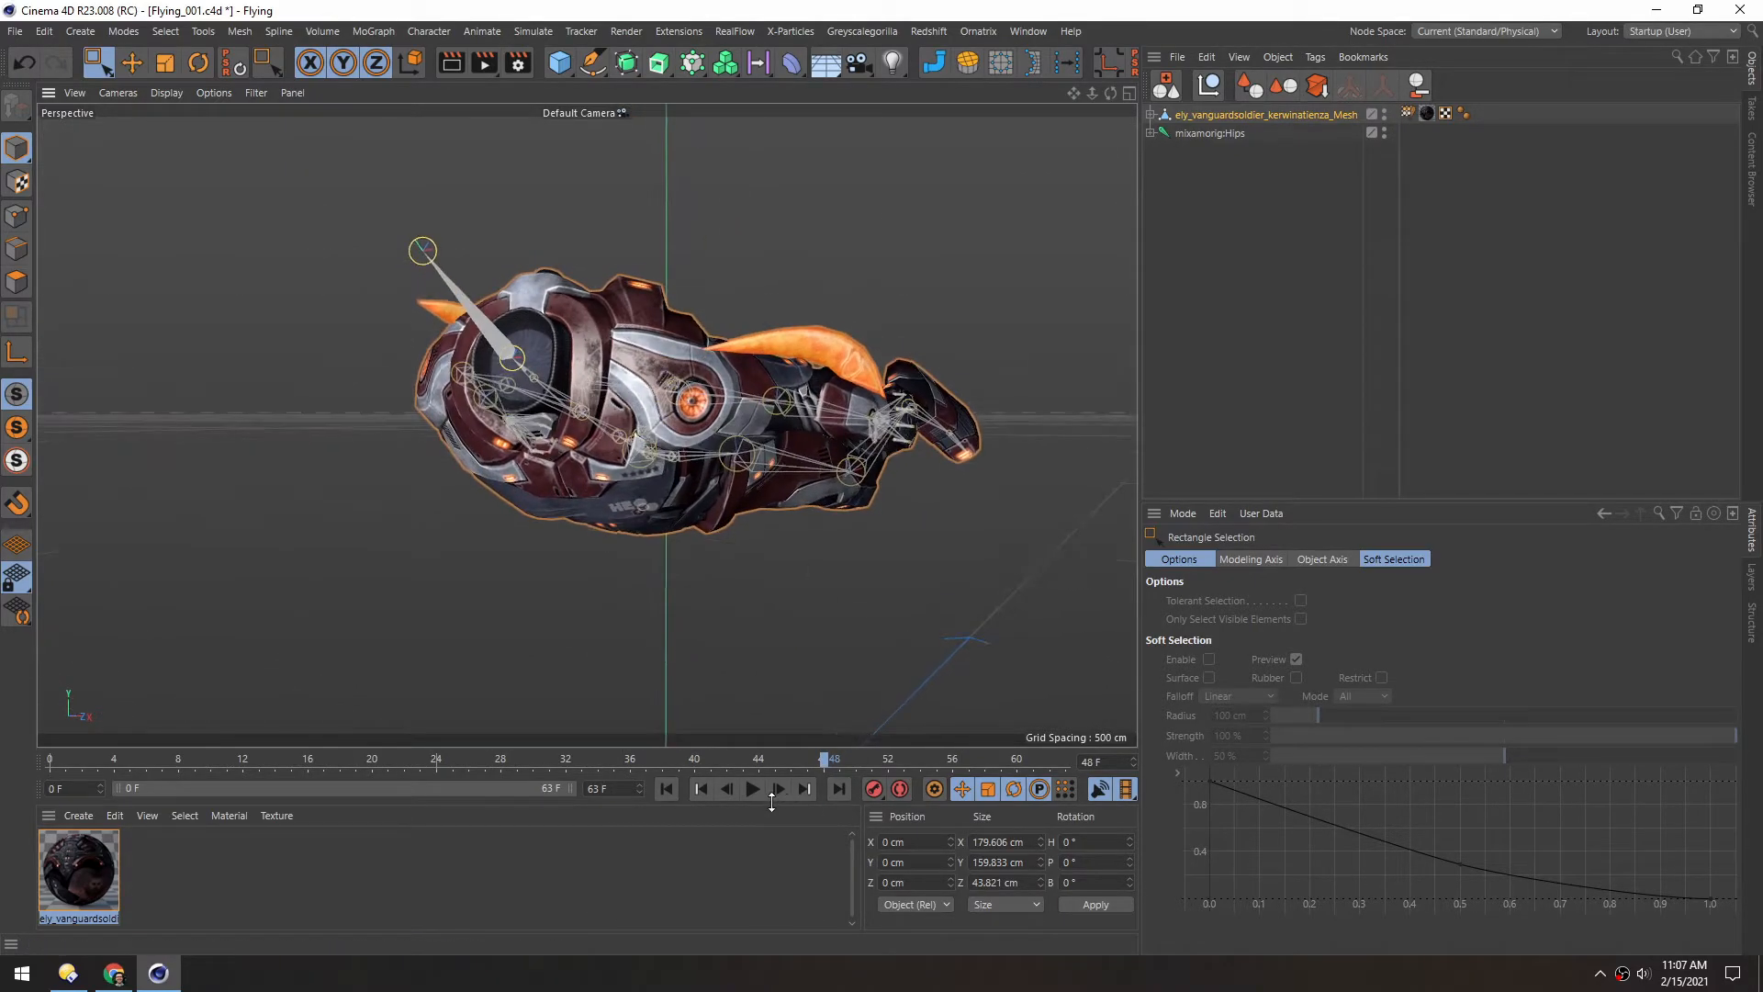
left_click(751, 788)
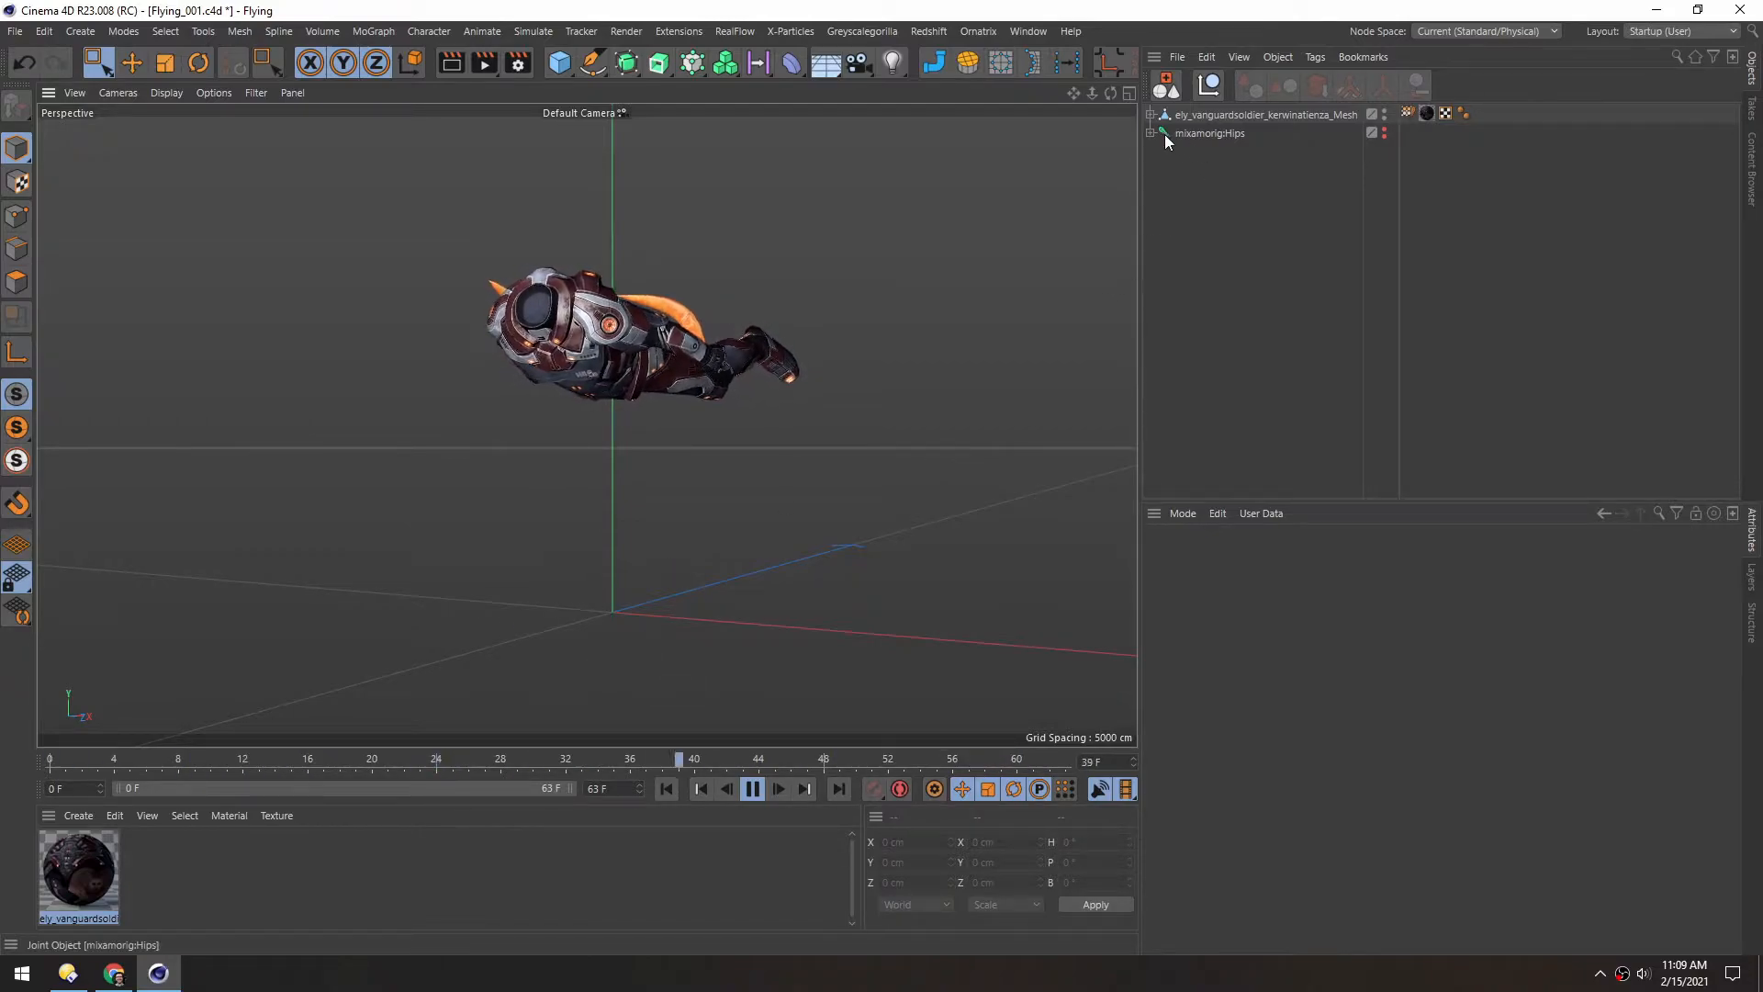
left_click(1209, 132)
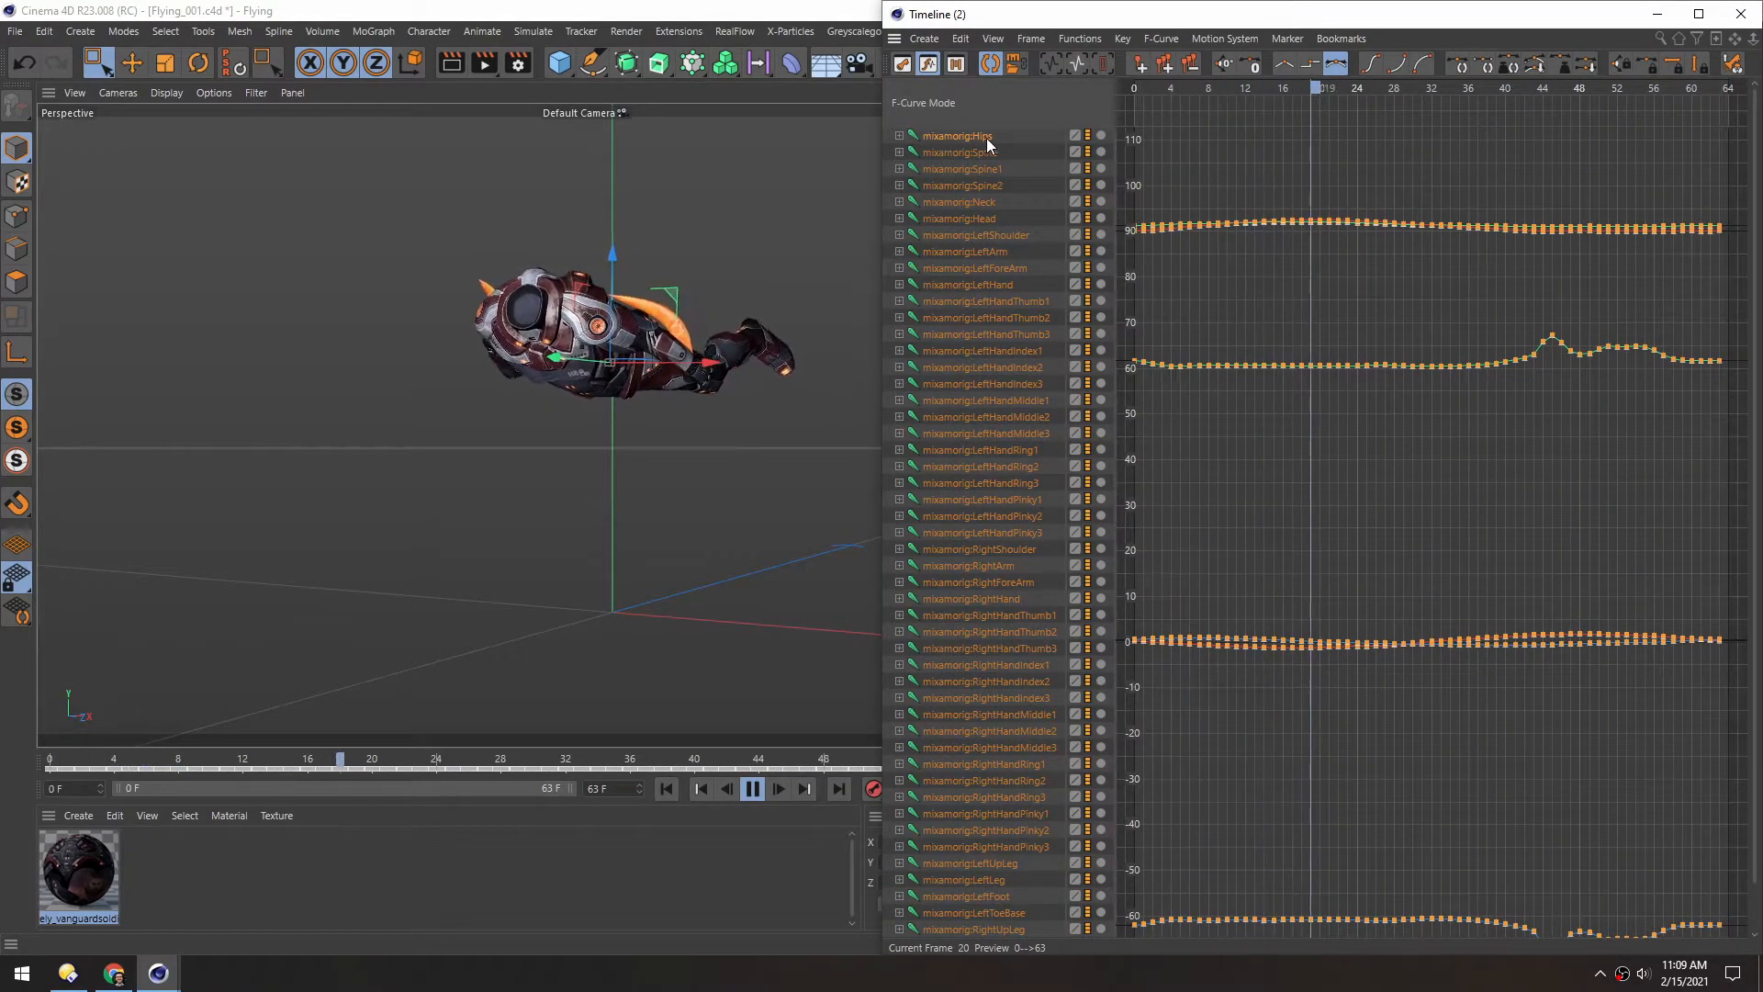
- Expand mixamorig:Hips and box-select all 64 Position.Y keys on its curve
left_click(900, 136)
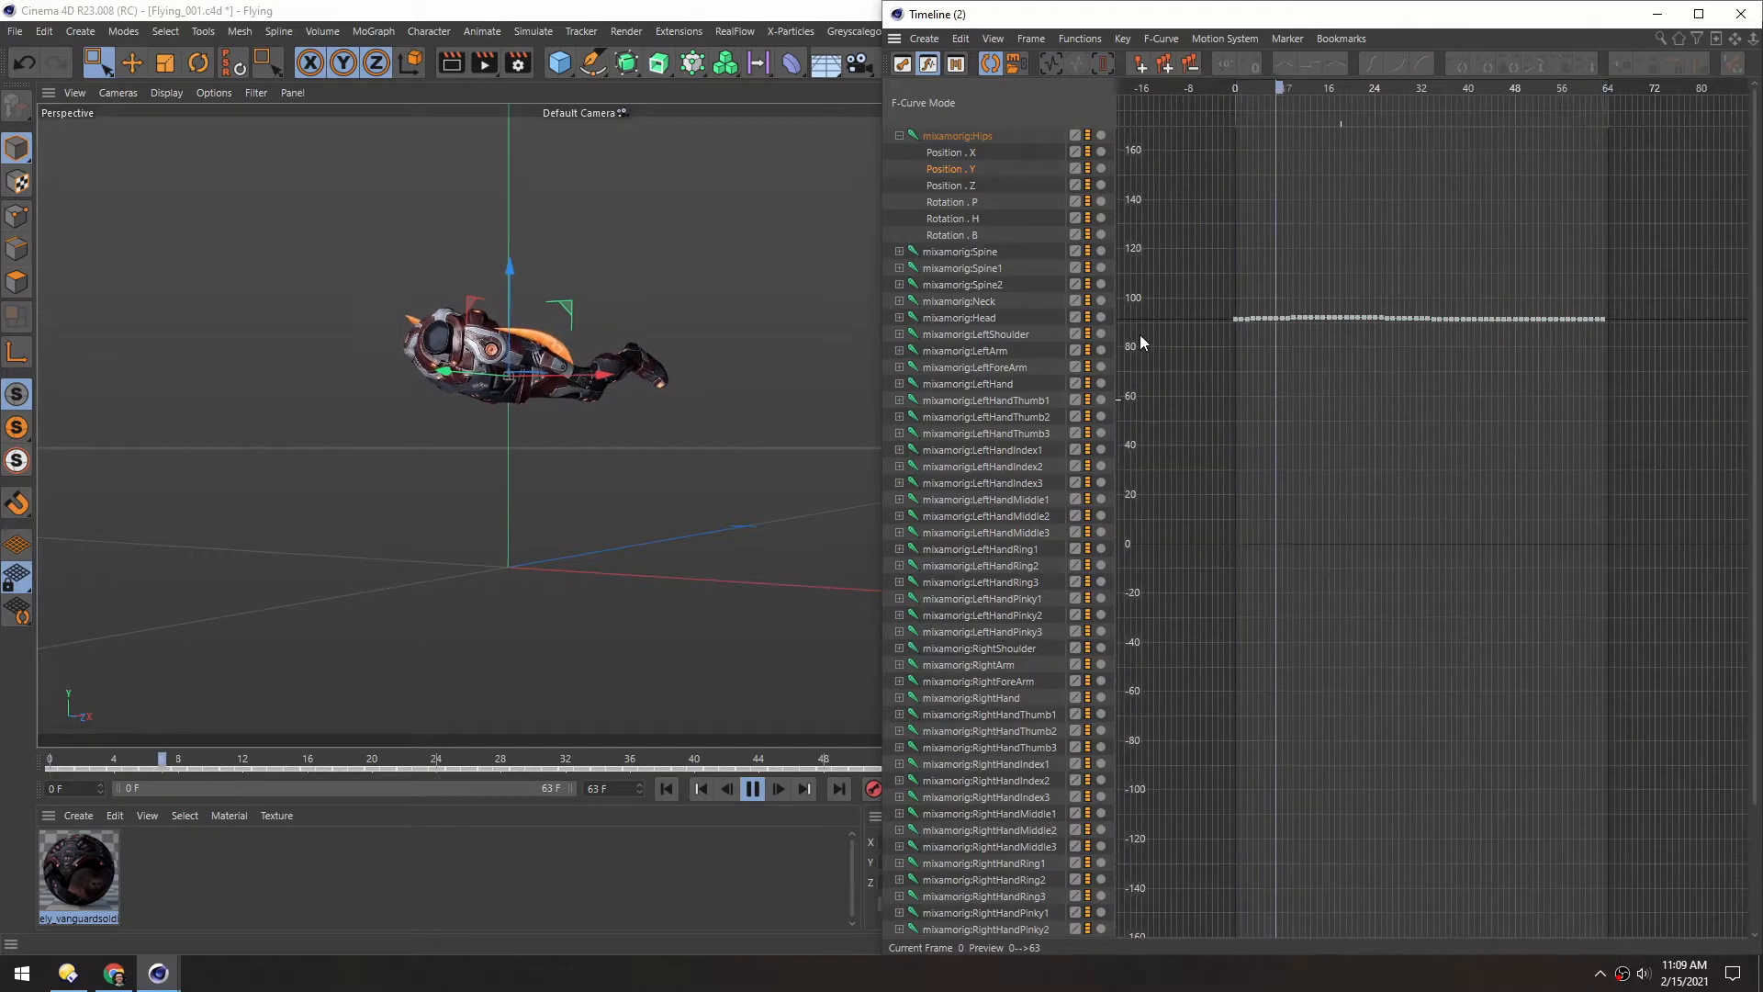
left_click_drag(1212, 315, 1529, 343)
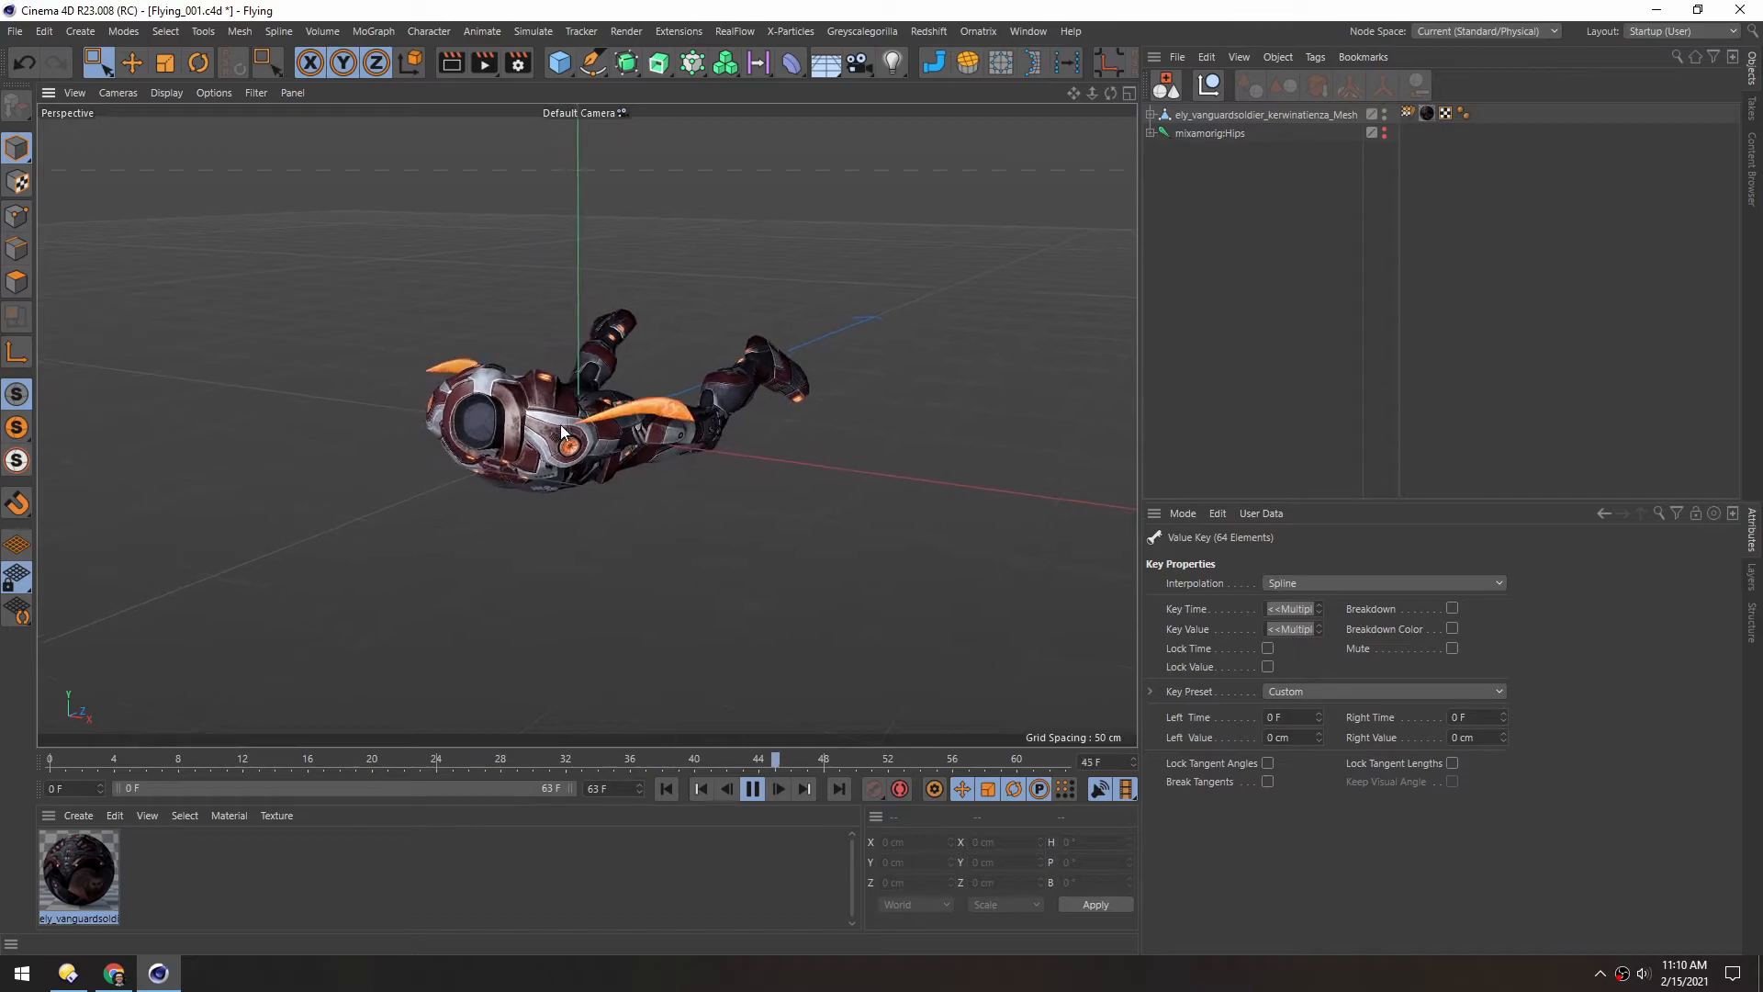
- Save Flying_001.c4d and bring up the File menu's export formats
left_click(751, 788)
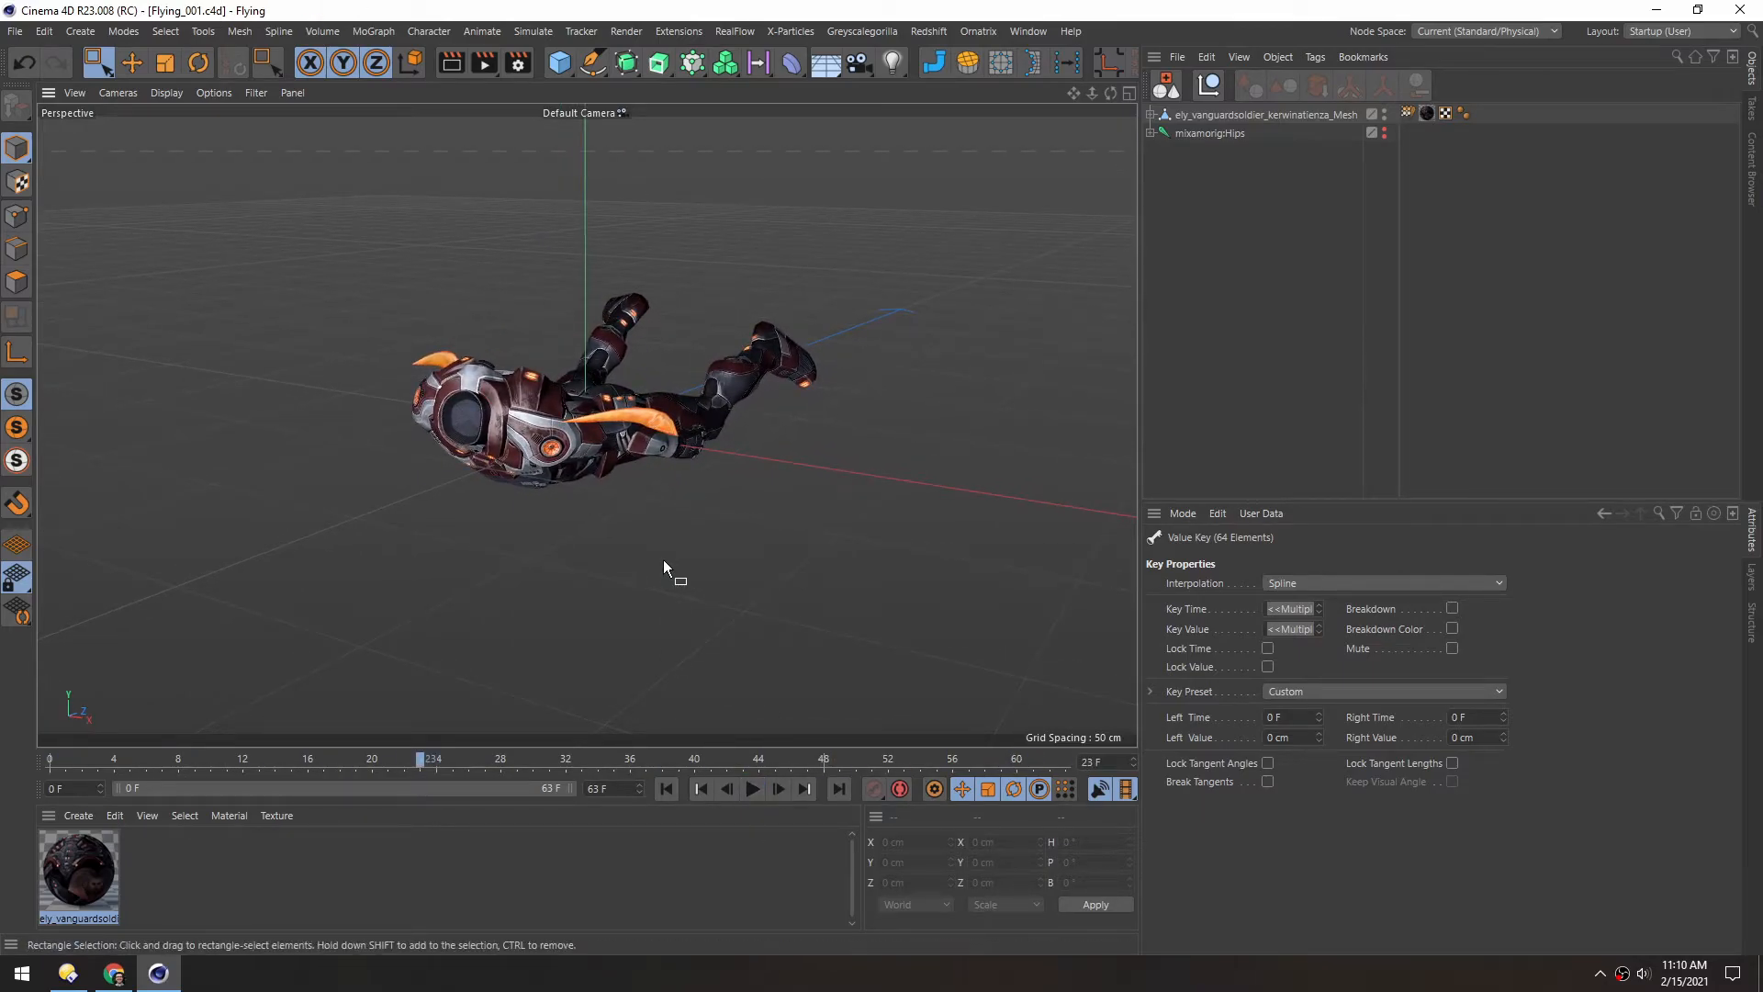
mouse_move(720, 326)
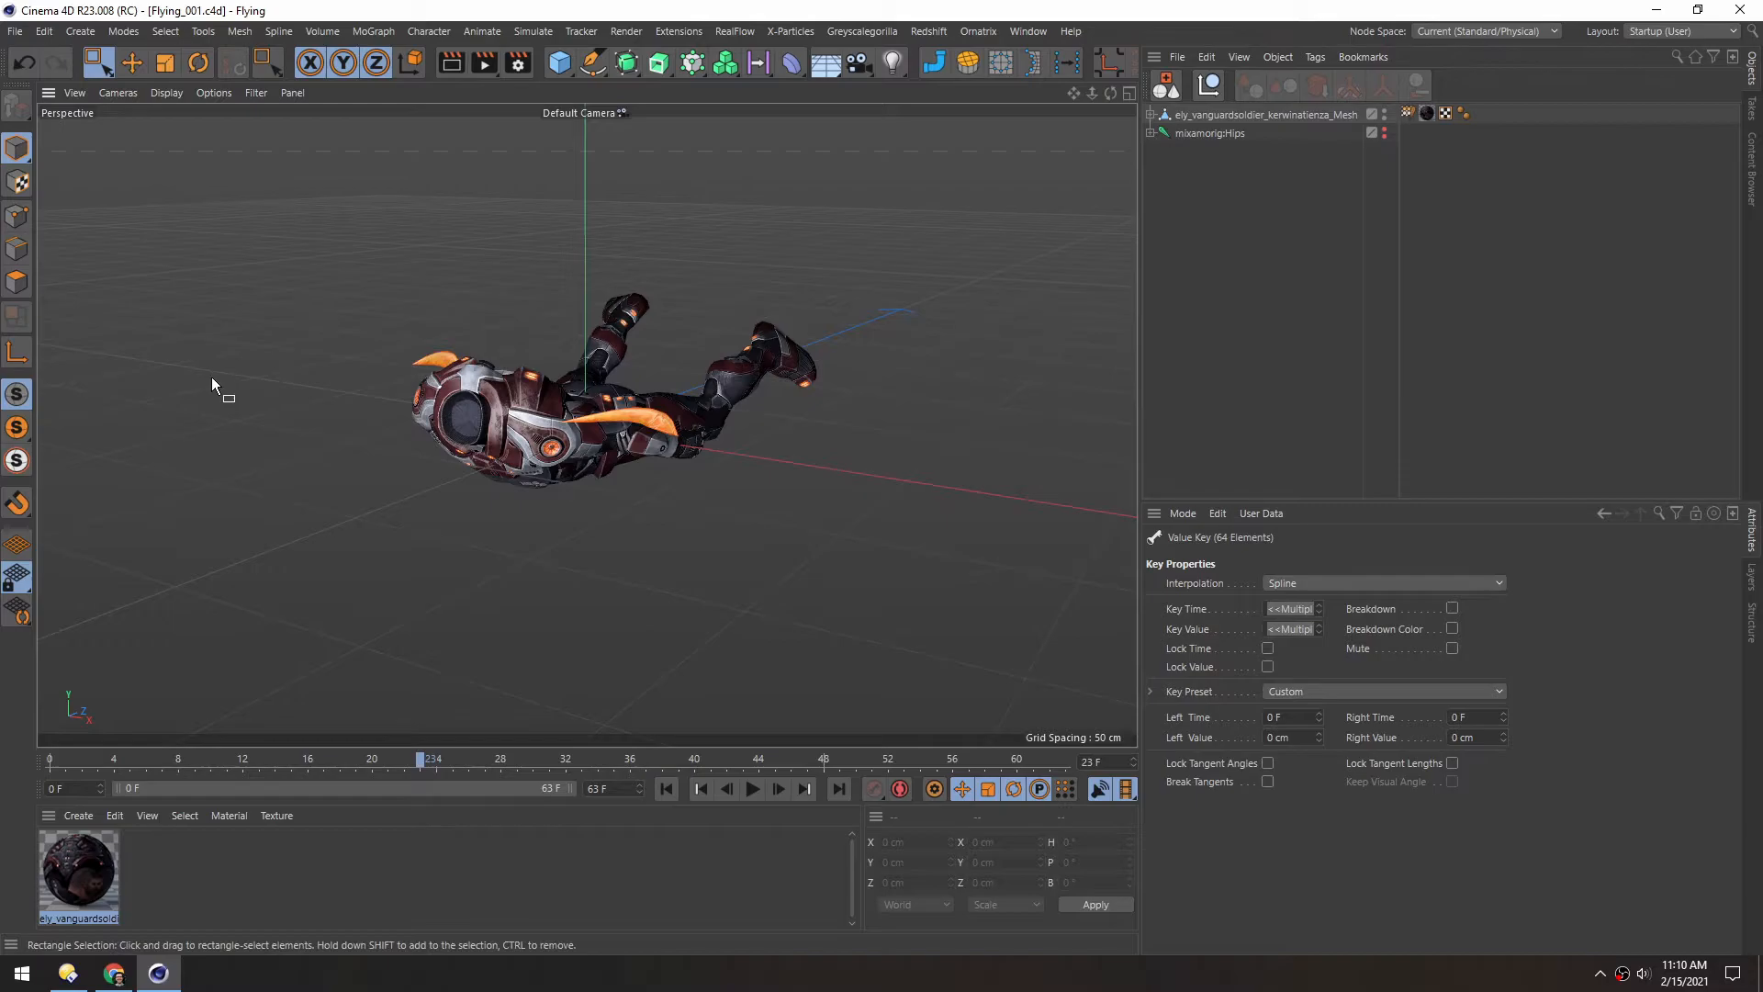
left_click(14, 30)
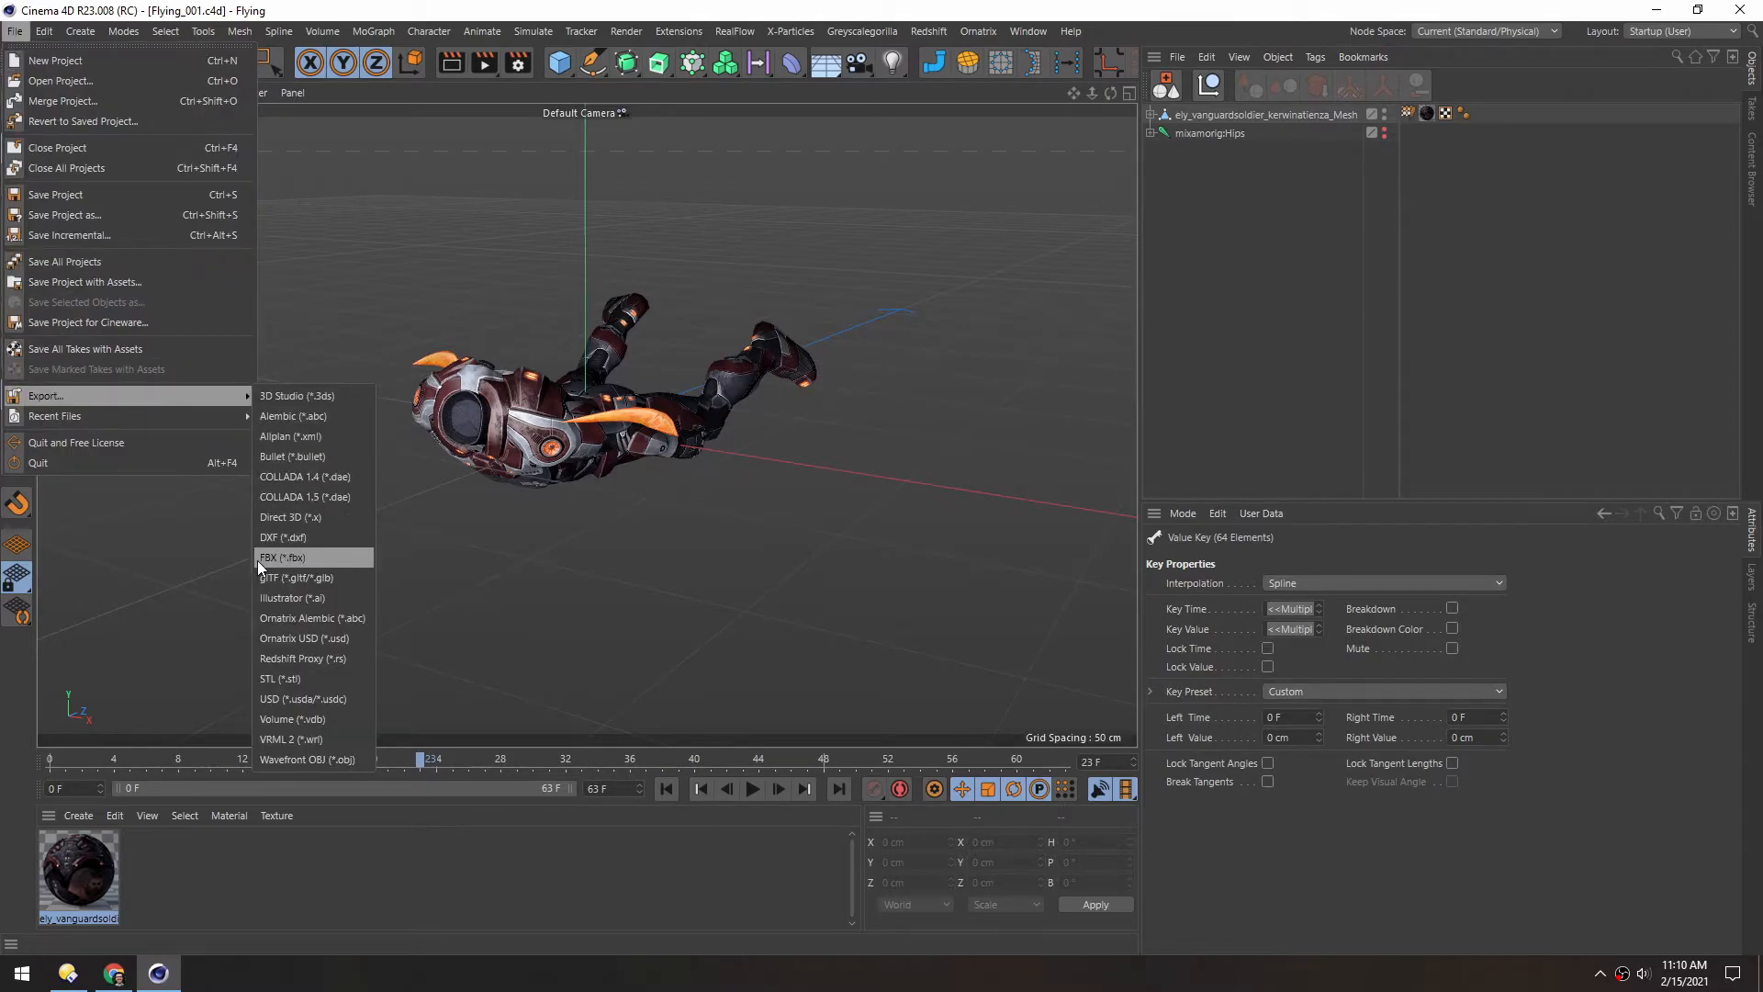
- Export the character as FBX with Animation > Tracks enabled in the export settings
left_click(284, 557)
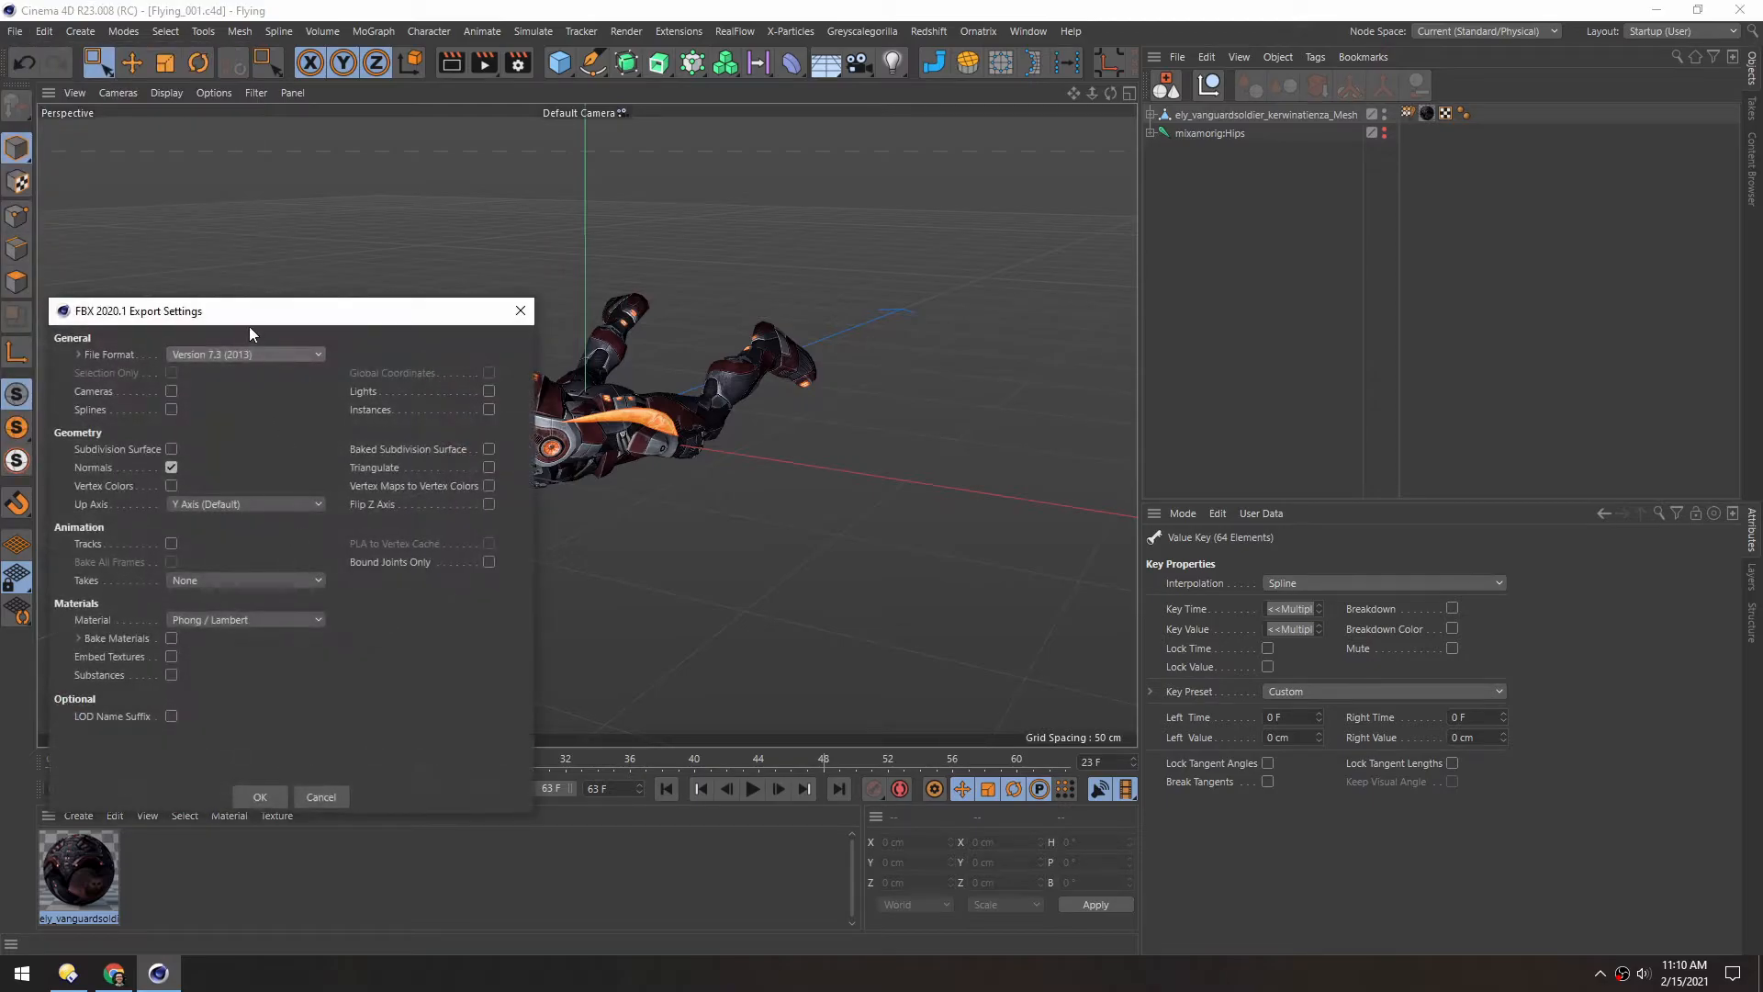
left_click_drag(251, 311, 1057, 222)
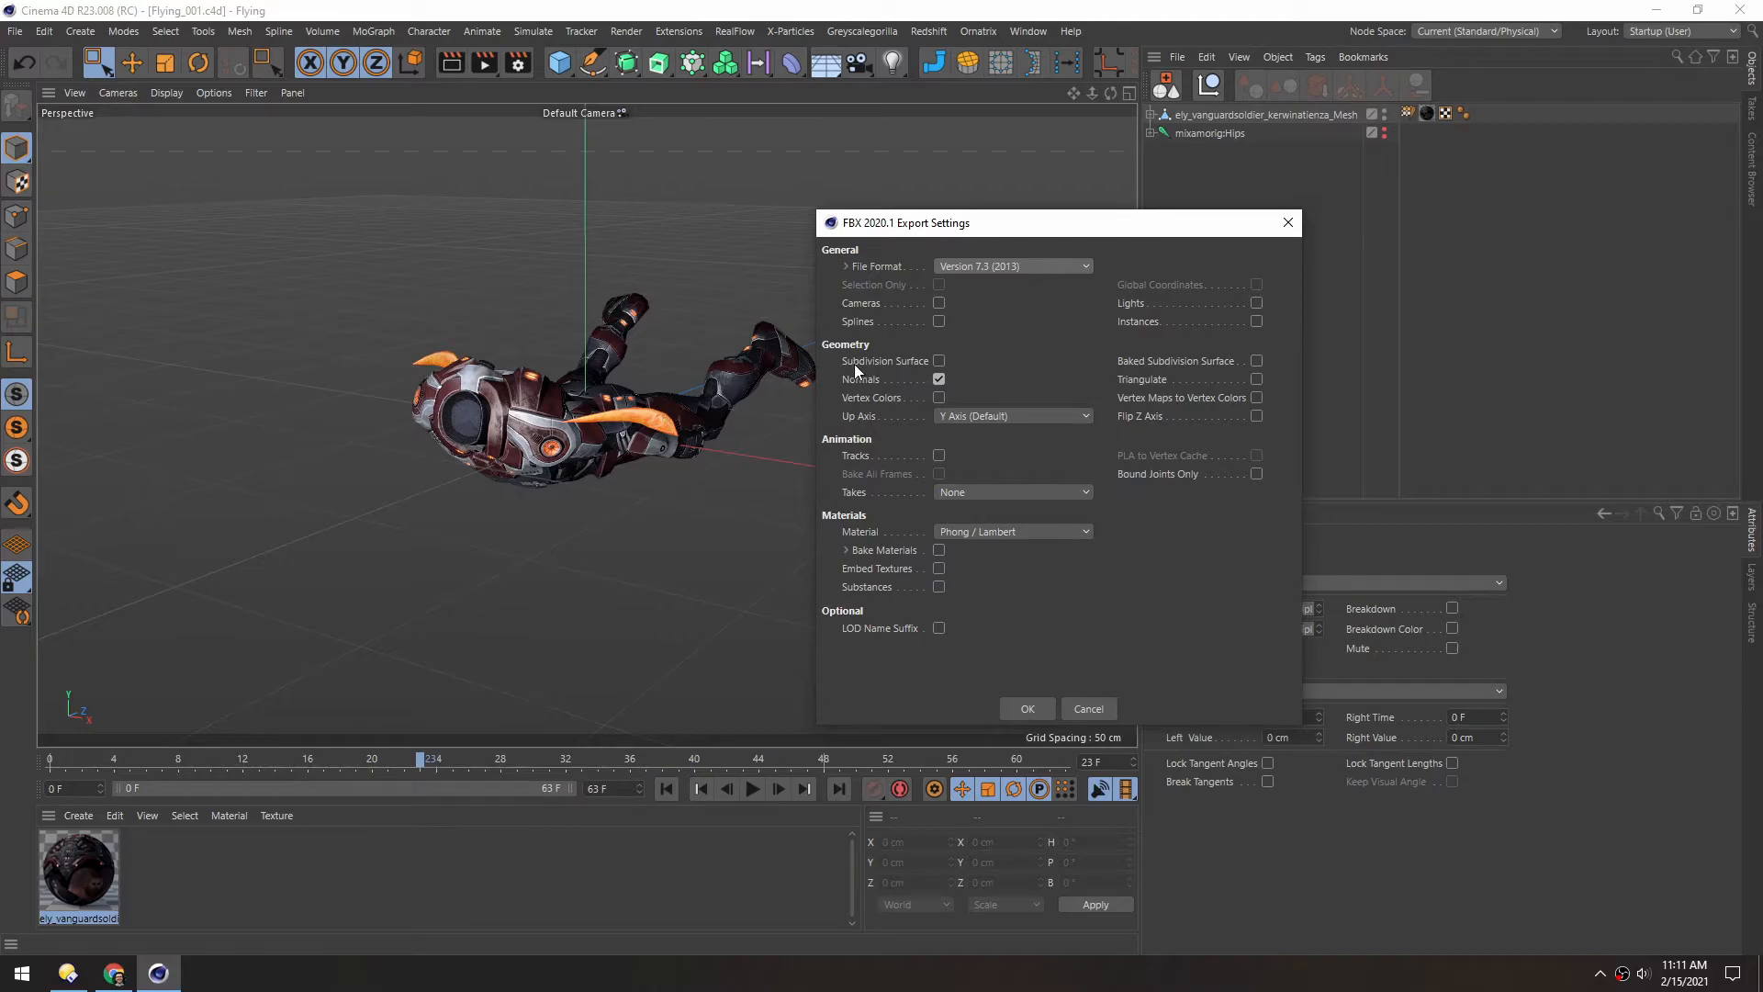
mouse_move(825, 447)
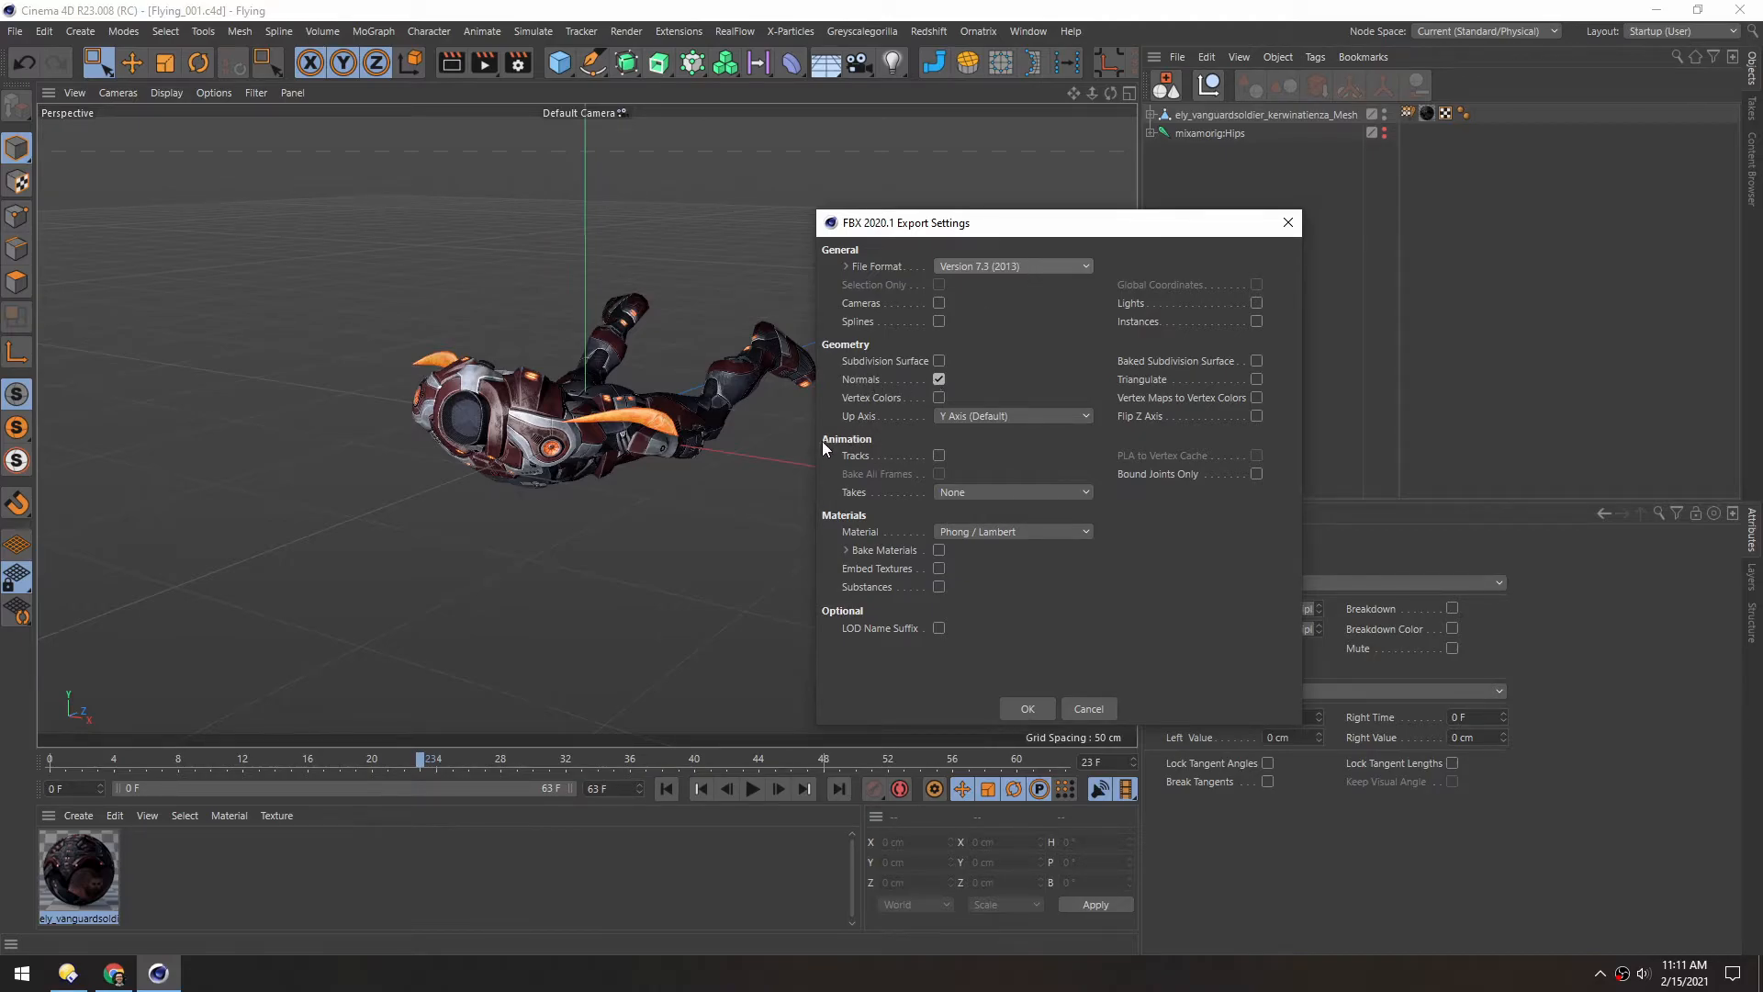
left_click(939, 456)
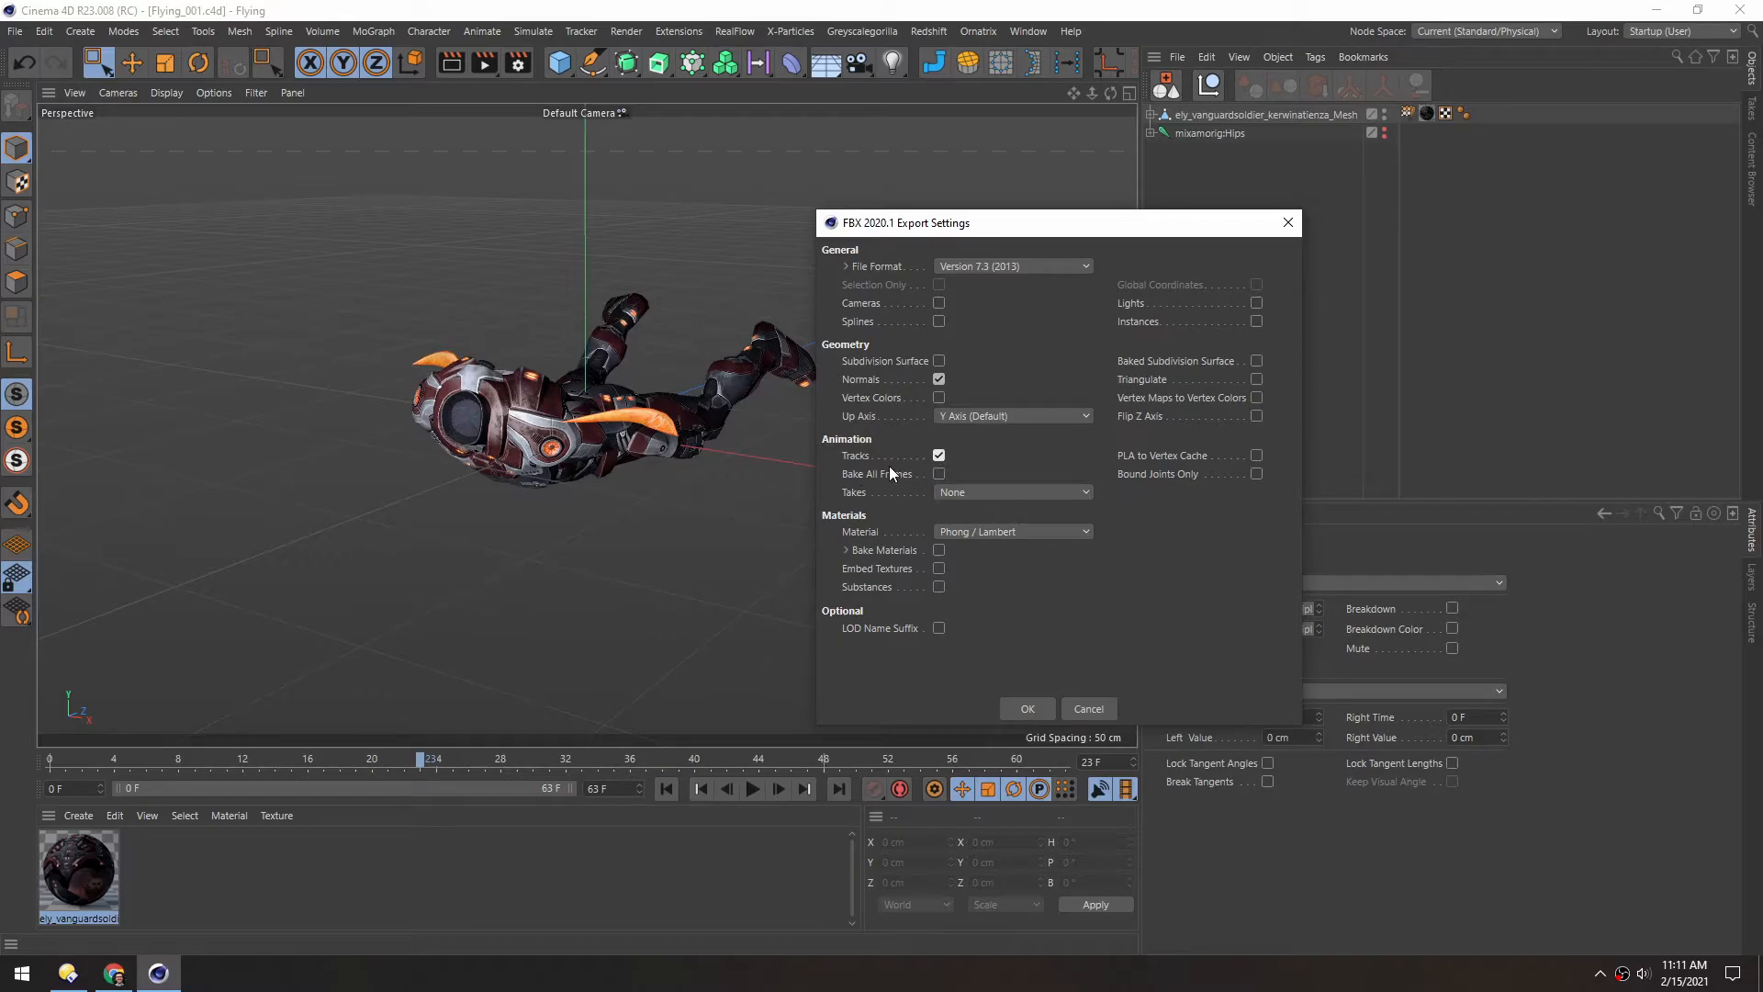
left_click(939, 455)
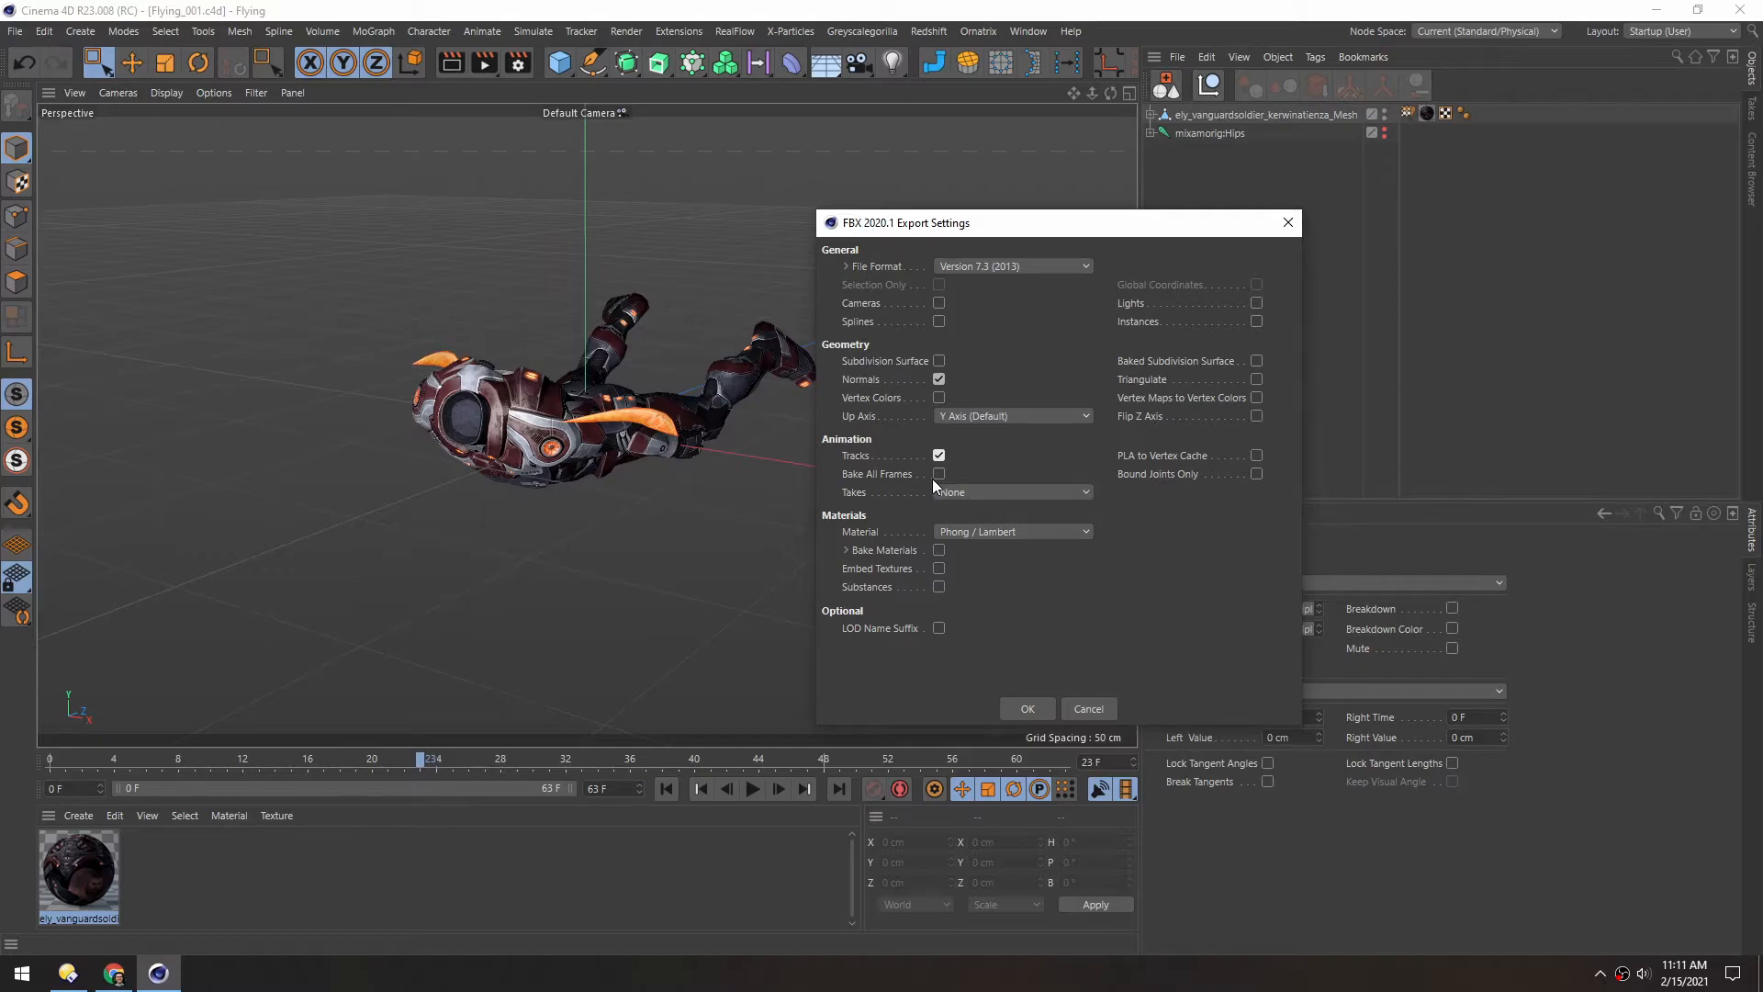
mouse_move(866, 496)
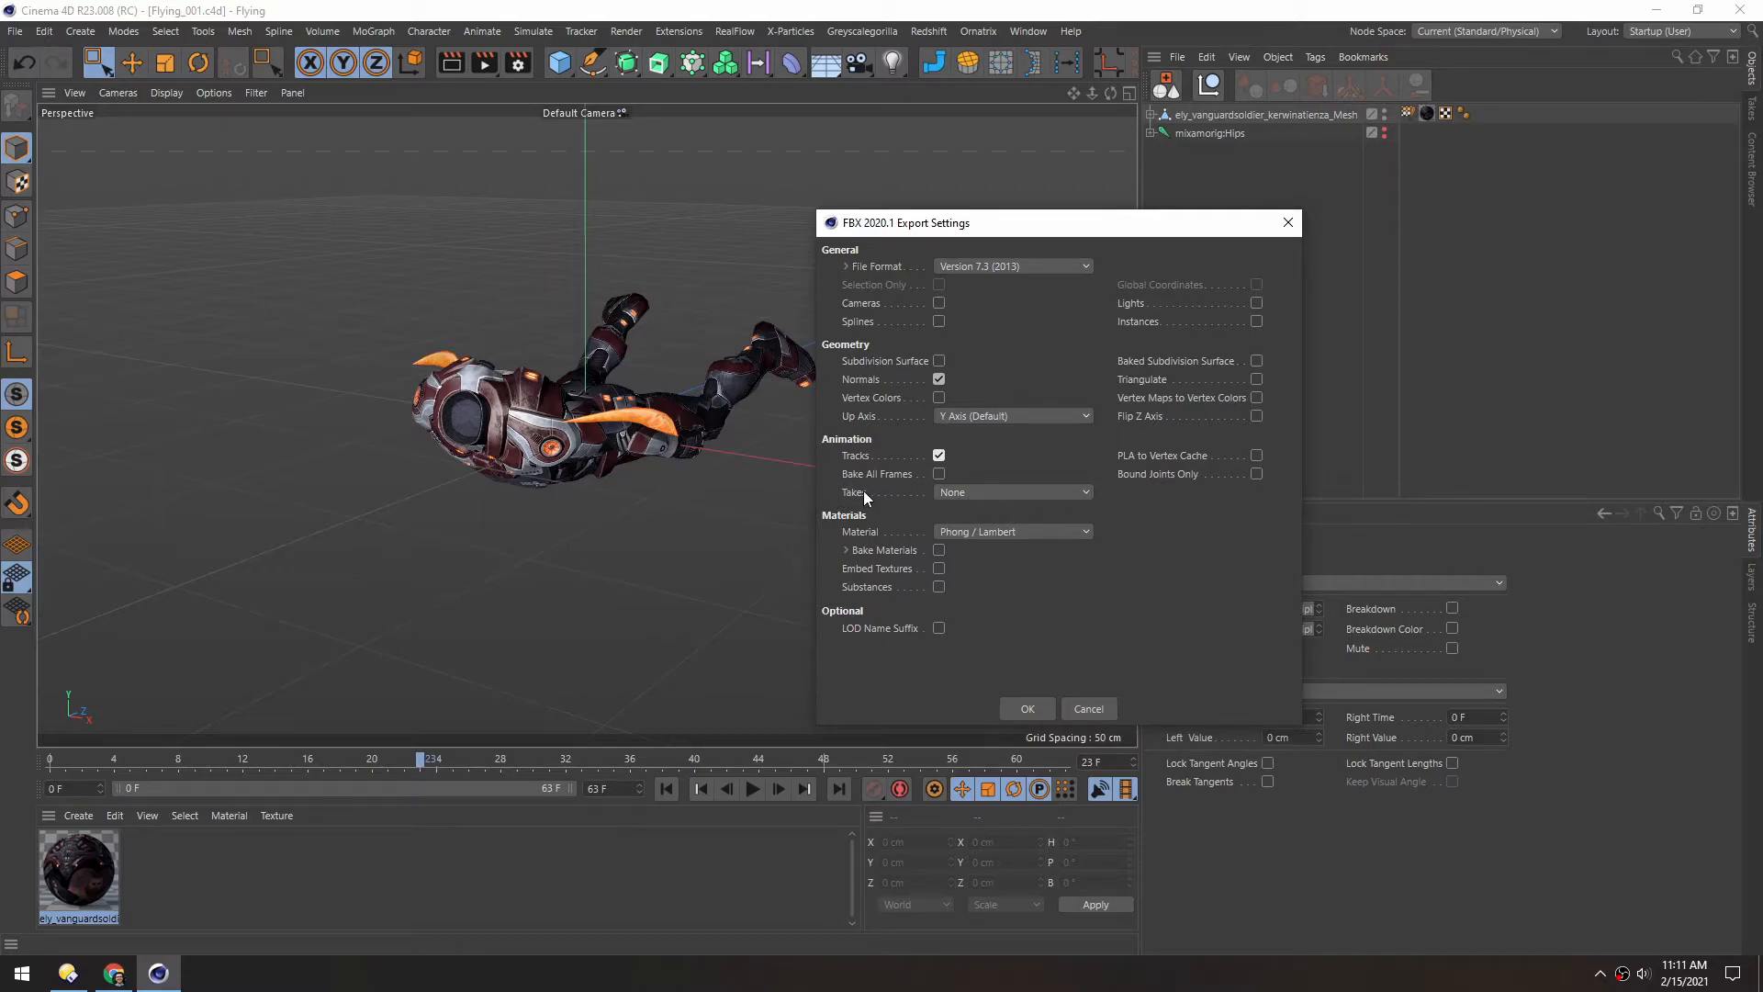
mouse_move(1041, 436)
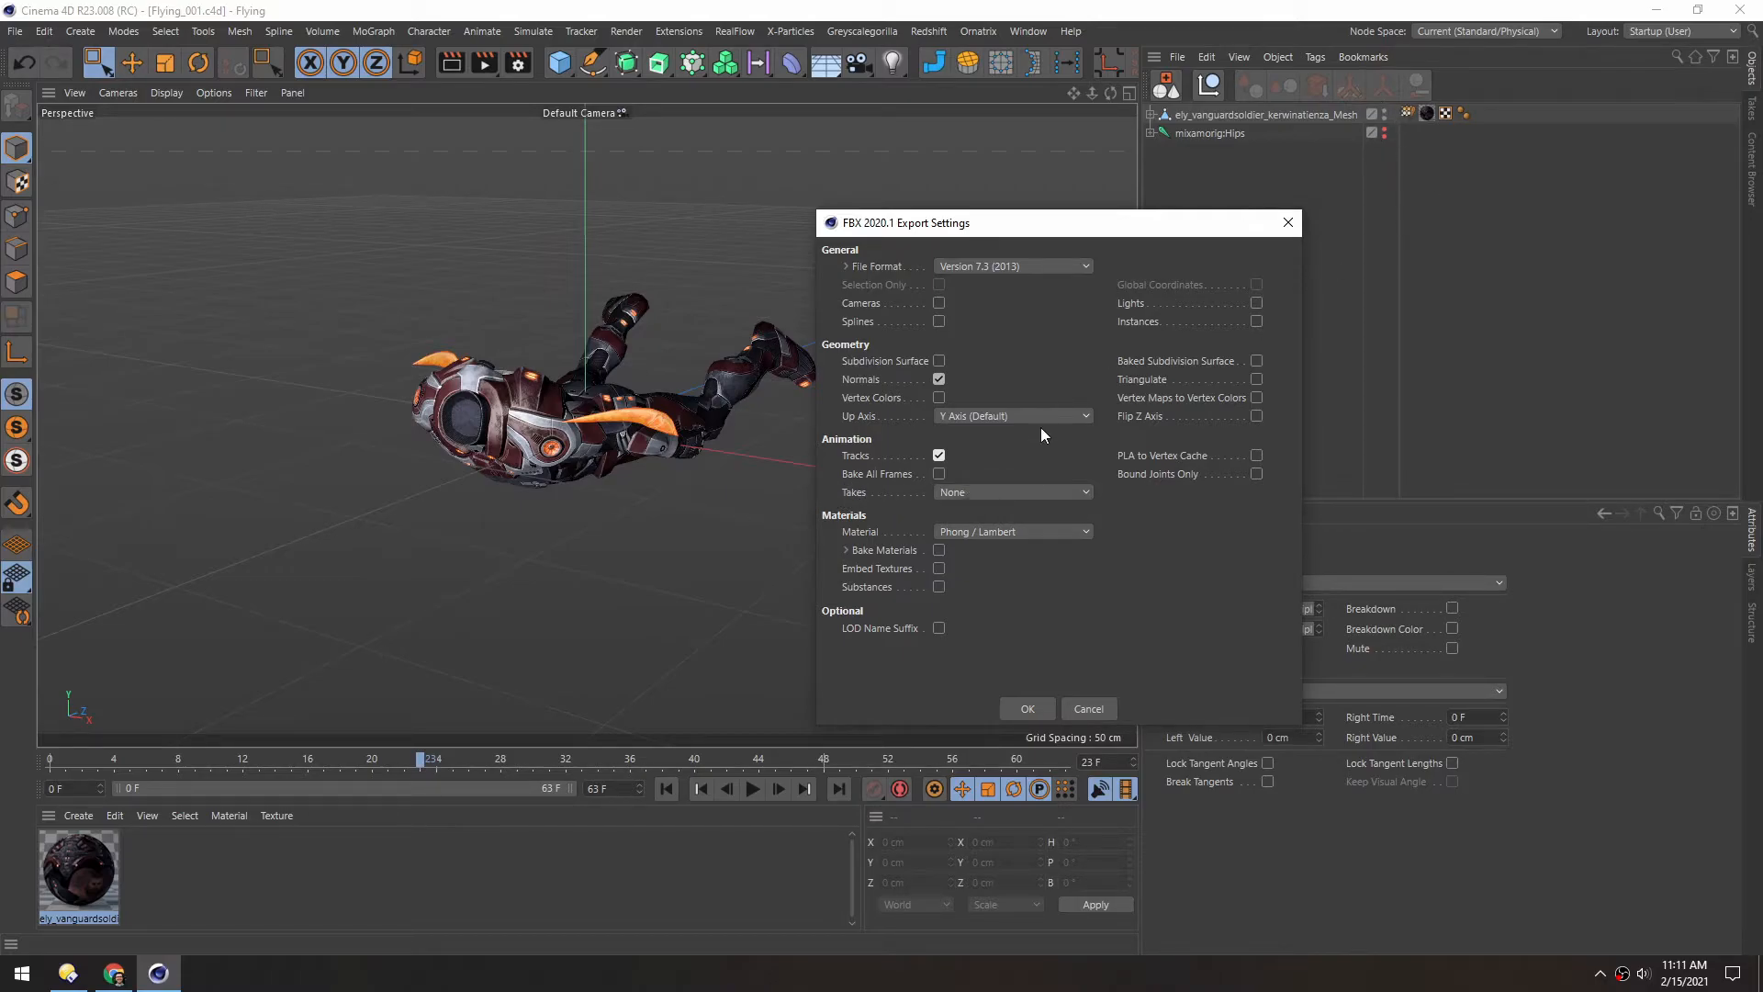
left_click(1010, 492)
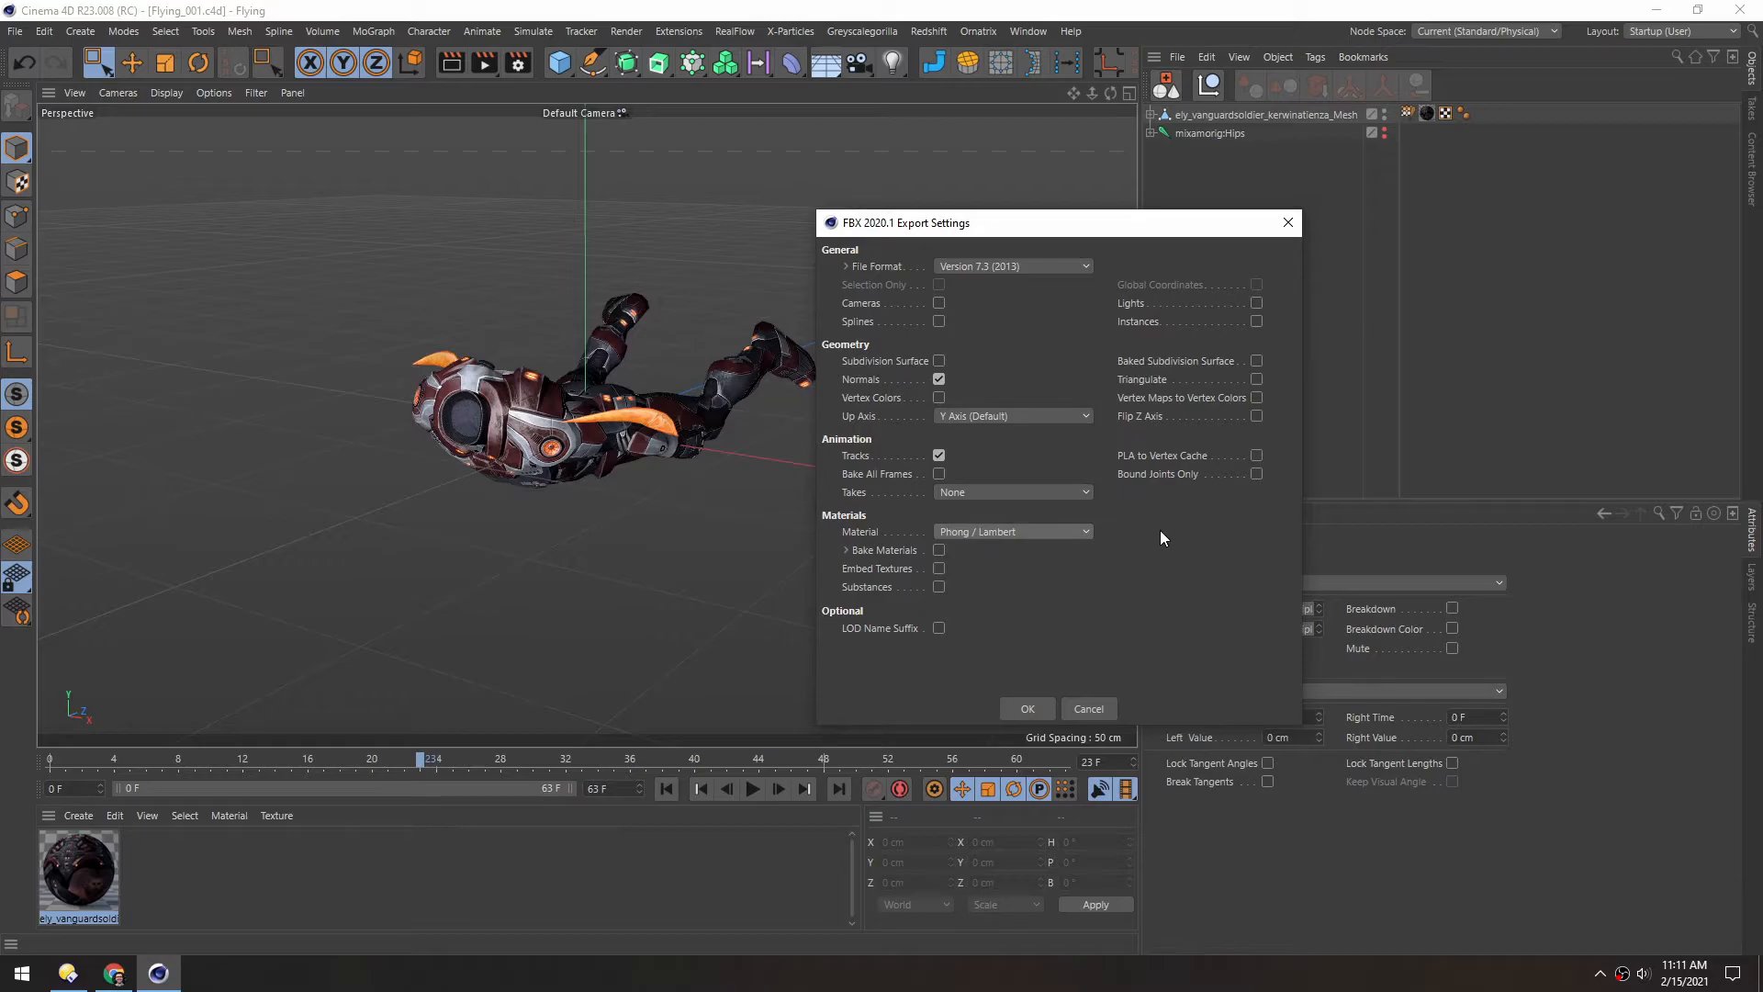
mouse_move(898, 582)
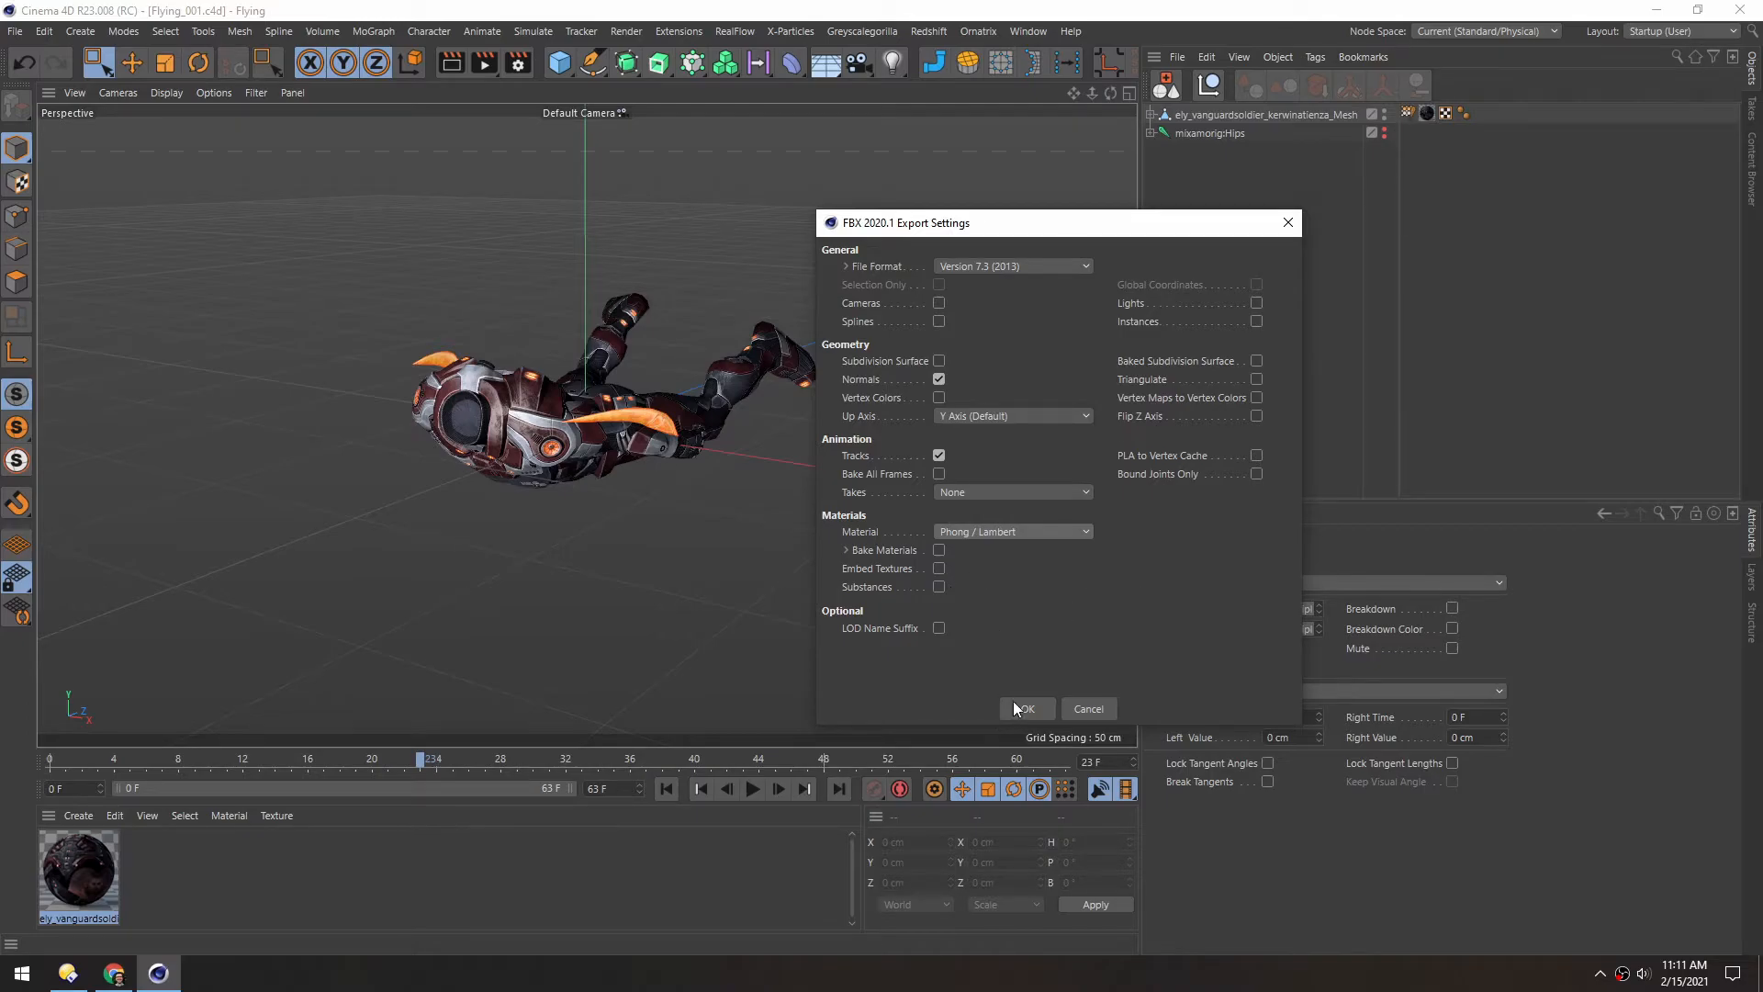
left_click(1025, 708)
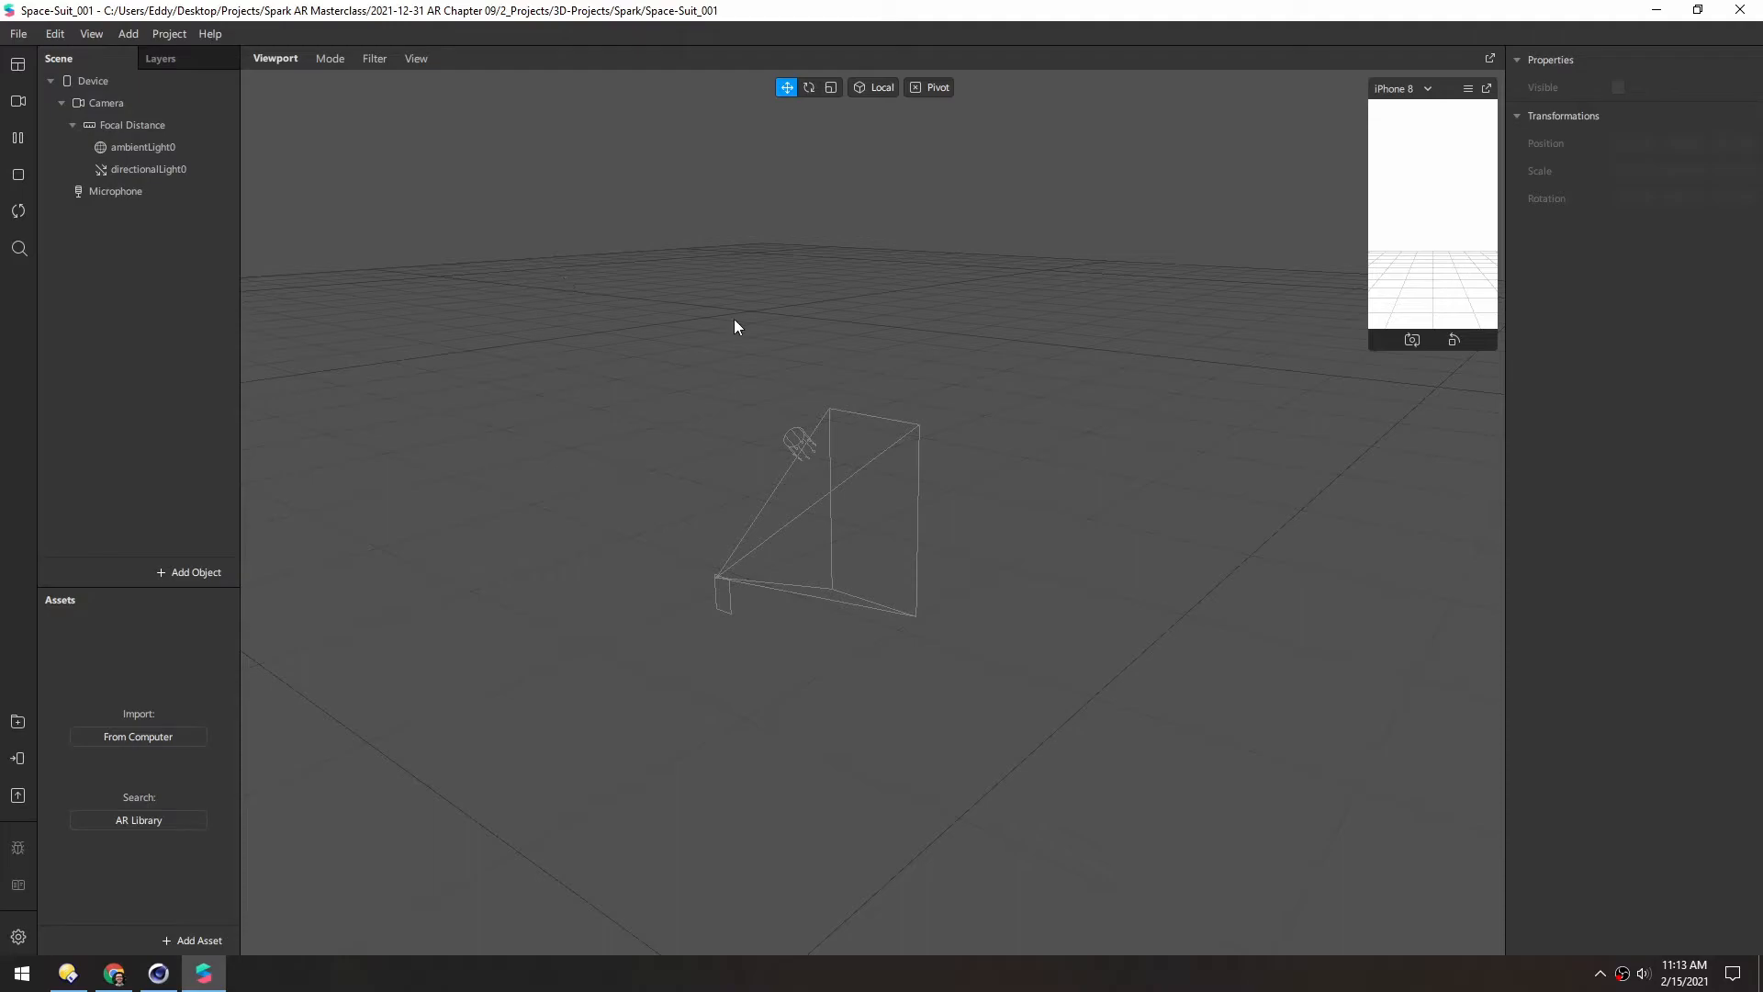
- Drag Flying_001.fbx from the exports folder into the Spark AR viewport
left_click(65, 973)
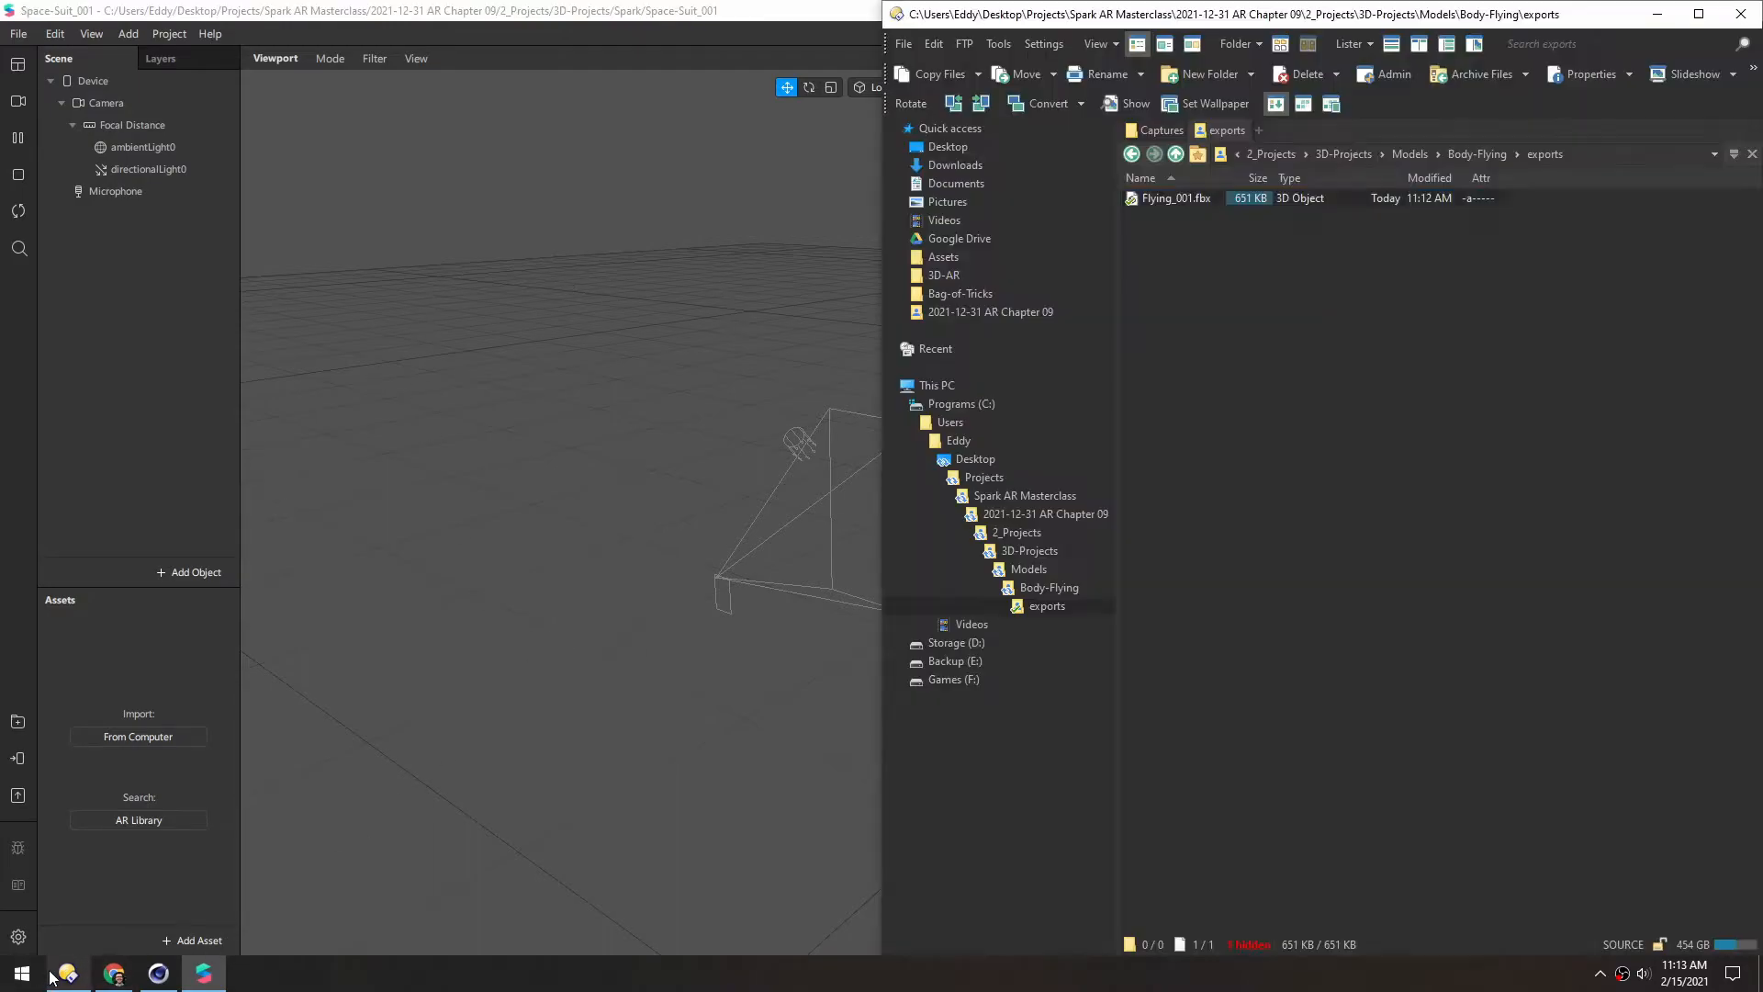
left_click(1176, 198)
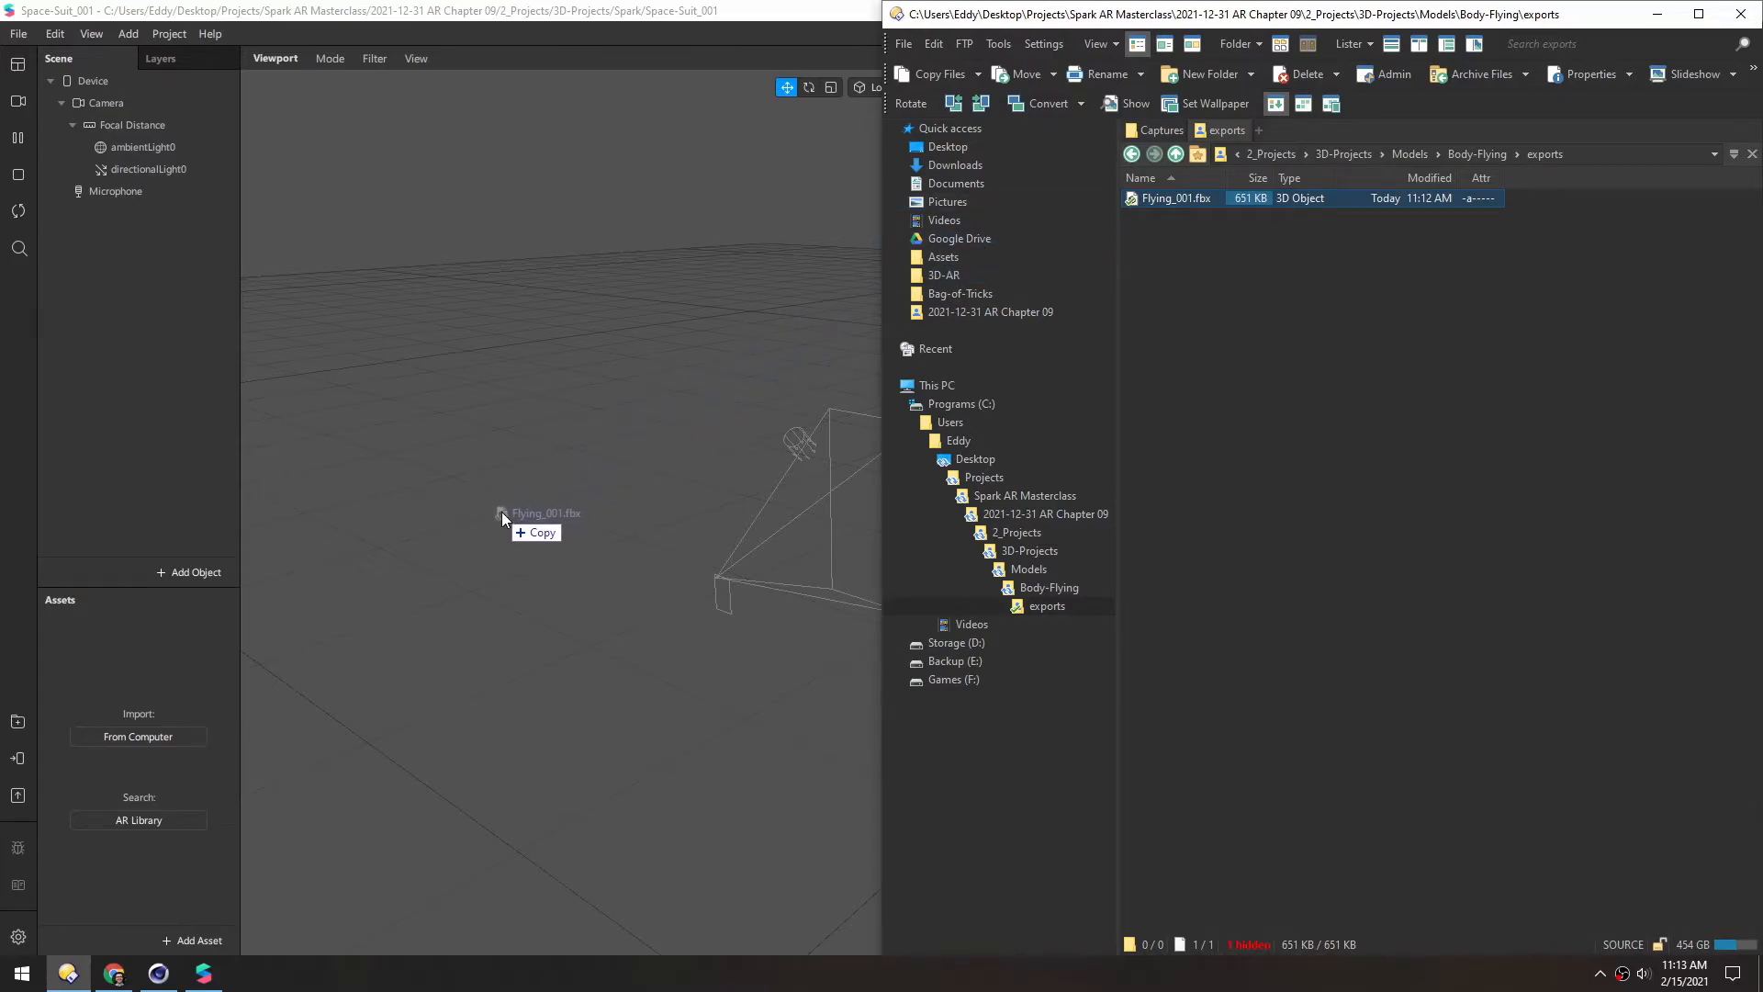
left_click_drag(502, 515, 587, 496)
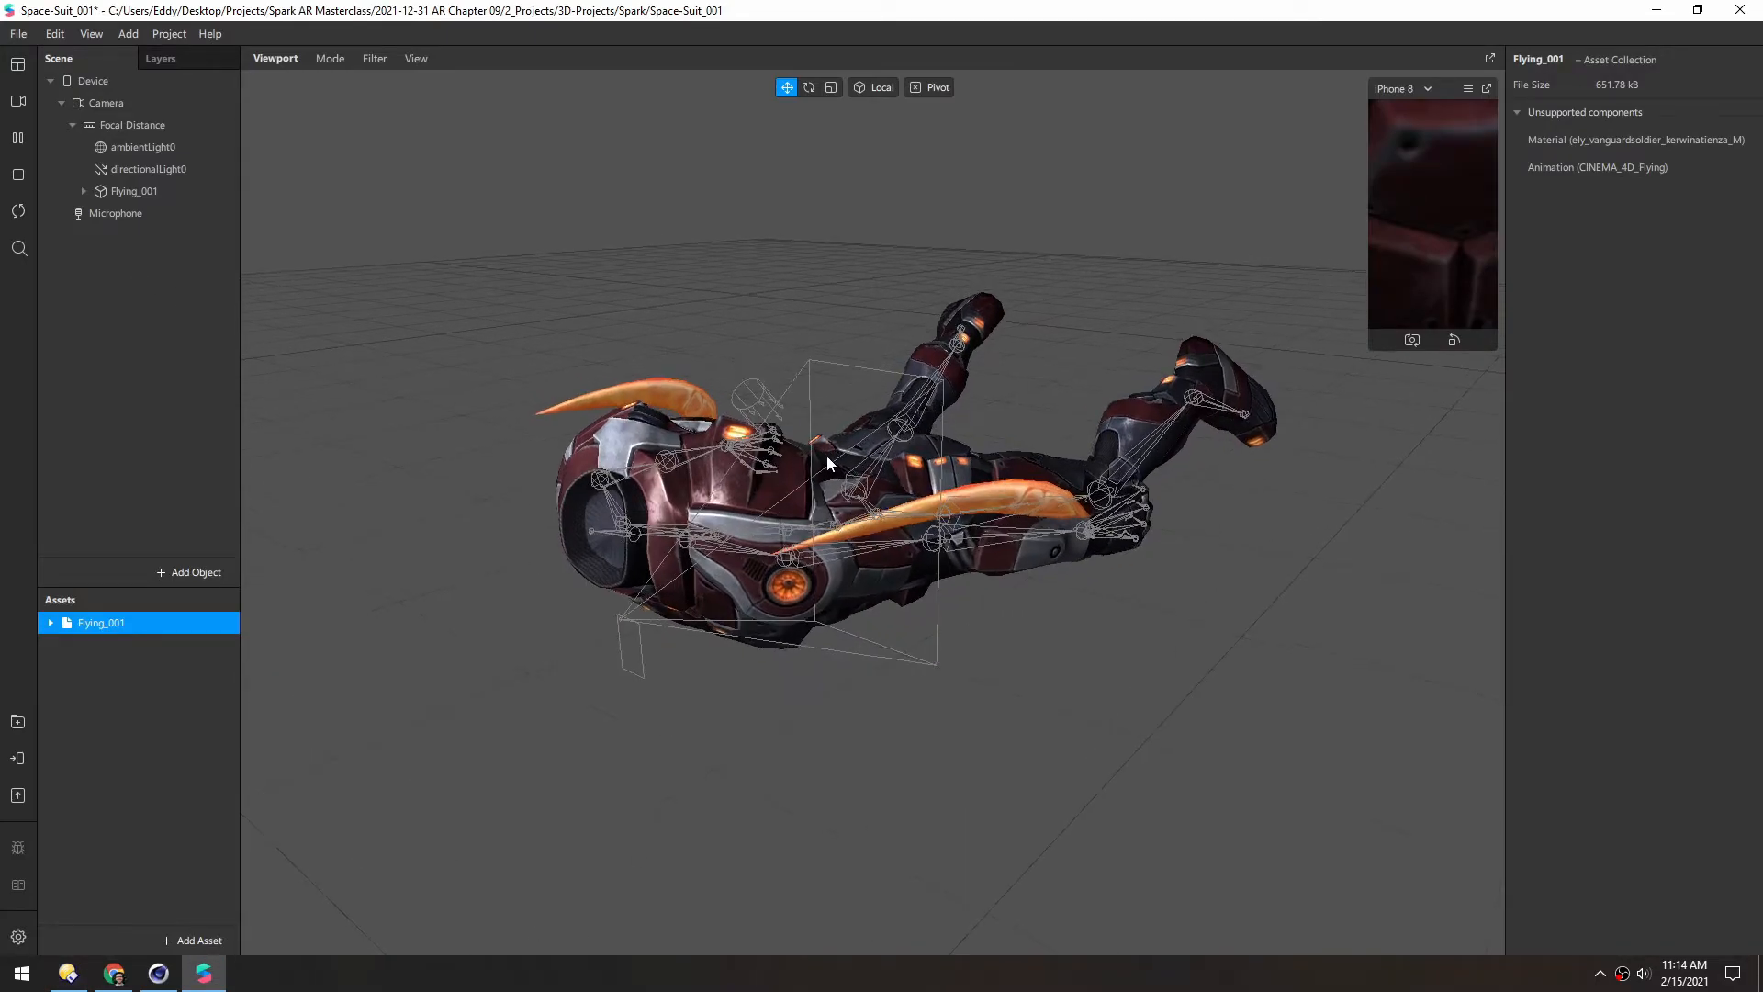
- Expand the Flying_001 asset and select its four ely_vanguardsoldier textures
left_click_drag(832, 461, 787, 450)
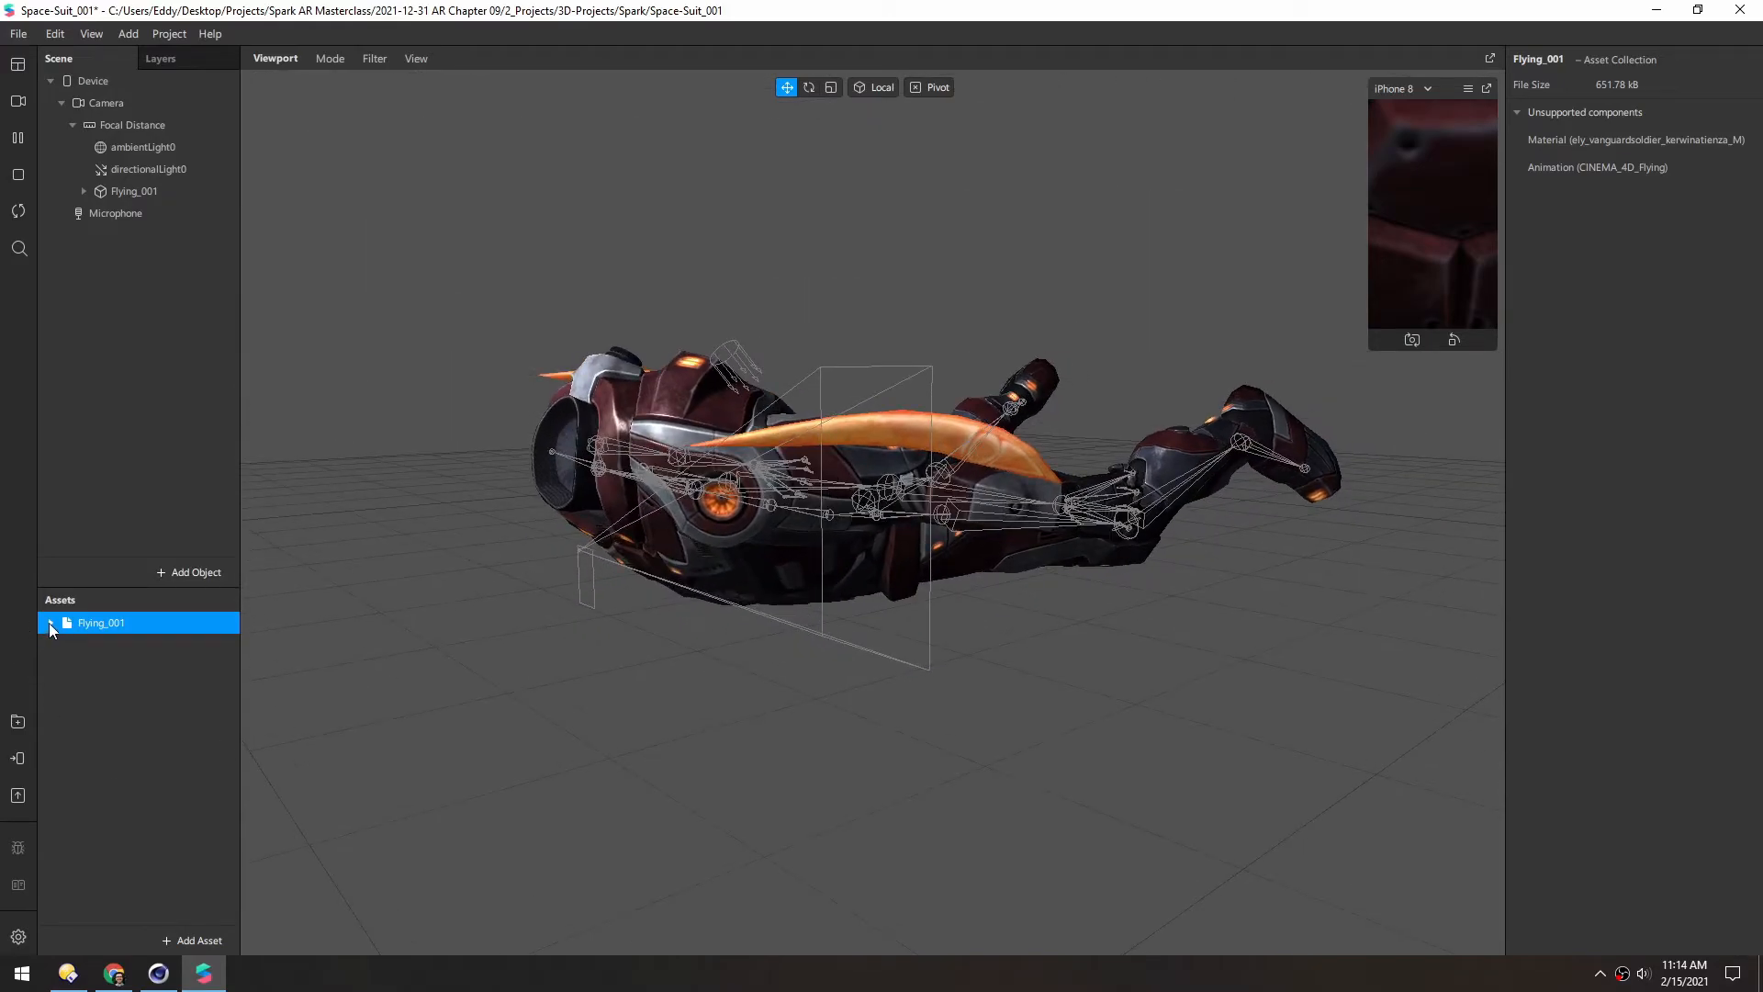
left_click(51, 623)
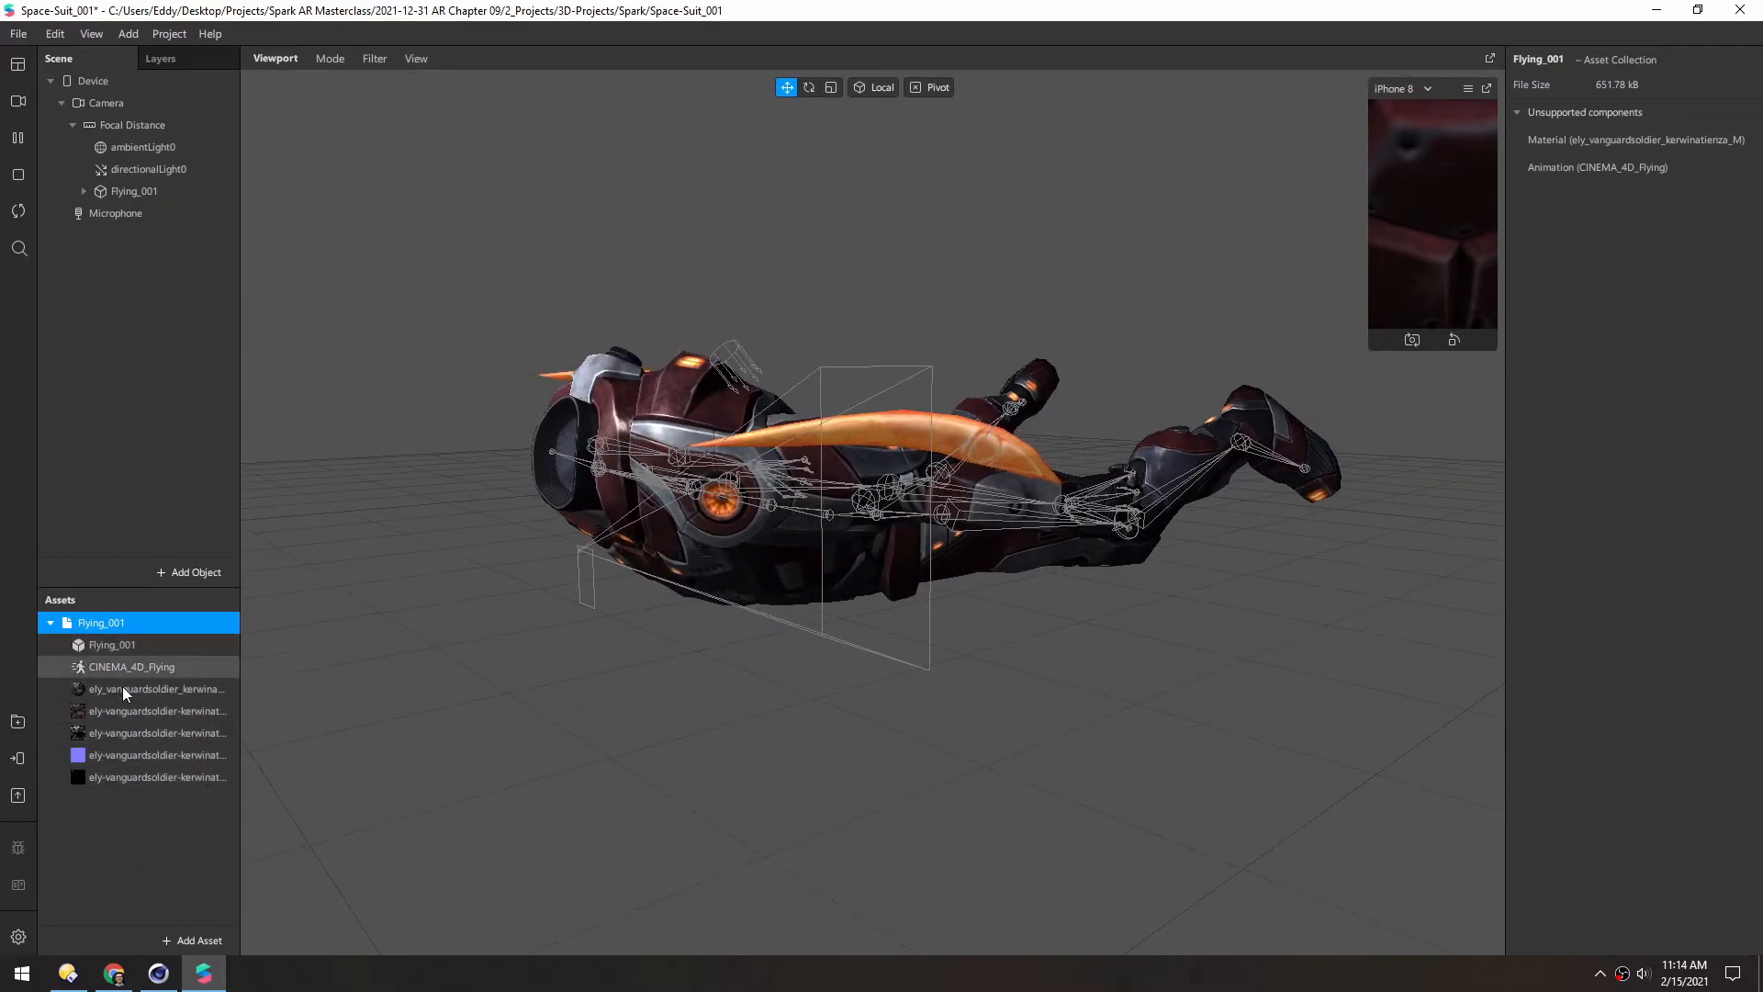
left_click(157, 777)
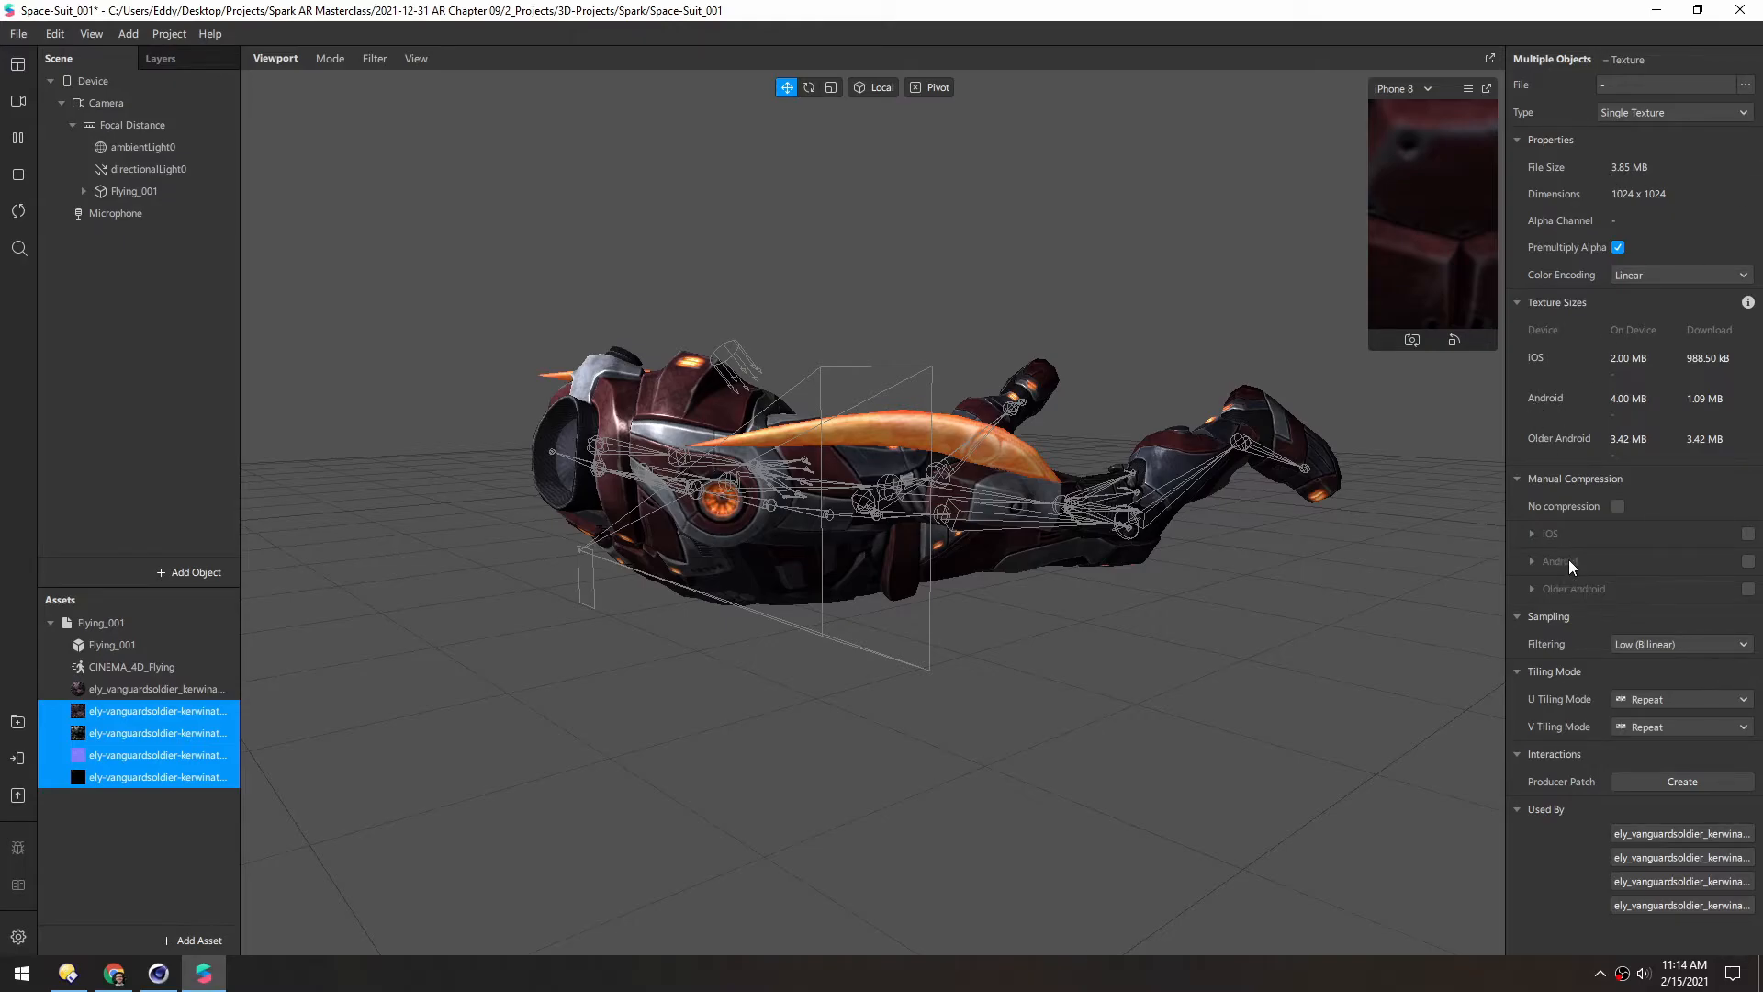
mouse_move(1523, 540)
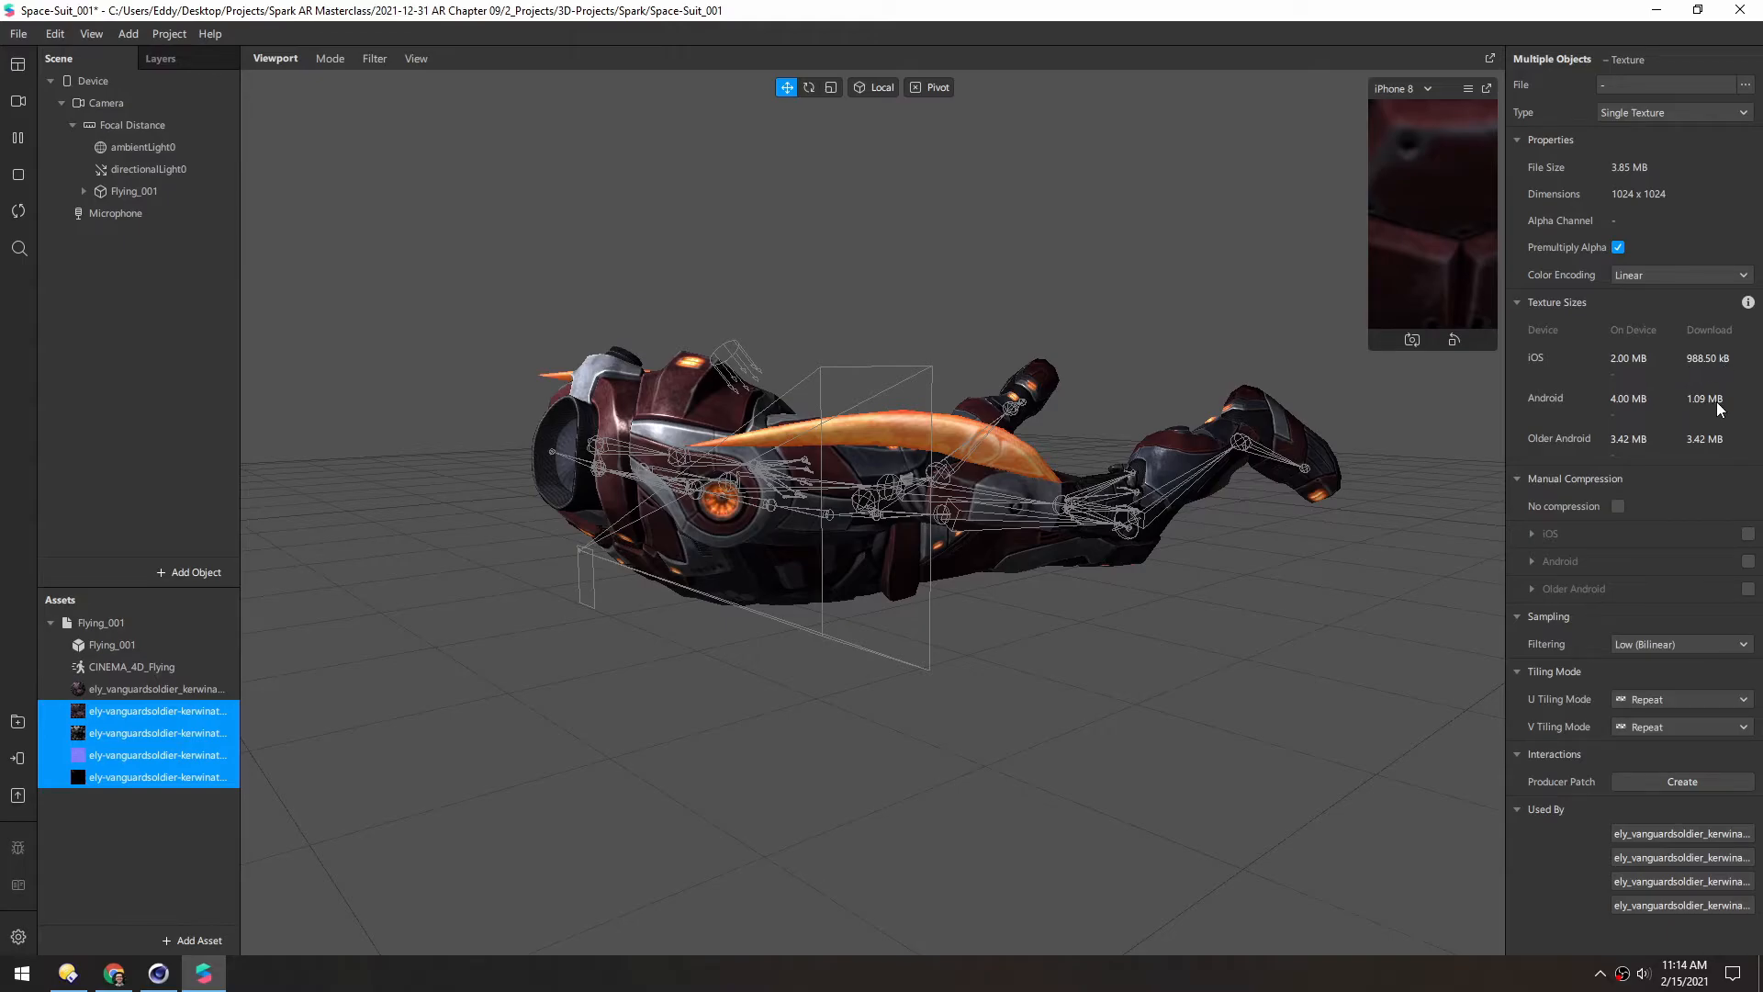
mouse_move(1707, 450)
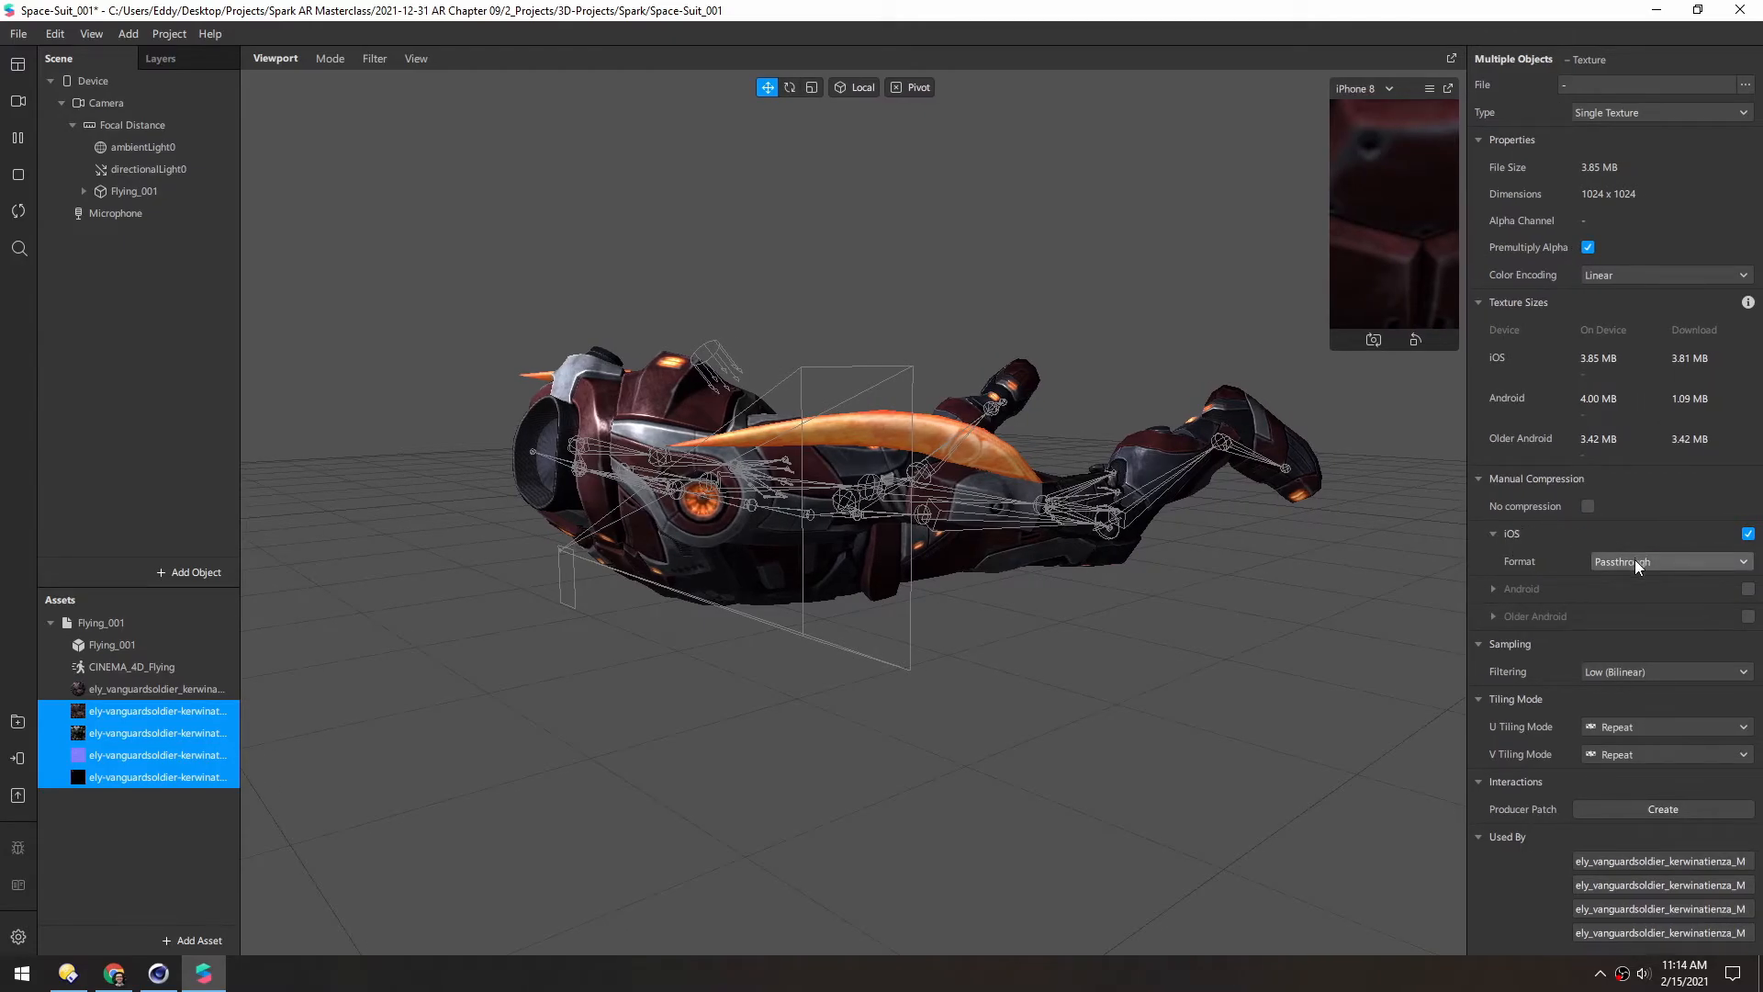
- Set iOS compression to Best (Lowest Filesize) and enable Android and Older Android compression
left_click(1668, 562)
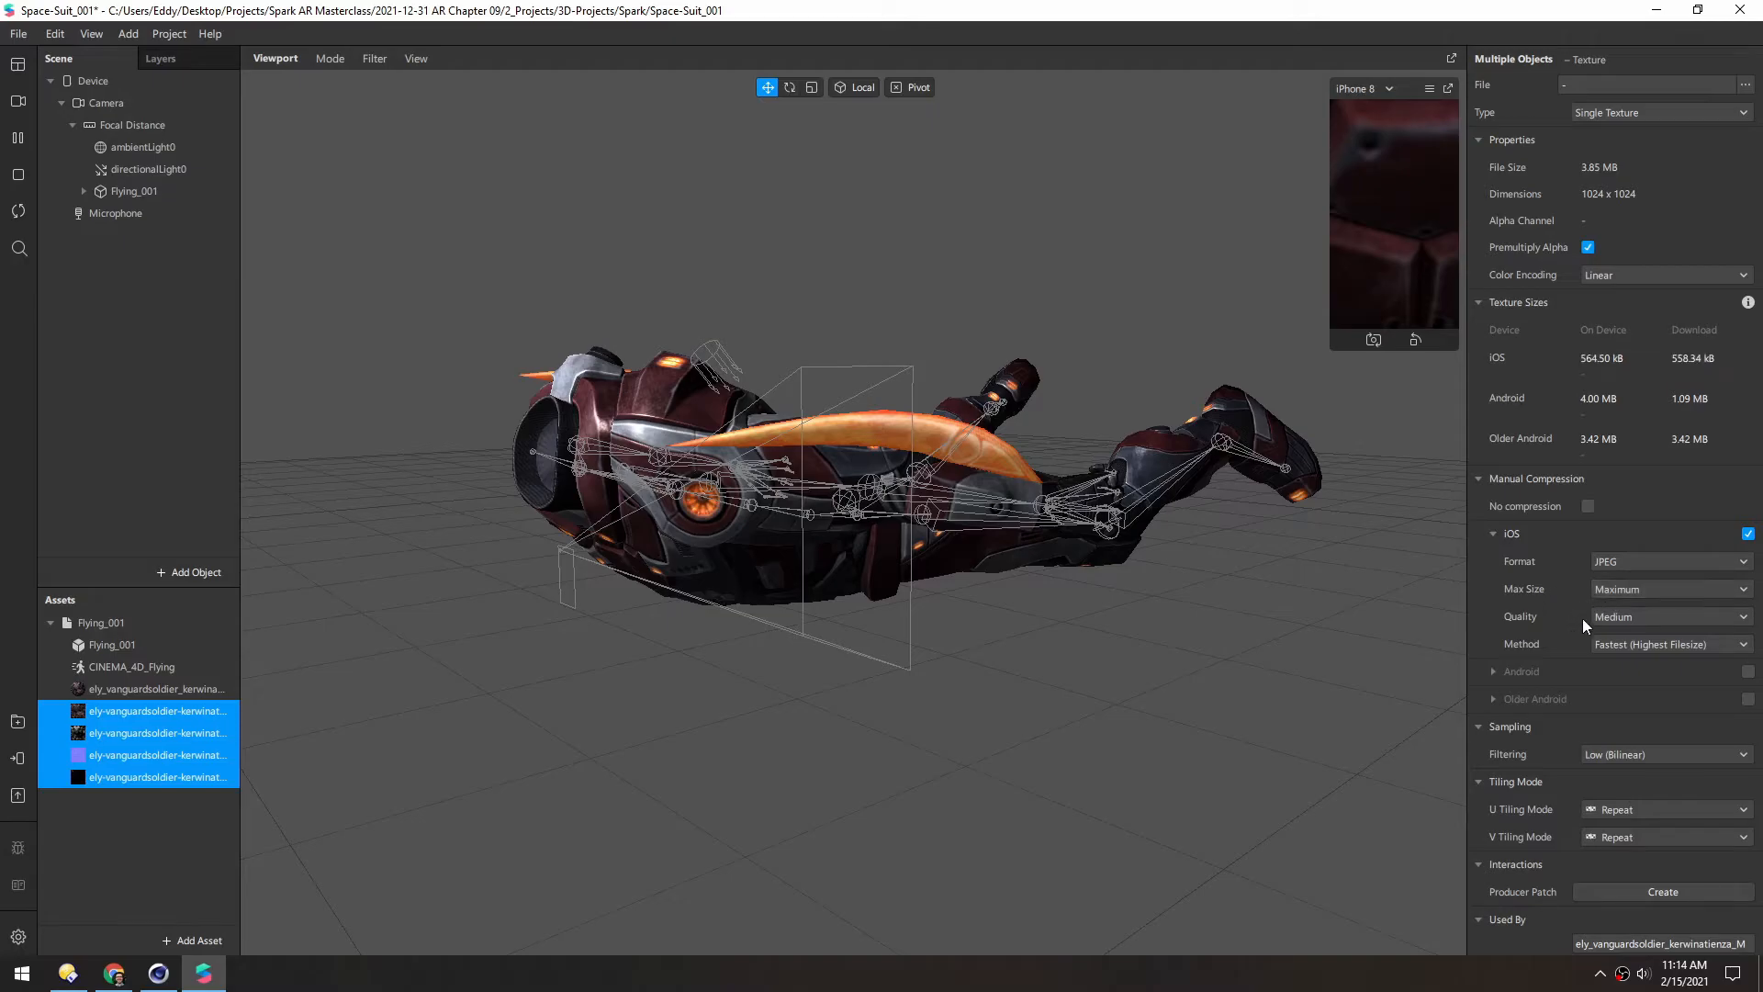
left_click(1669, 642)
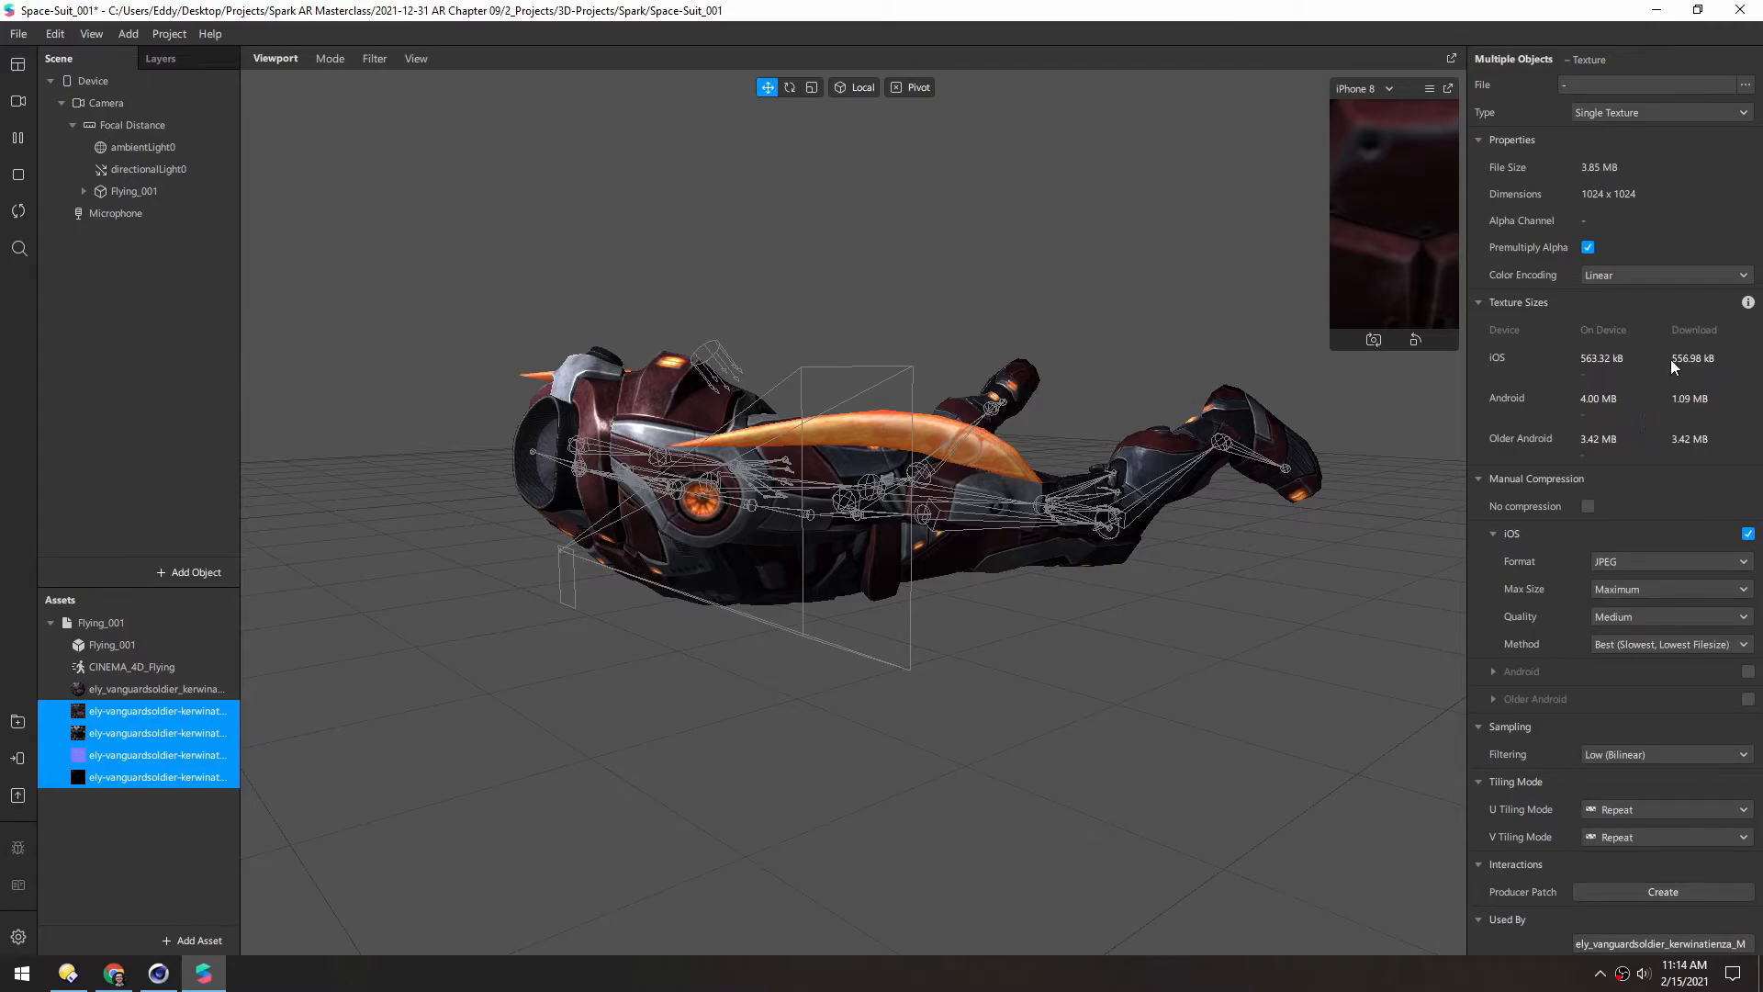
mouse_move(1749, 678)
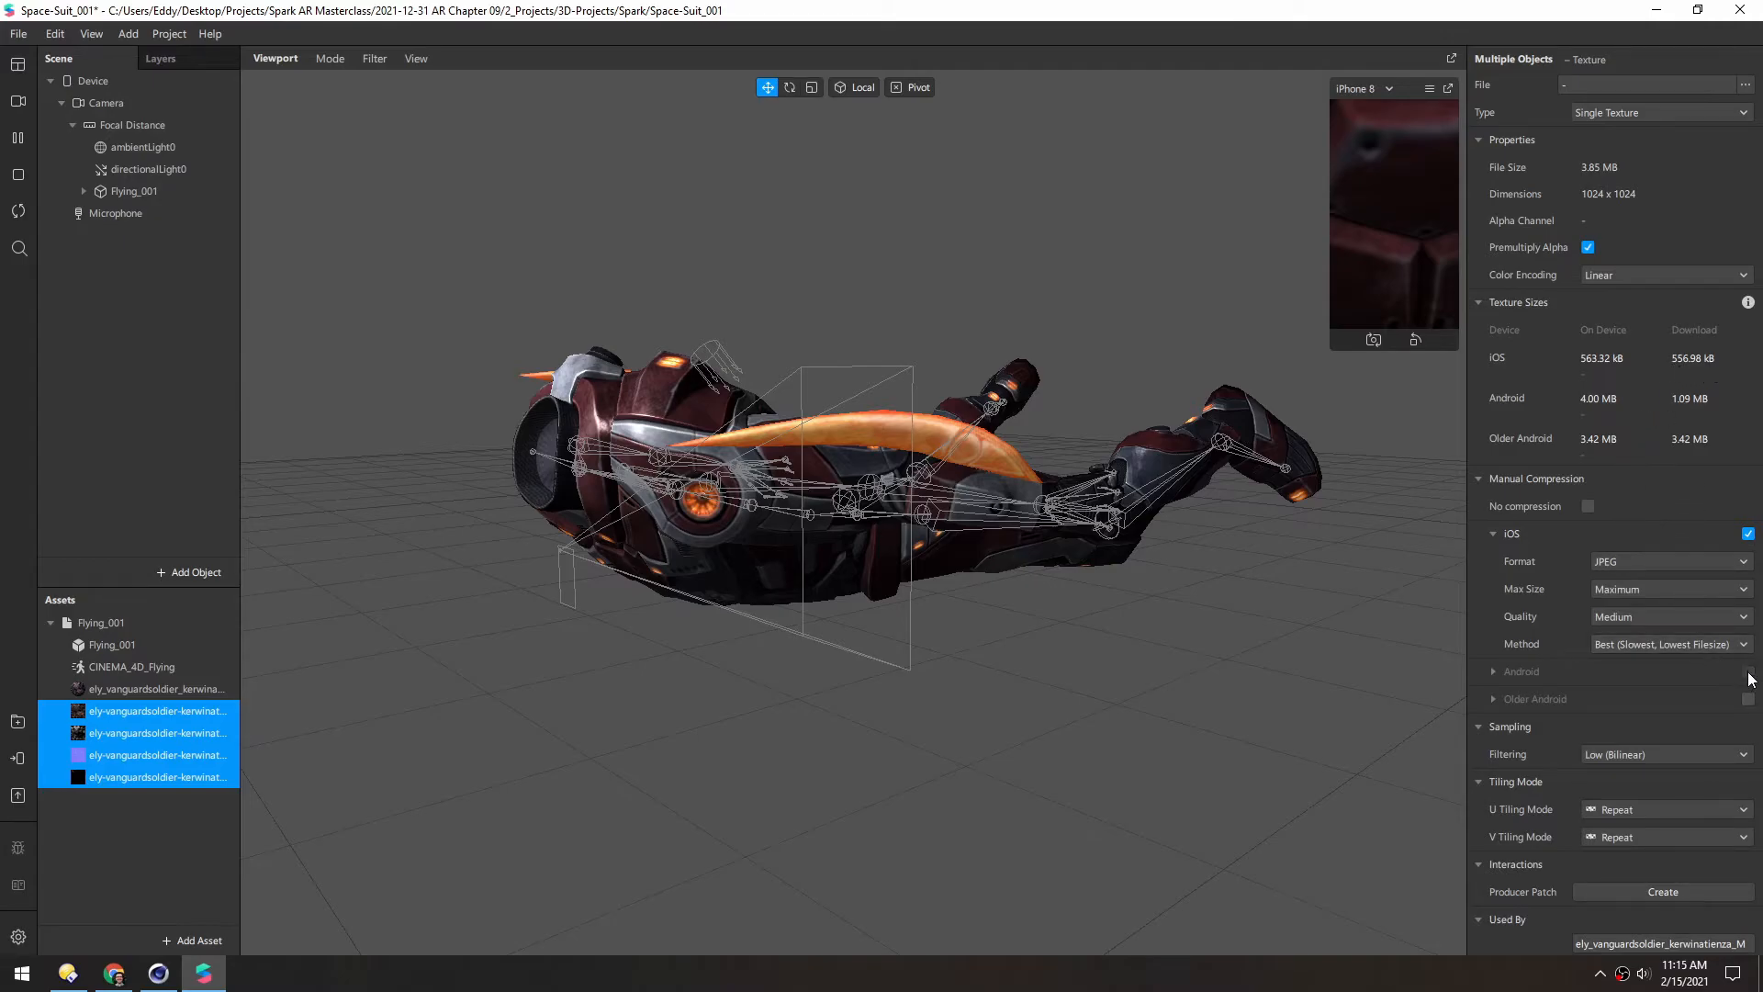
left_click(1747, 672)
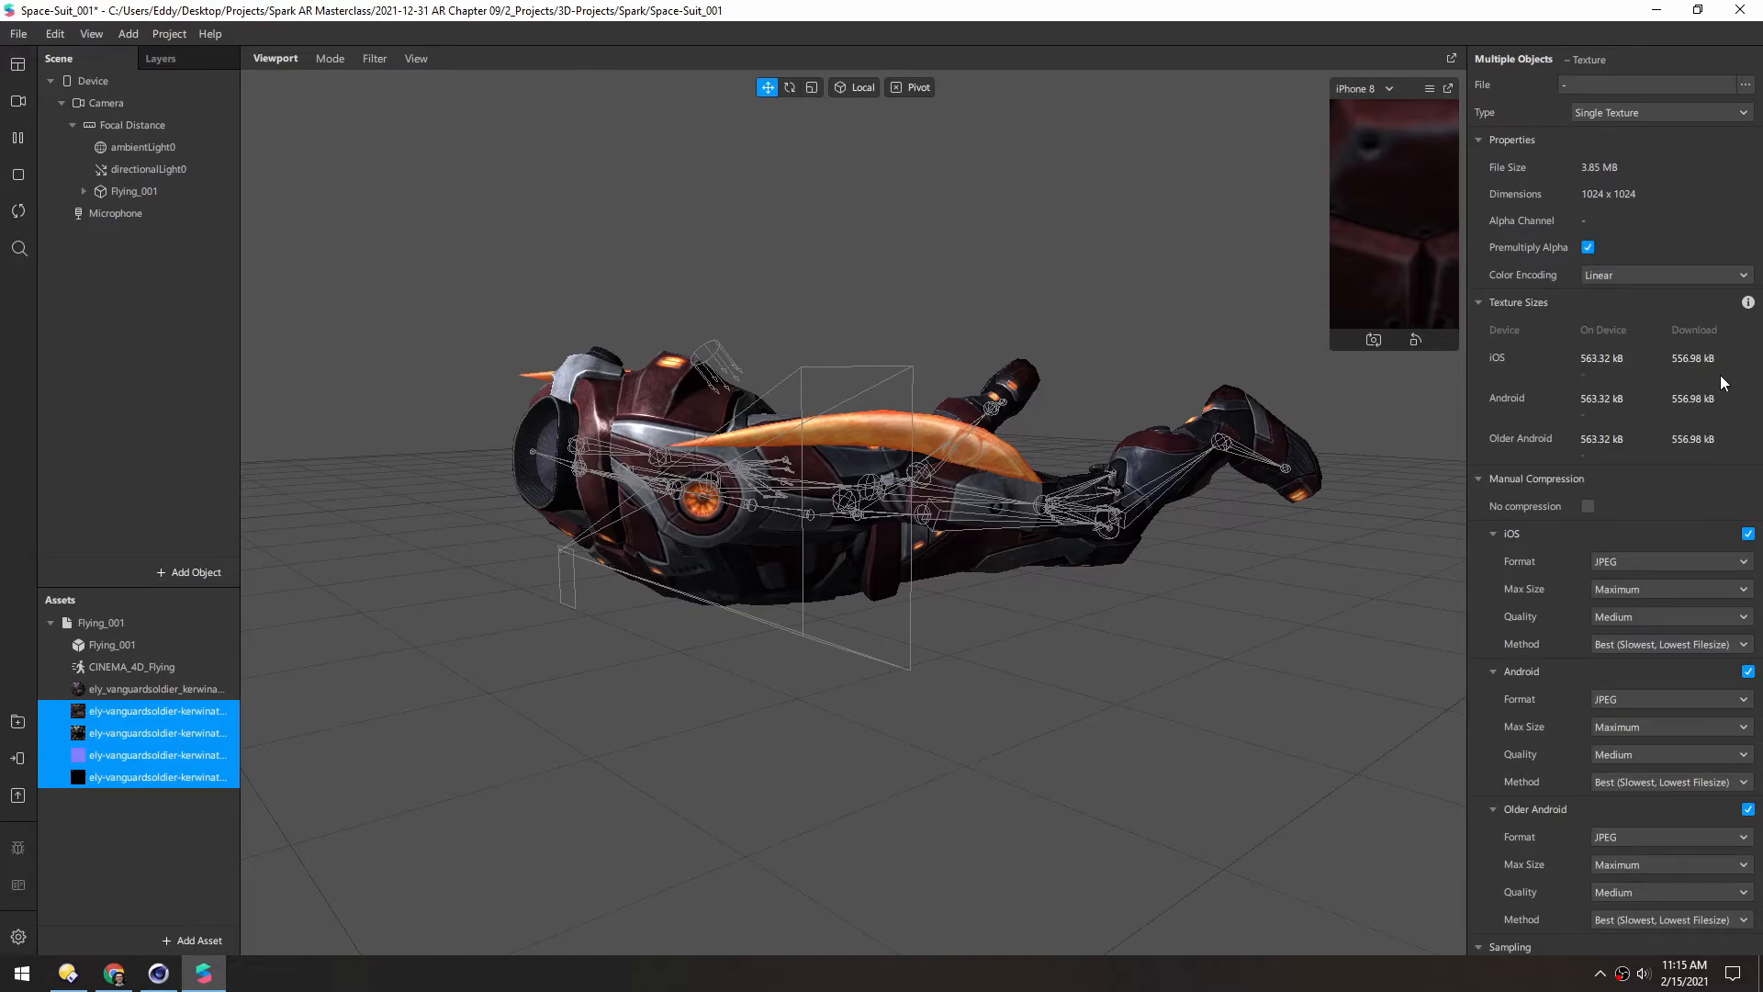
mouse_move(99, 850)
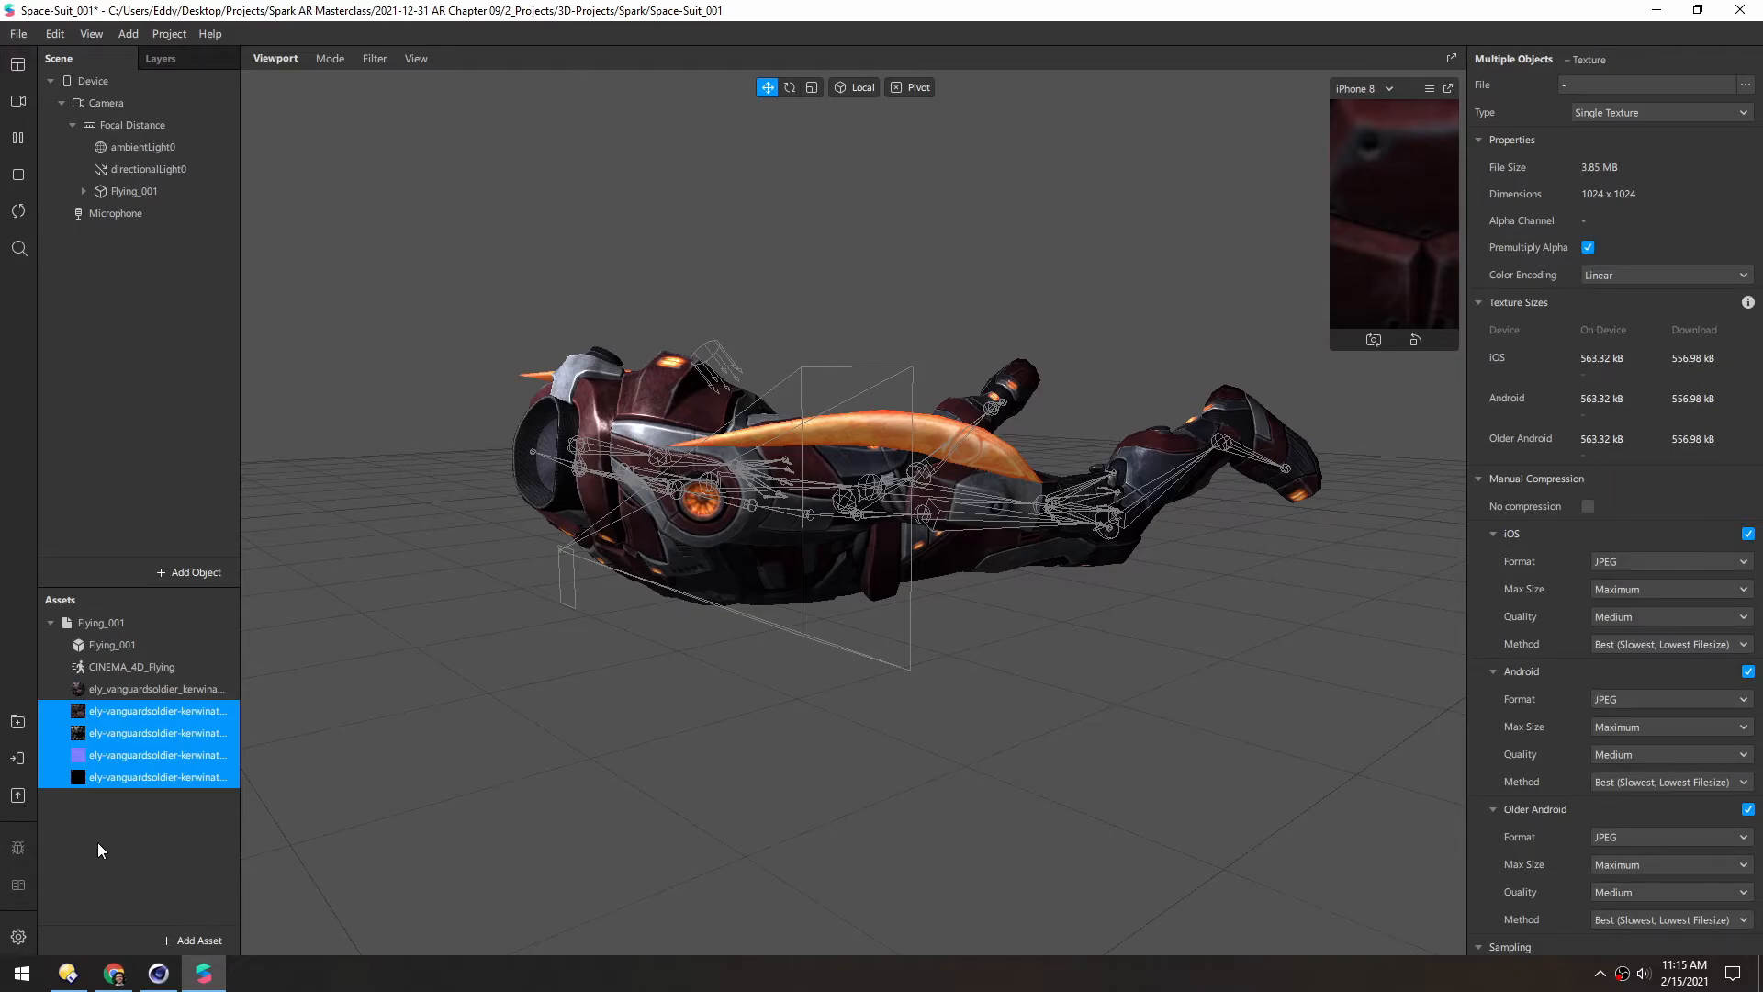
left_click(107, 645)
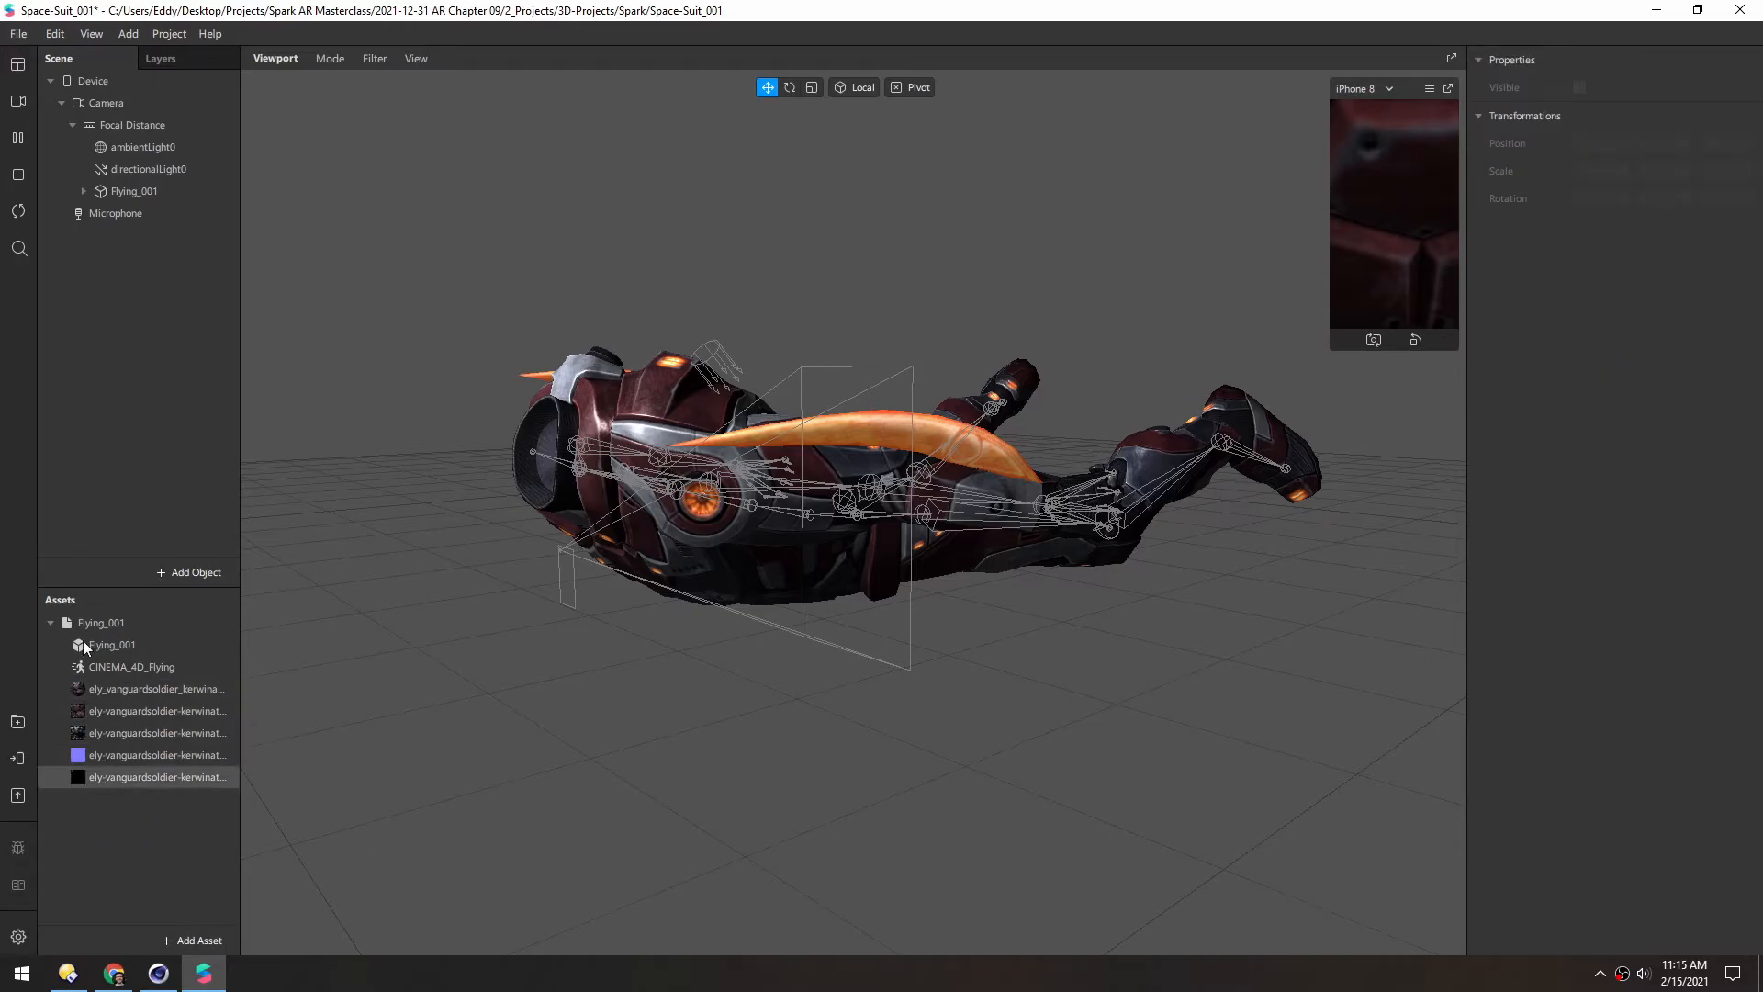
left_click(90, 34)
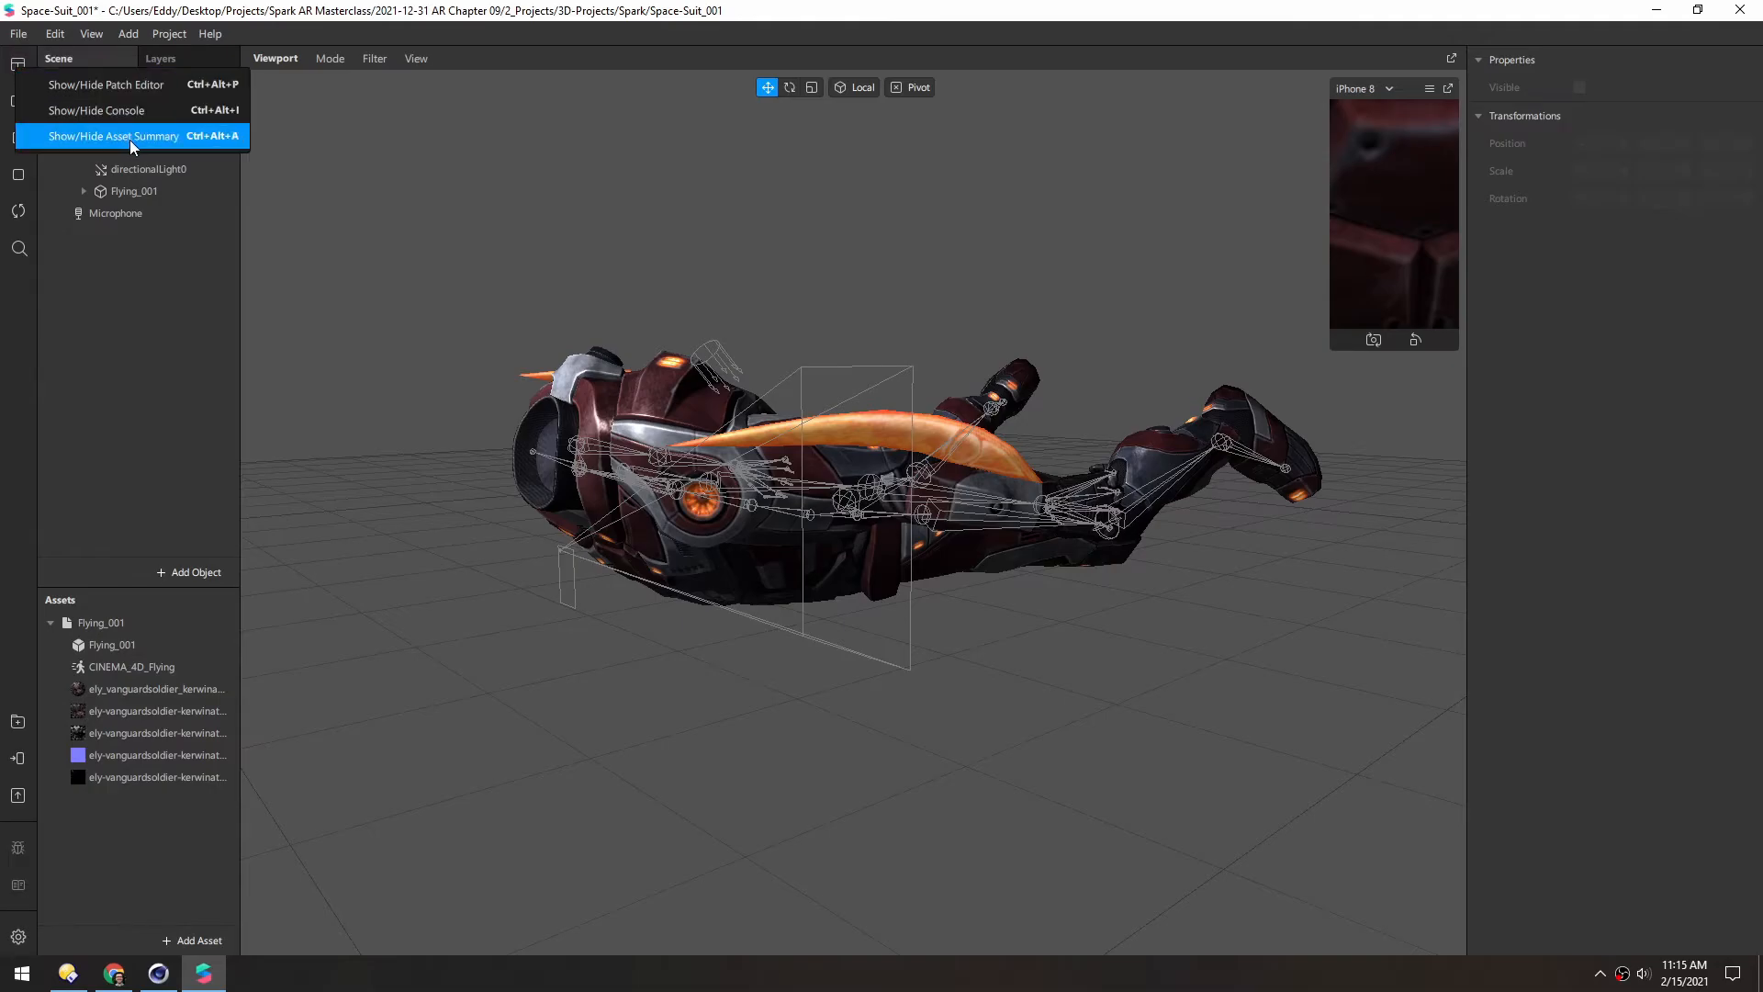
left_click(112, 136)
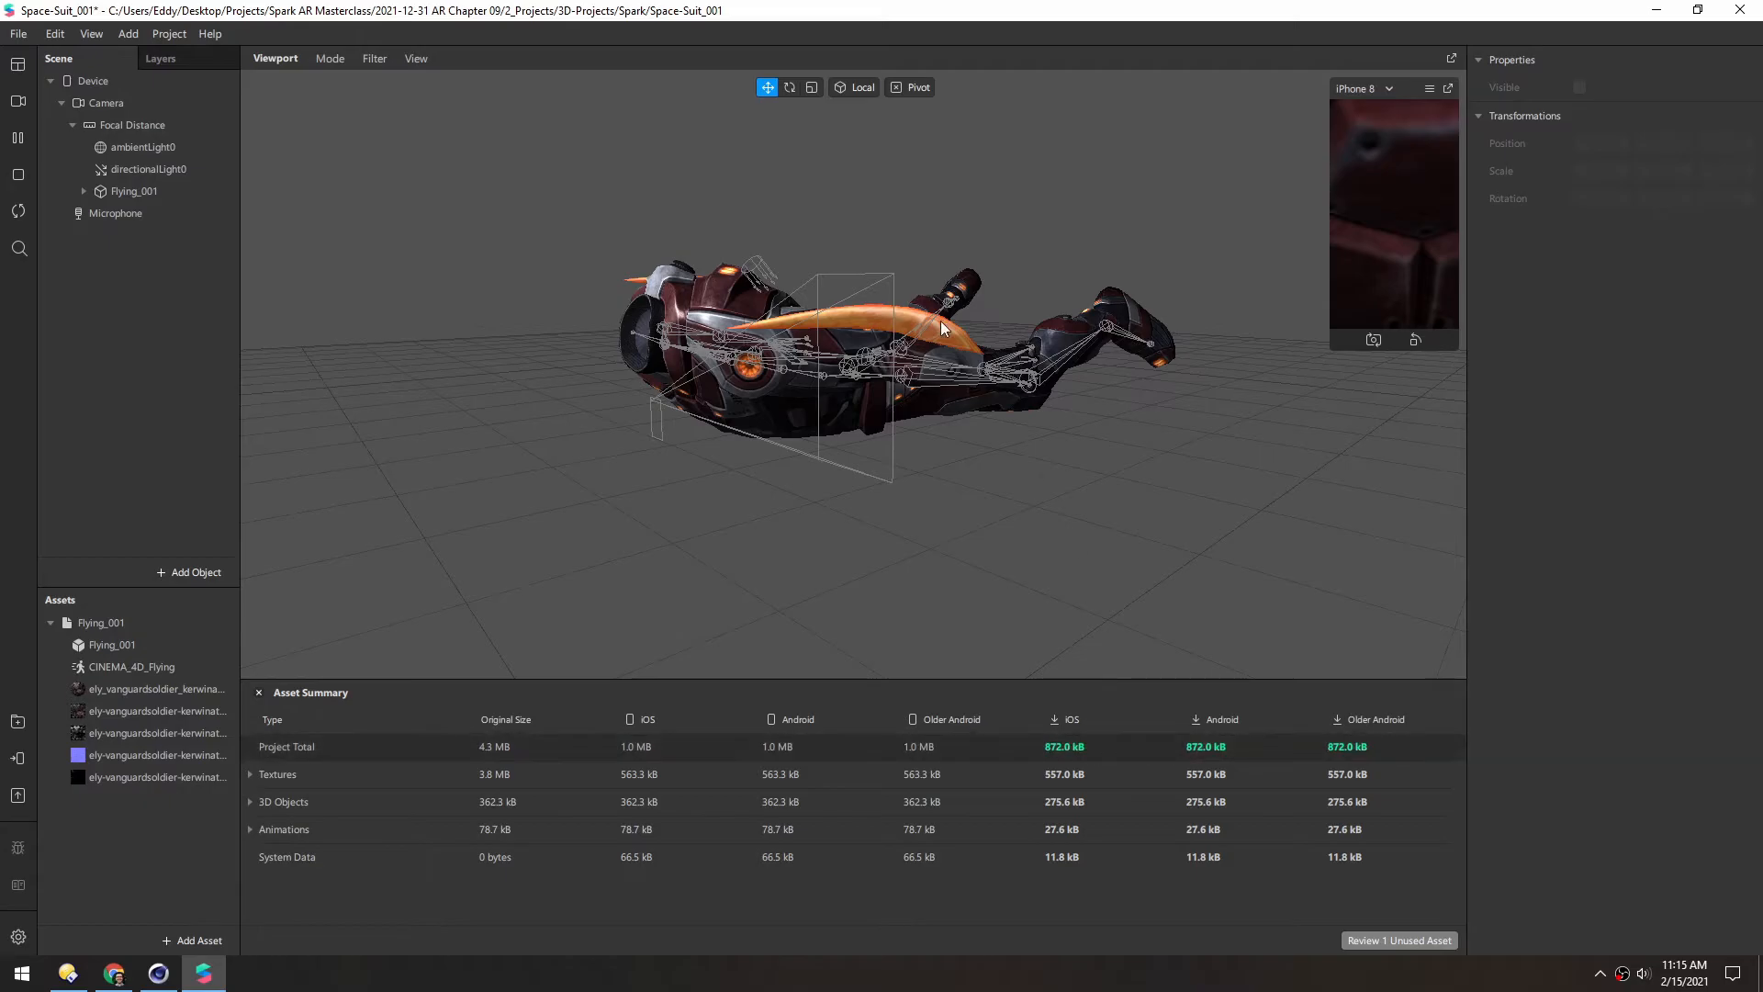
mouse_move(866, 342)
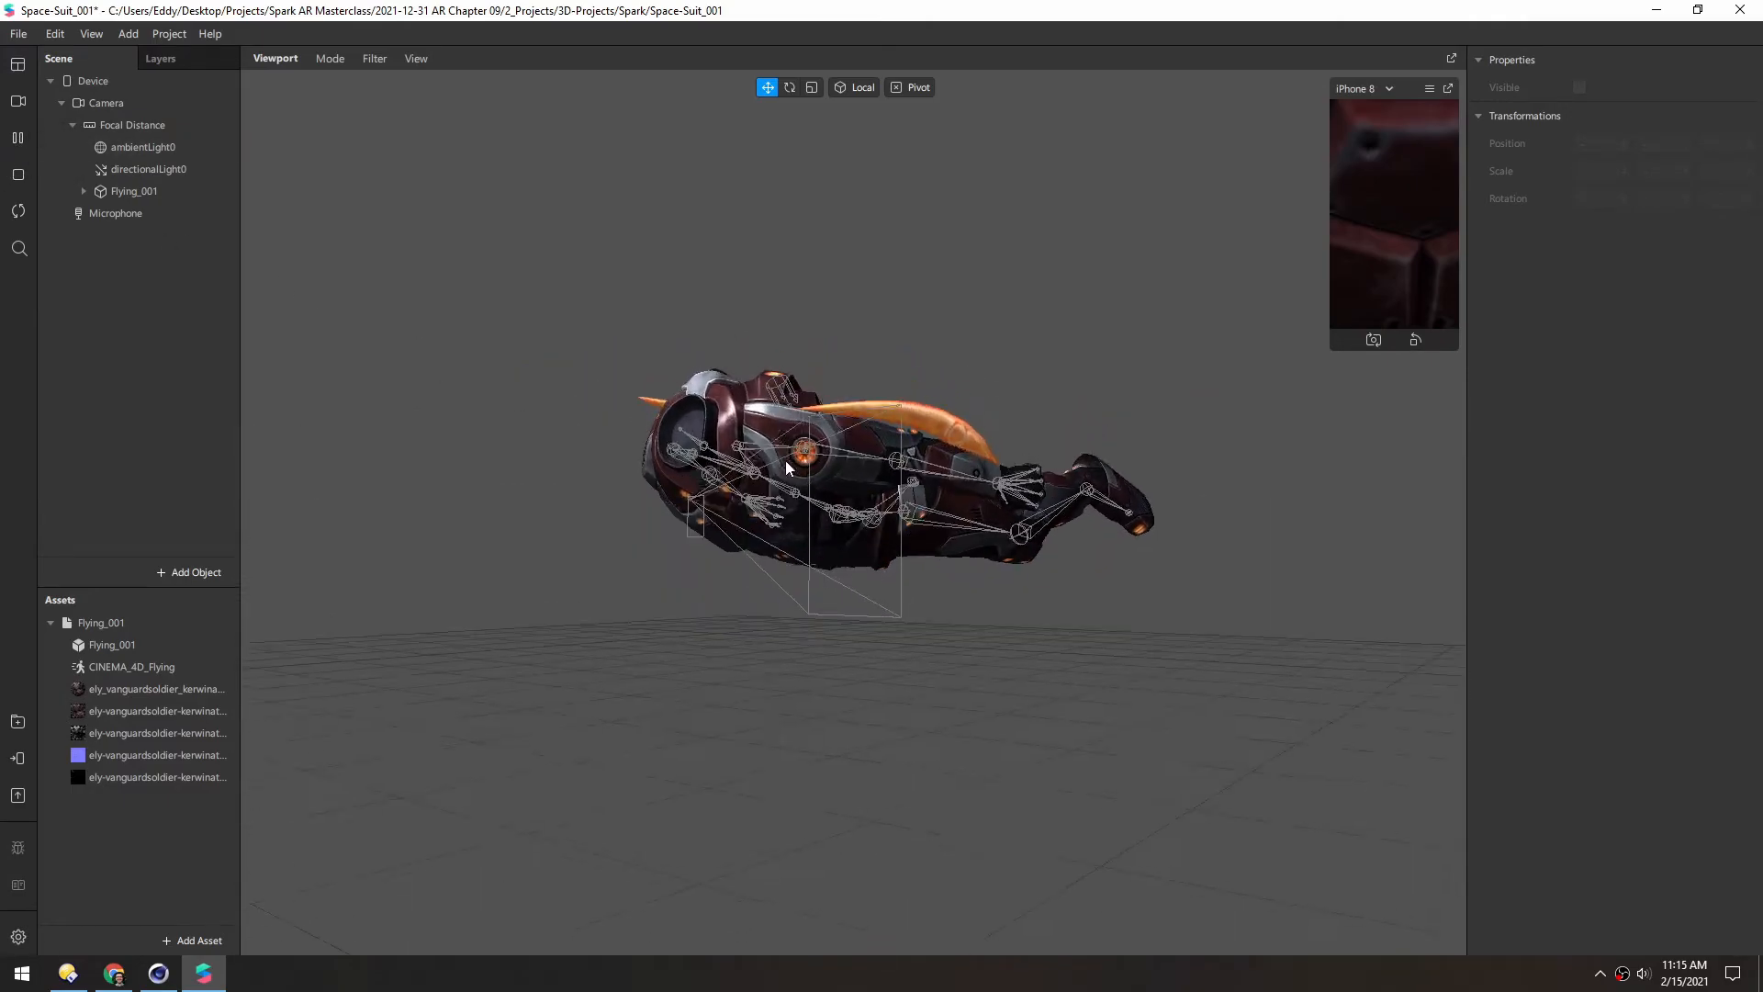
- Create a new animation controller for Flying_001 and select the CINEMA_4D_Flying clip
left_click(132, 191)
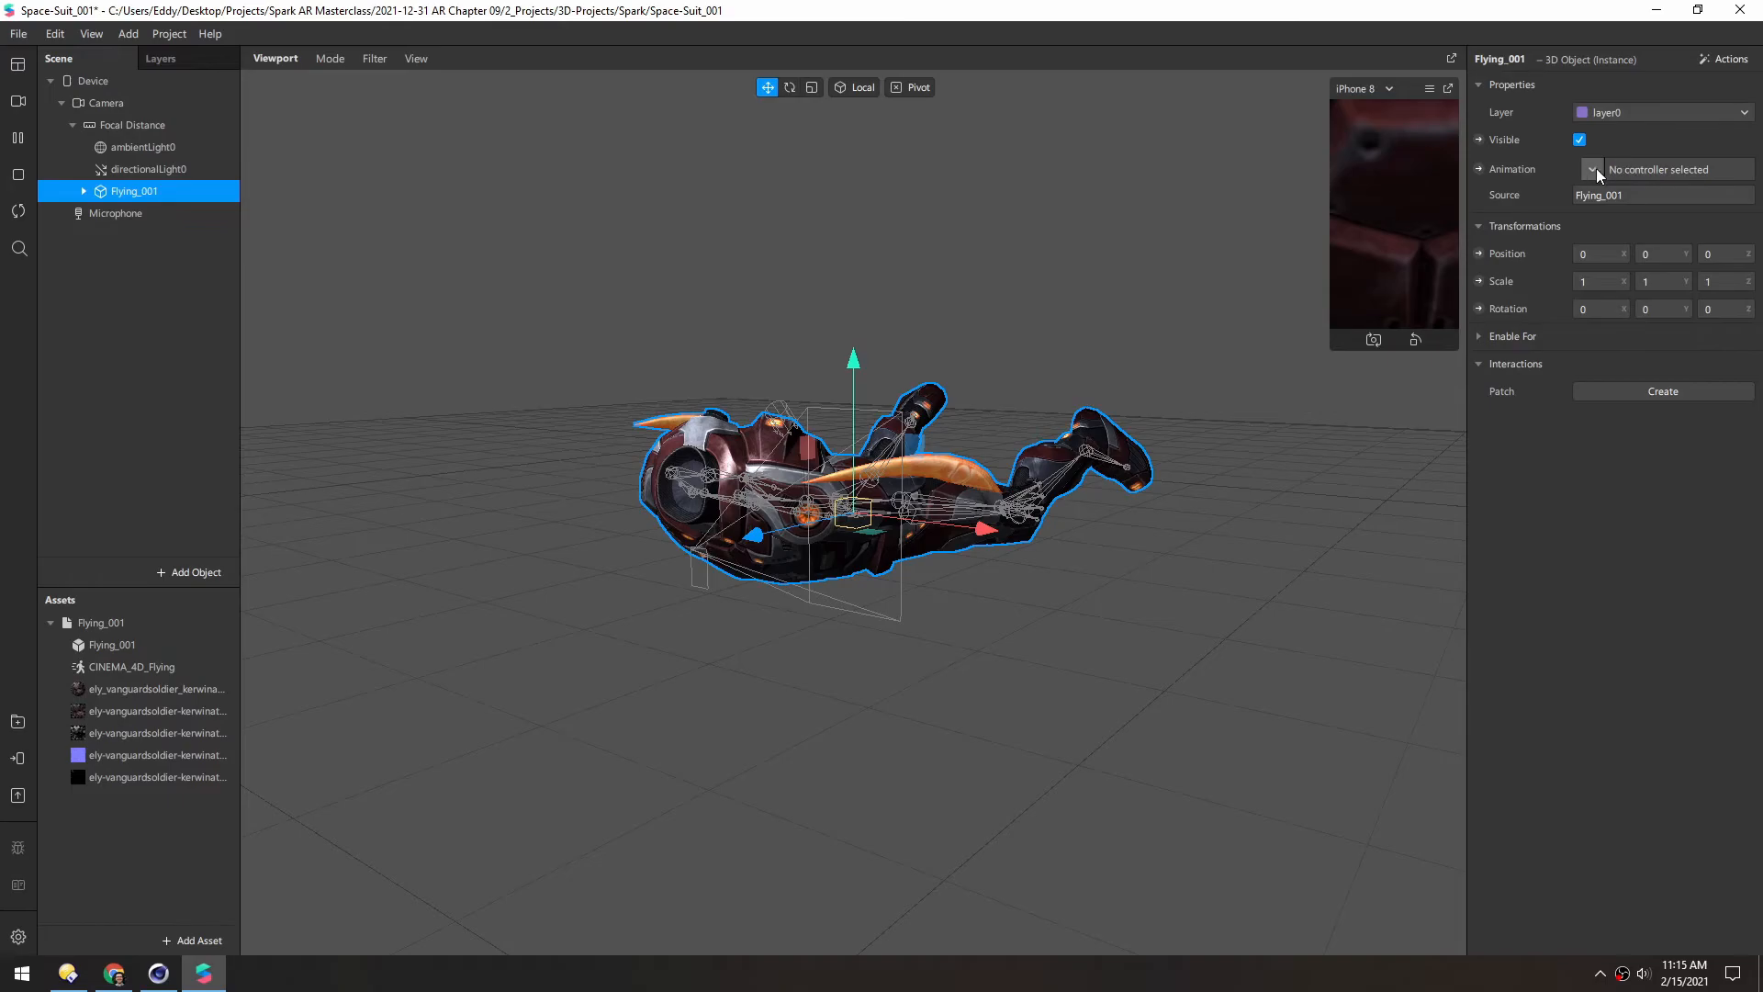
left_click(1590, 169)
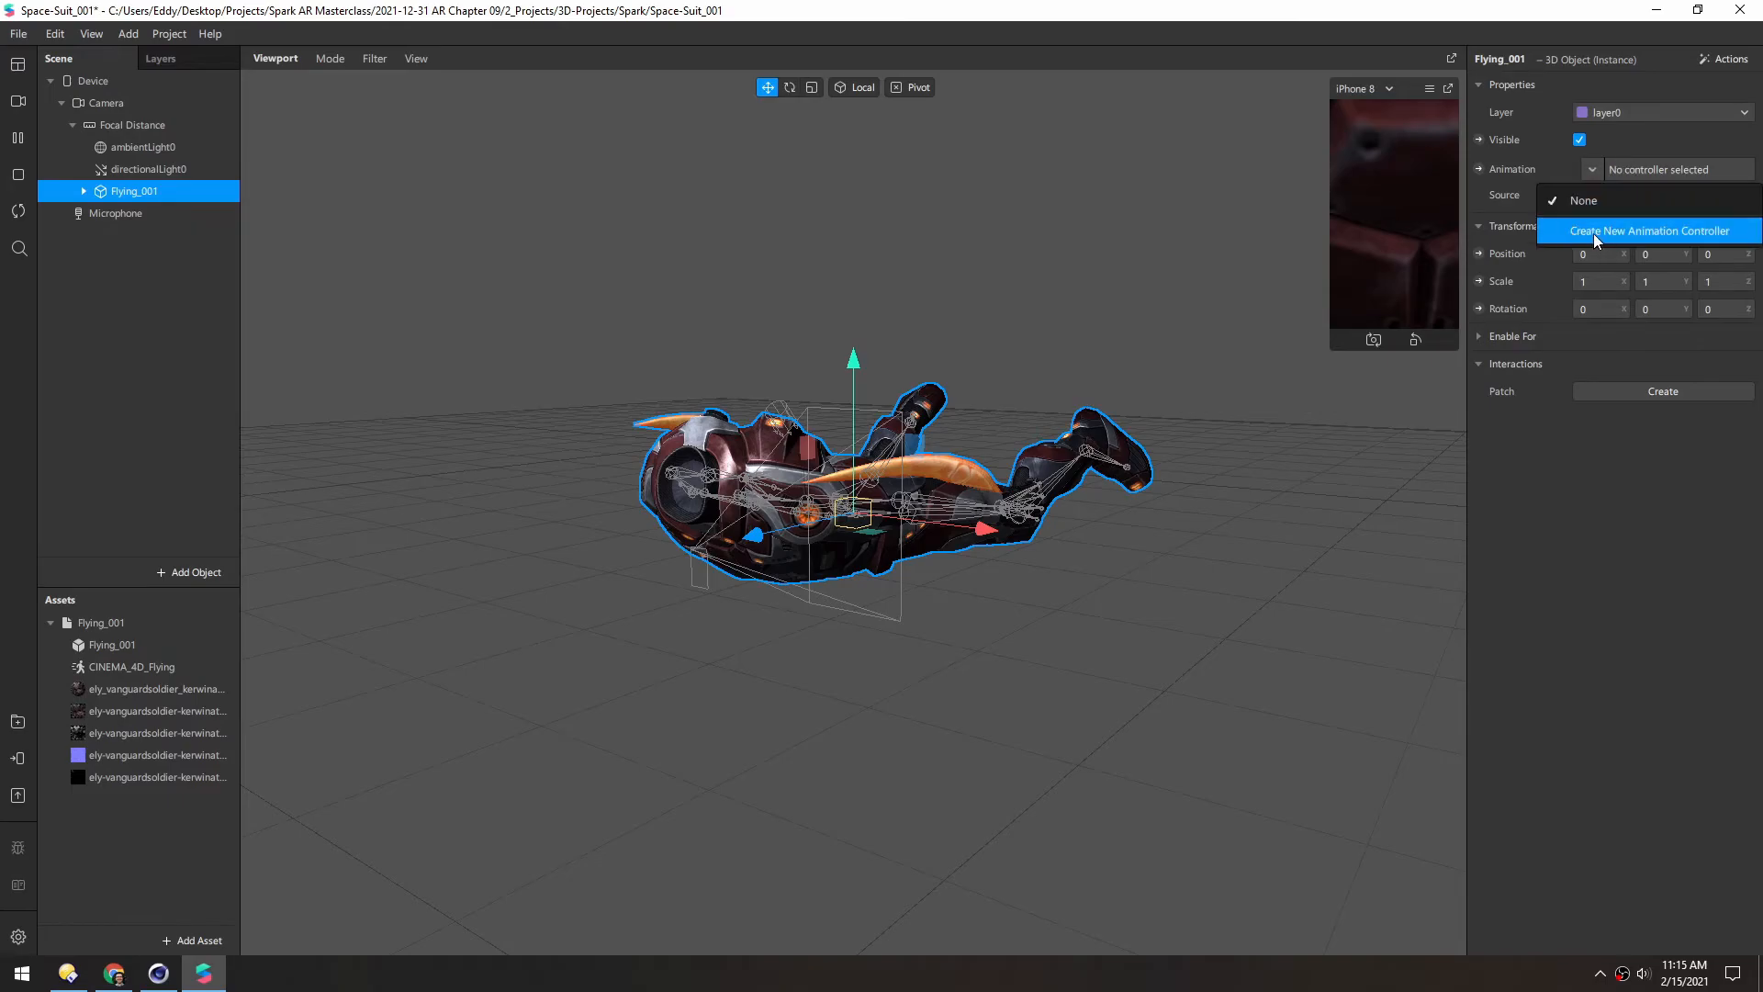
left_click(1648, 231)
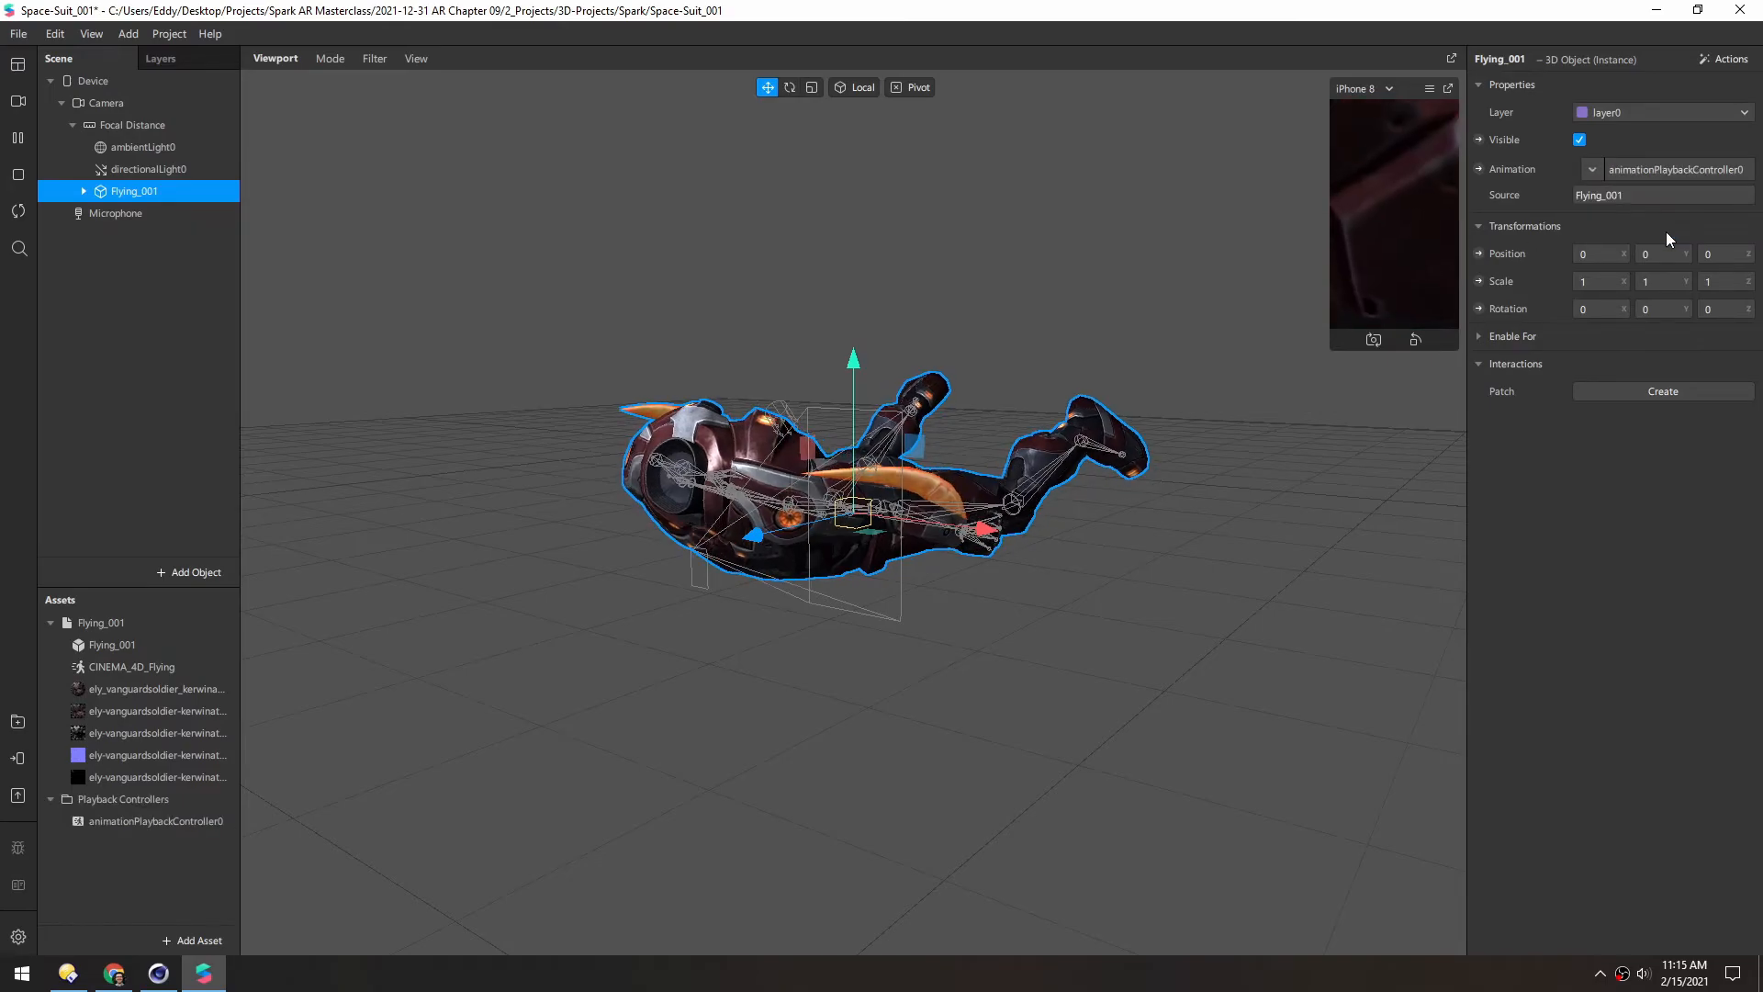
left_click(135, 666)
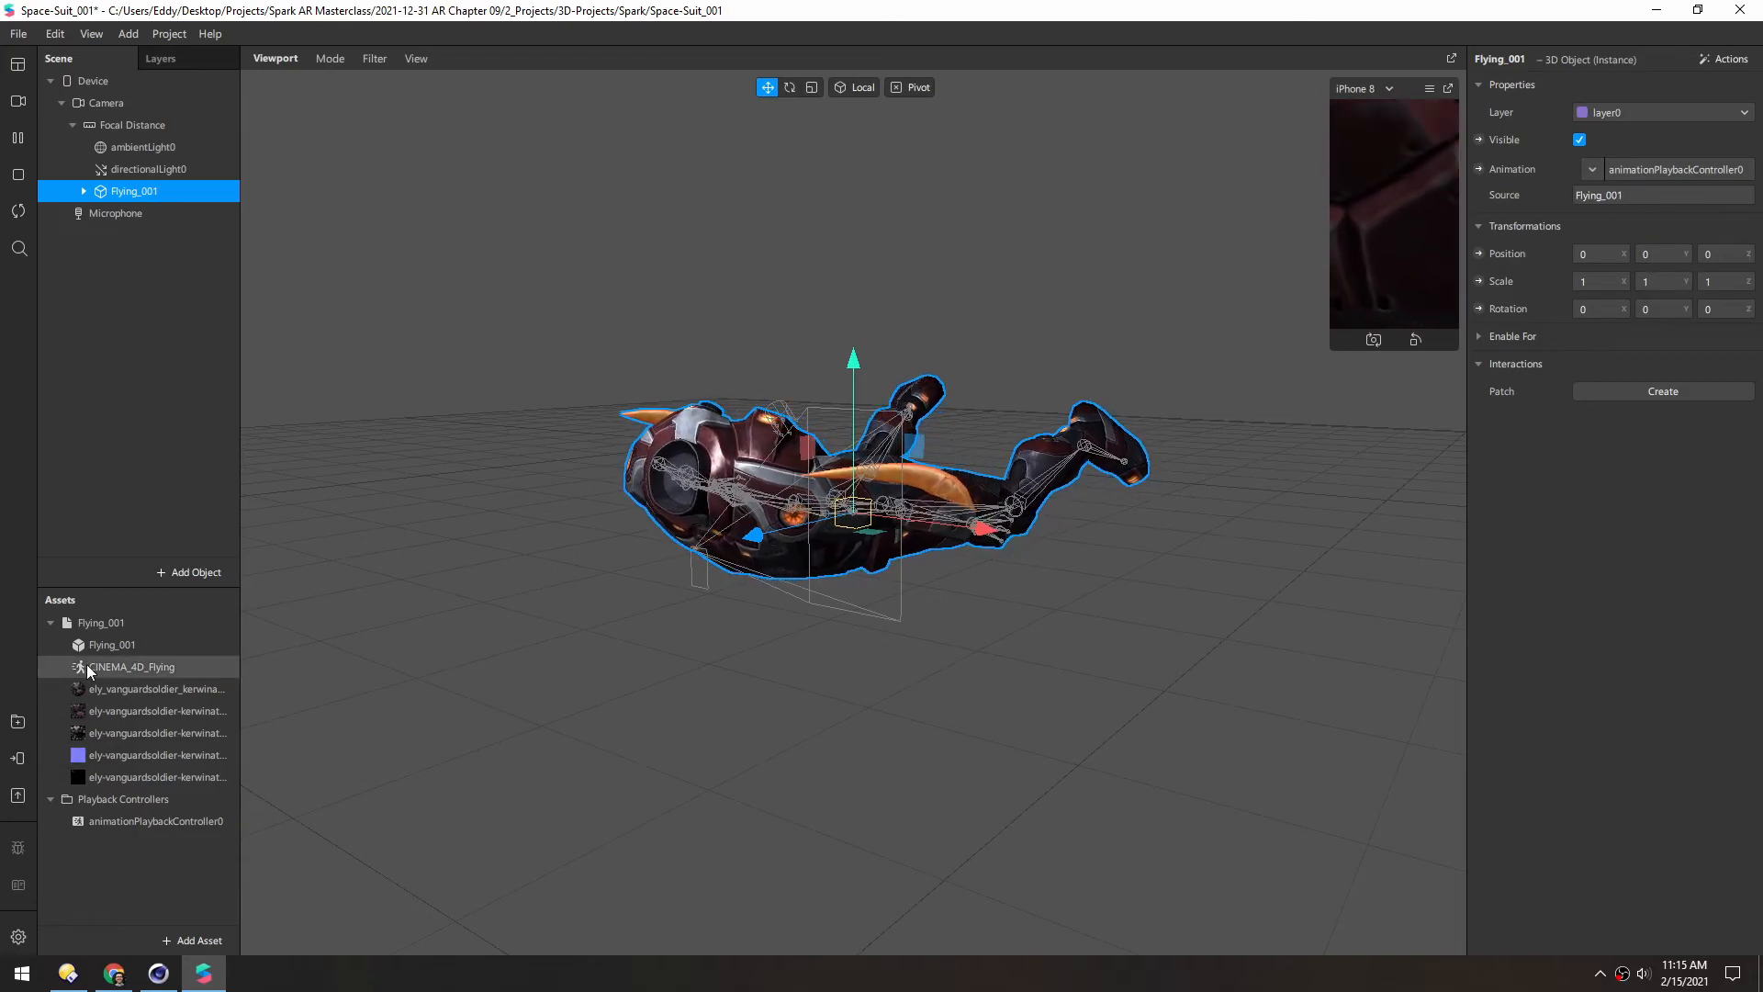
left_click(130, 666)
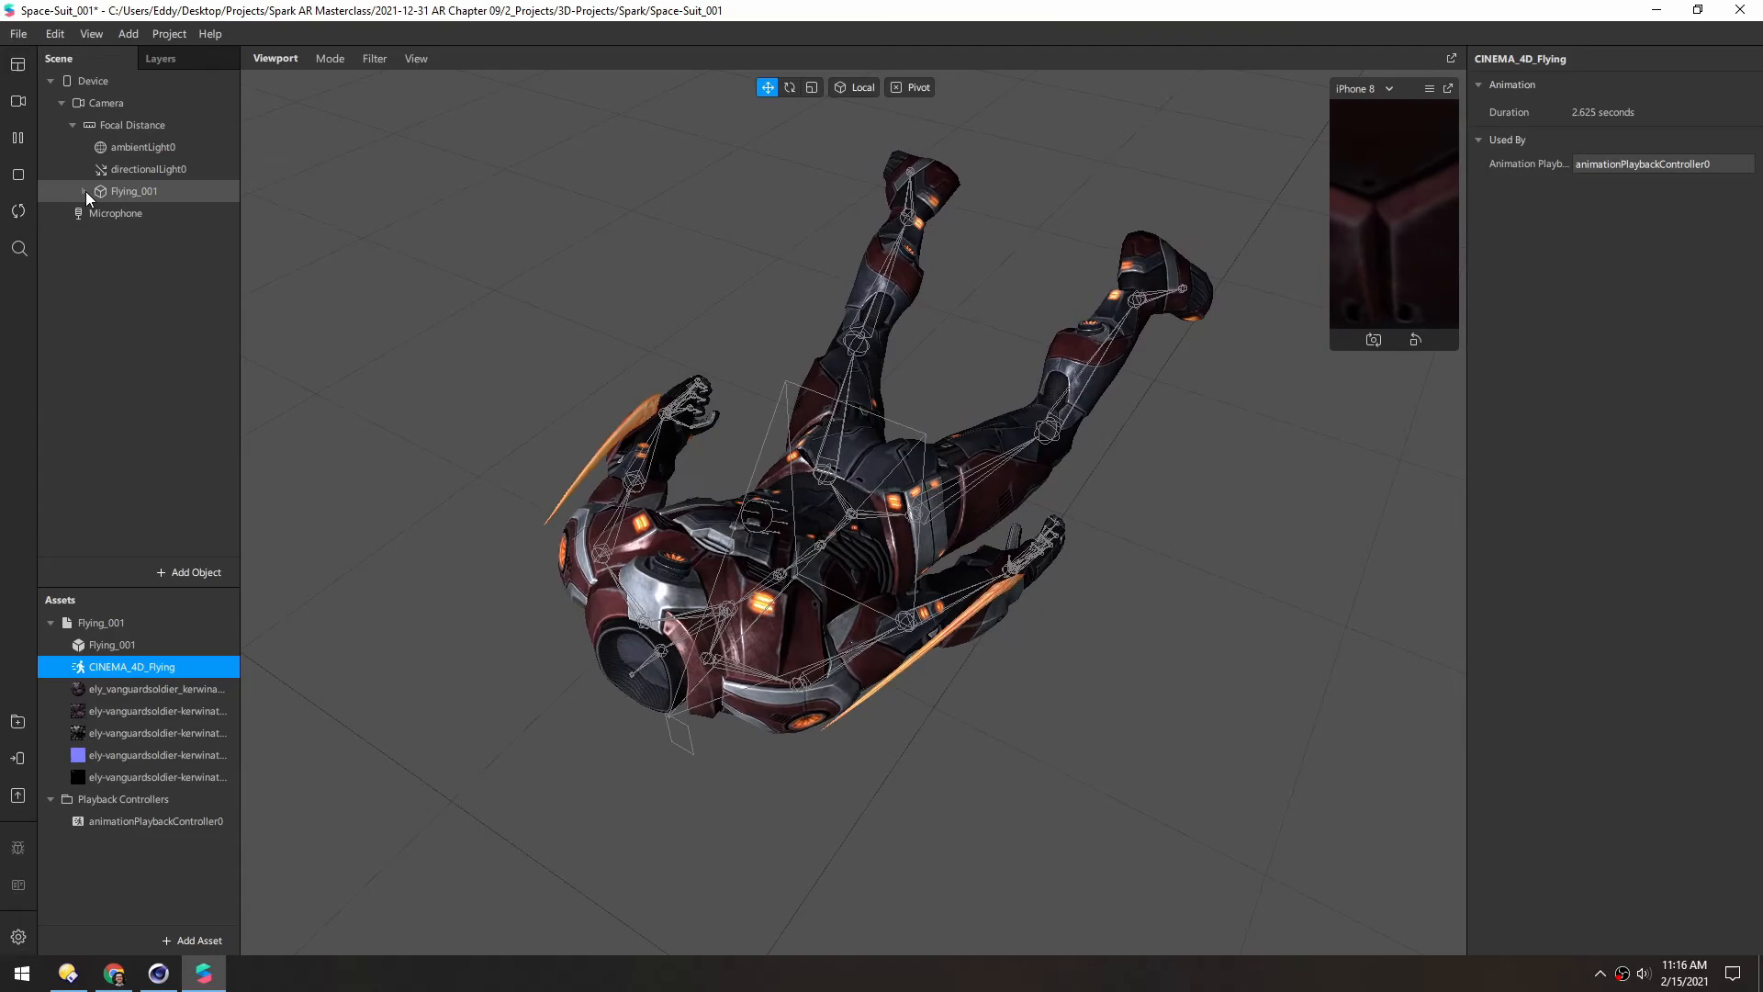
- Expand Flying_001 and use Expand All on mixamorig_Hips to reveal every joint
left_click(81, 191)
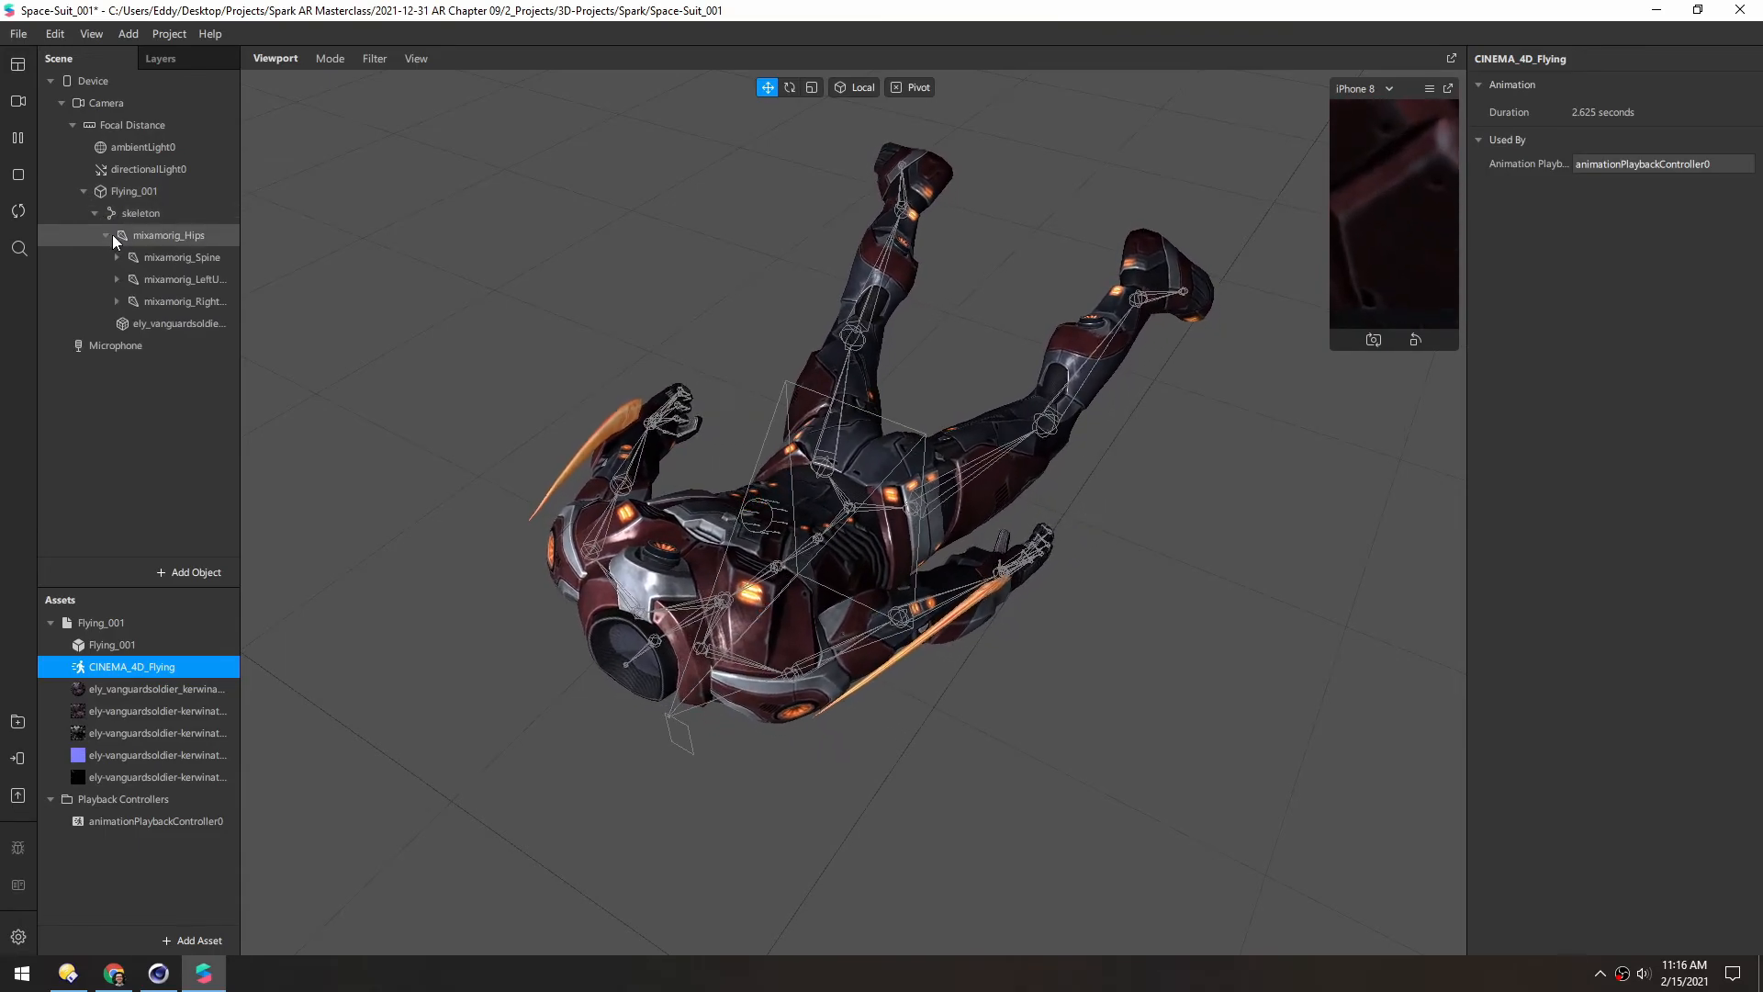
right_click(169, 235)
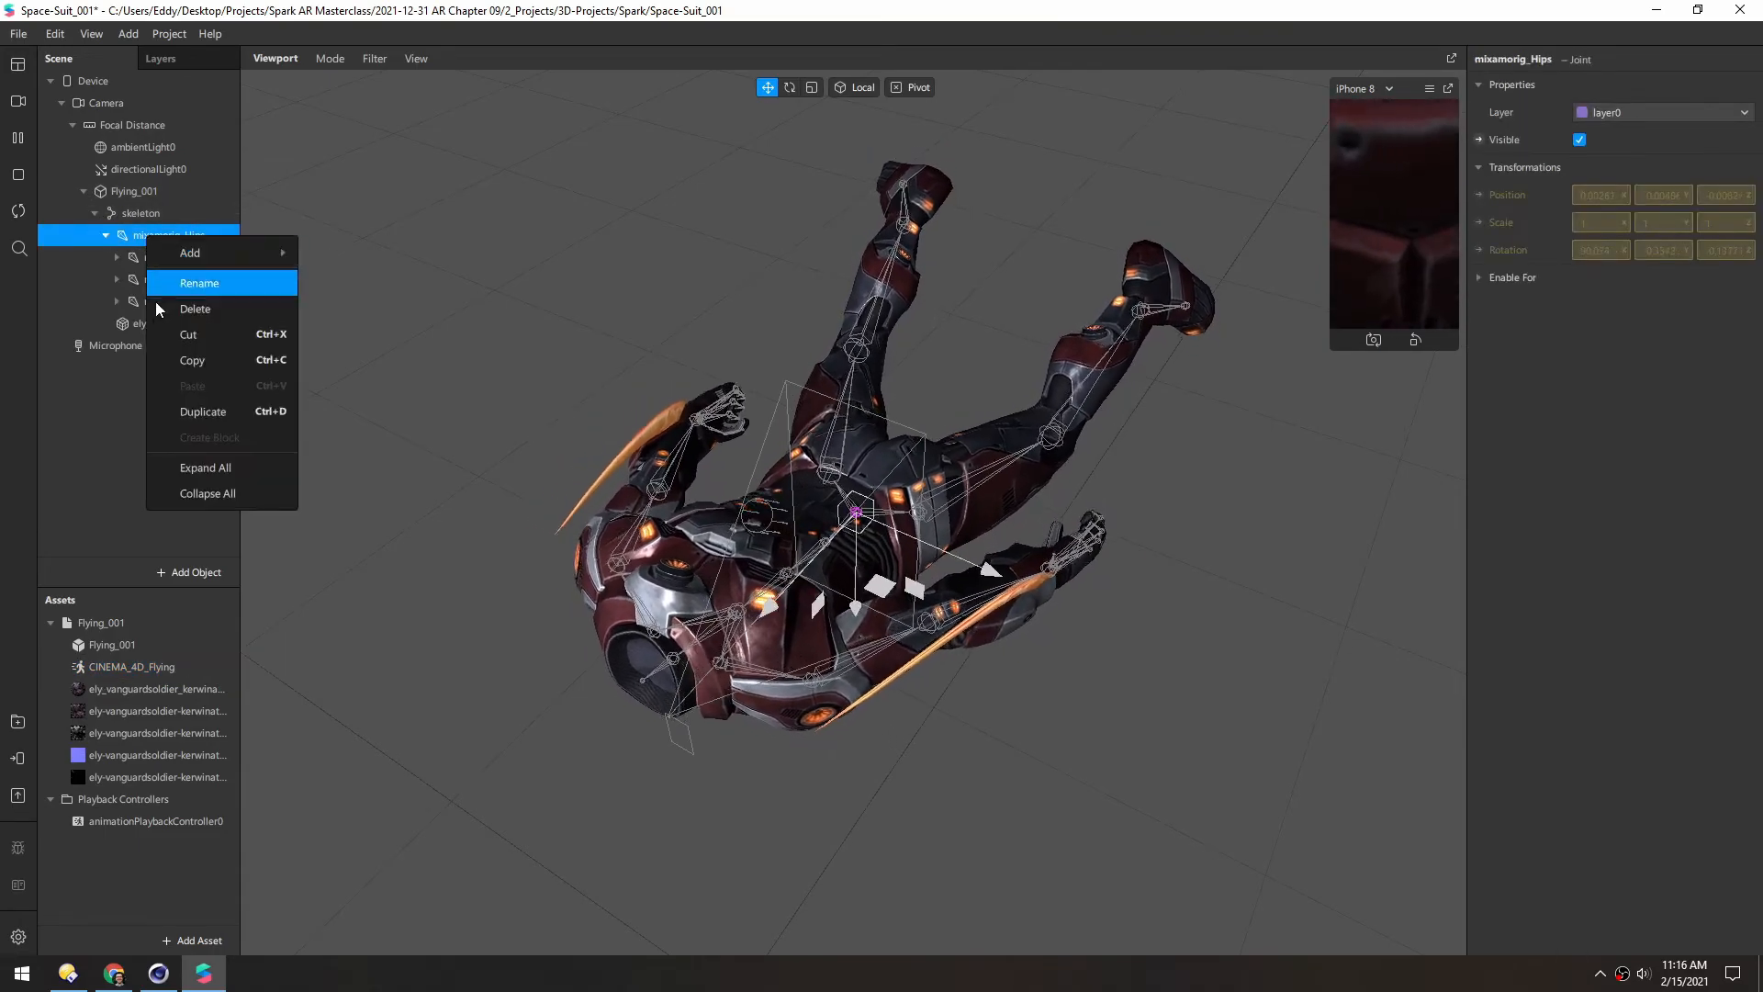
left_click(204, 467)
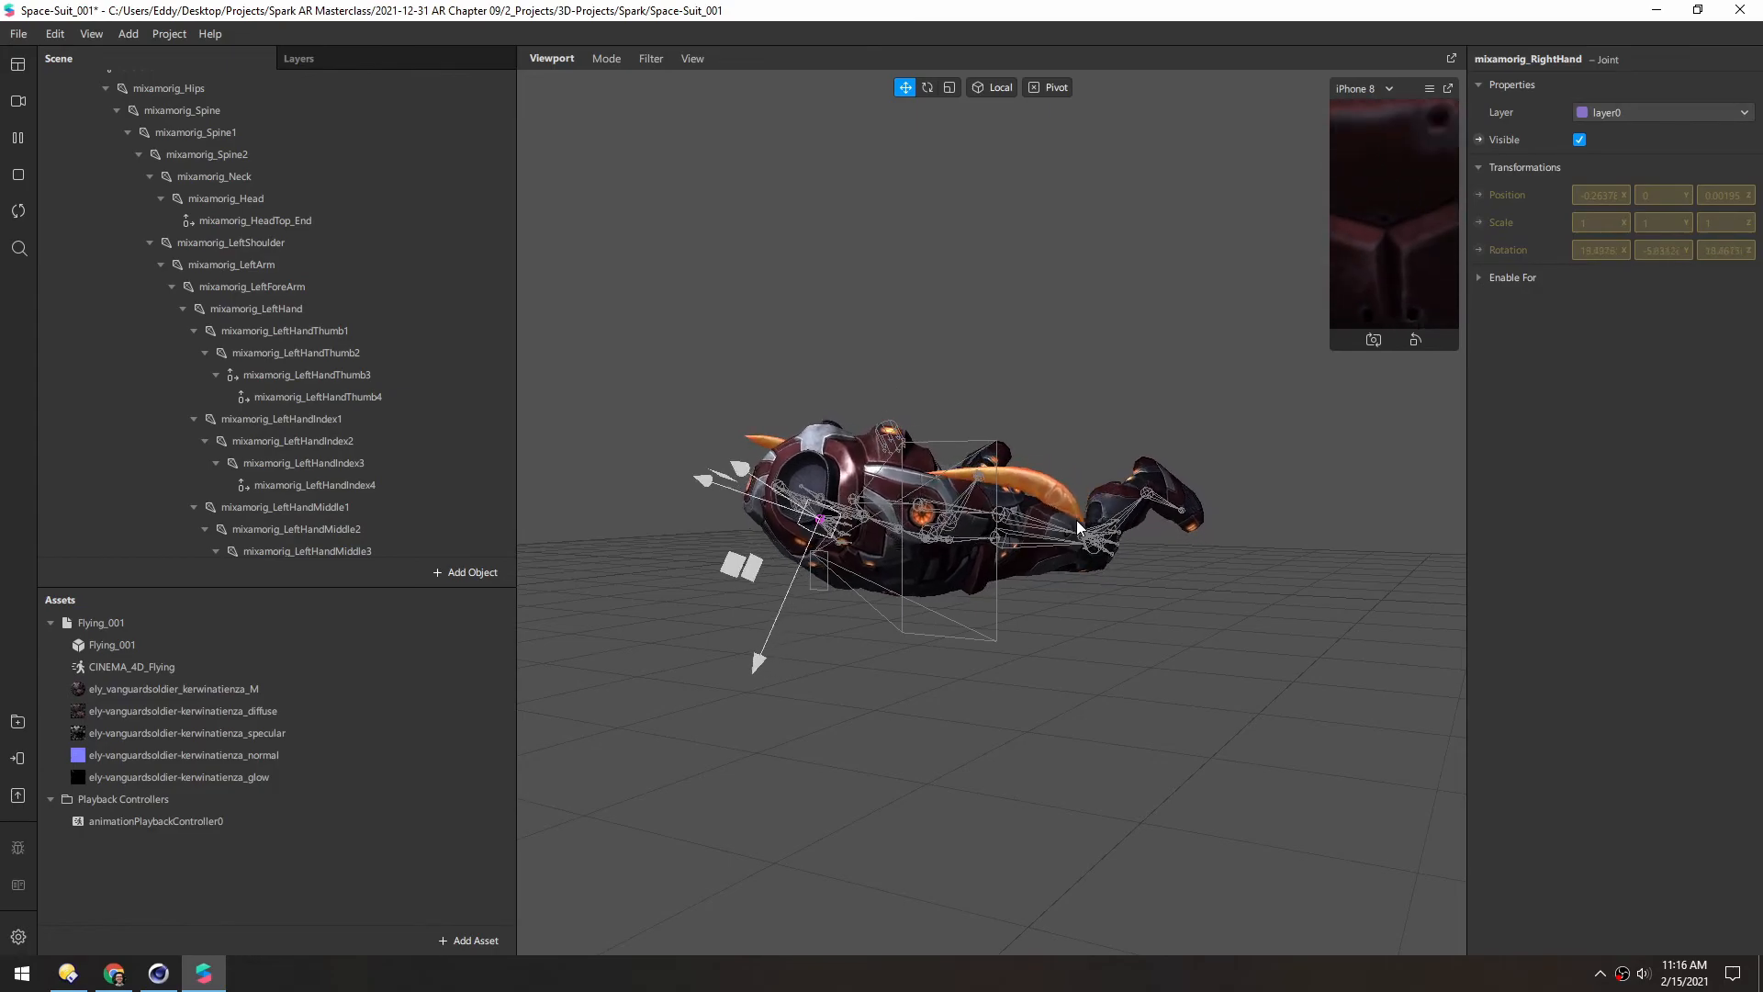
- Inspect the left thumb joints including mixamorig_LeftHandThumb3, then right-click the skeleton
left_click(296, 351)
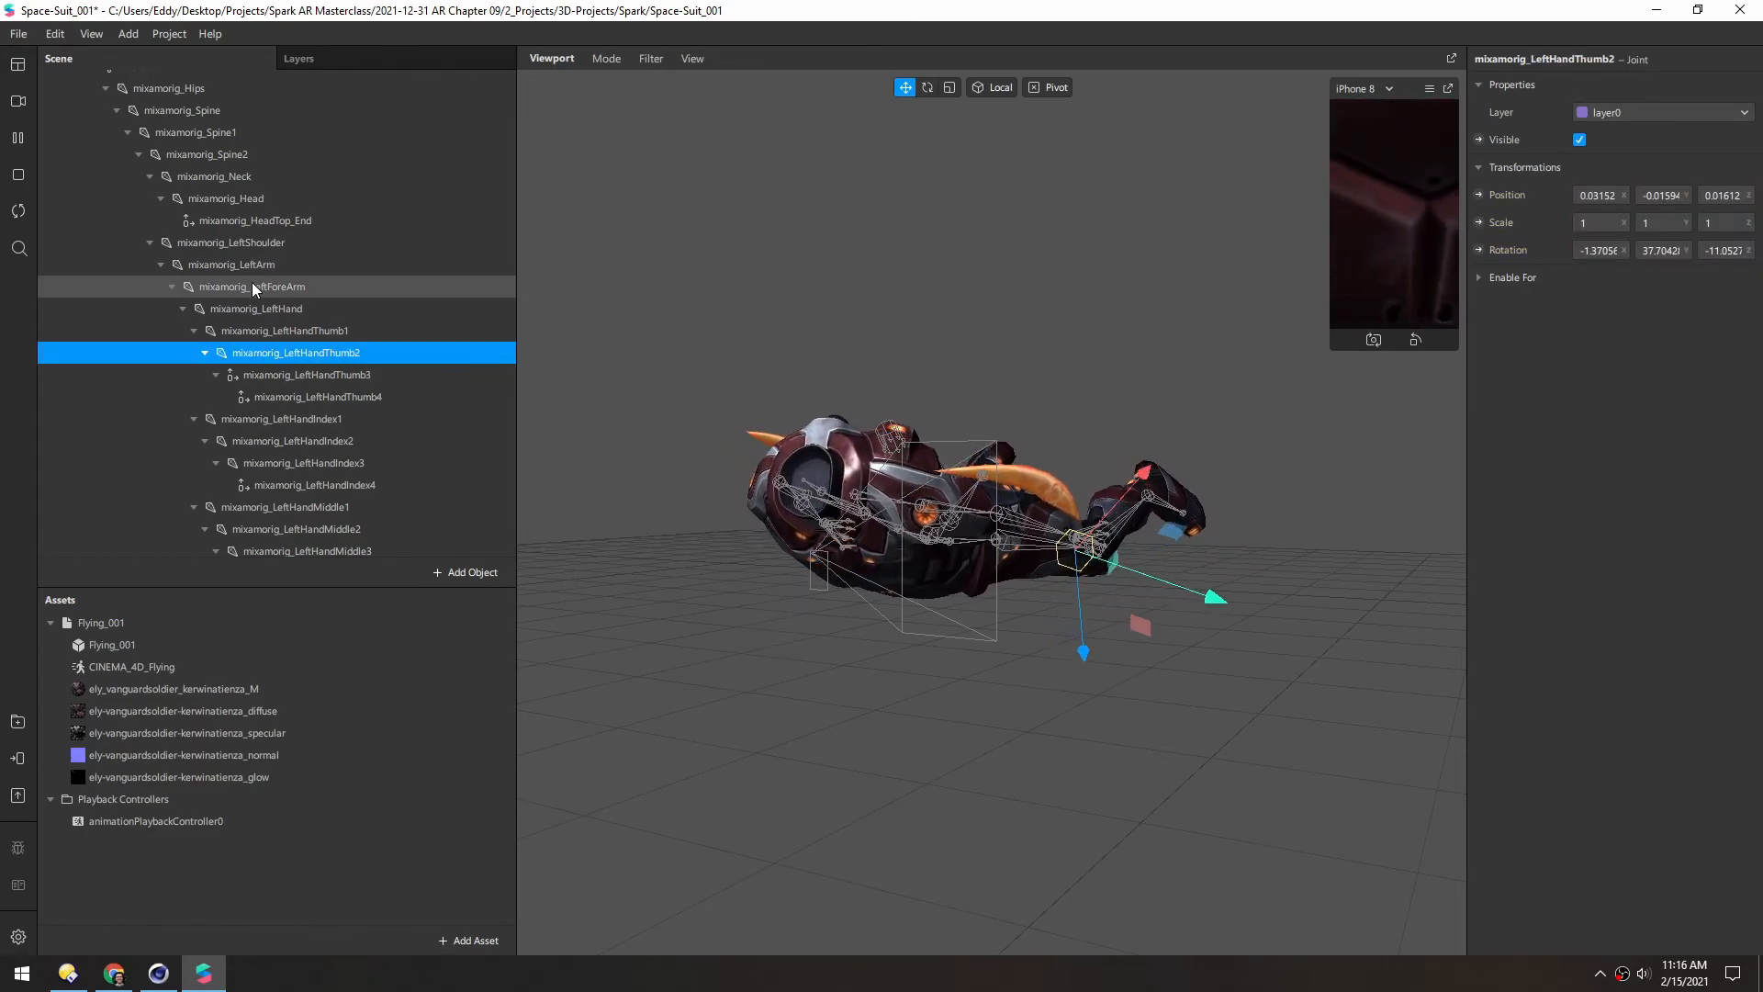
scroll("down", 3)
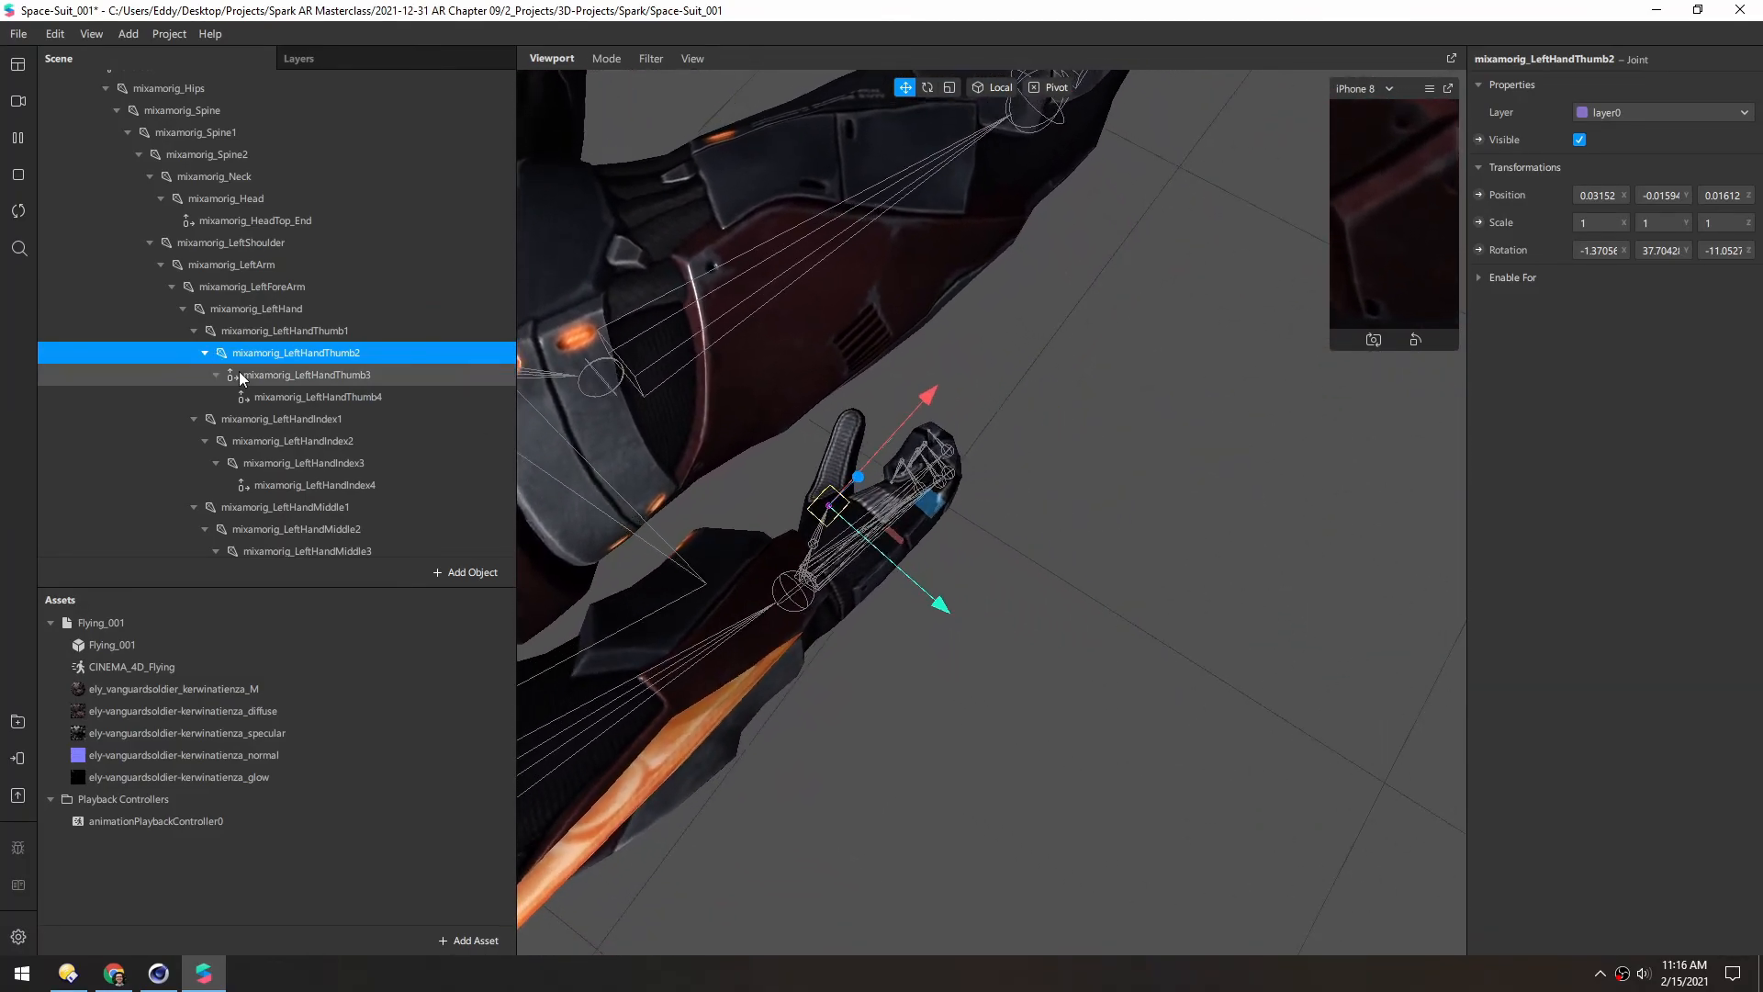
left_click(306, 375)
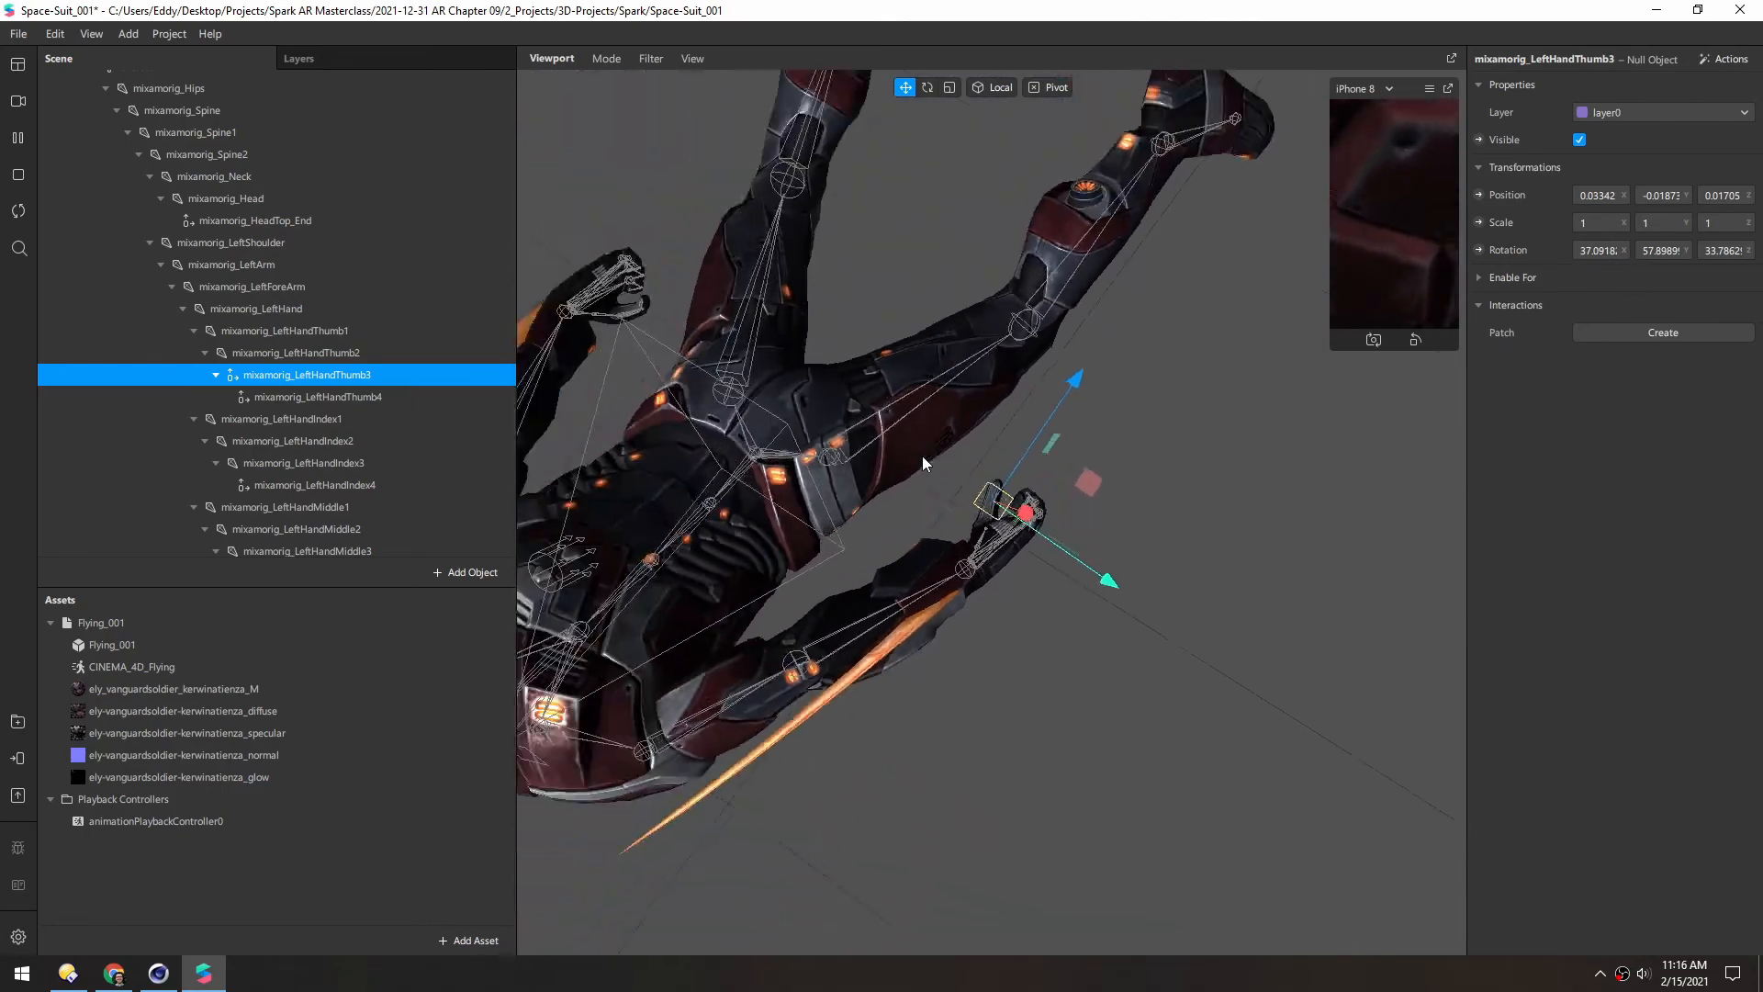
left_click_drag(922, 461, 1023, 540)
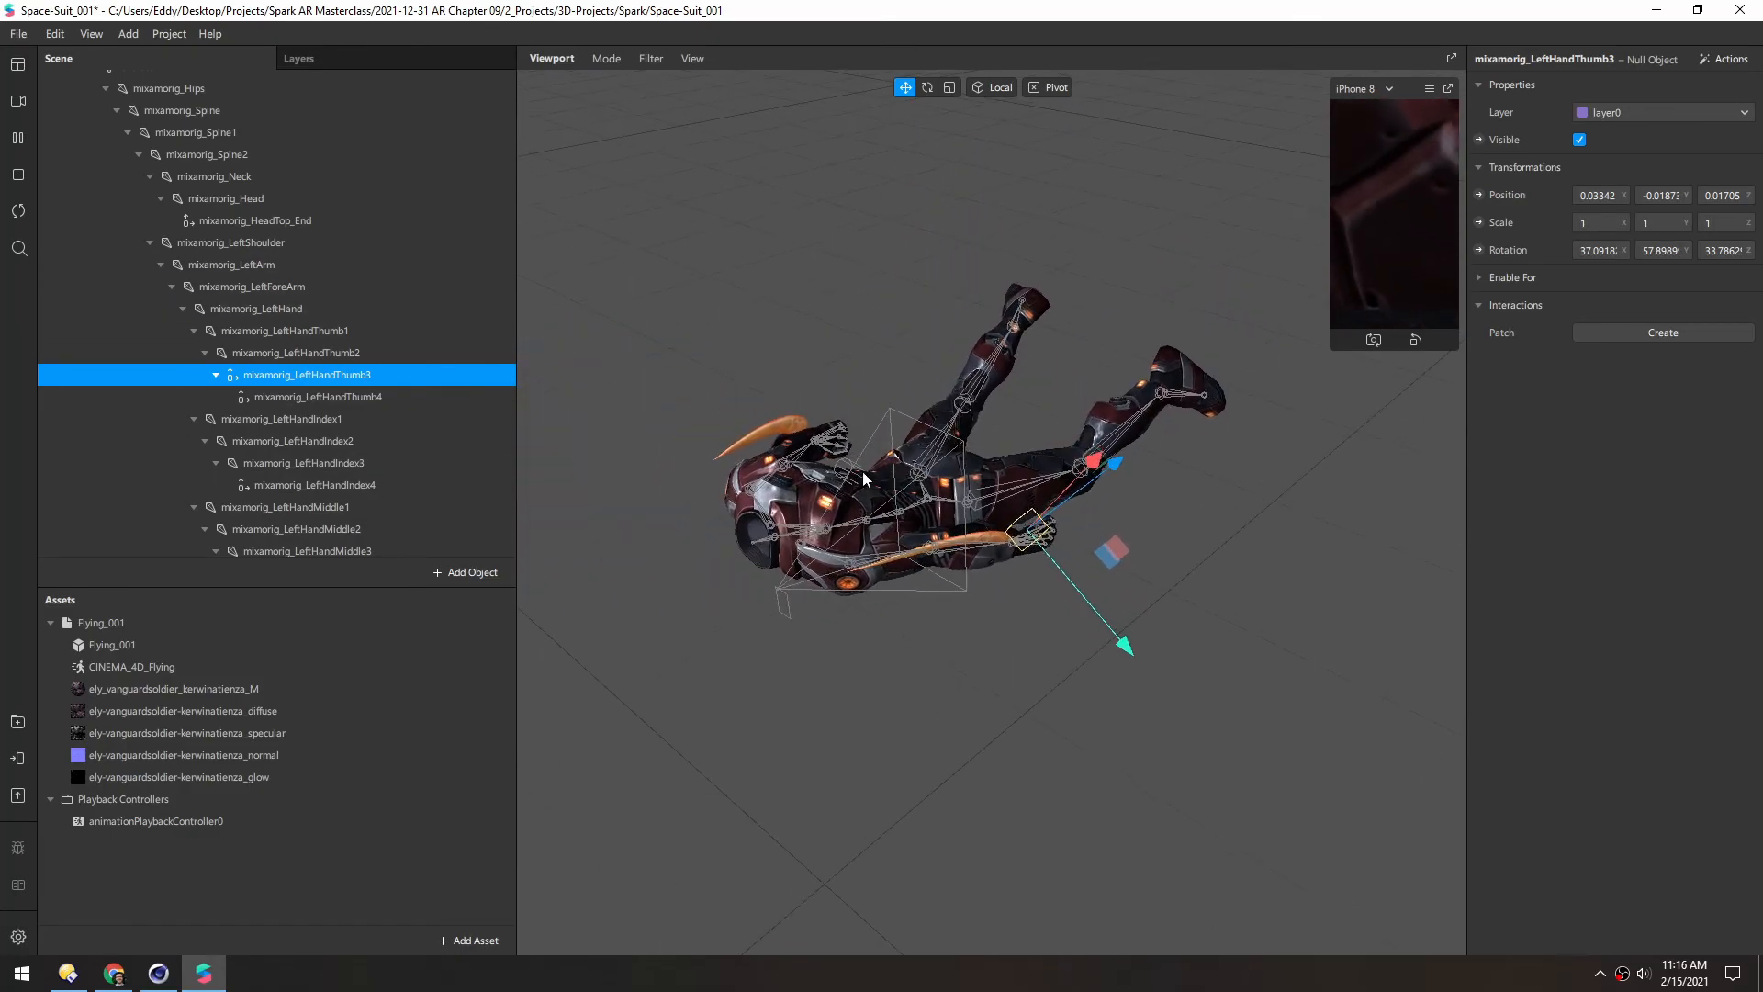
left_click_drag(866, 481, 933, 453)
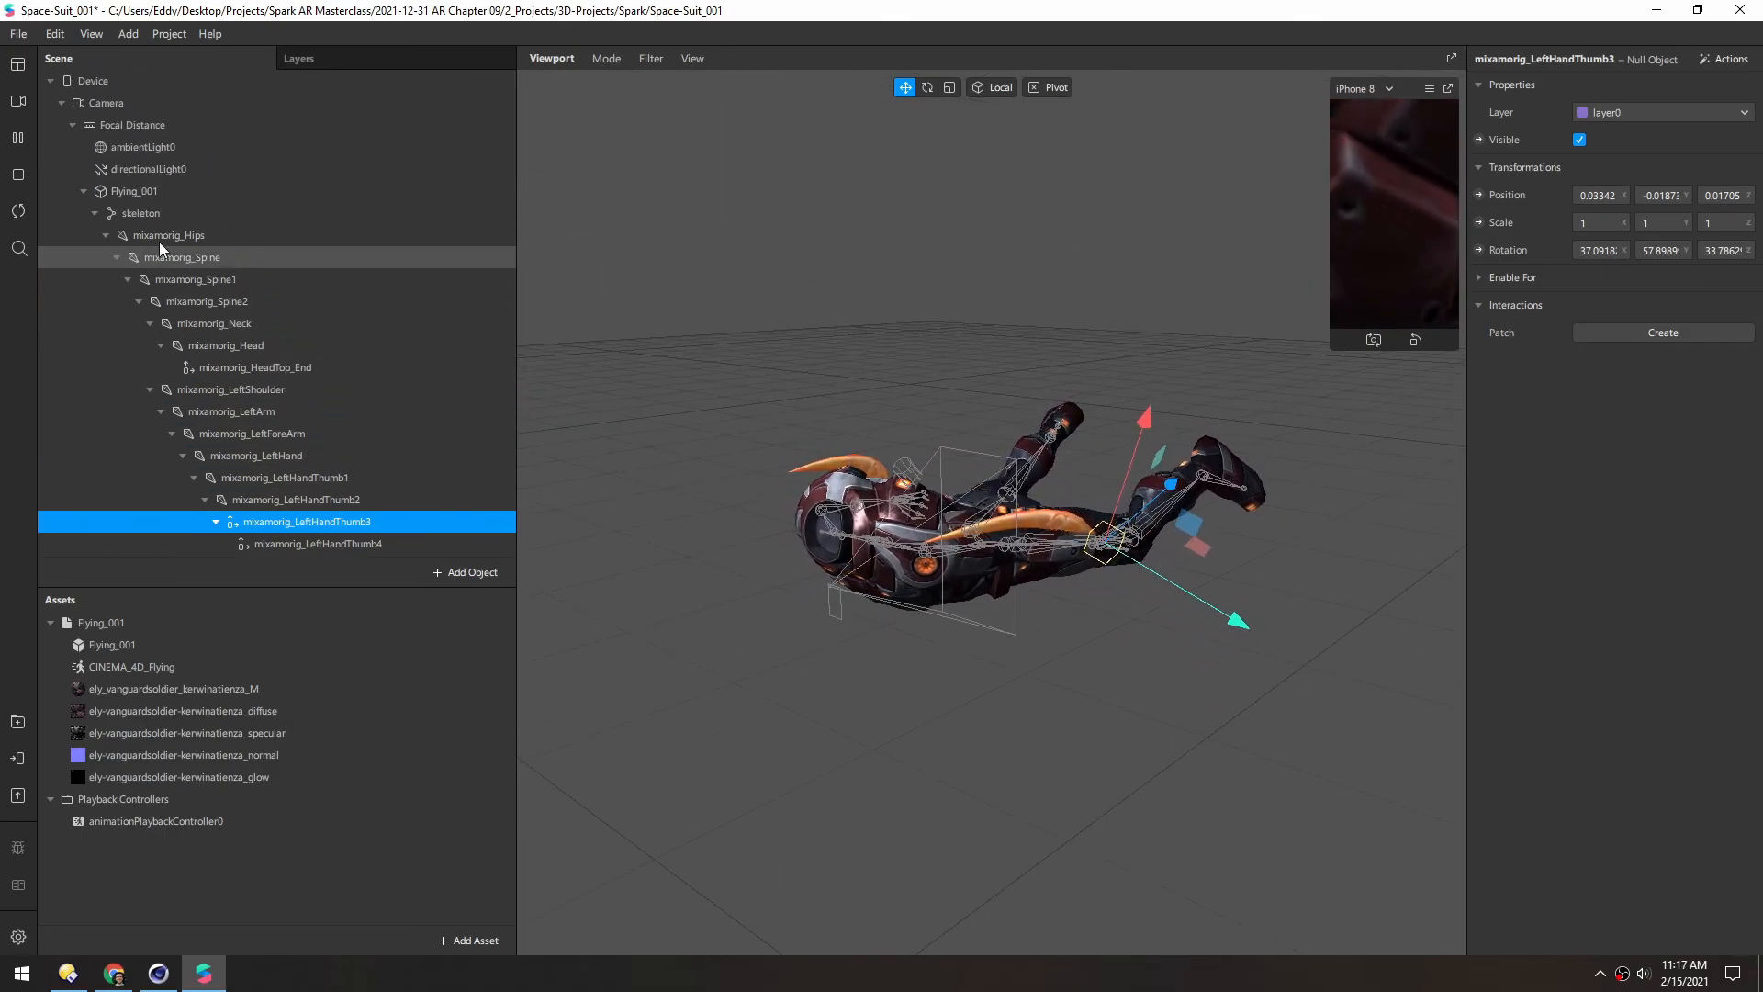
right_click(144, 212)
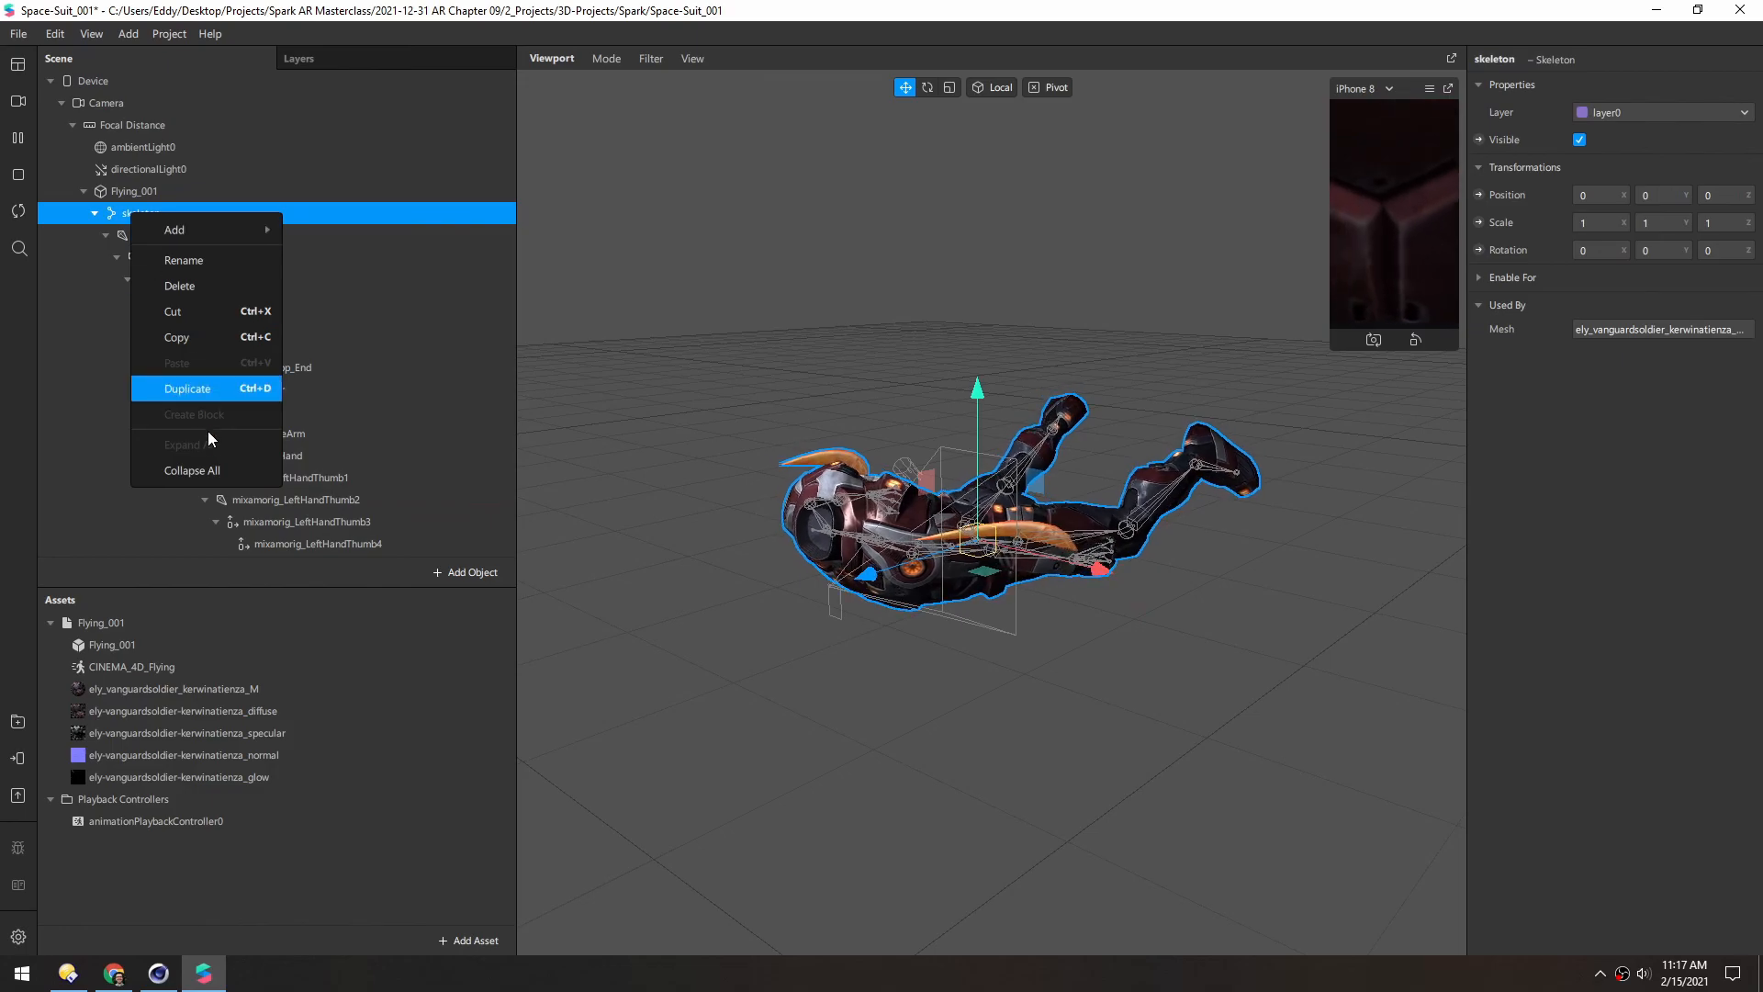